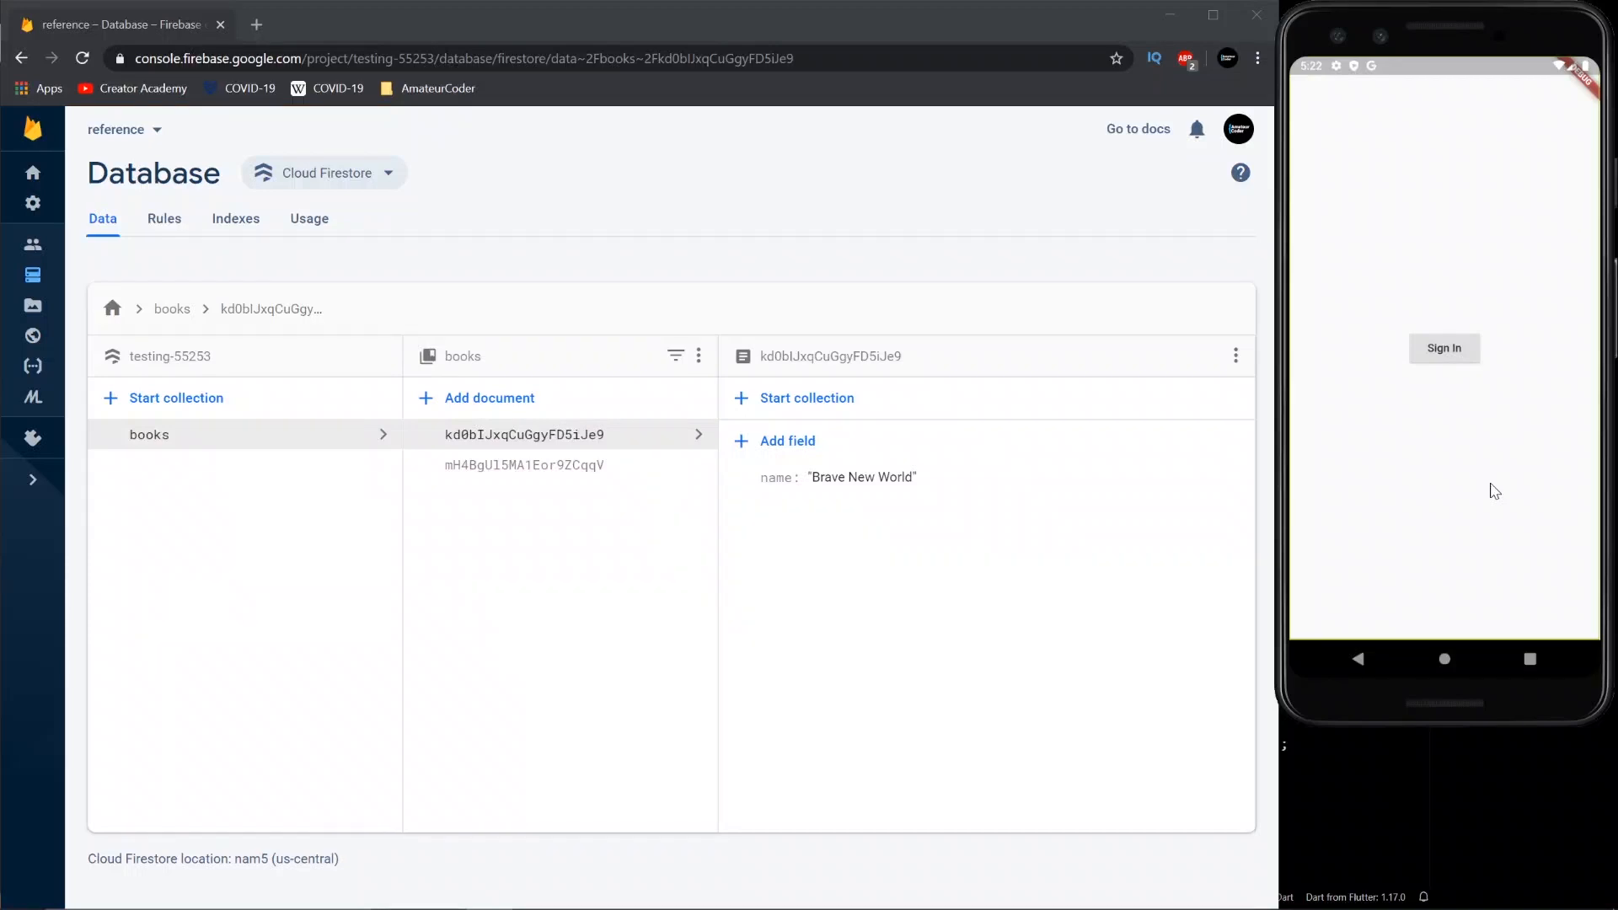
pyautogui.moveTo(1376, 189)
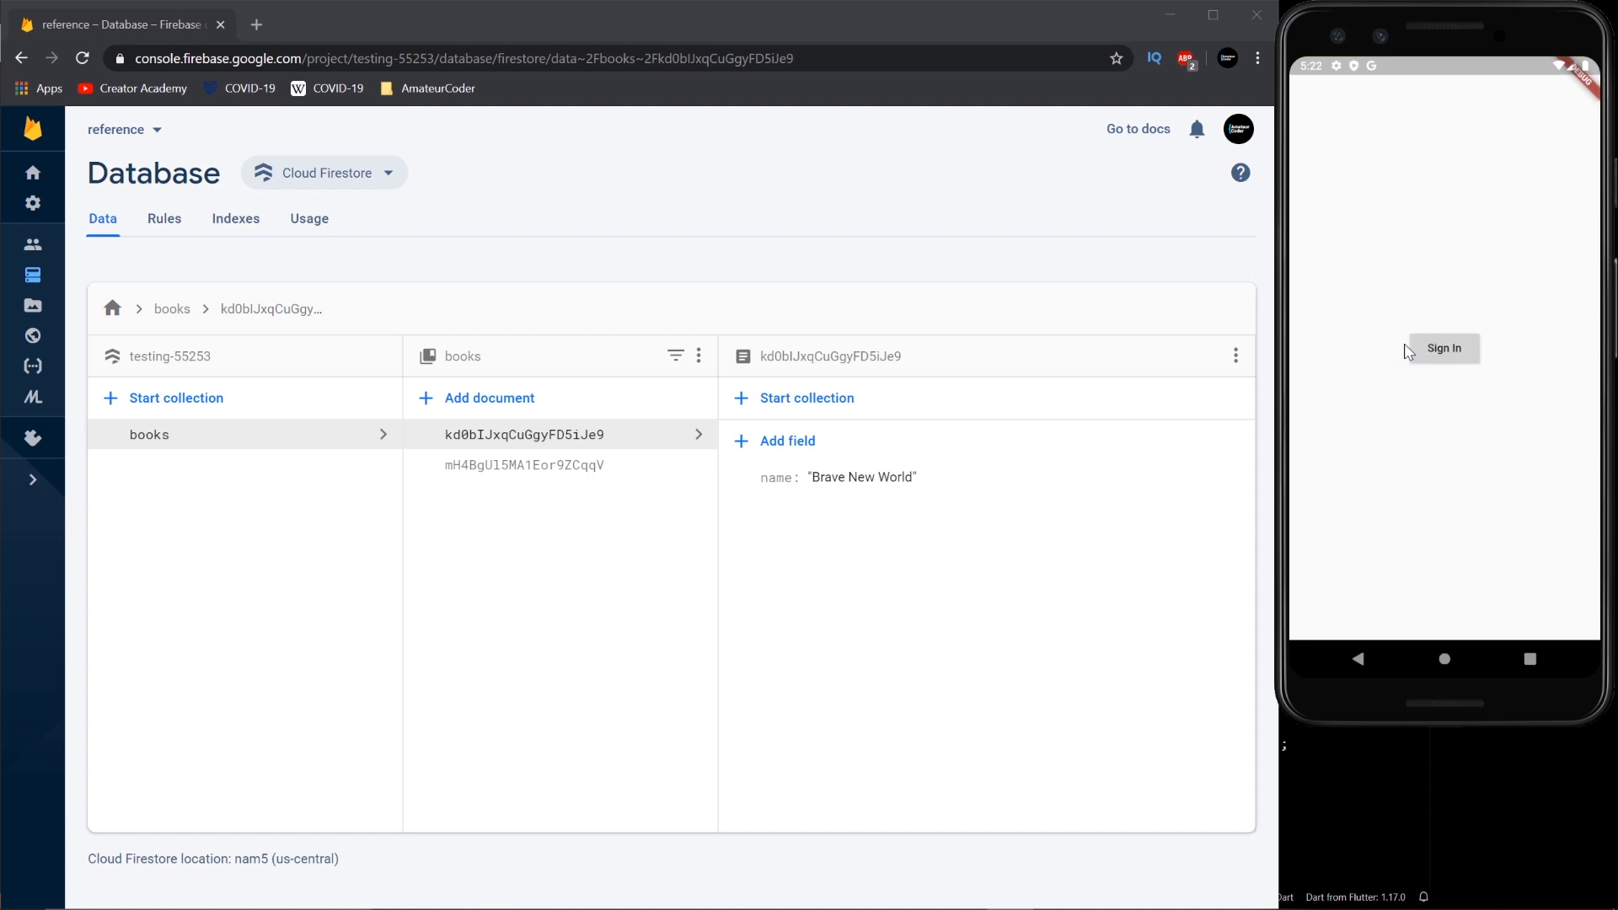
# - Sign in on the emulator so the home screen lists the Firestore books
pyautogui.click(1443, 347)
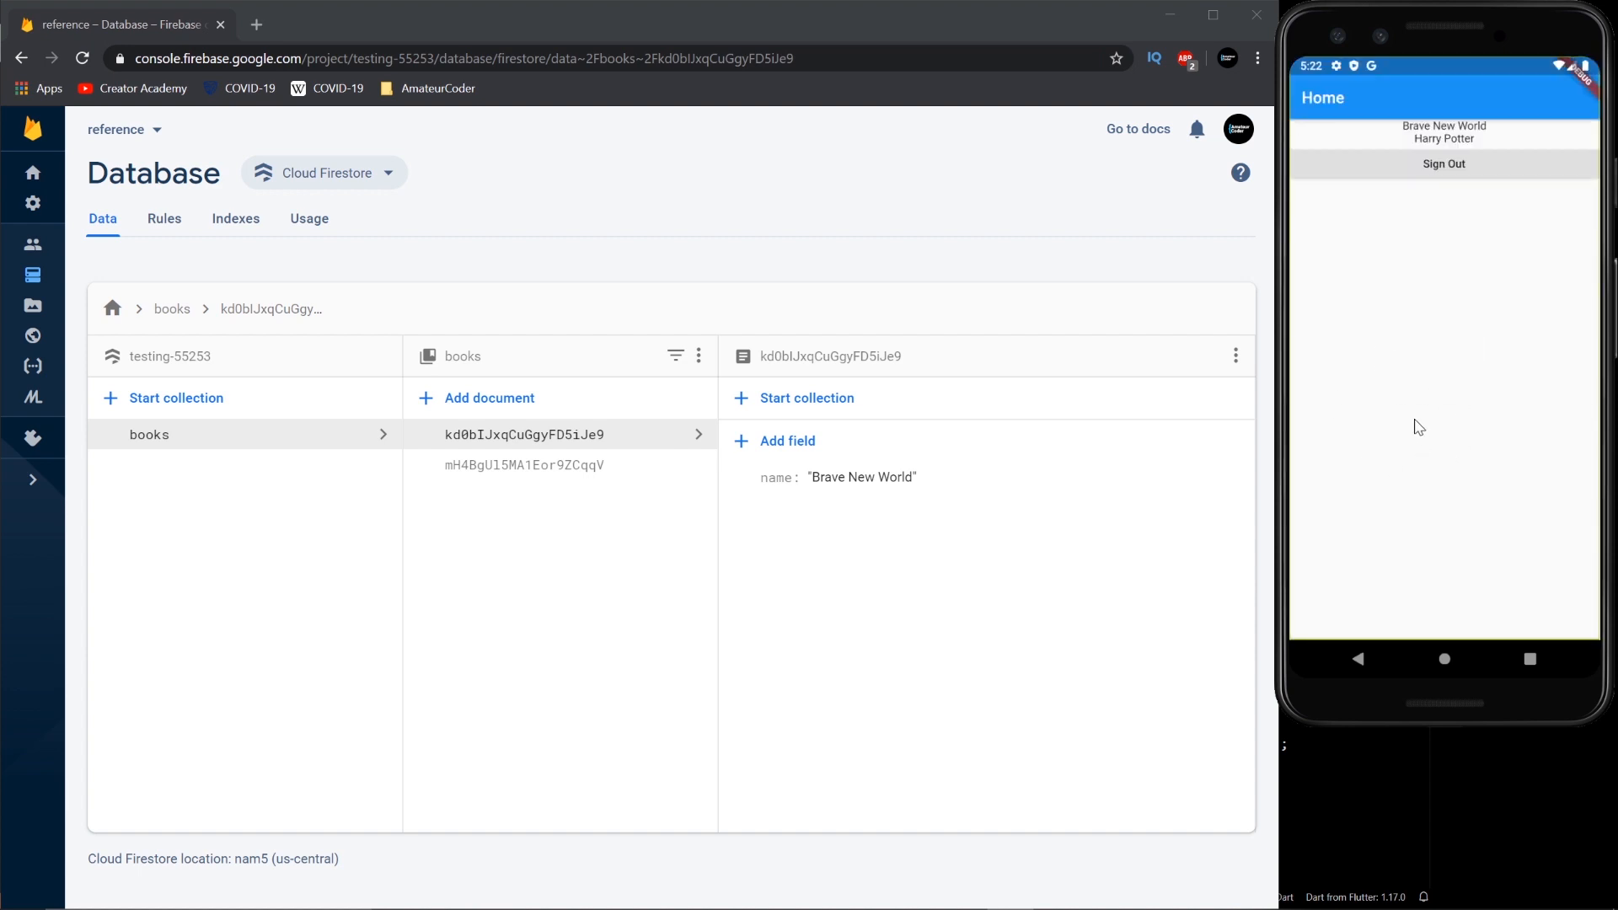
pyautogui.moveTo(1456, 255)
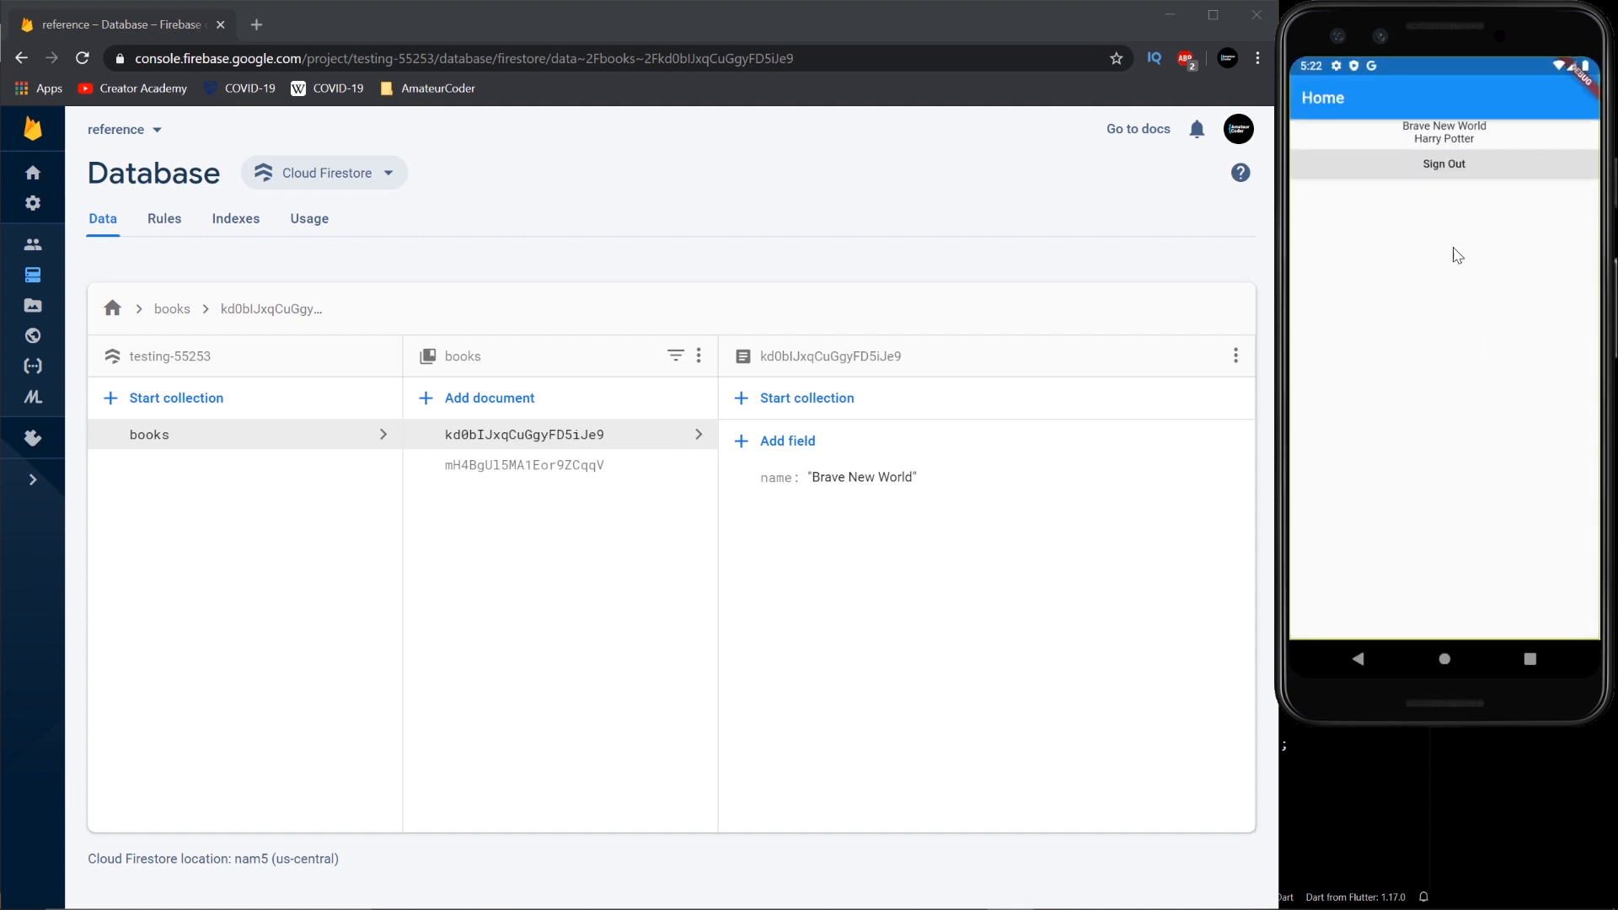
pyautogui.moveTo(1476, 151)
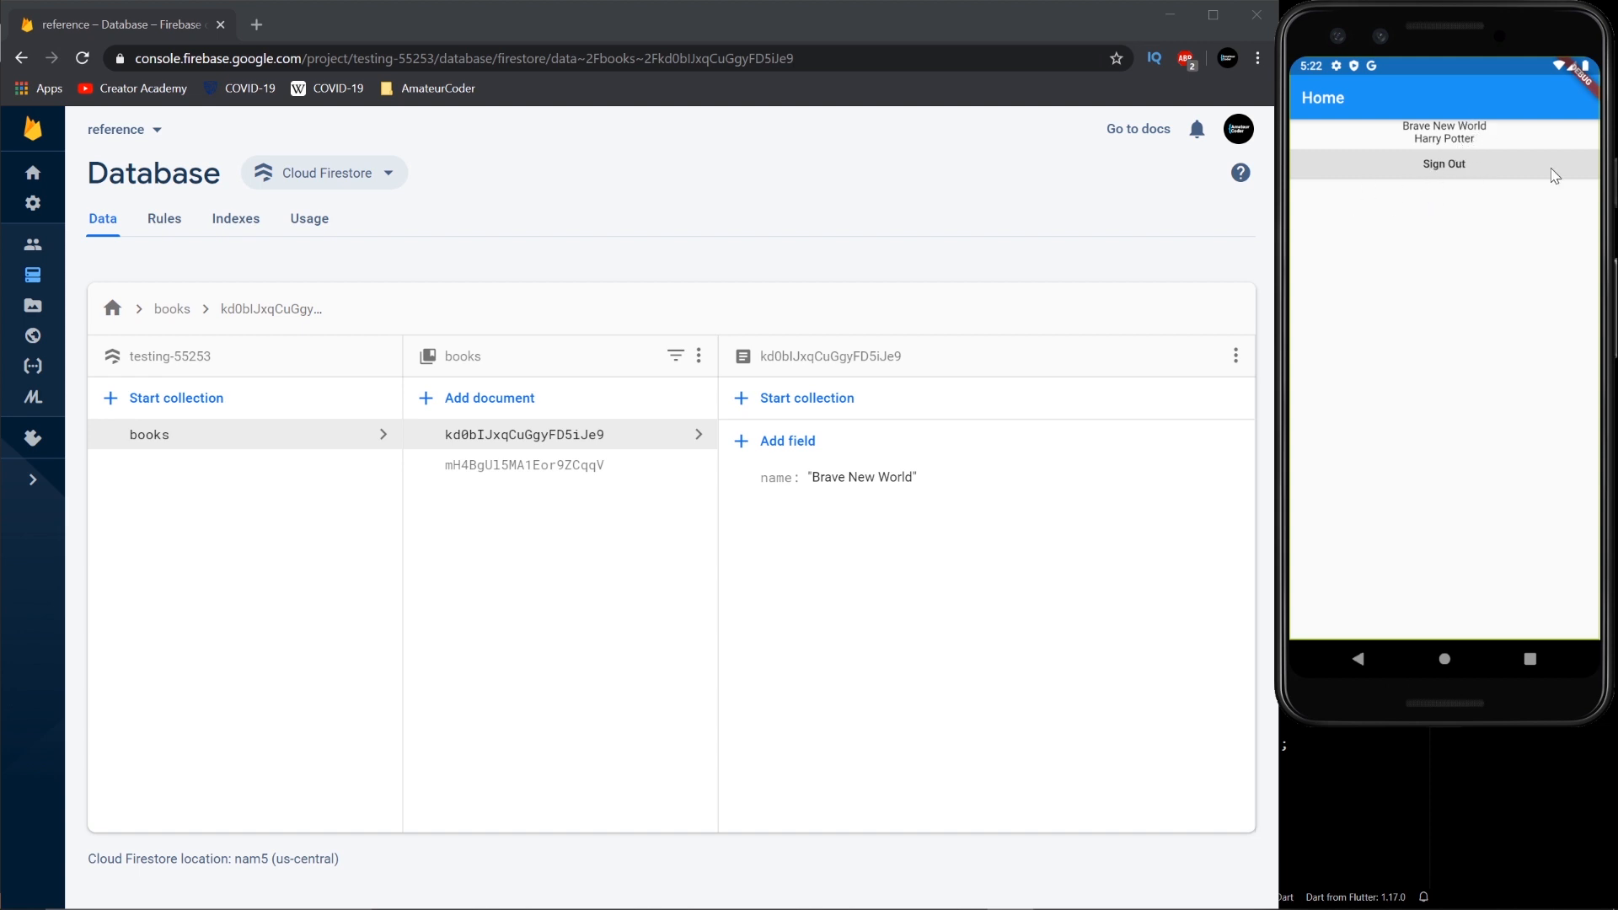
pyautogui.moveTo(1405, 133)
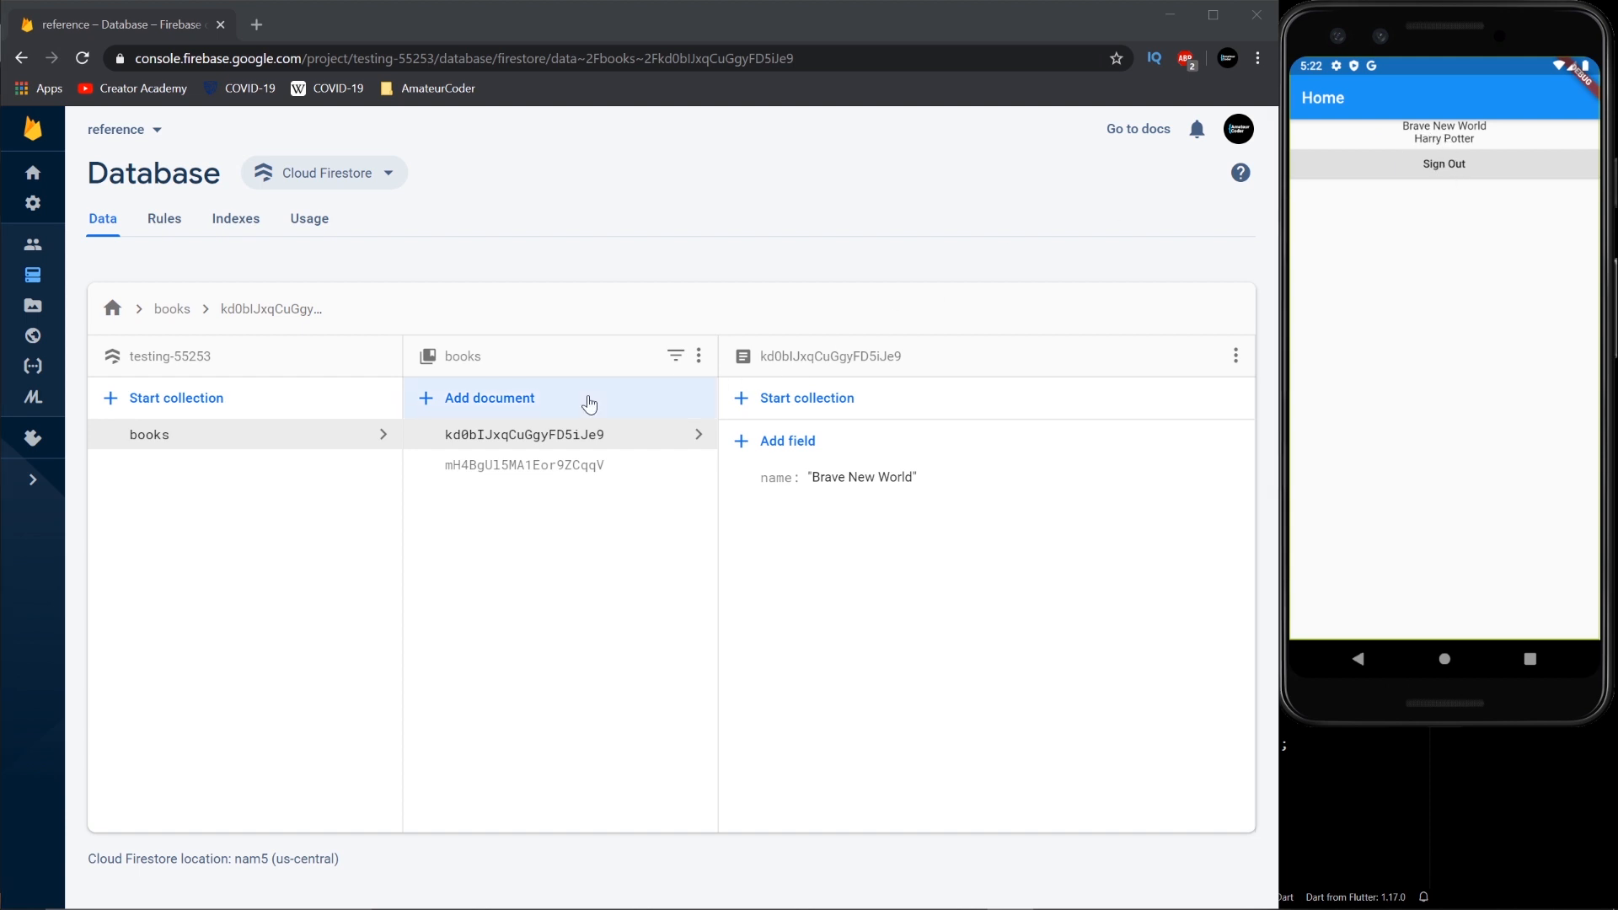
# - Add a books document with field name set to 'Homo Sapiens' and save it
pyautogui.click(491, 398)
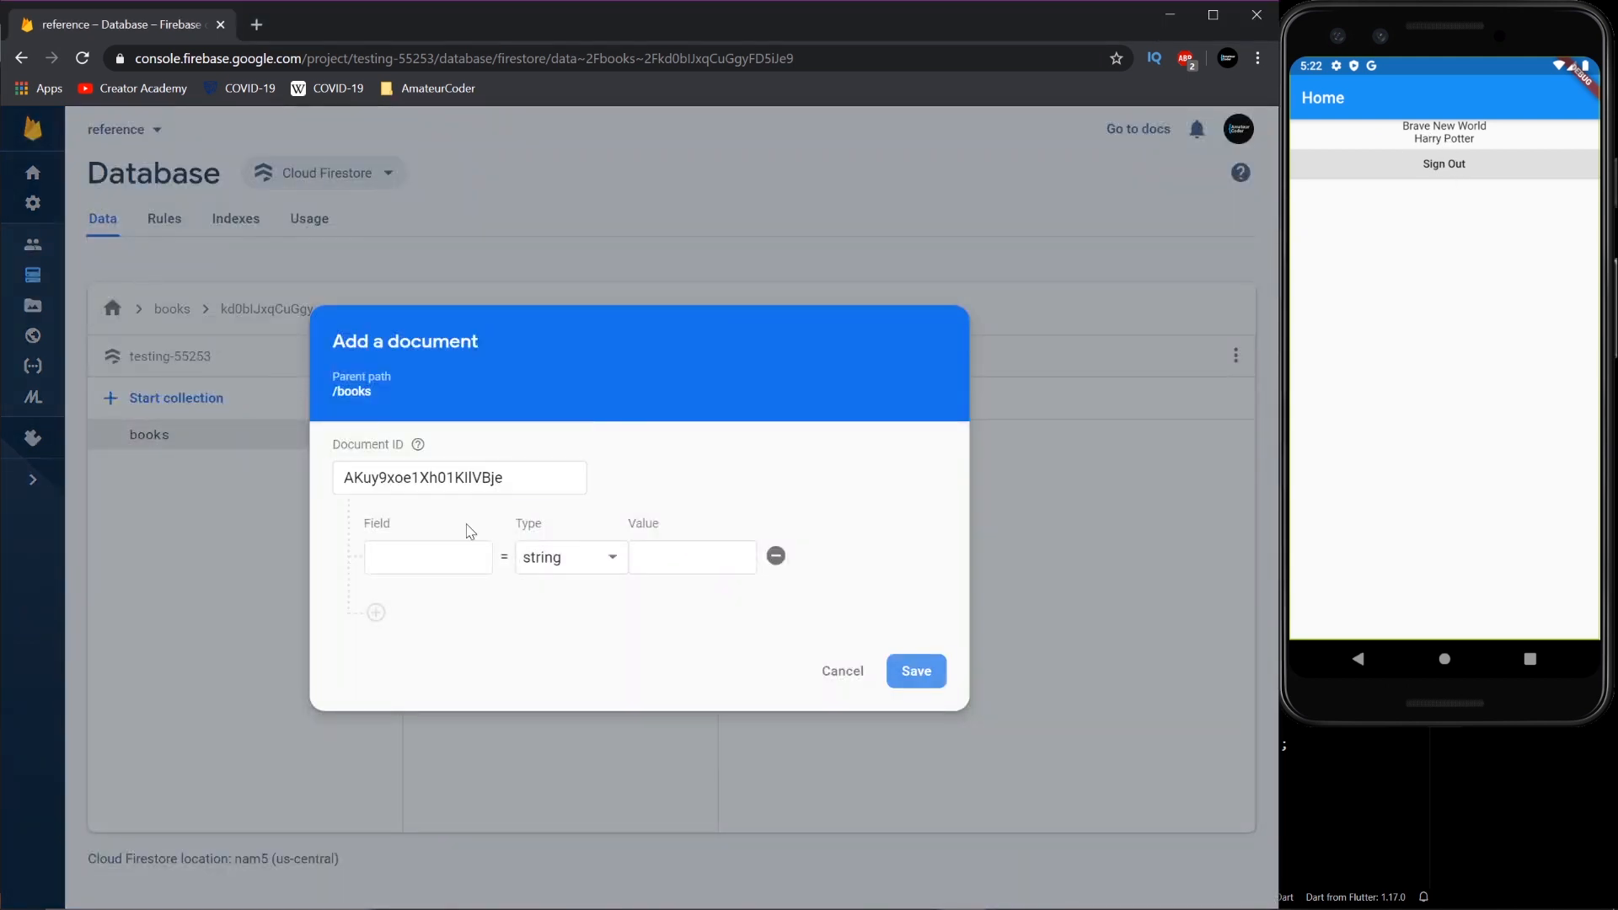
pyautogui.write('name')
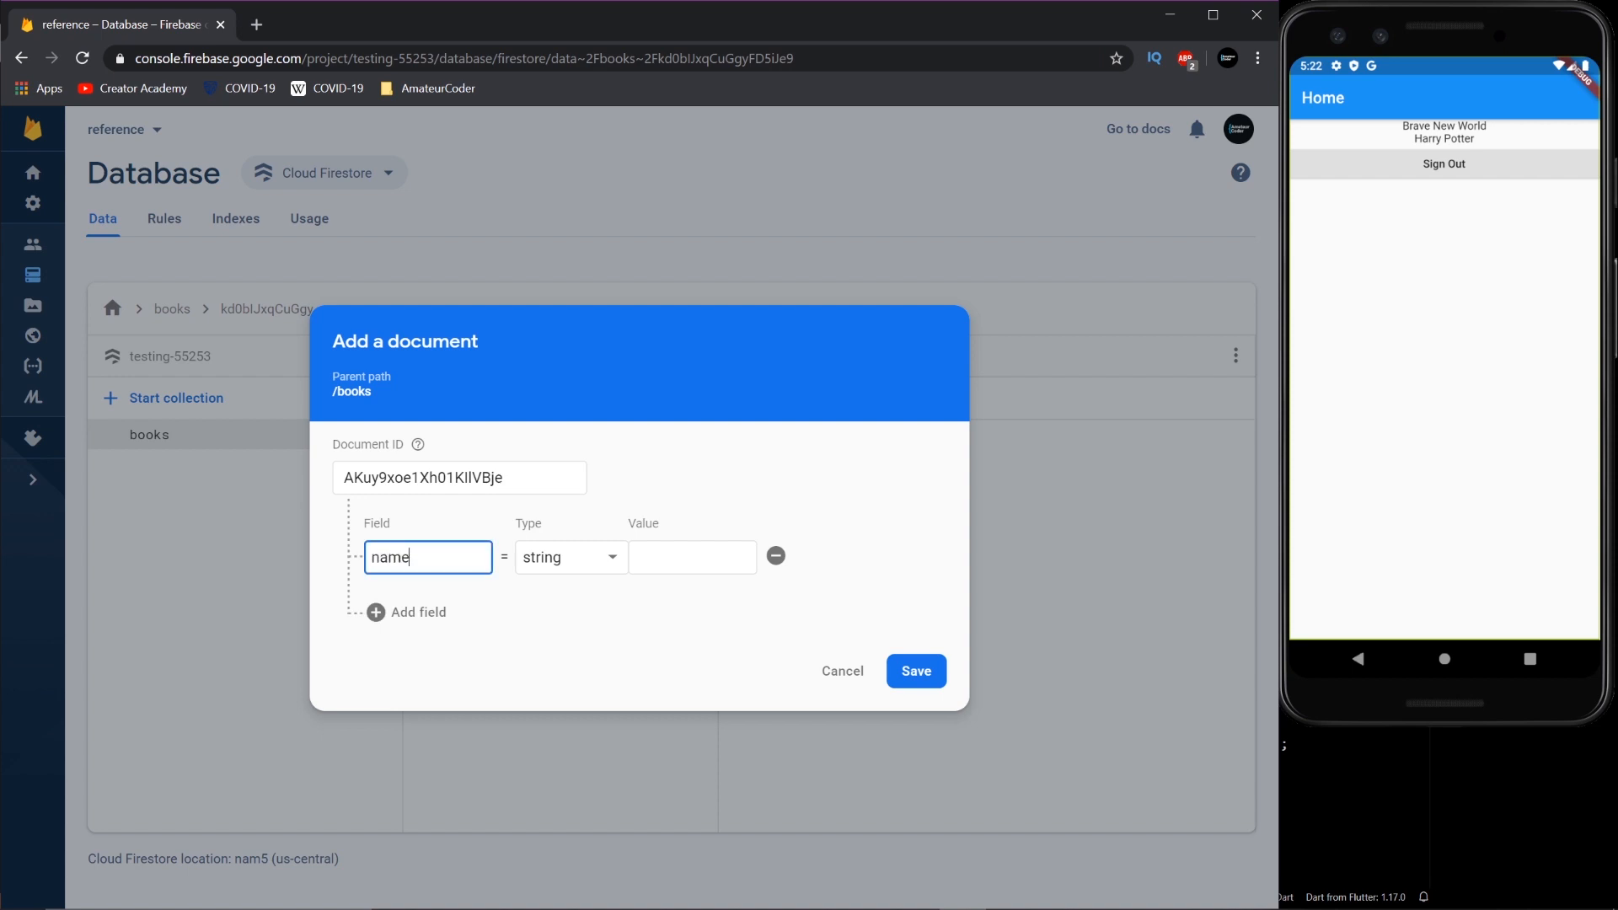
pyautogui.click(693, 558)
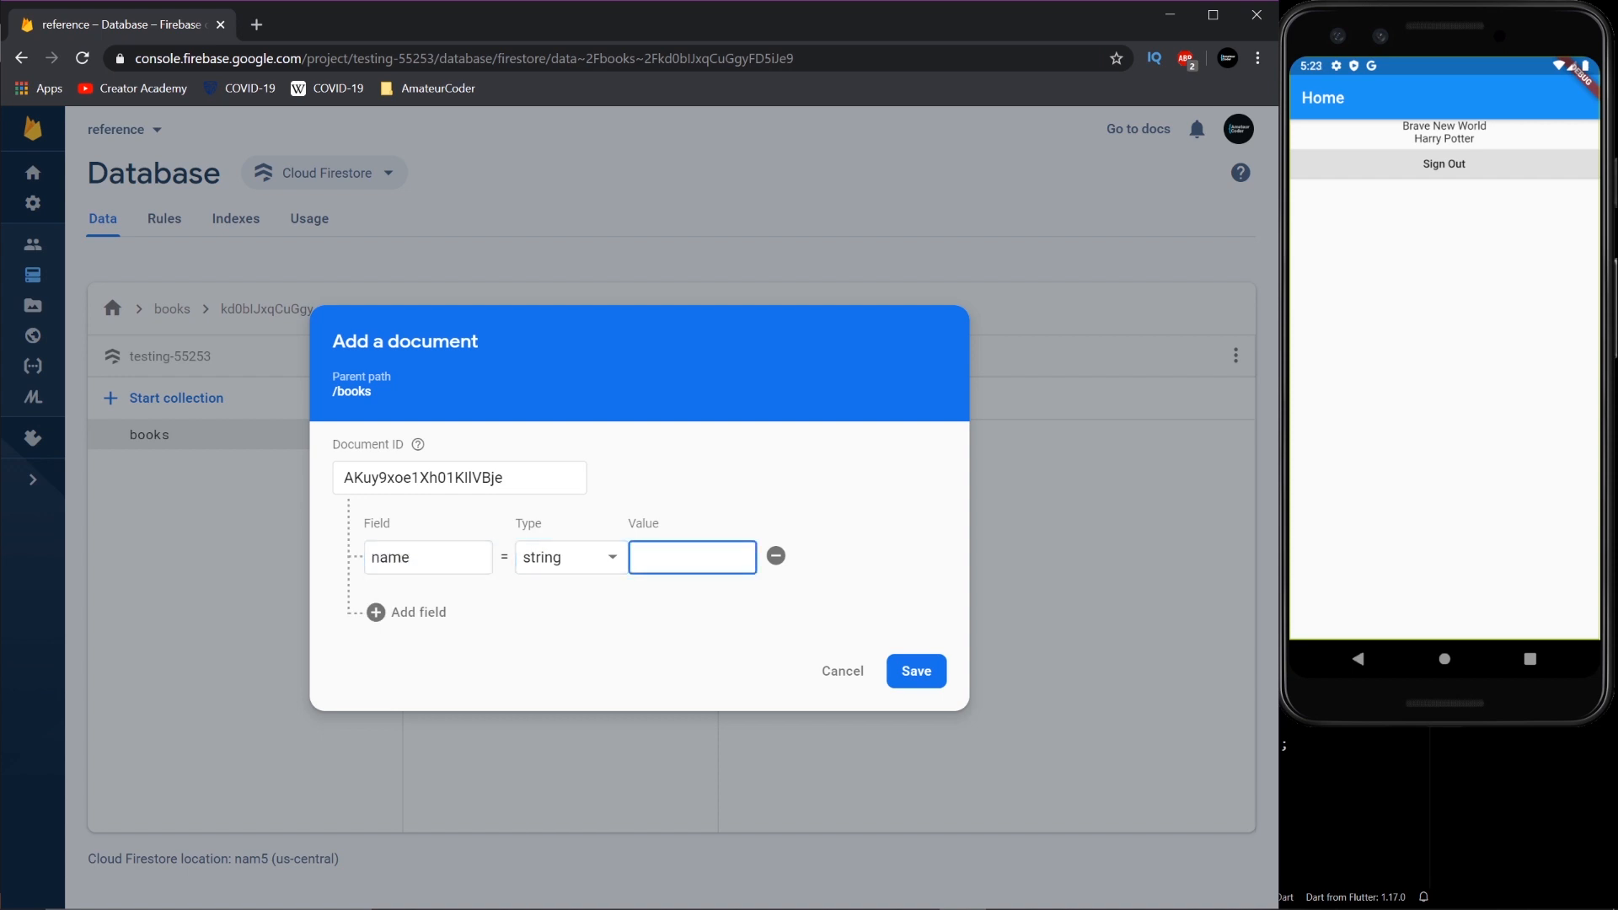
pyautogui.write('Homo Sapiens')
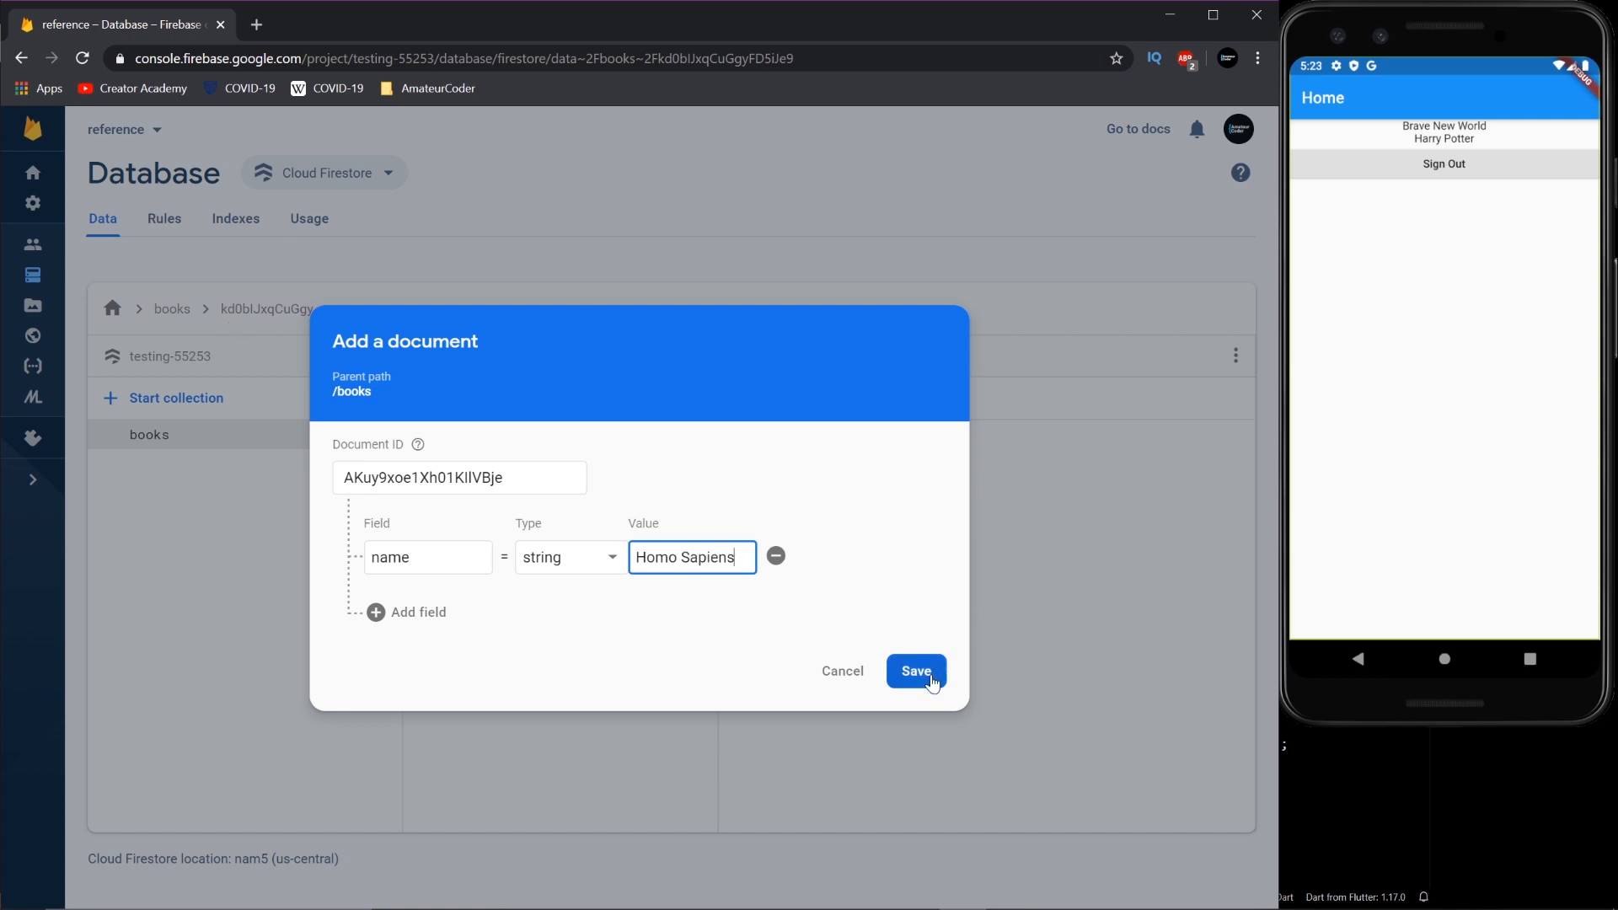
pyautogui.click(913, 671)
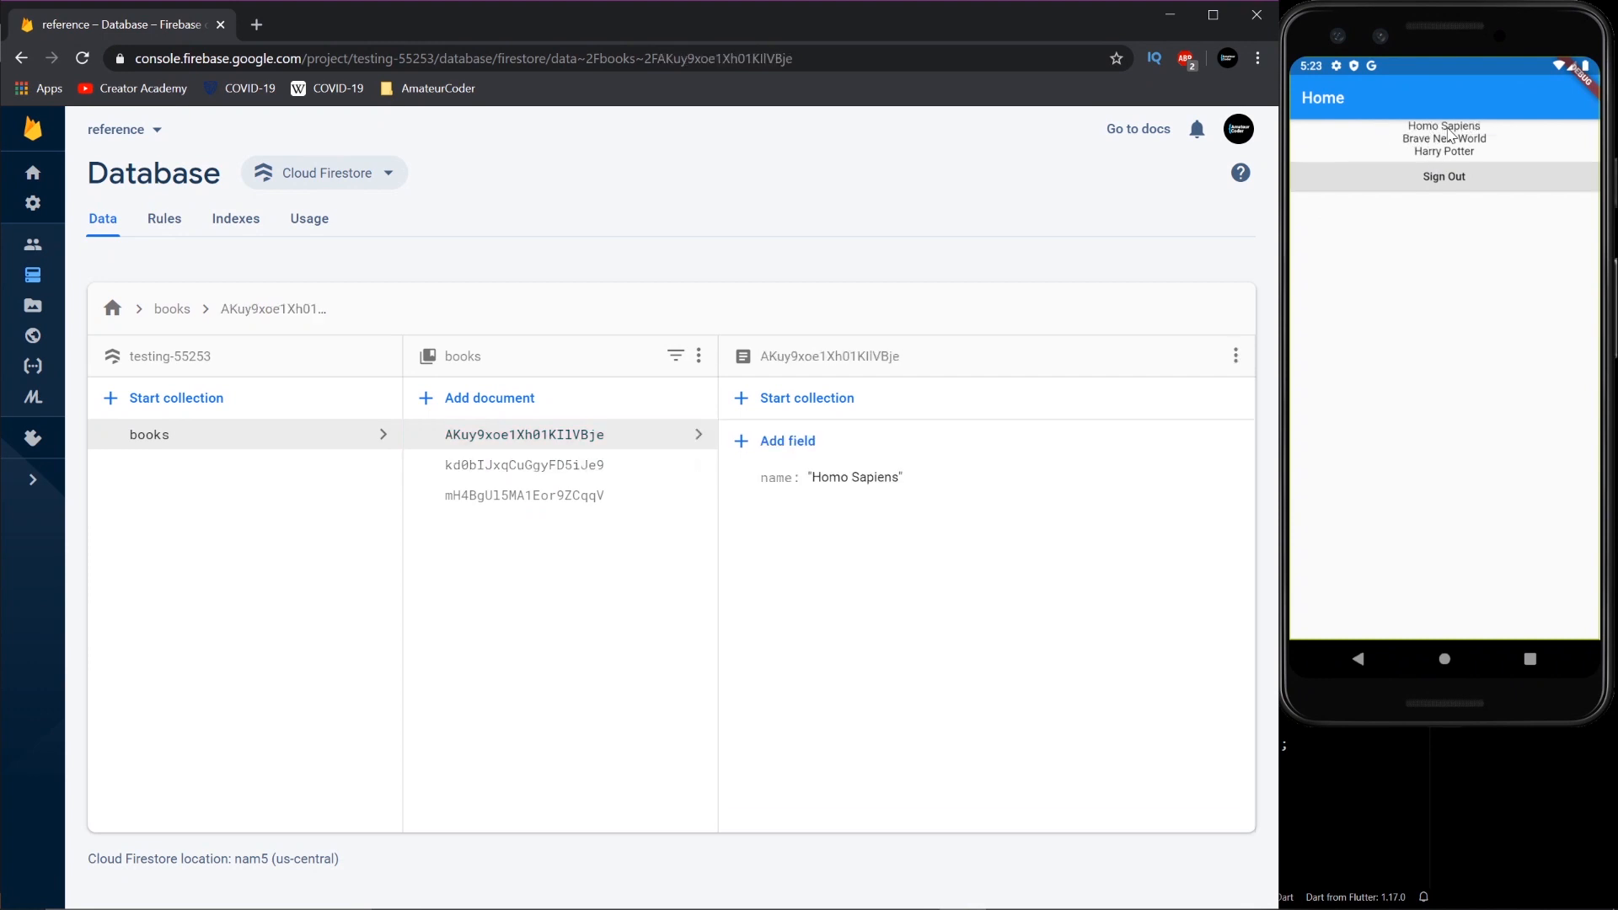
pyautogui.moveTo(1271, 477)
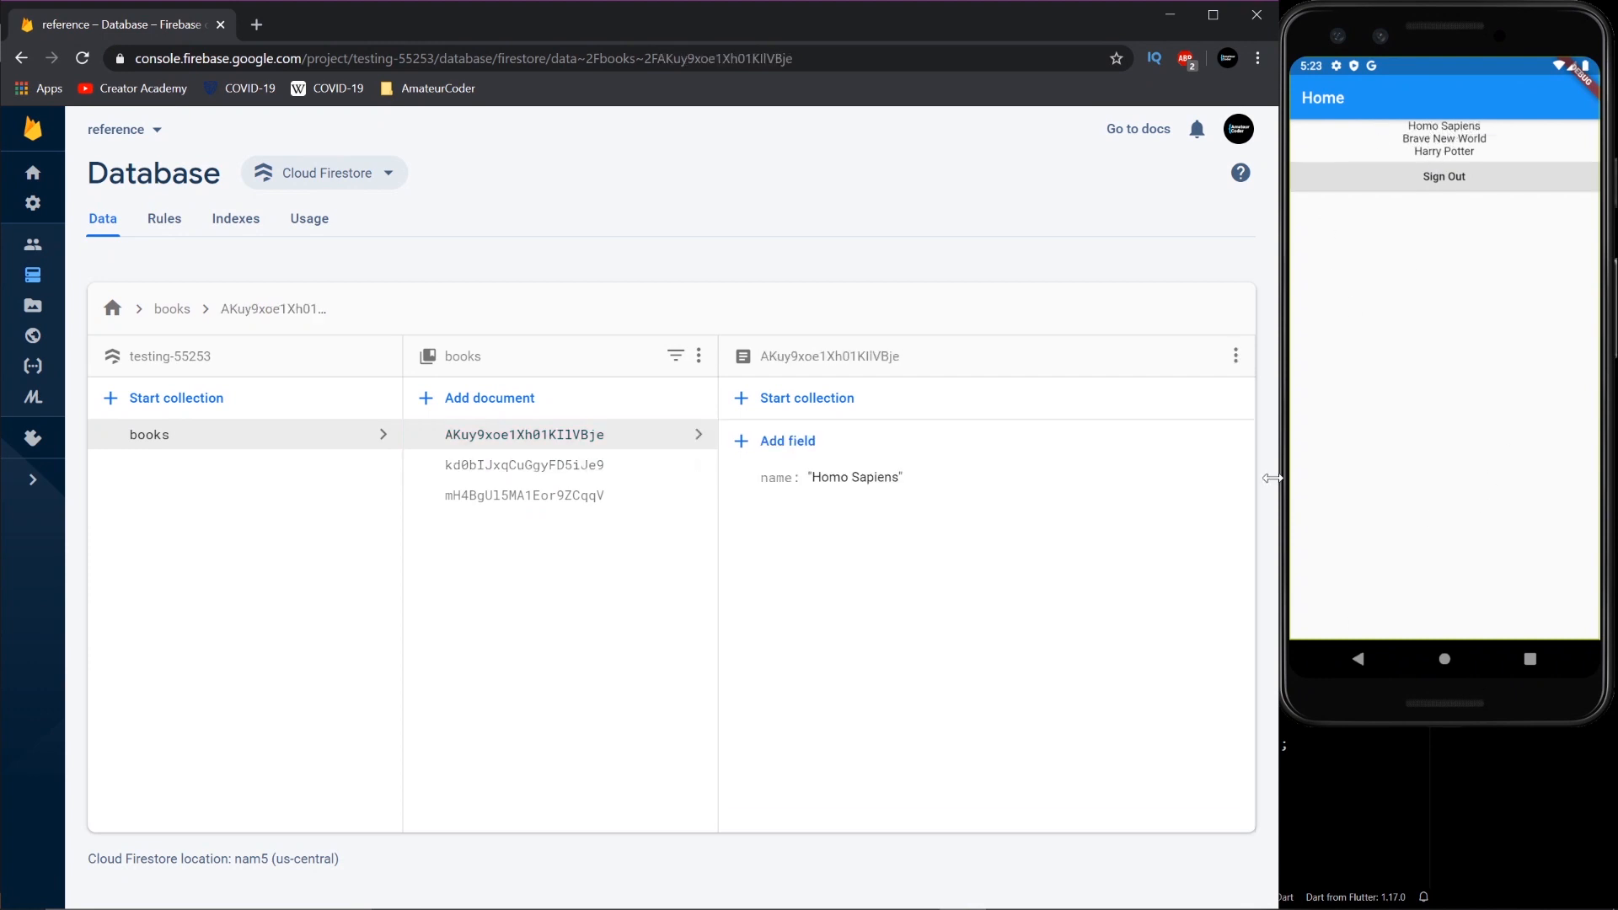
pyautogui.moveTo(598, 434)
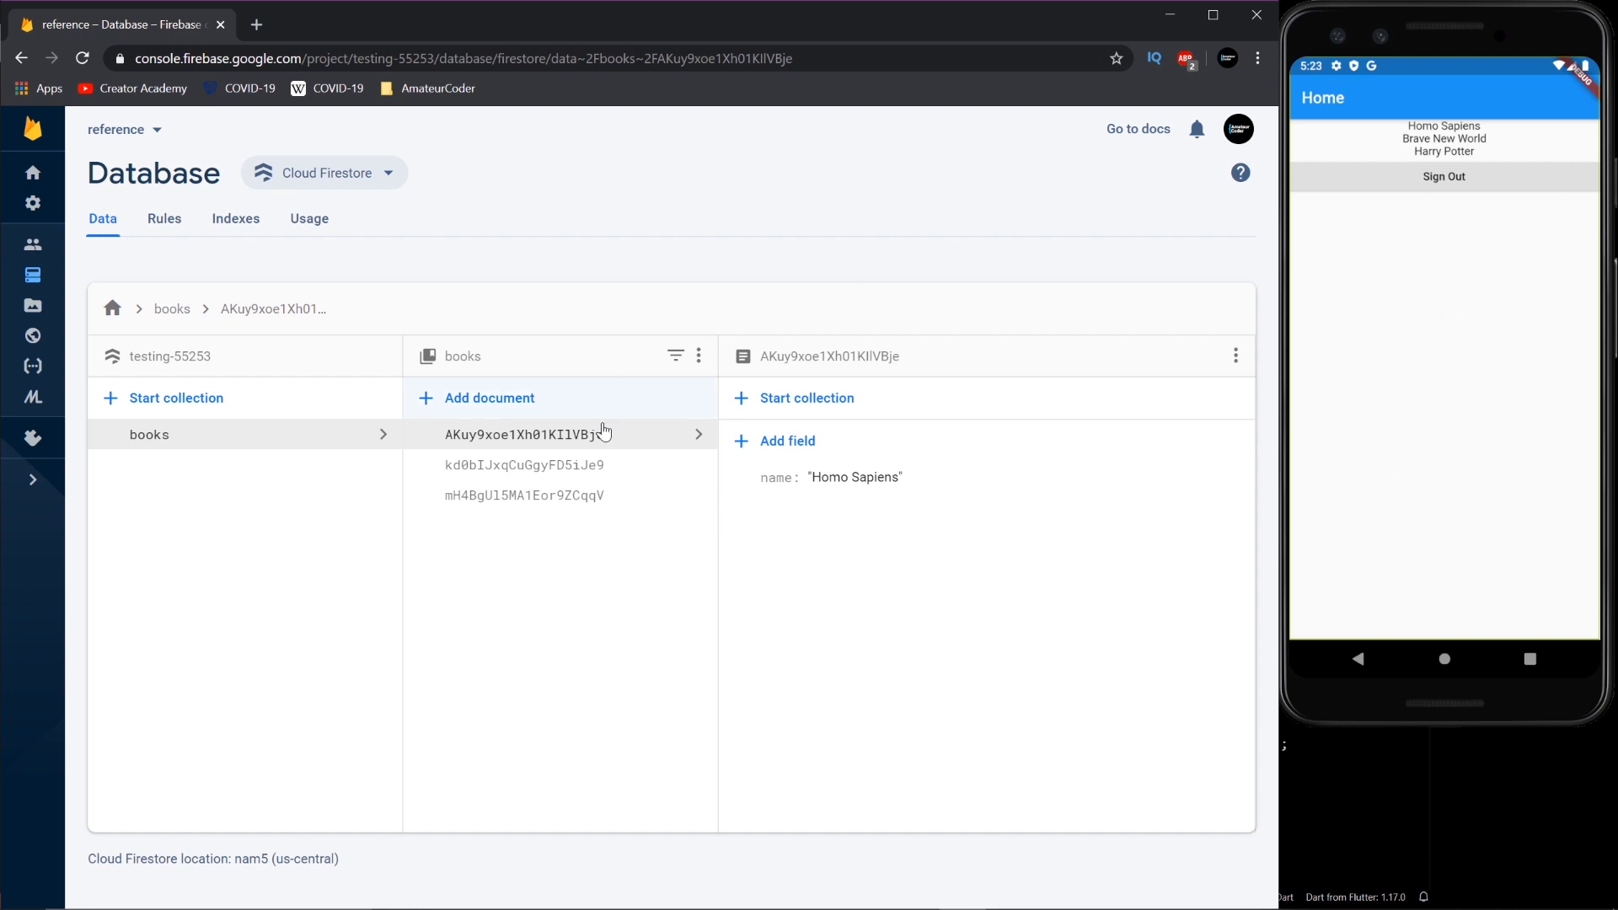
pyautogui.moveTo(1313, 164)
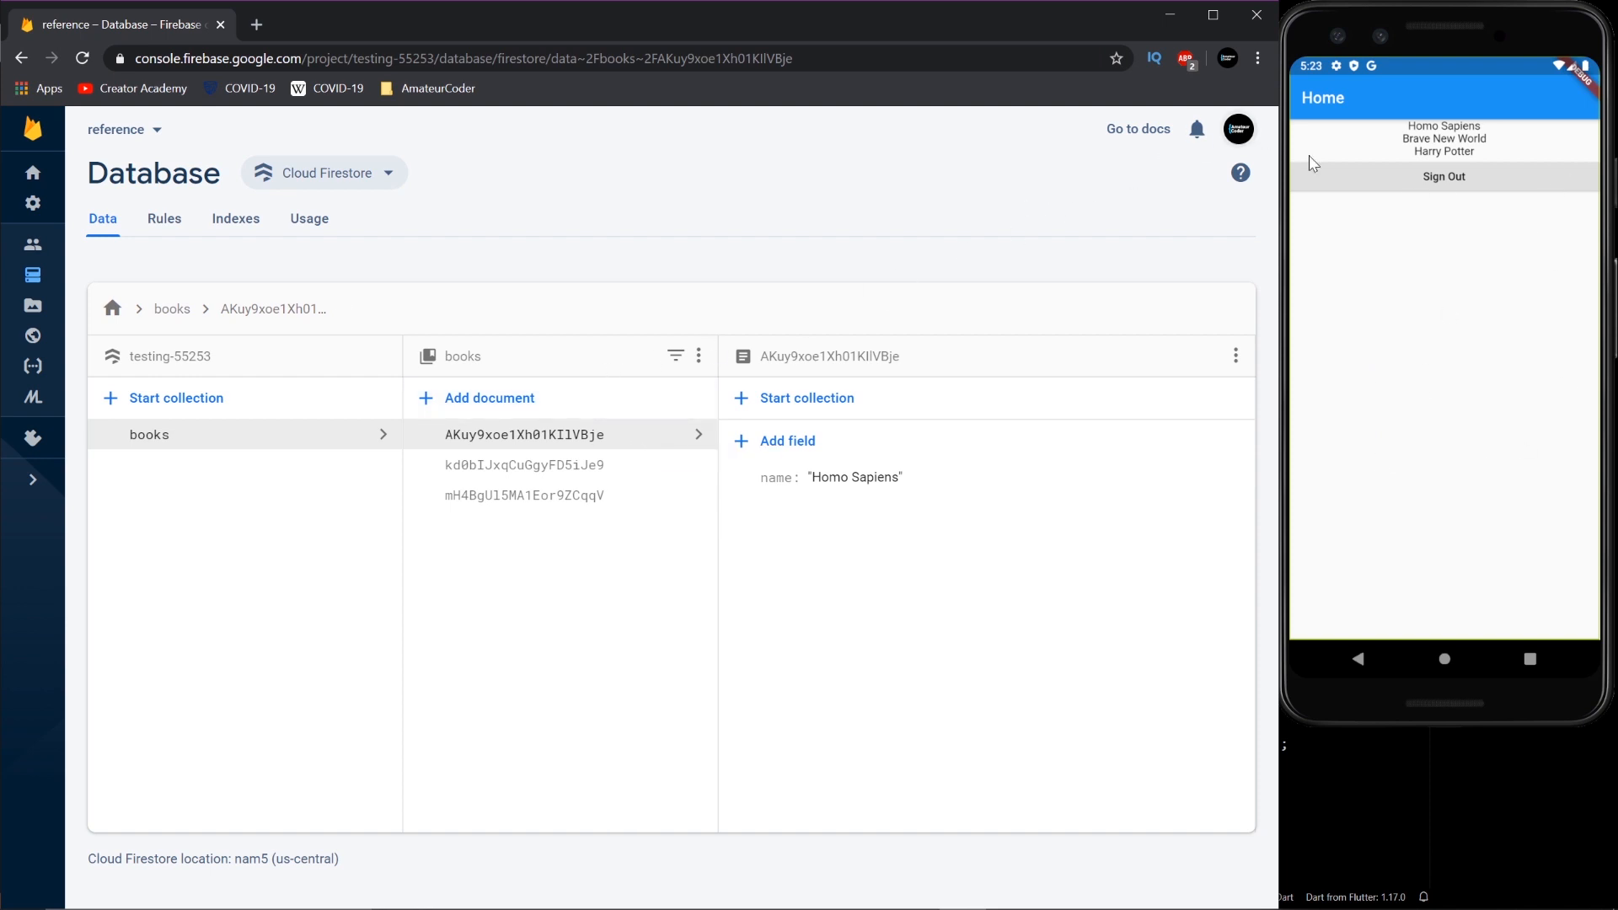
pyautogui.moveTo(1401, 158)
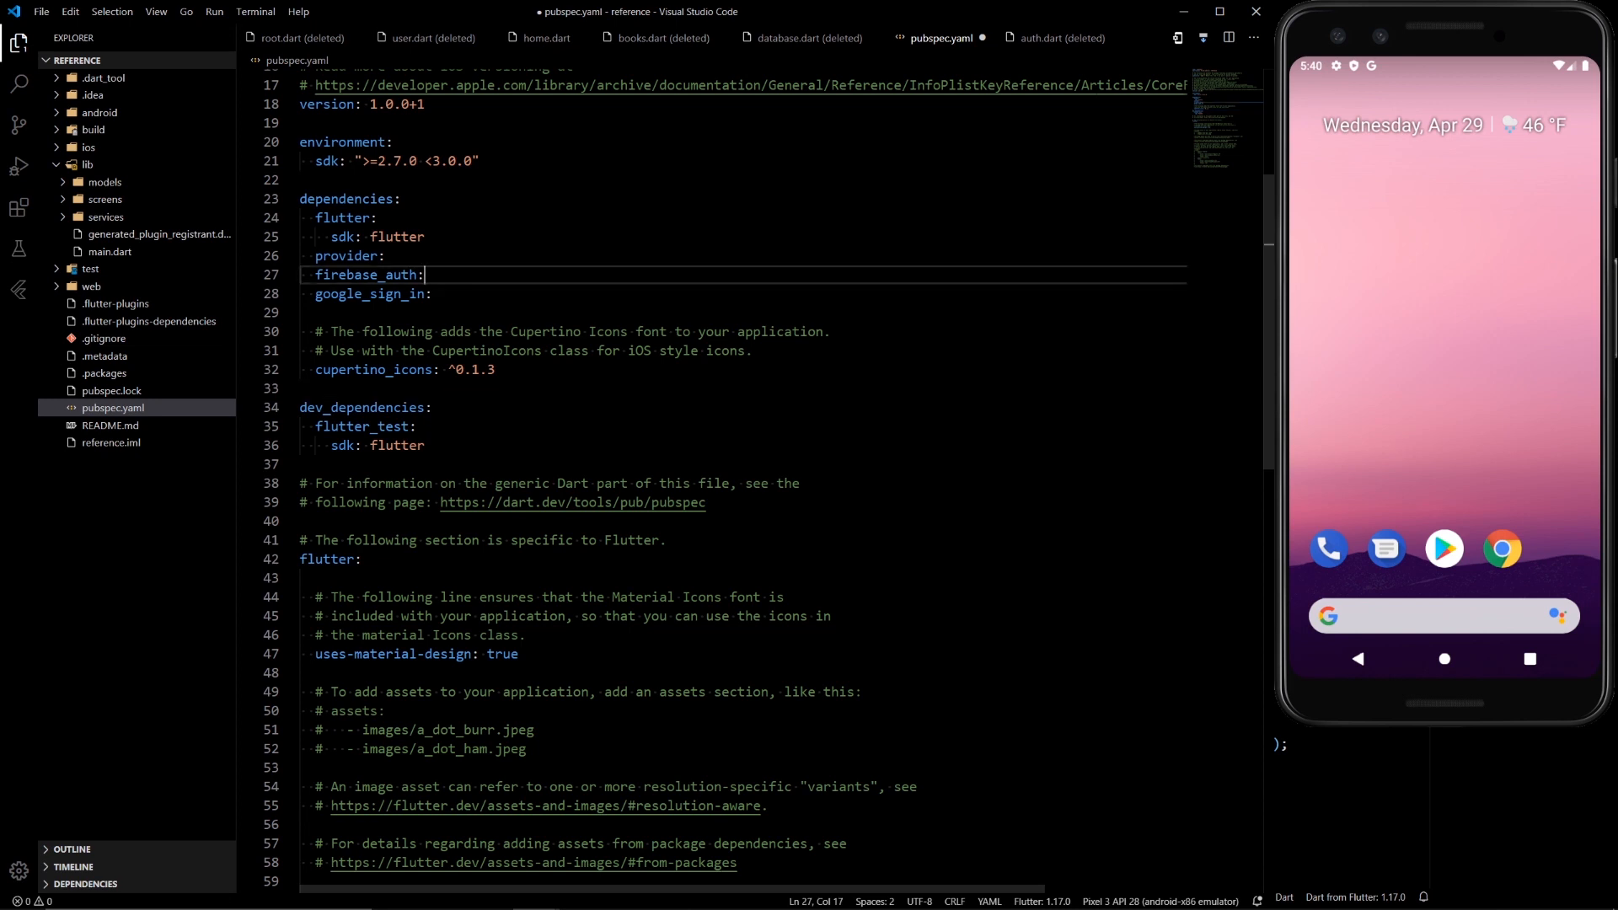
# - Add a cloud_firestore dependency line in pubspec.yaml under google_sign_in
pyautogui.write('cloud_firestore:')
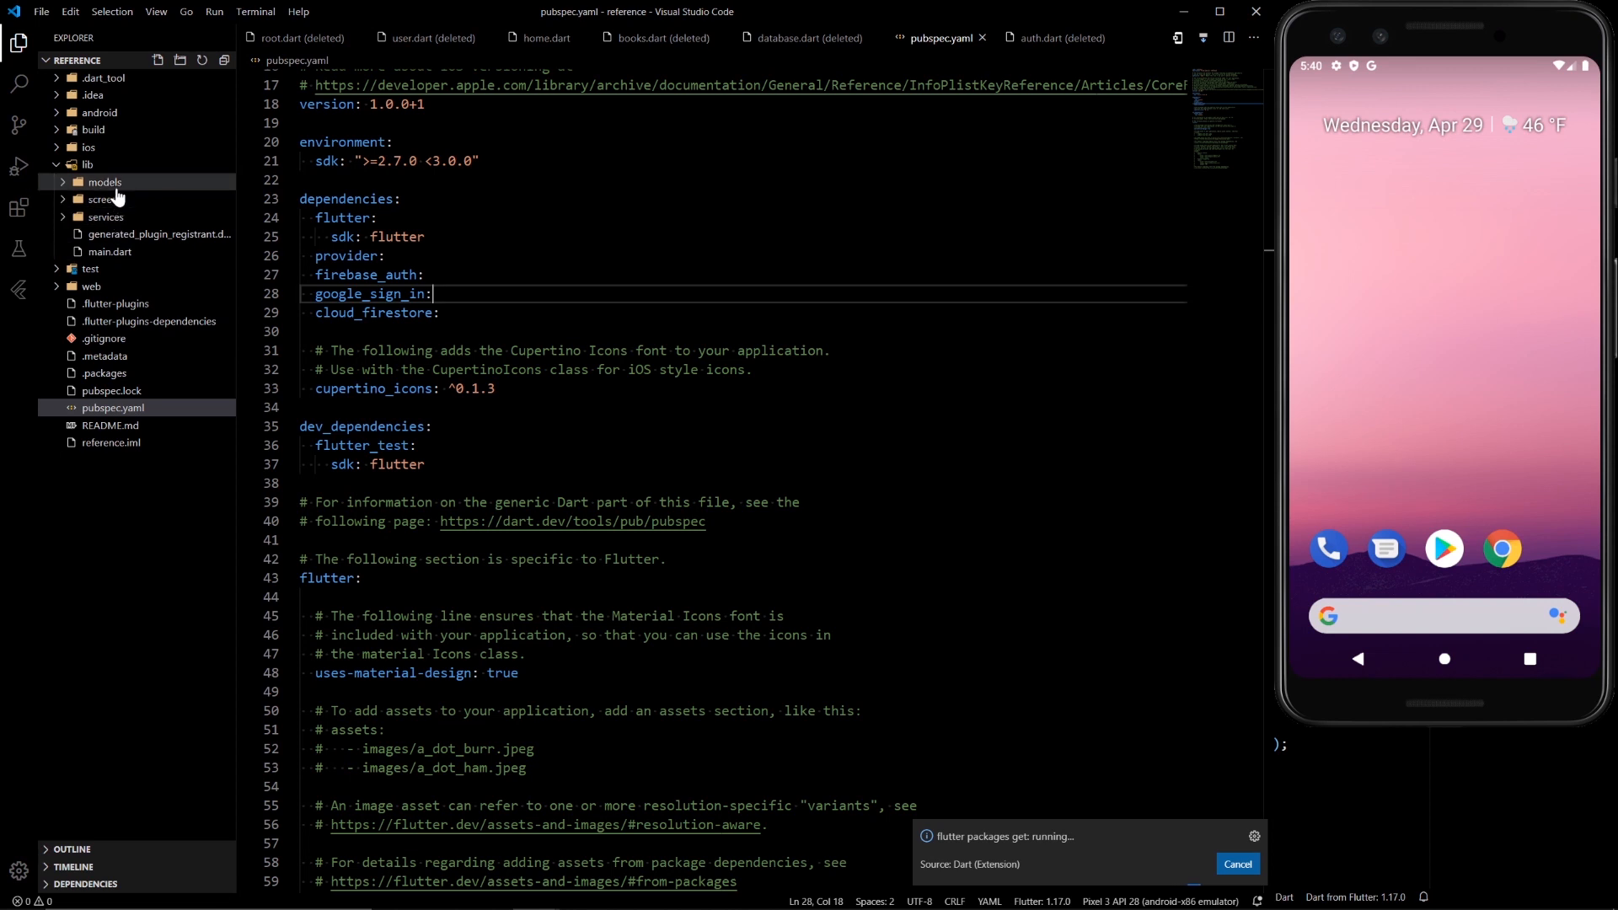
# - Create book.dart in models and database.dart in services, then reopen book.dart
pyautogui.rightClick(105, 182)
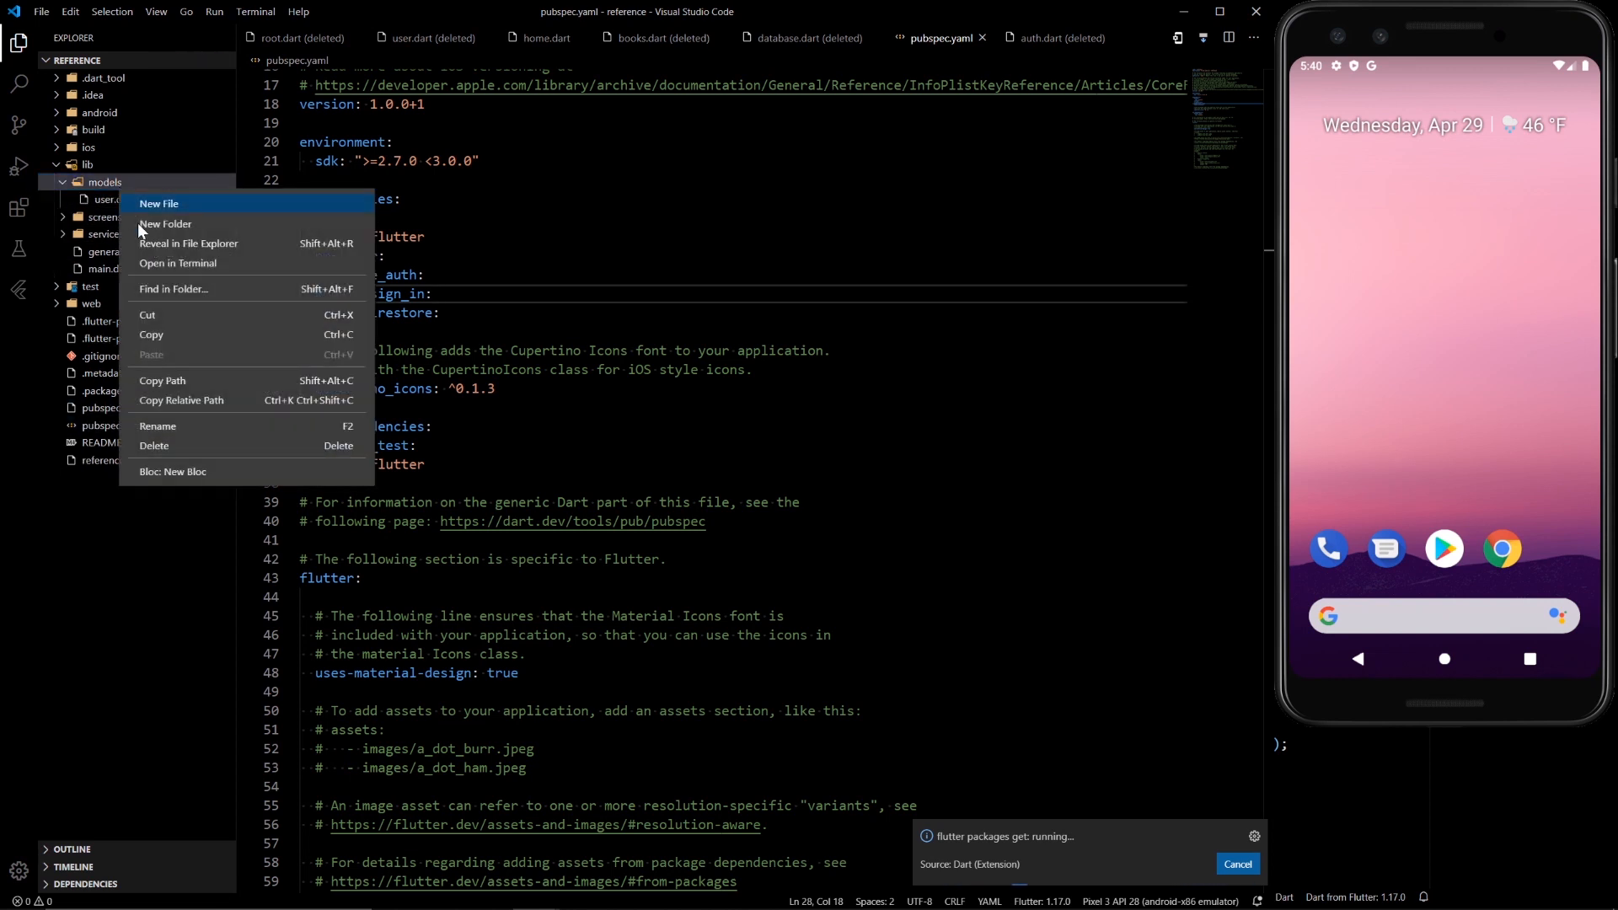
pyautogui.click(158, 204)
pyautogui.write('book.dart')
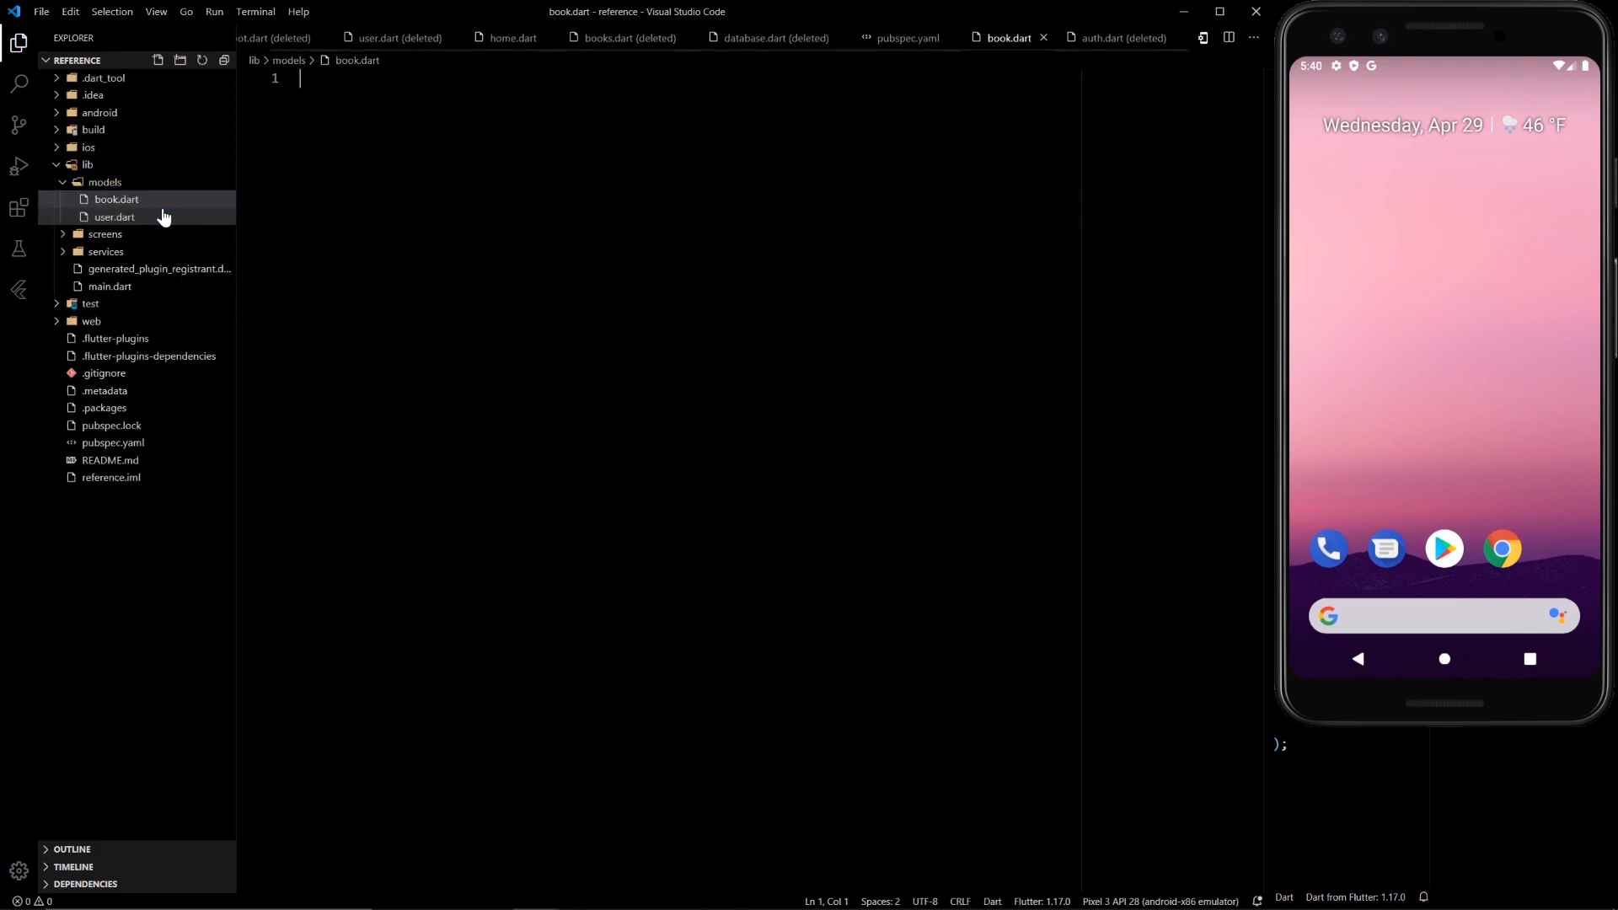
pyautogui.rightClick(117, 199)
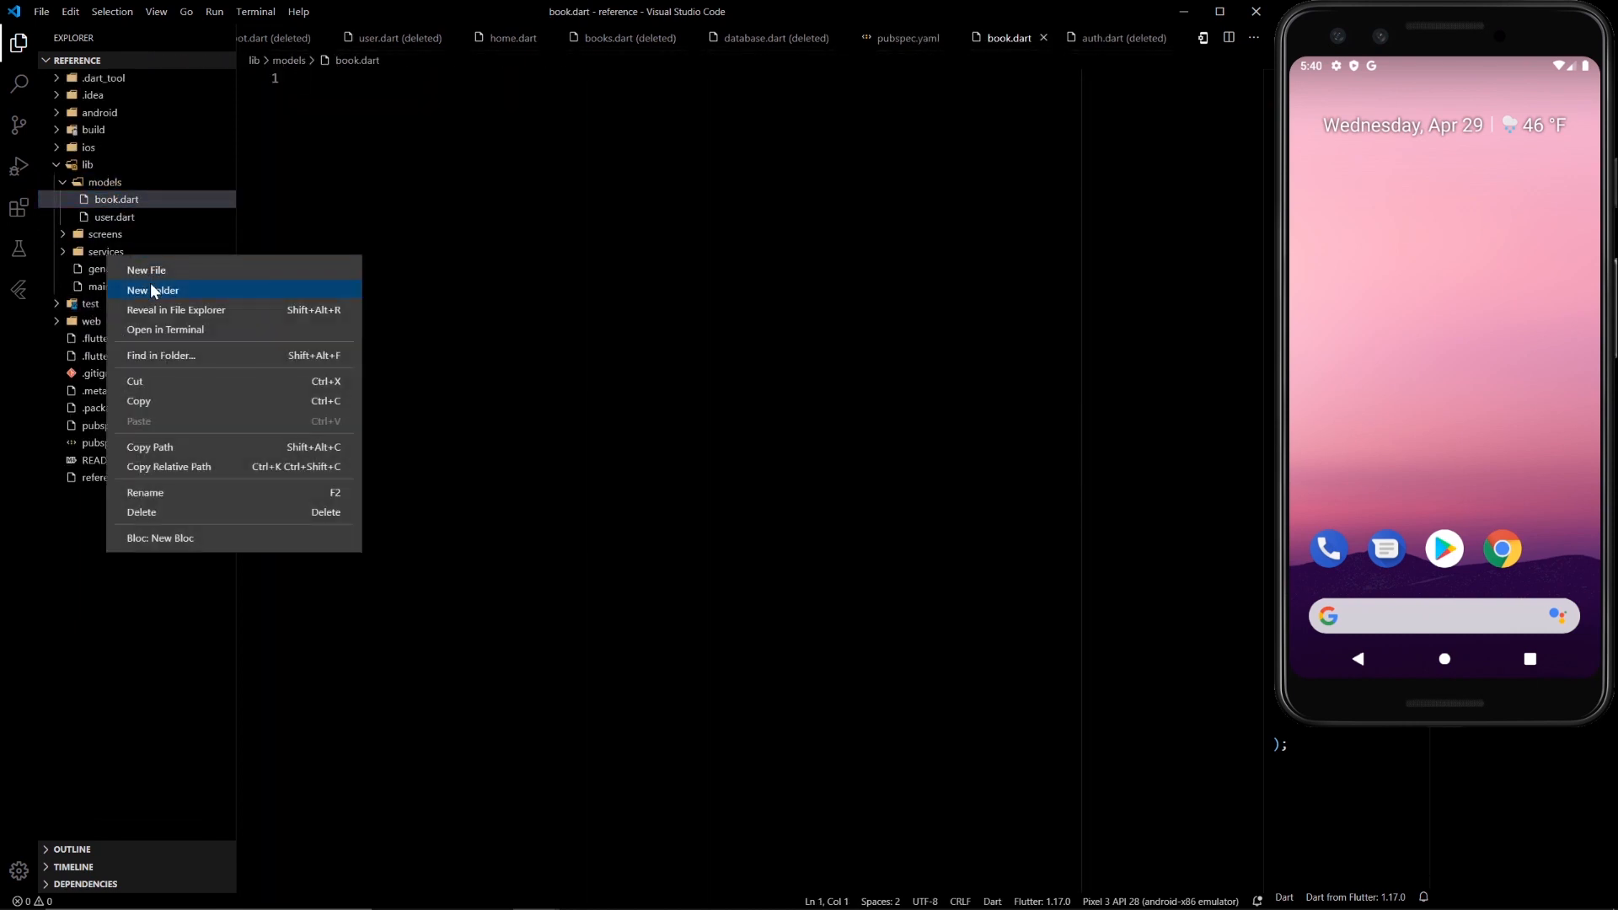
pyautogui.click(145, 270)
pyautogui.write('database.dart')
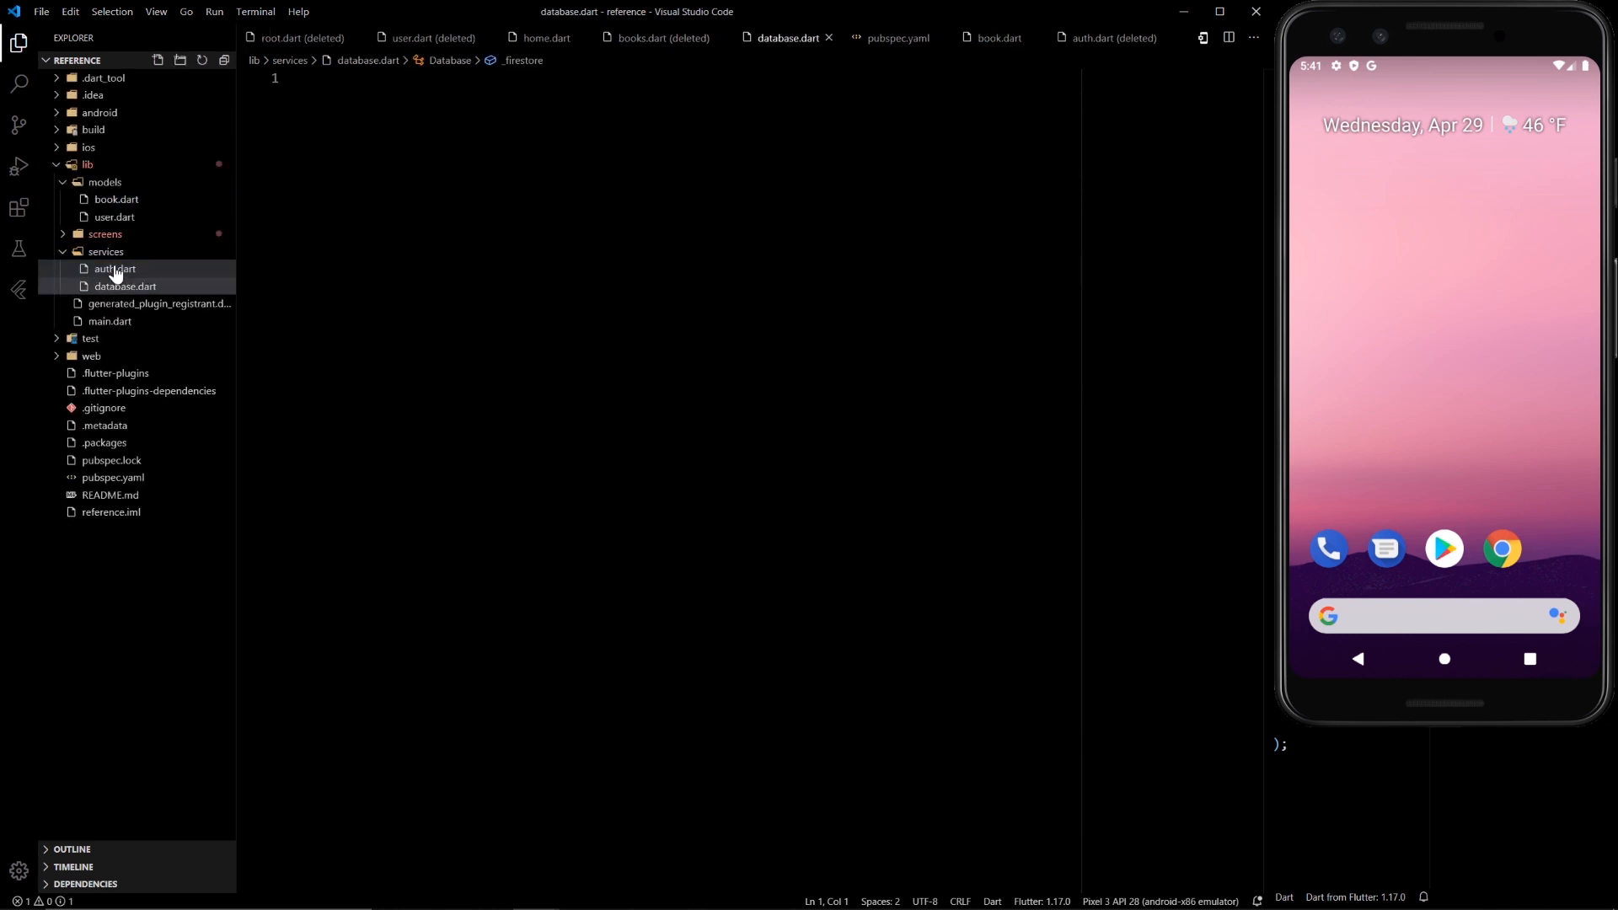
pyautogui.click(105, 234)
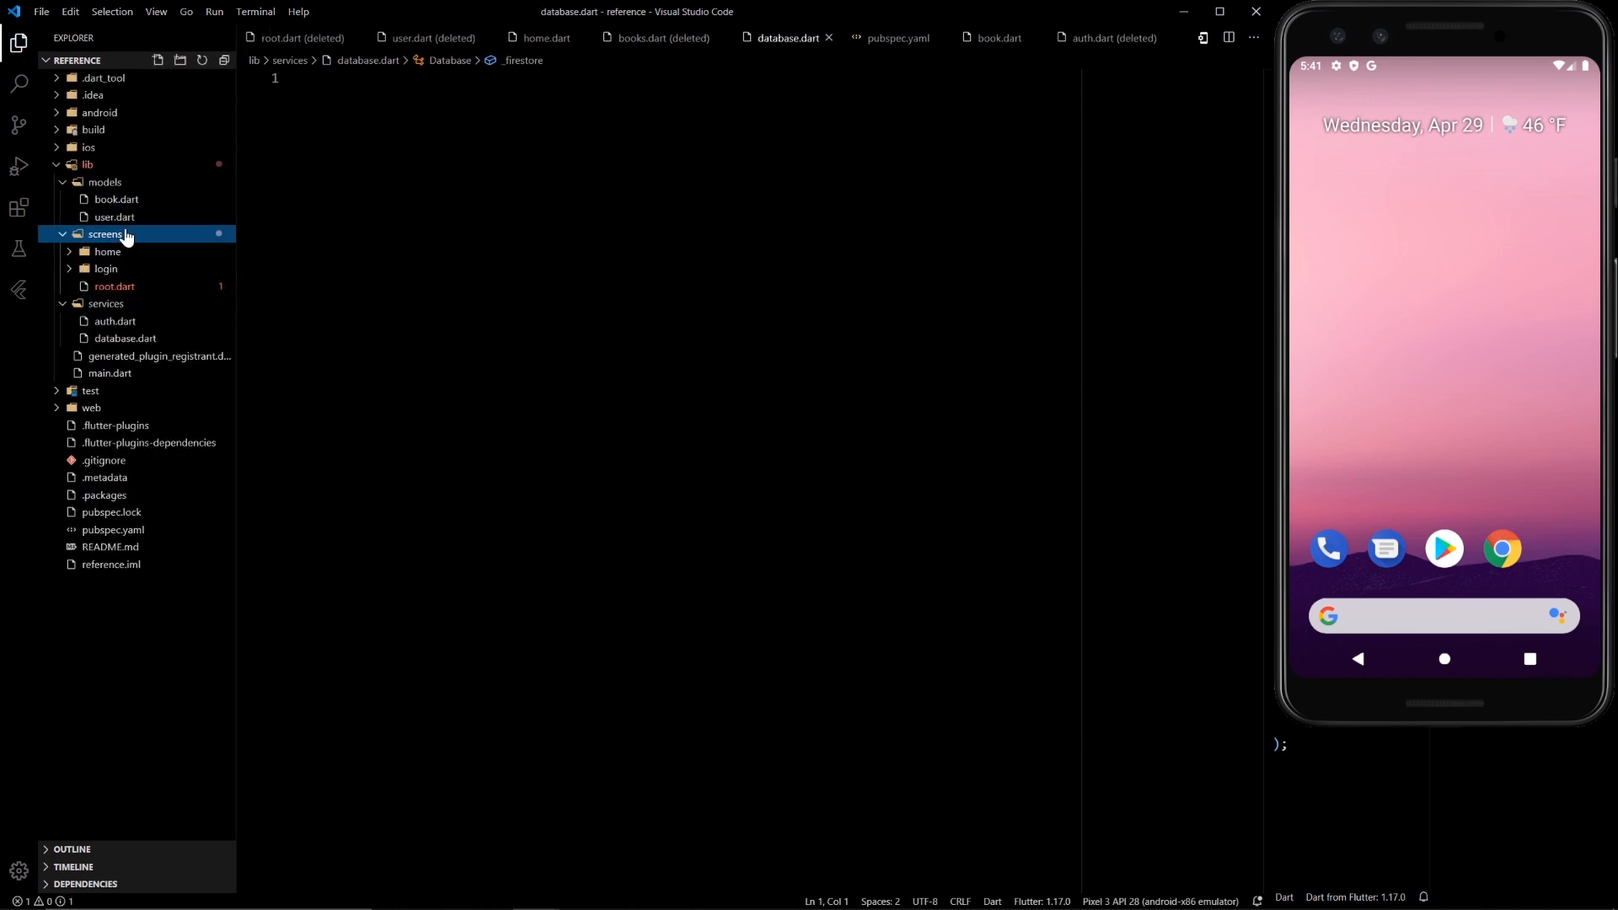
pyautogui.click(117, 199)
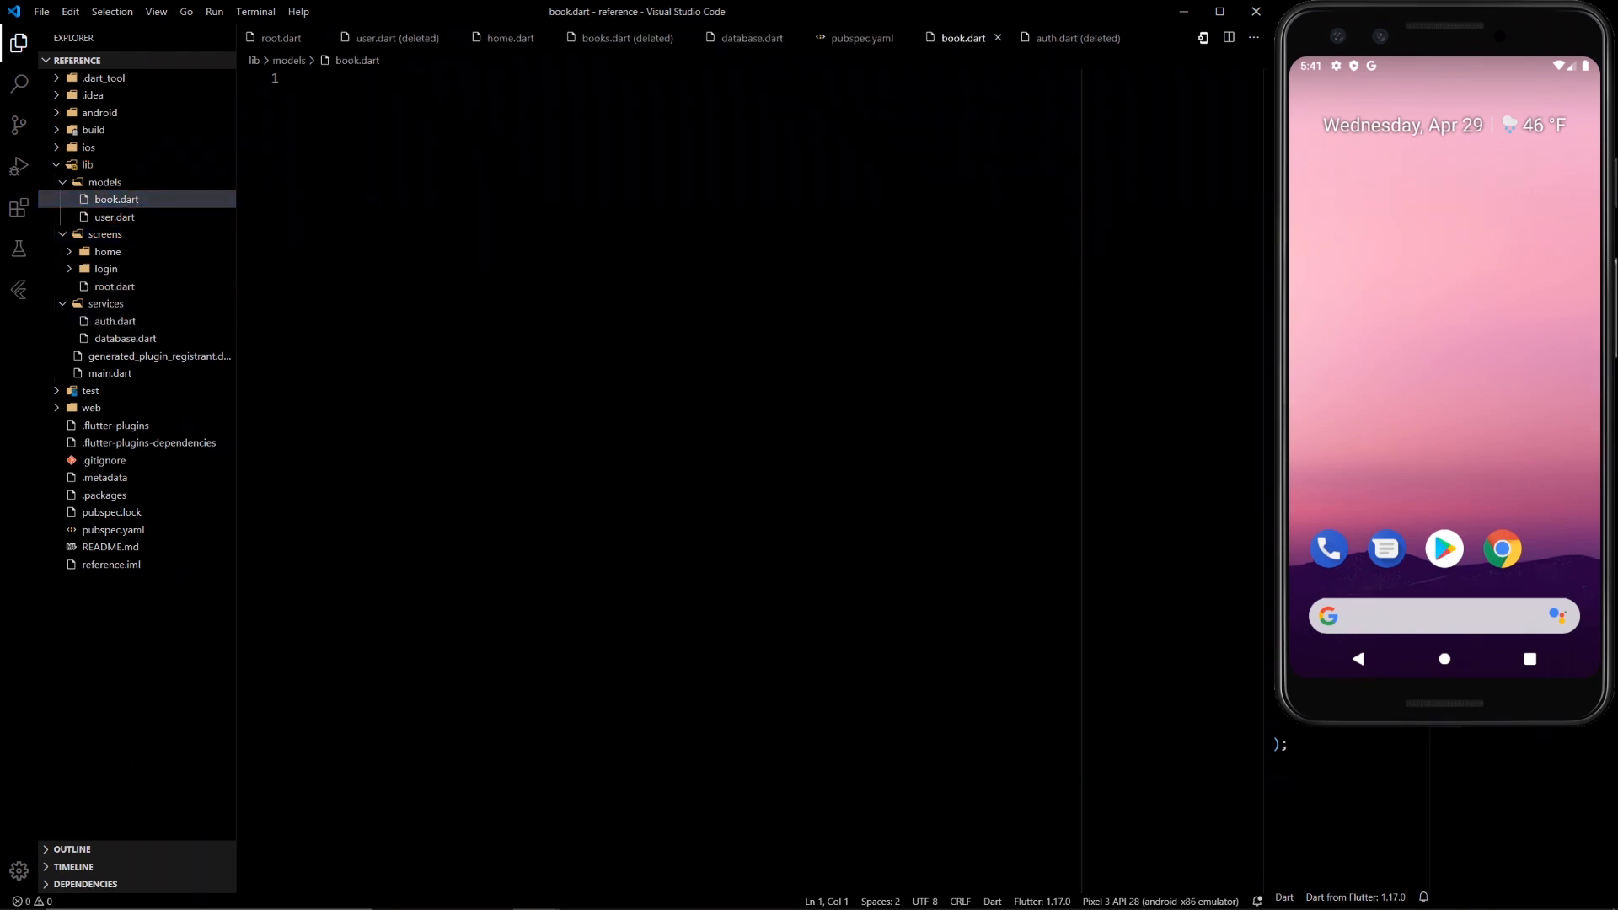
# - Write class Book with a String name field and a Book({this.name}) constructor
pyautogui.write('class Book{')
pyautogui.write('String name;')
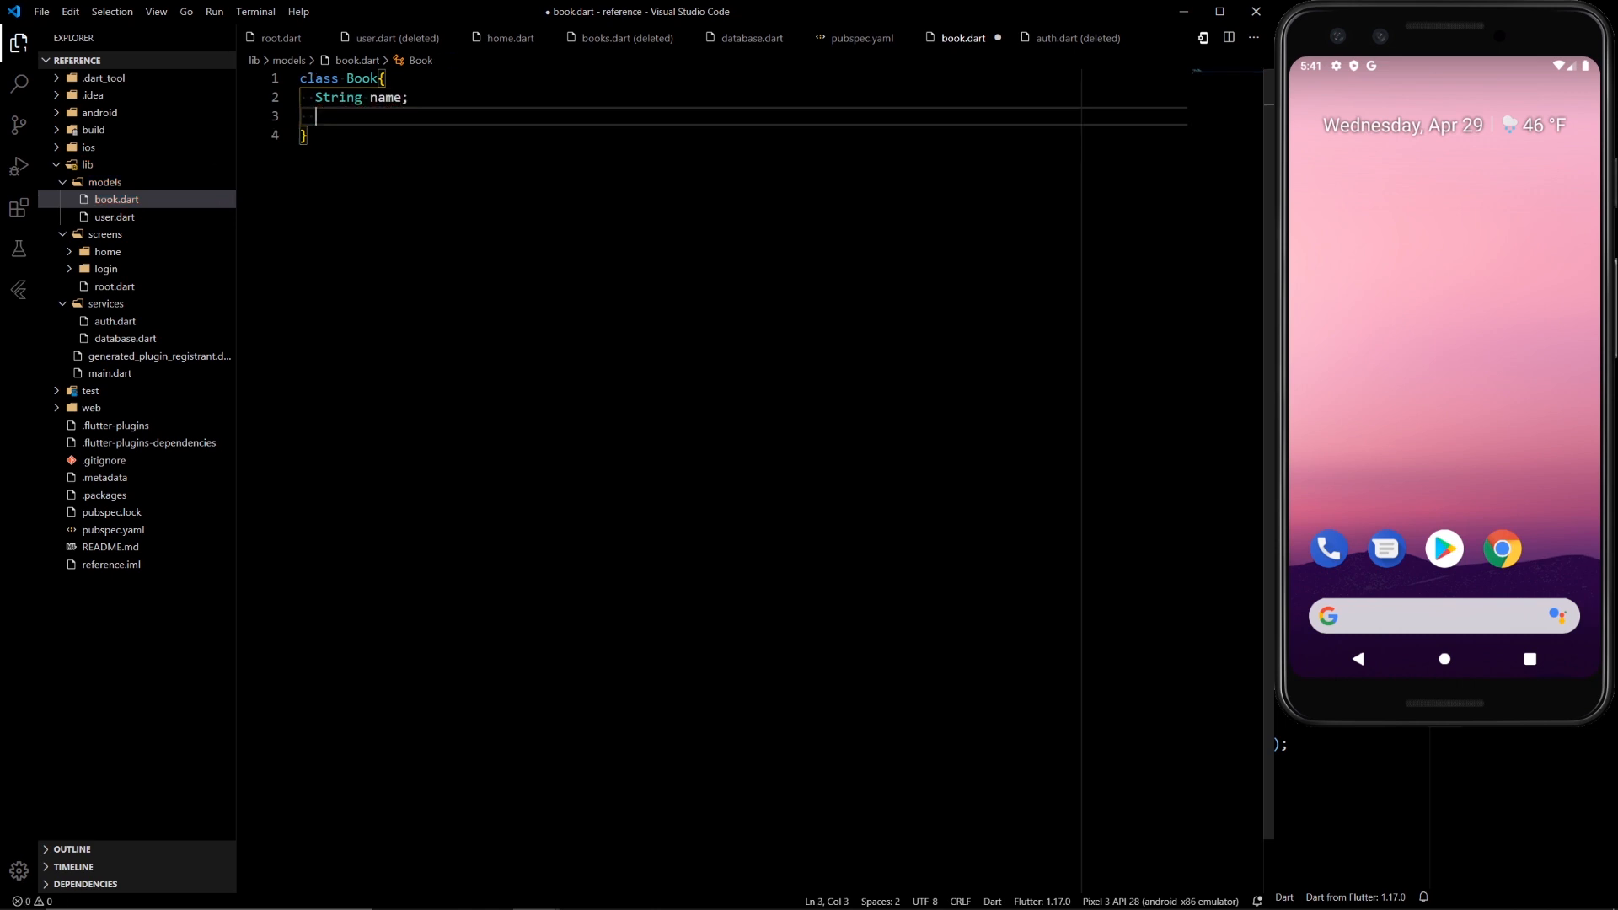
pyautogui.write('Book')
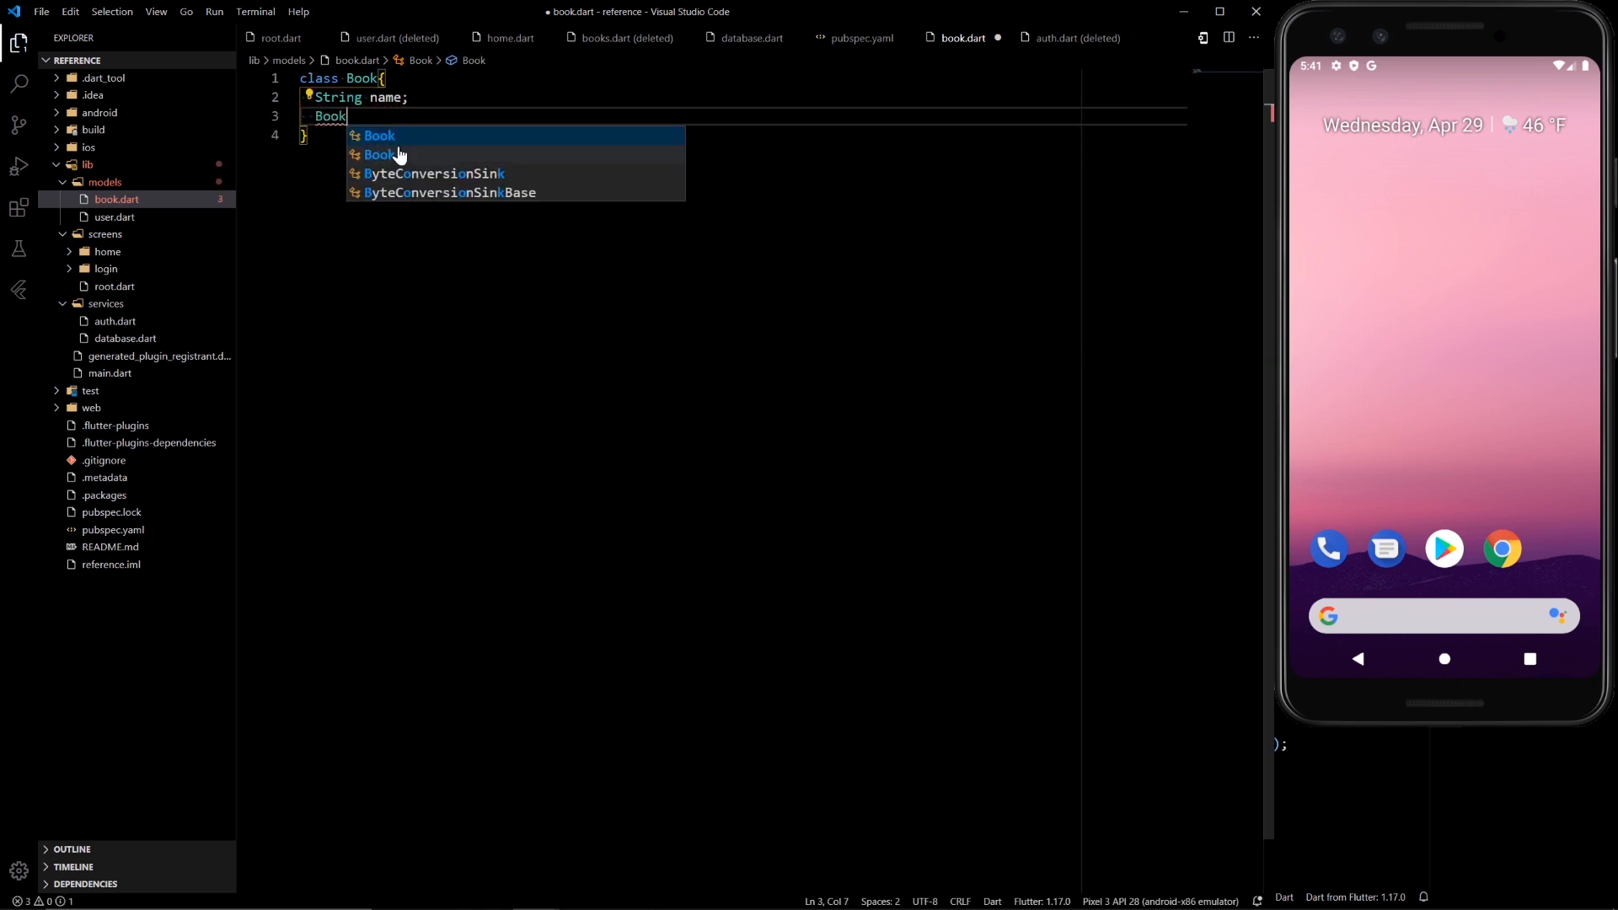
pyautogui.press('Escape')
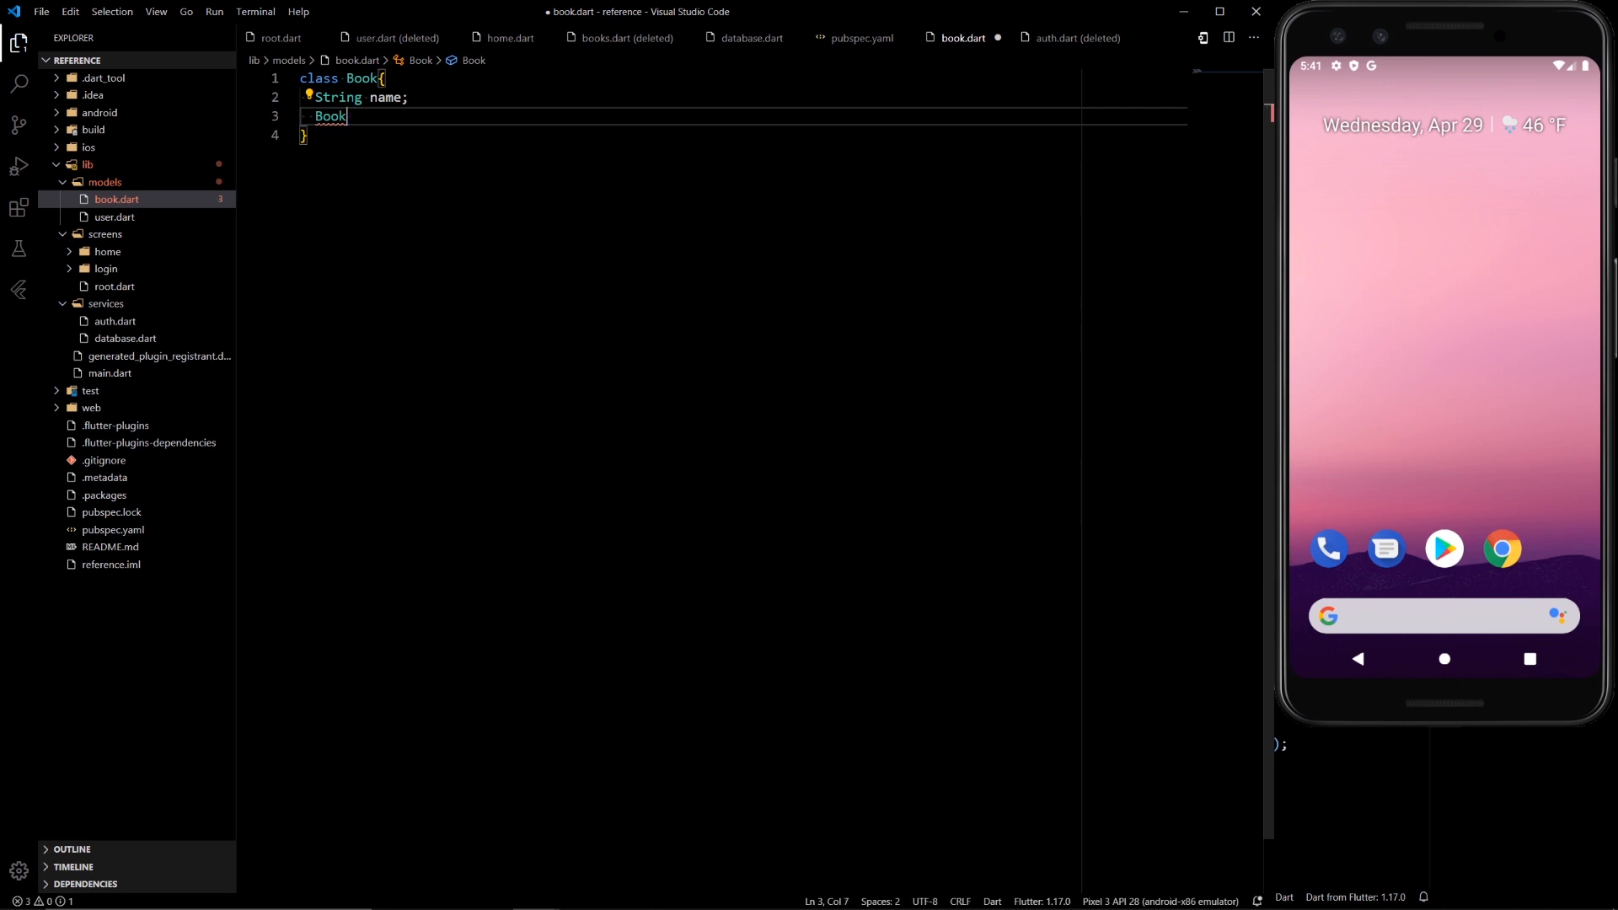
pyautogui.write('()')
pyautogui.write('this.name')
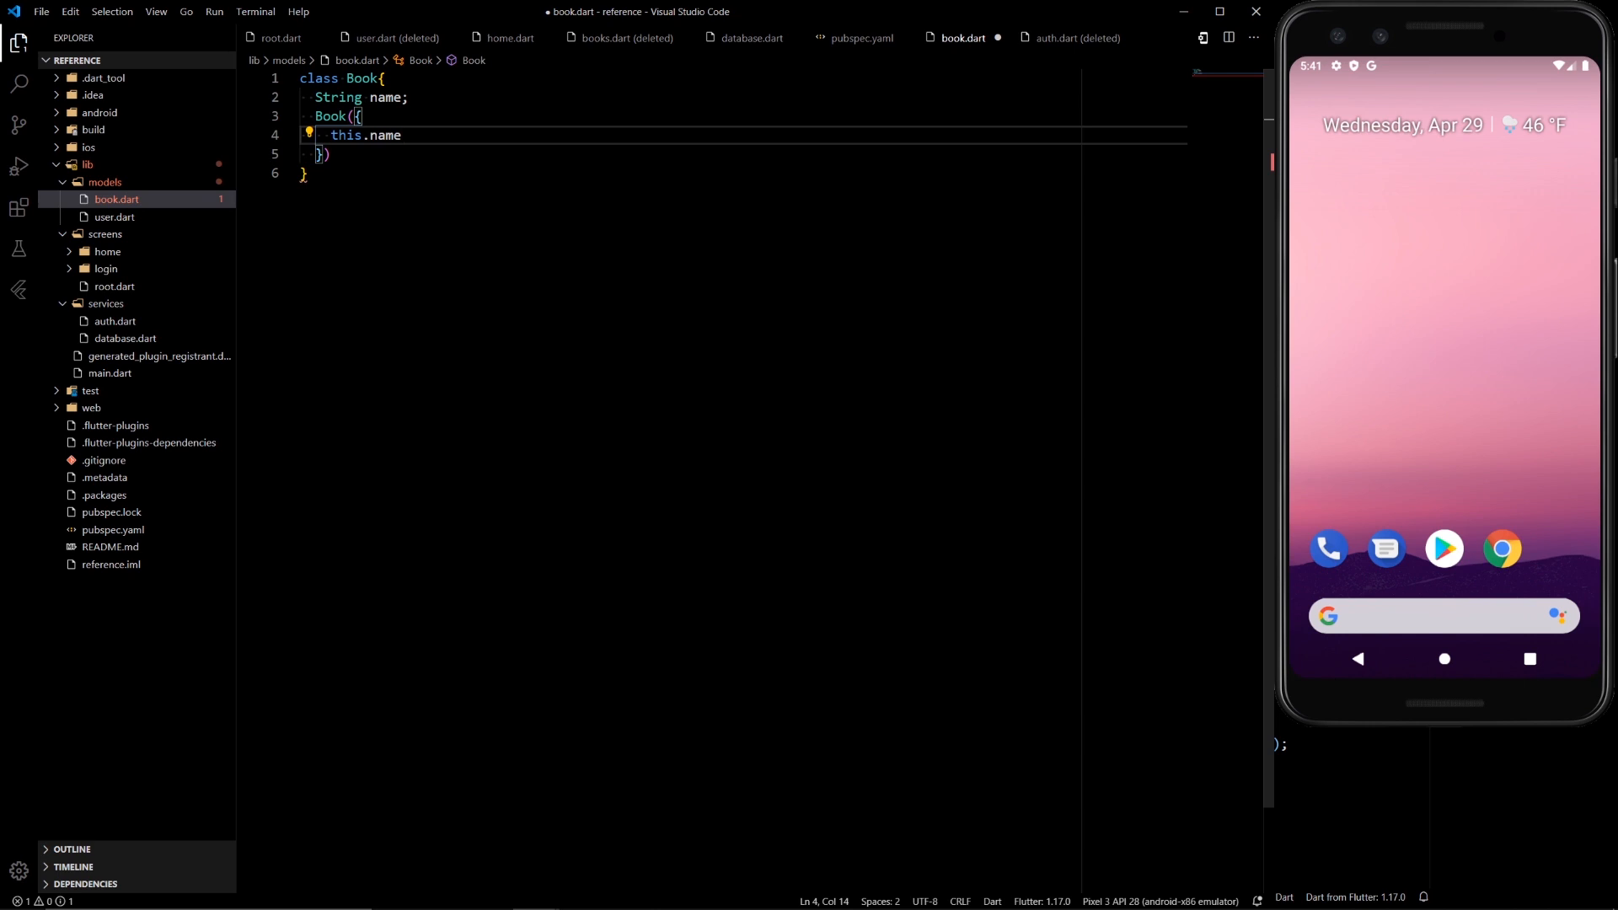
pyautogui.write(';')
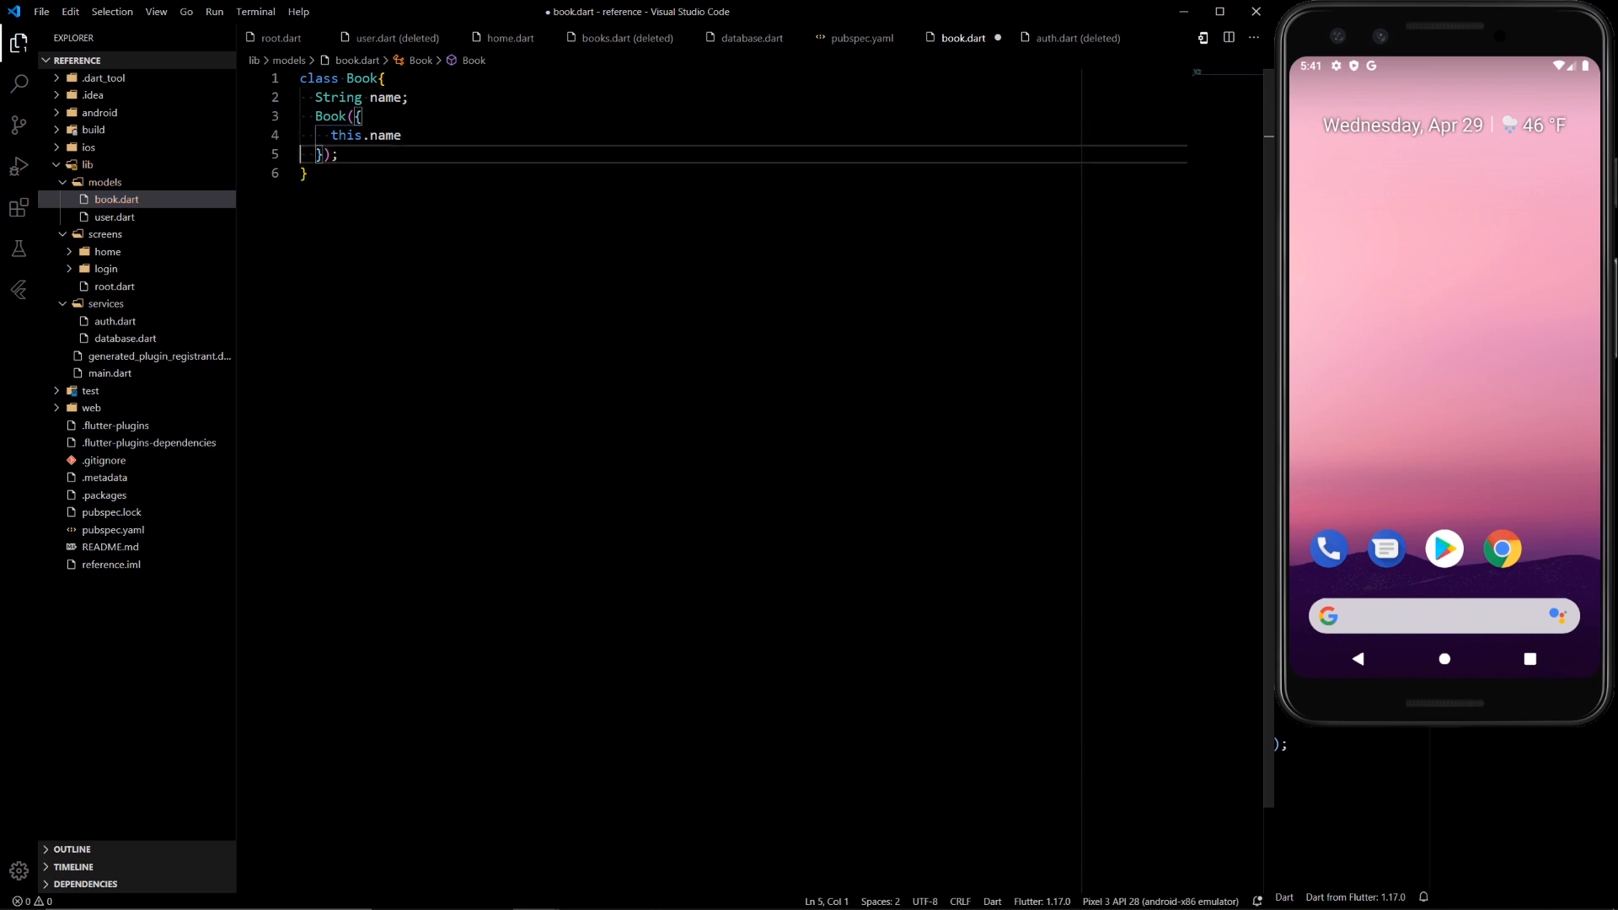
pyautogui.write(',')
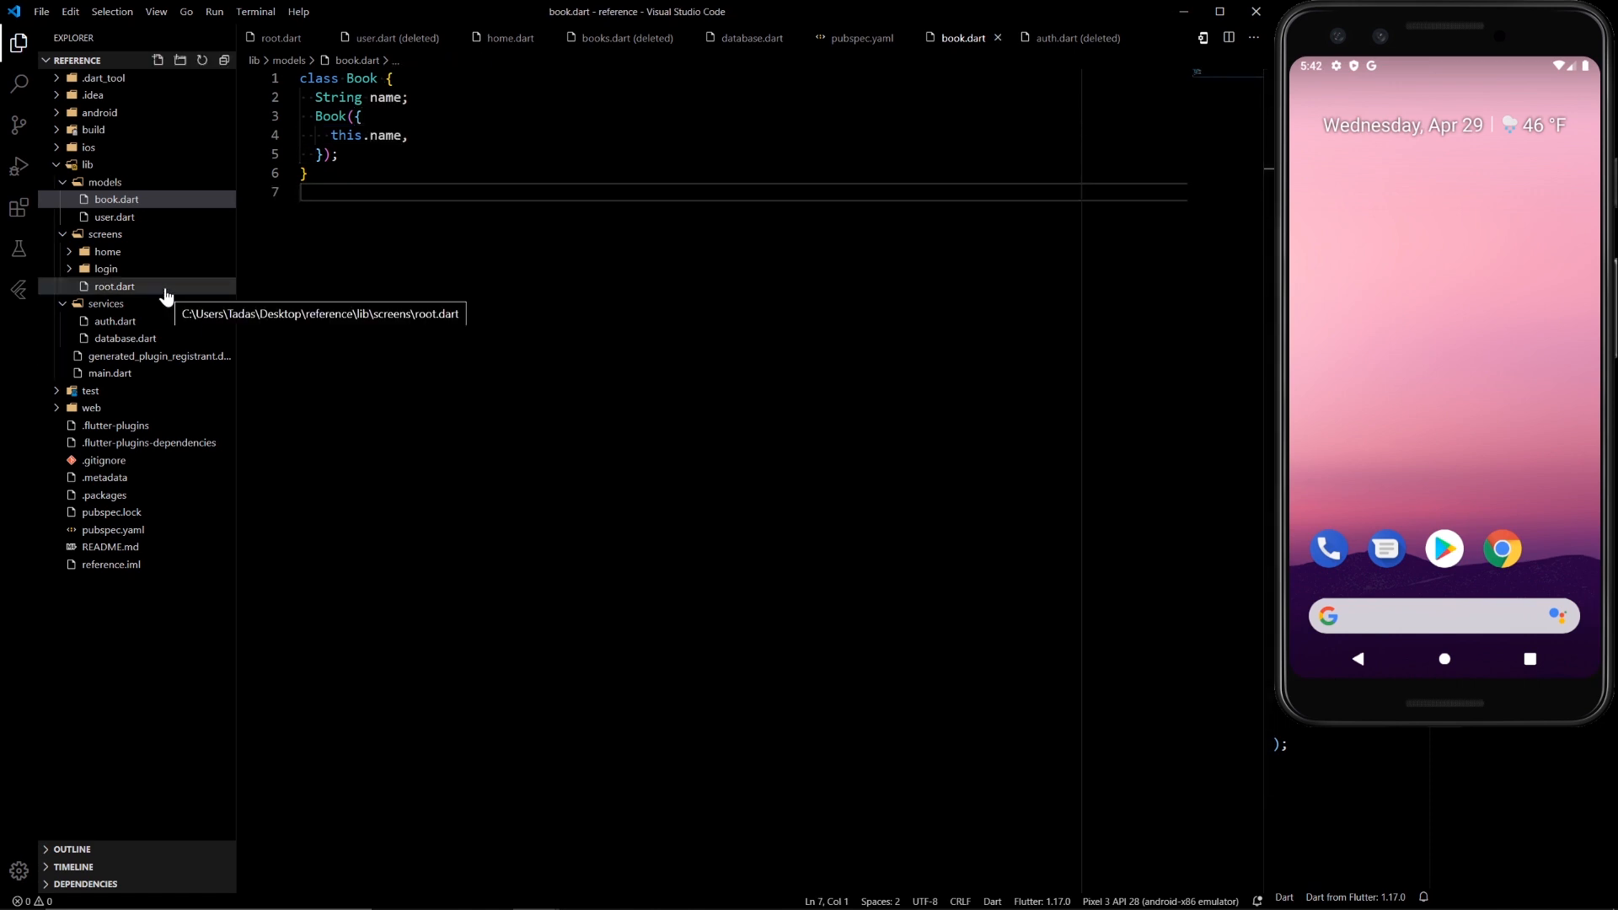
# - In root.dart, select the Home widget and choose 'Wrap with widget...' from the quick fixes
pyautogui.click(115, 287)
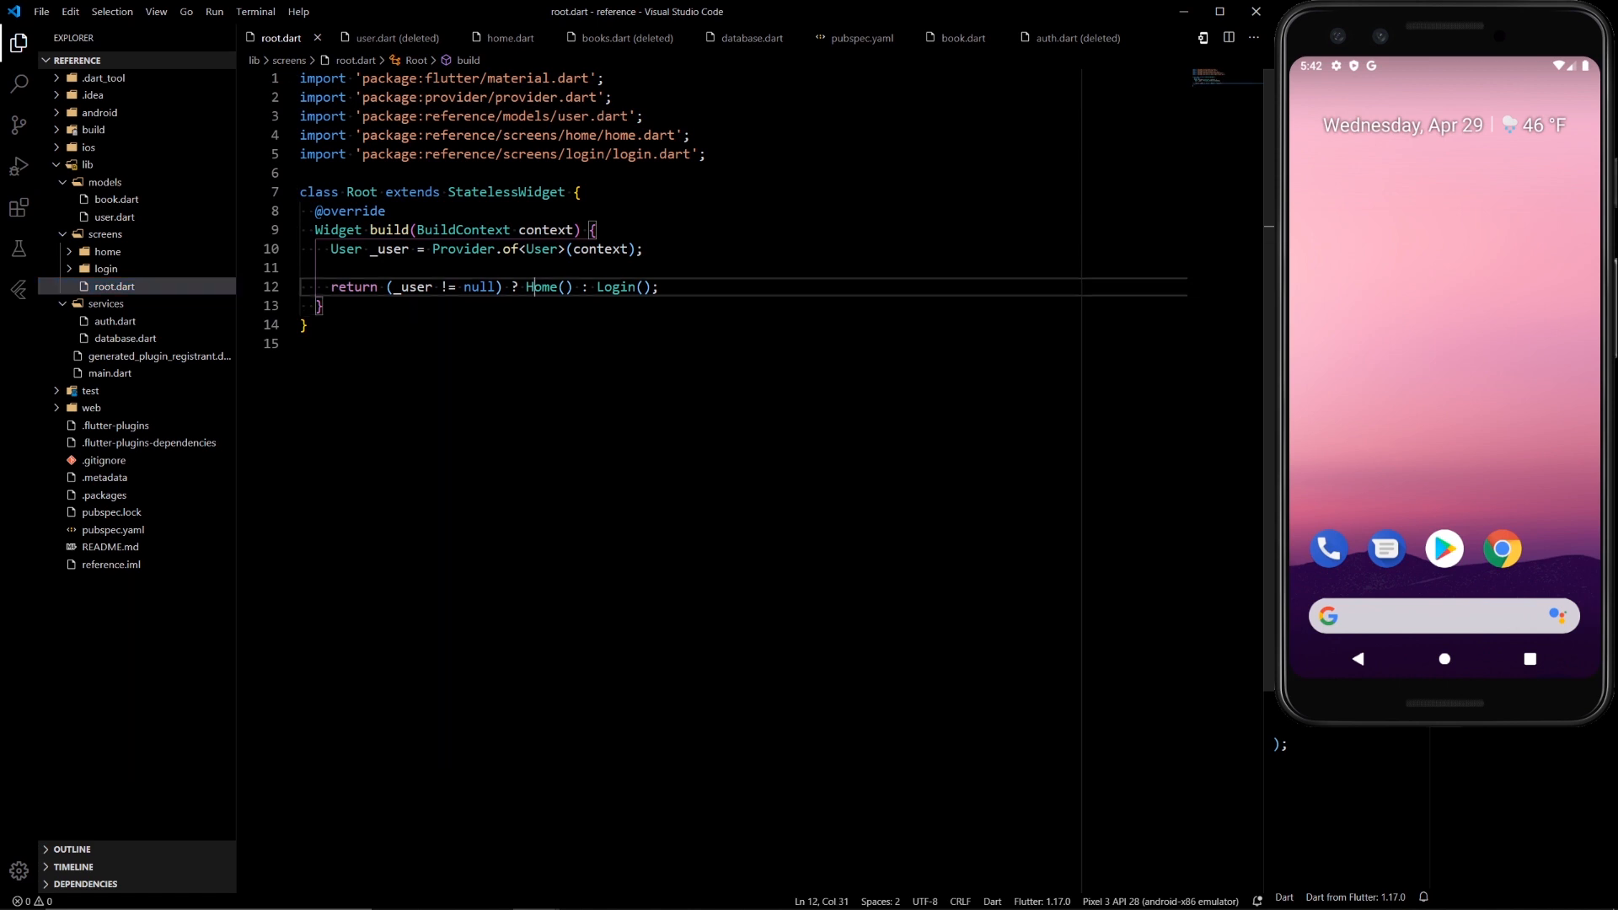
pyautogui.doubleClick(541, 287)
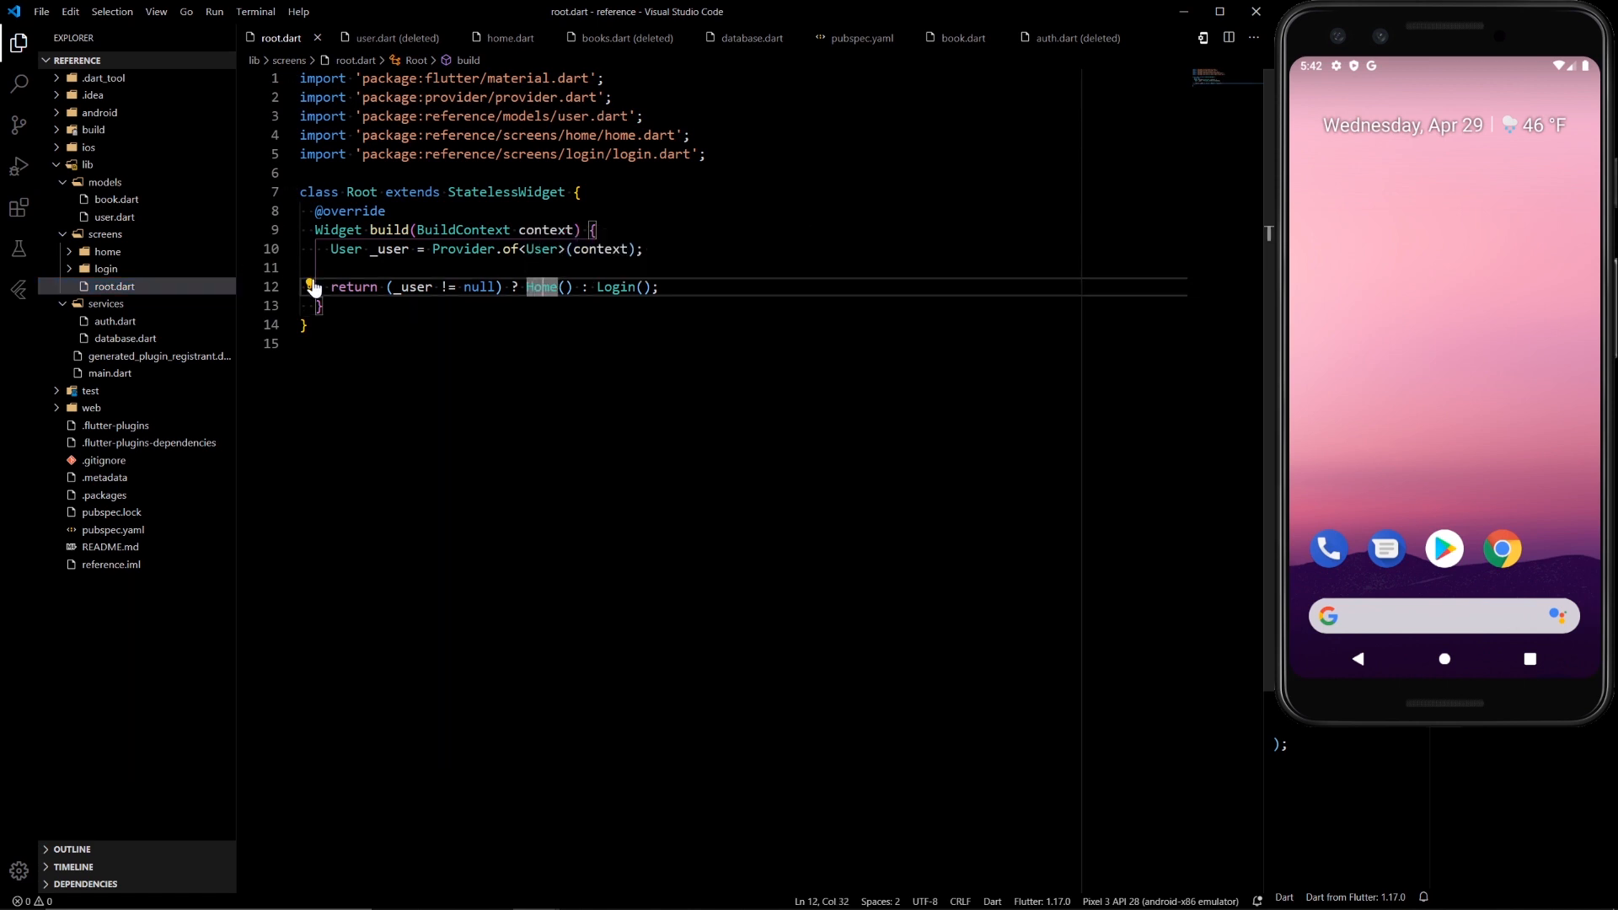
pyautogui.click(310, 286)
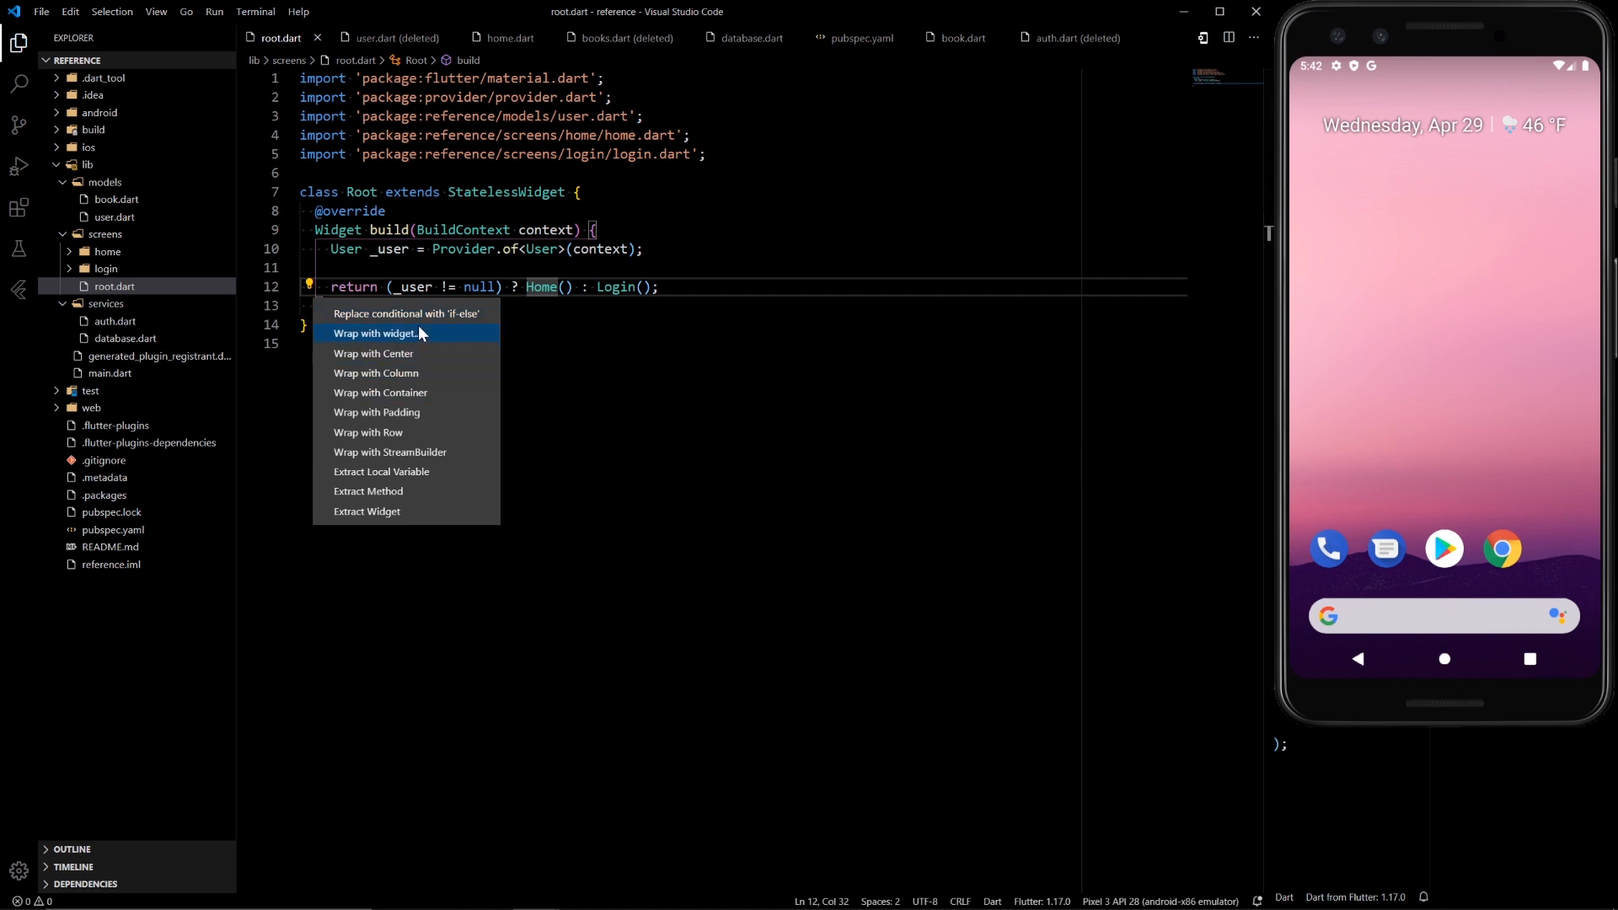
pyautogui.moveTo(403, 344)
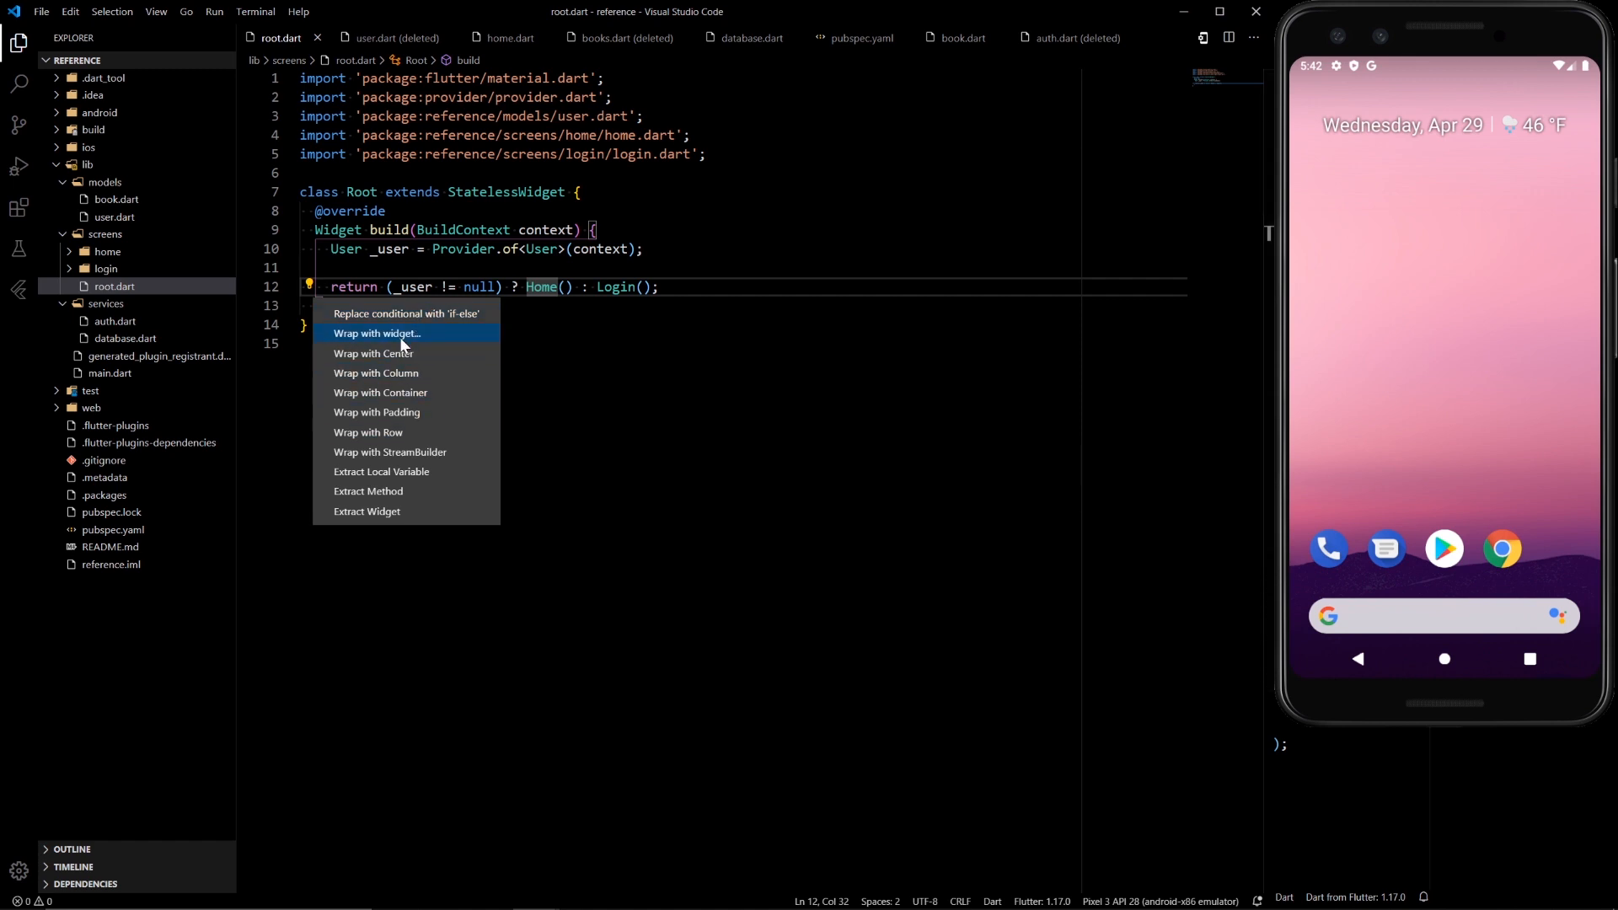
pyautogui.click(376, 334)
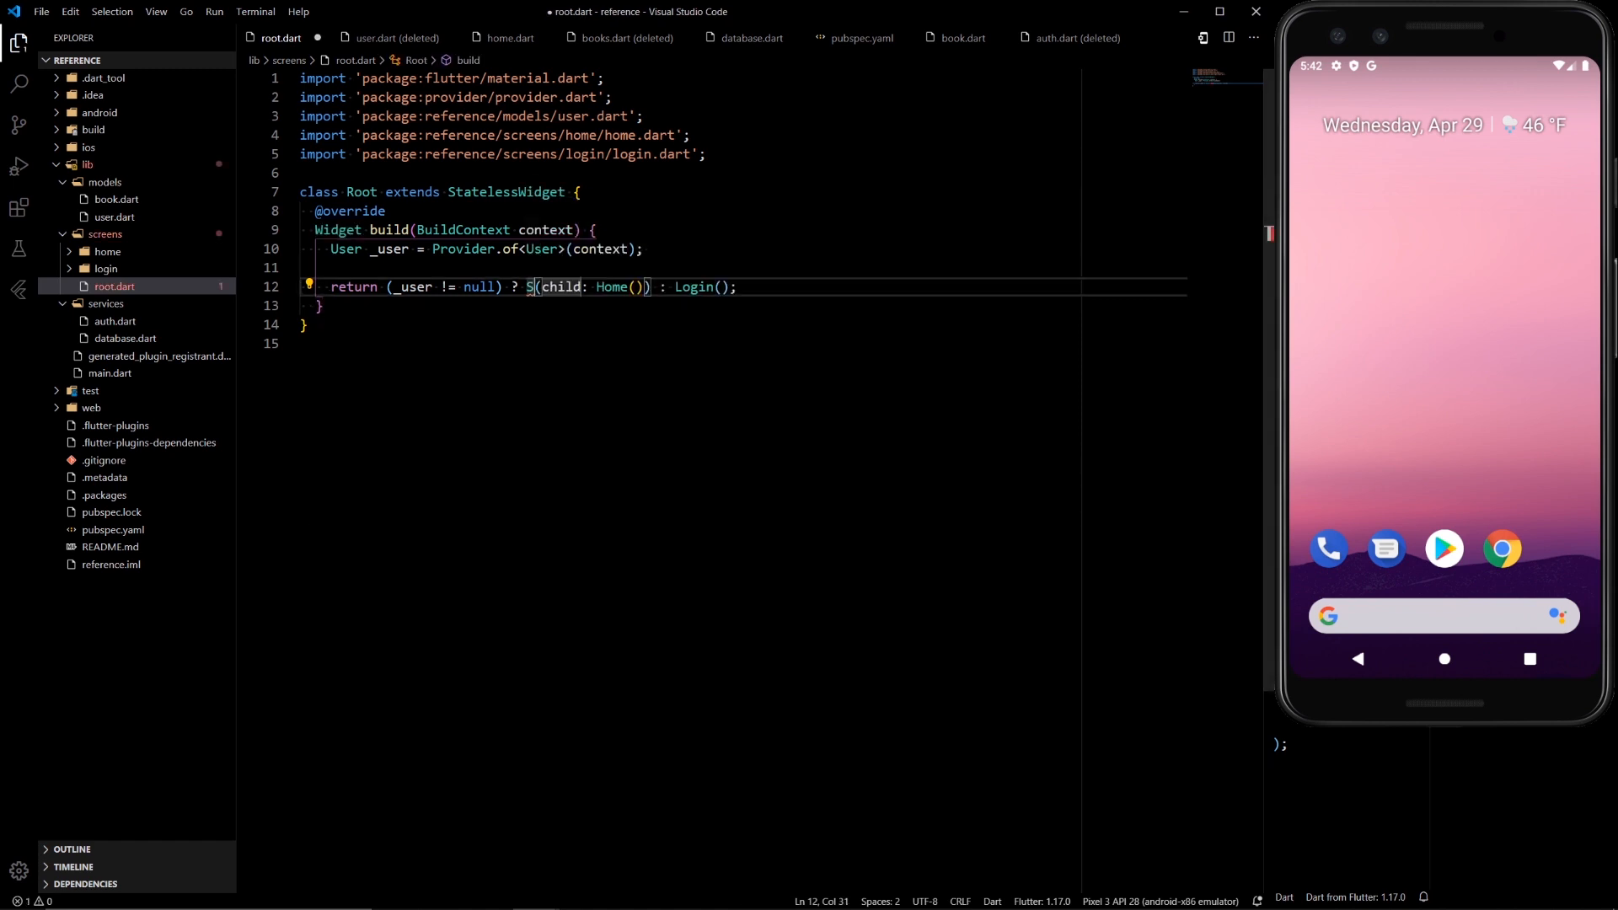
# - Name the wrapper StreamProvider<List<Book>>.value, importing book.dart
pyautogui.write('treamPro')
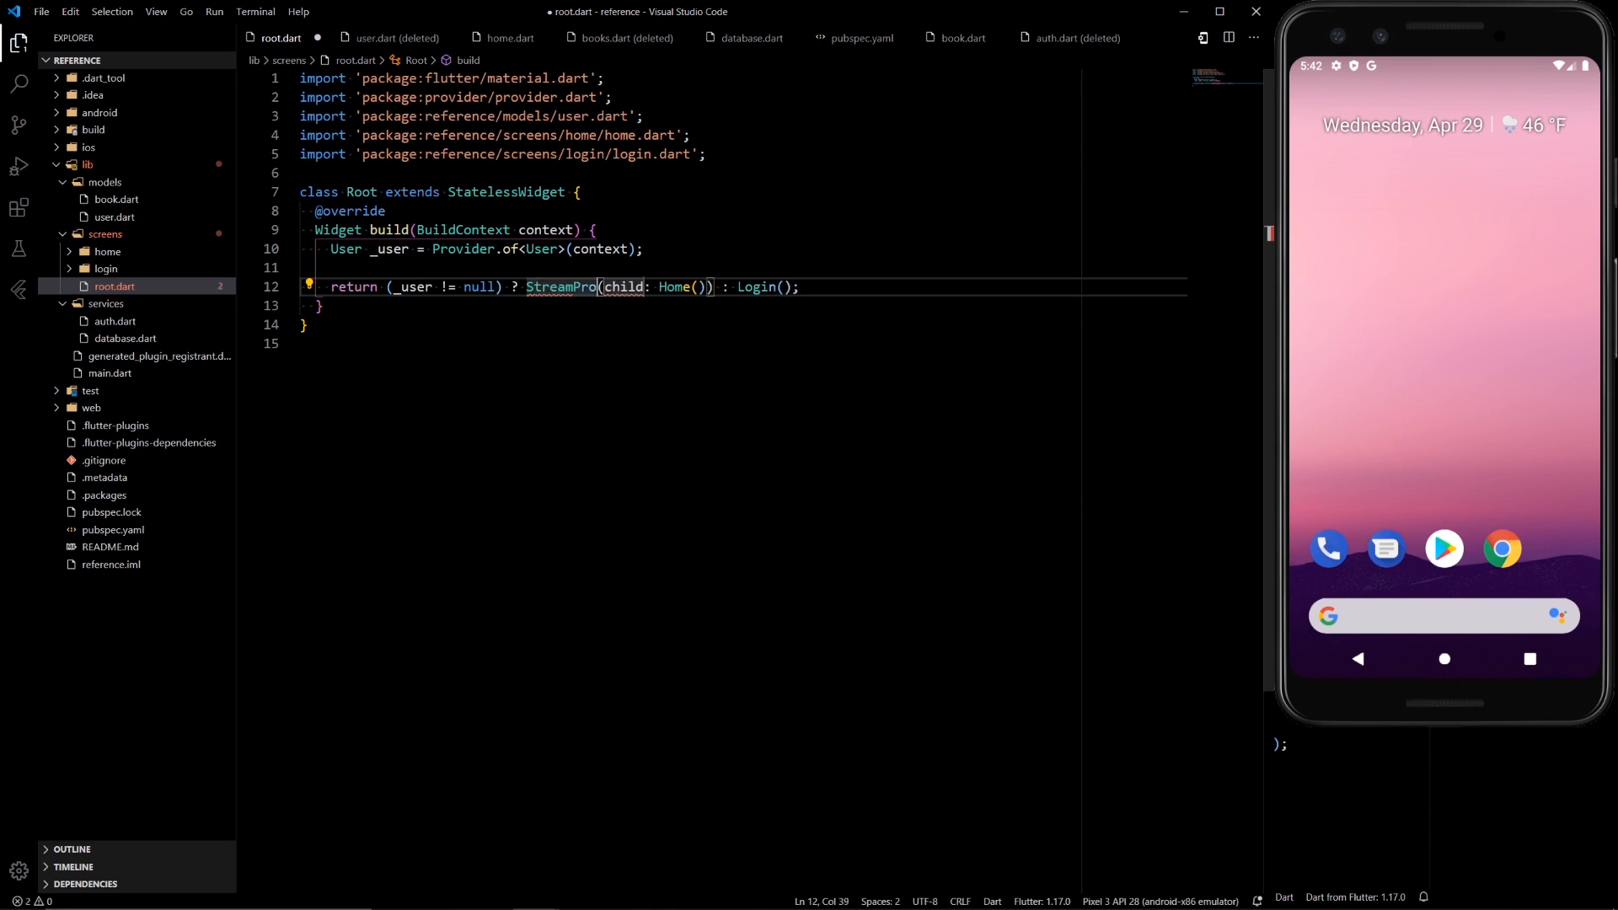
pyautogui.write('vider')
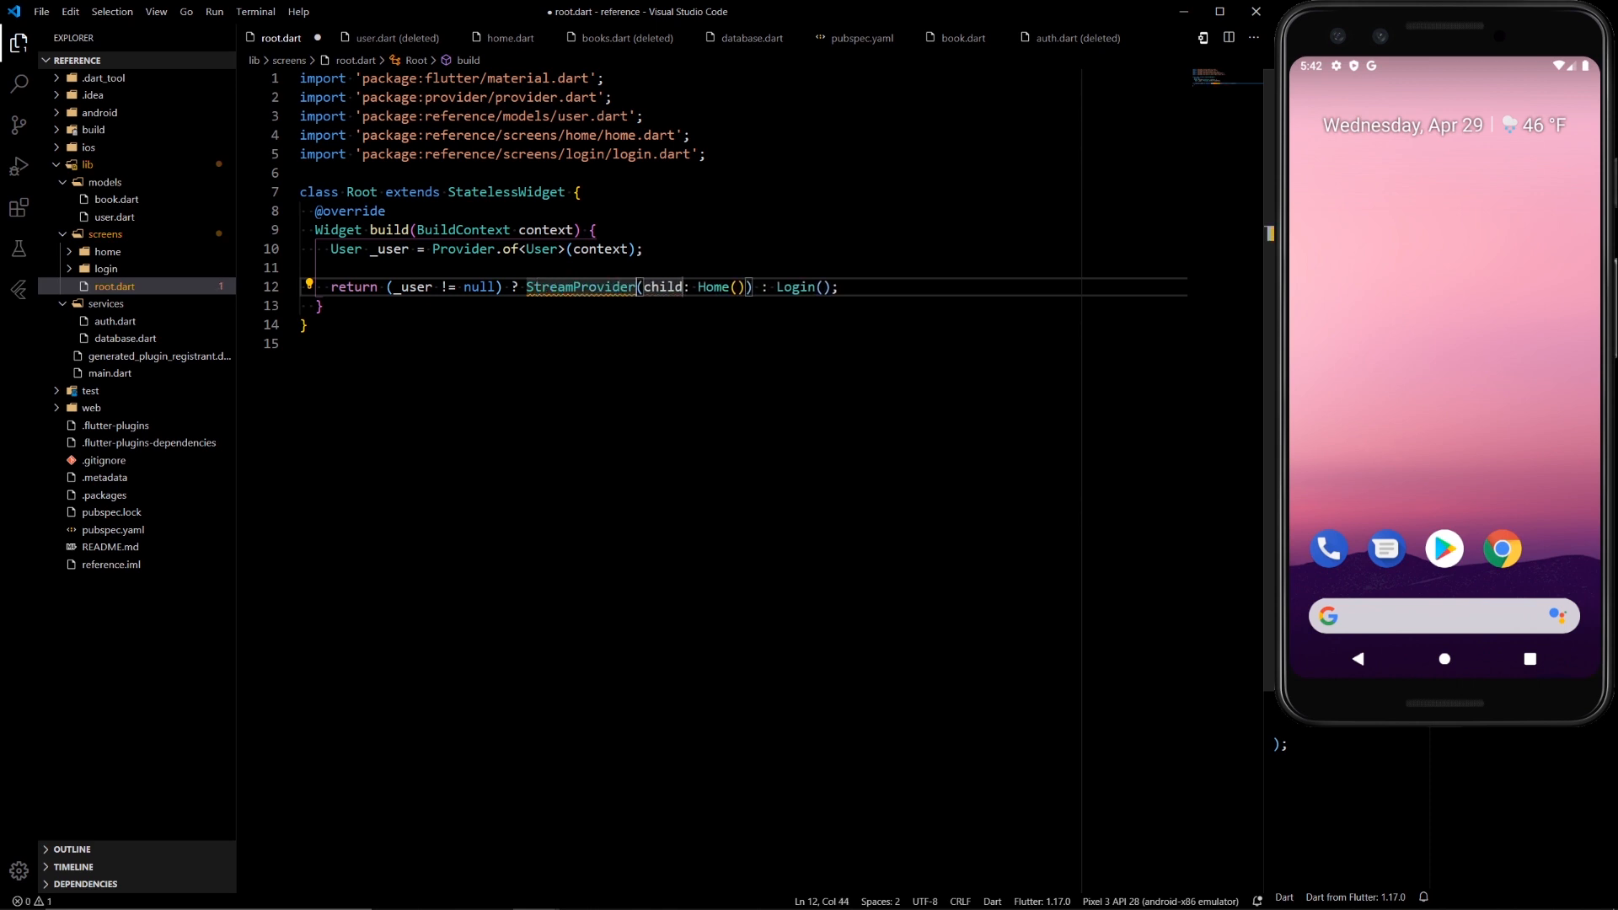
pyautogui.write('<')
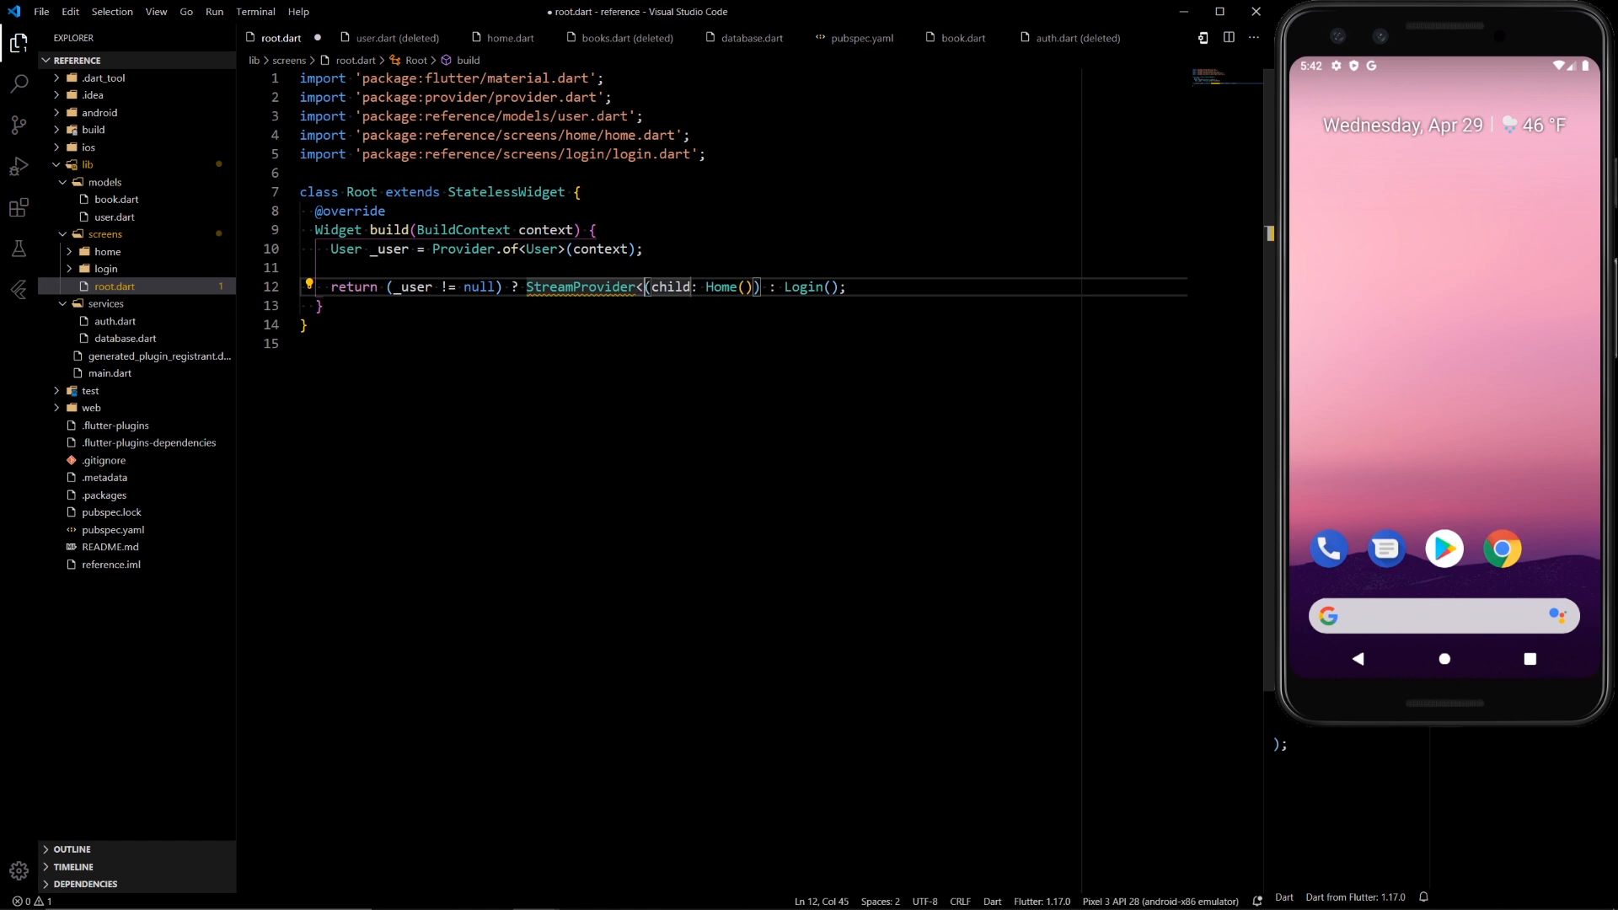
pyautogui.write('List<Book>>')
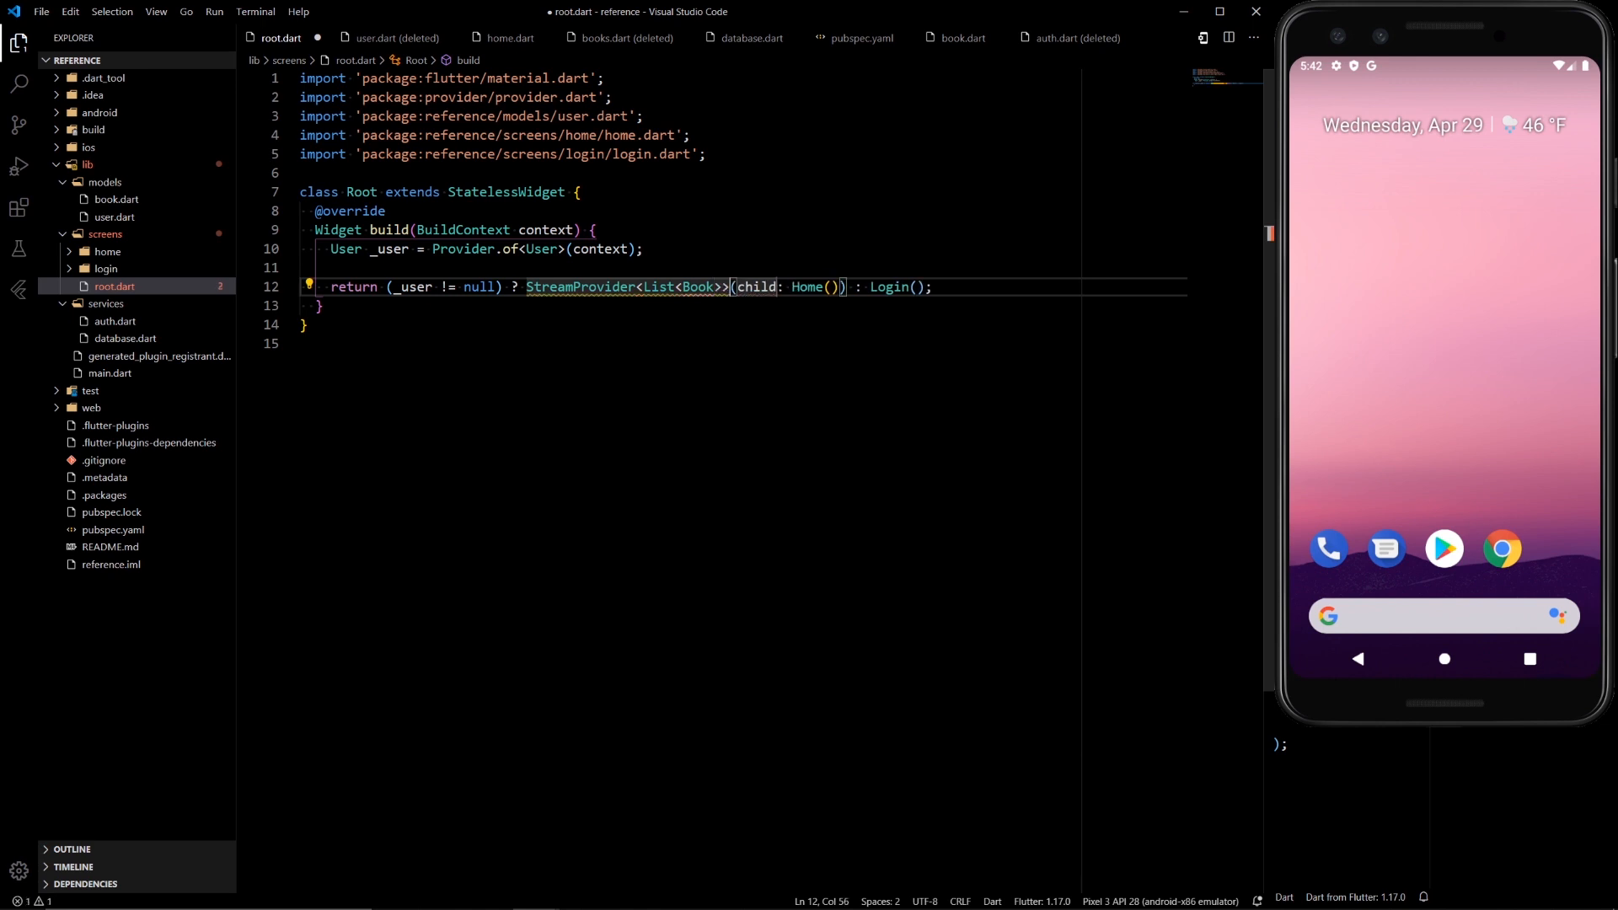
pyautogui.write('.value')
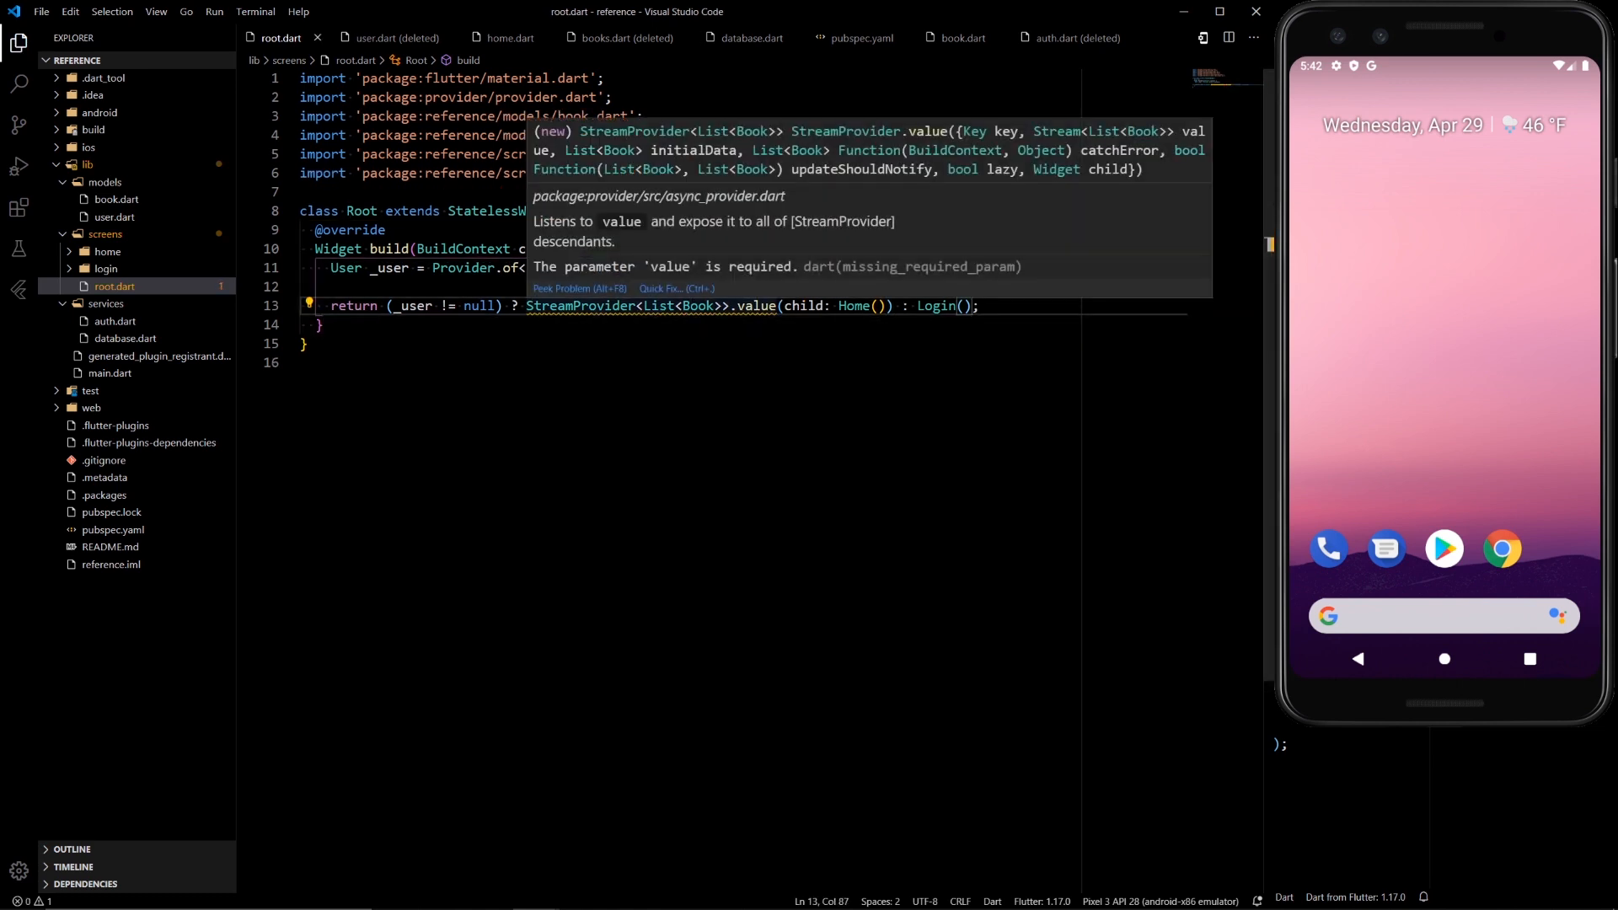
# - Use the quick fix to add the required value argument, set to null
pyautogui.doubleClick(678, 306)
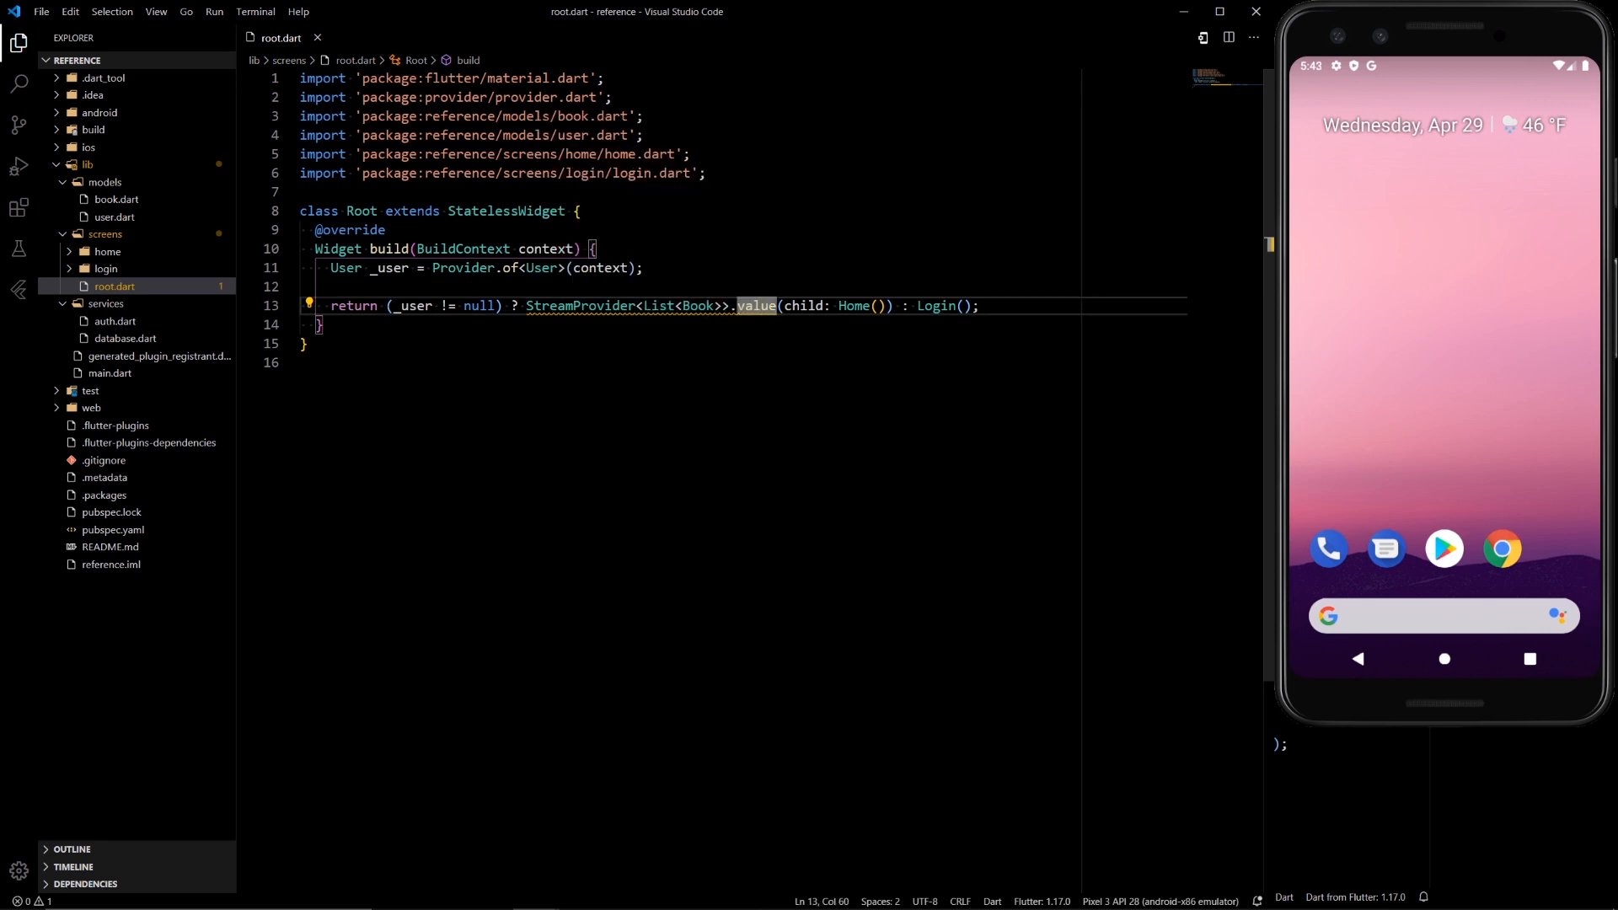
pyautogui.click(757, 306)
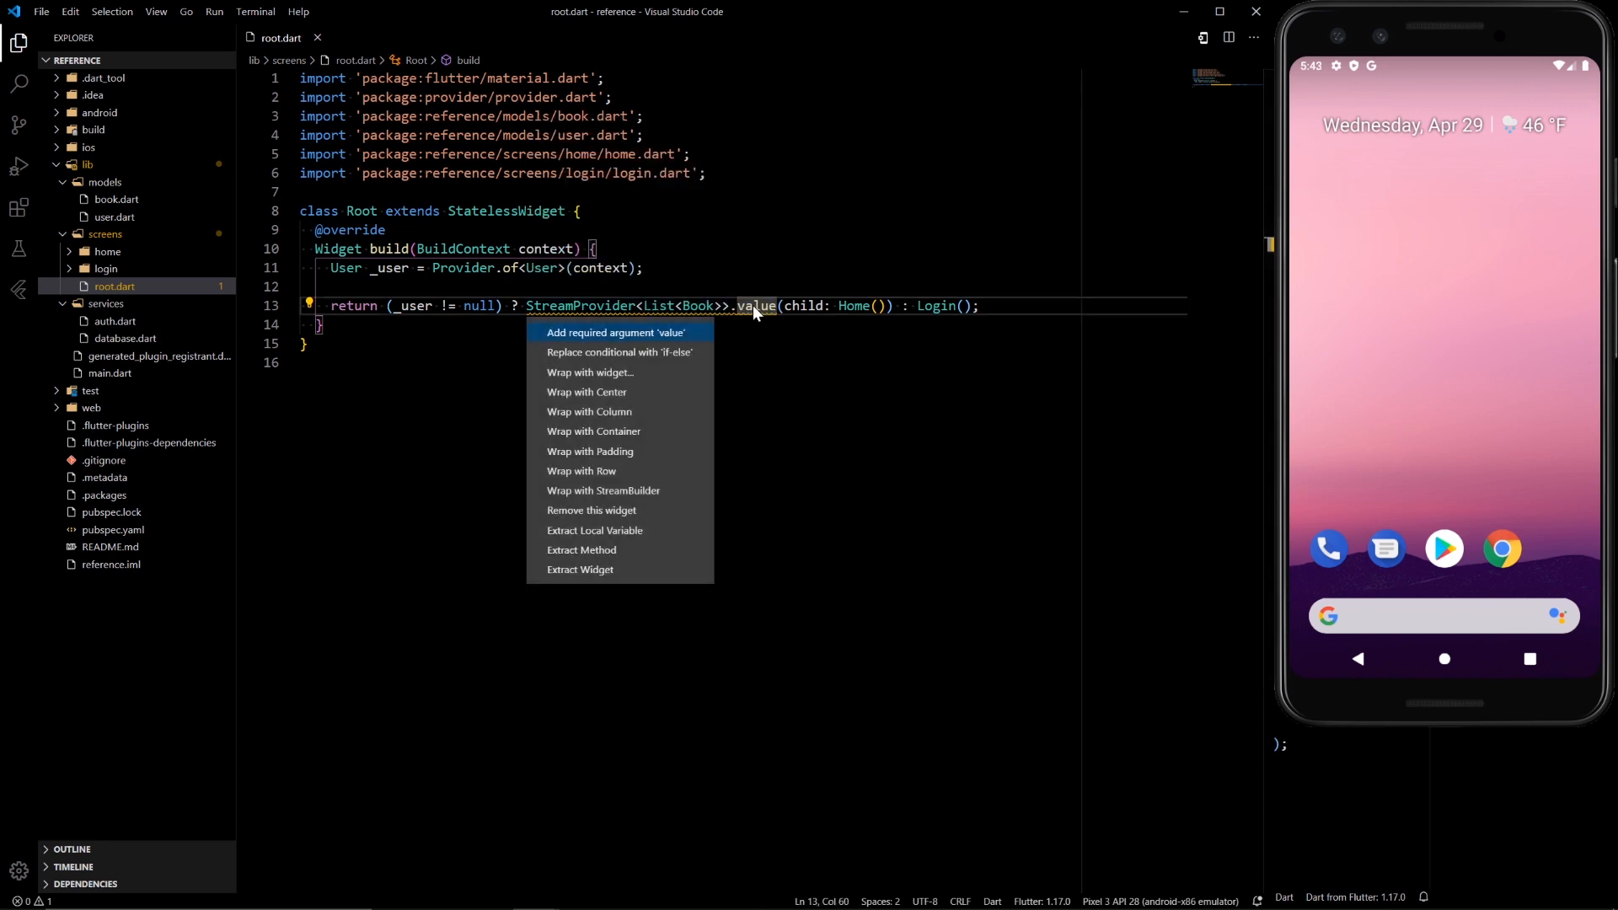
pyautogui.click(613, 332)
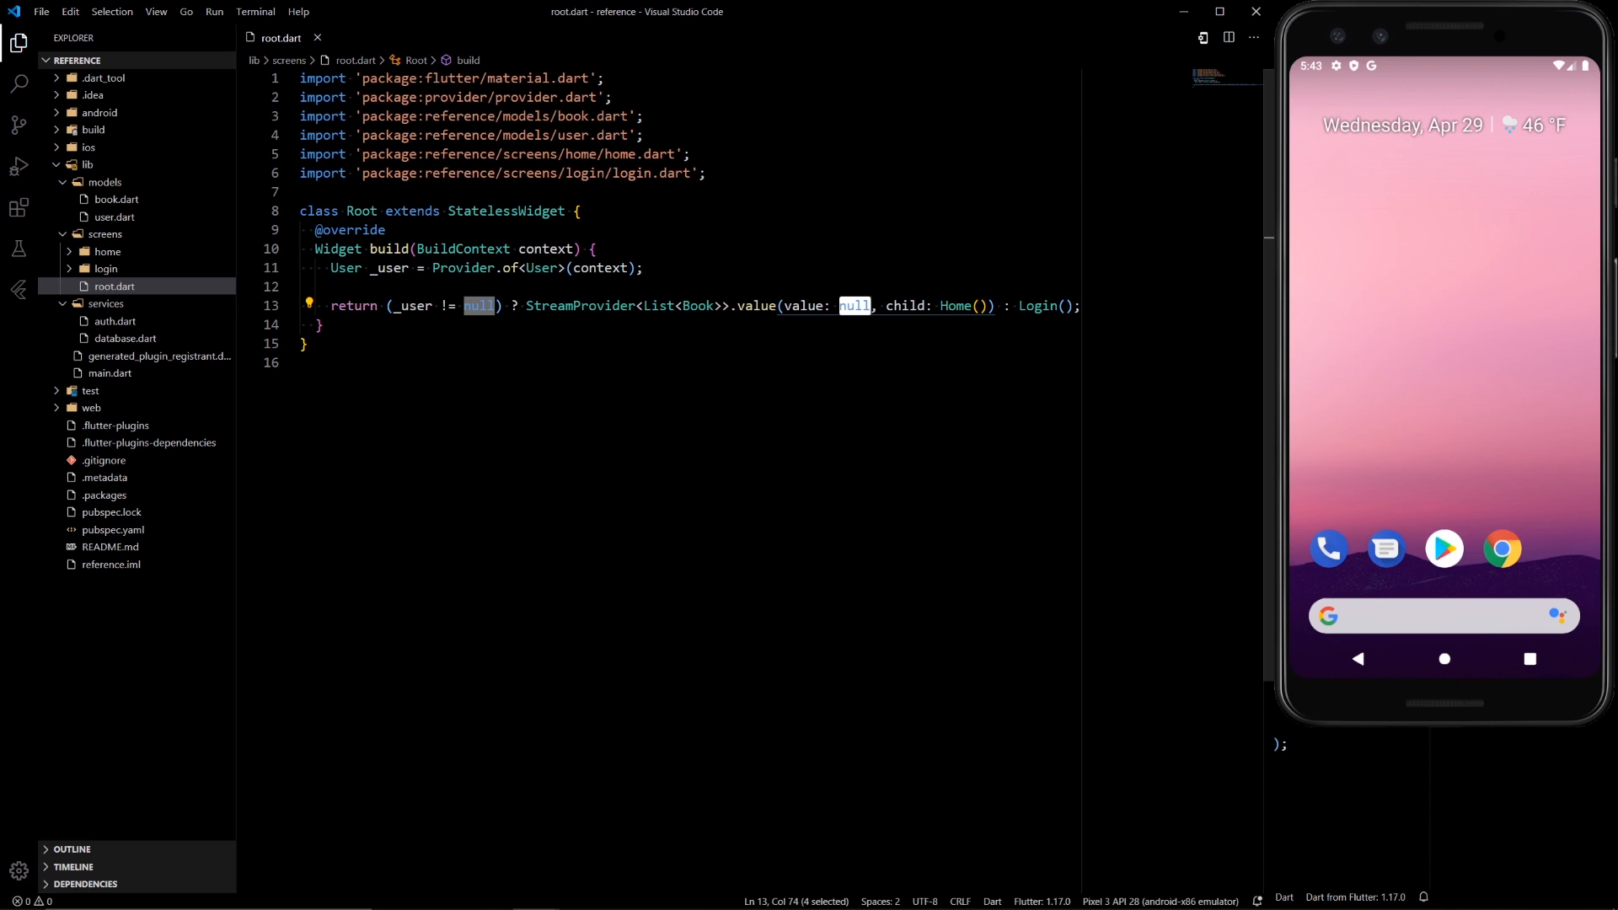
pyautogui.moveTo(115, 320)
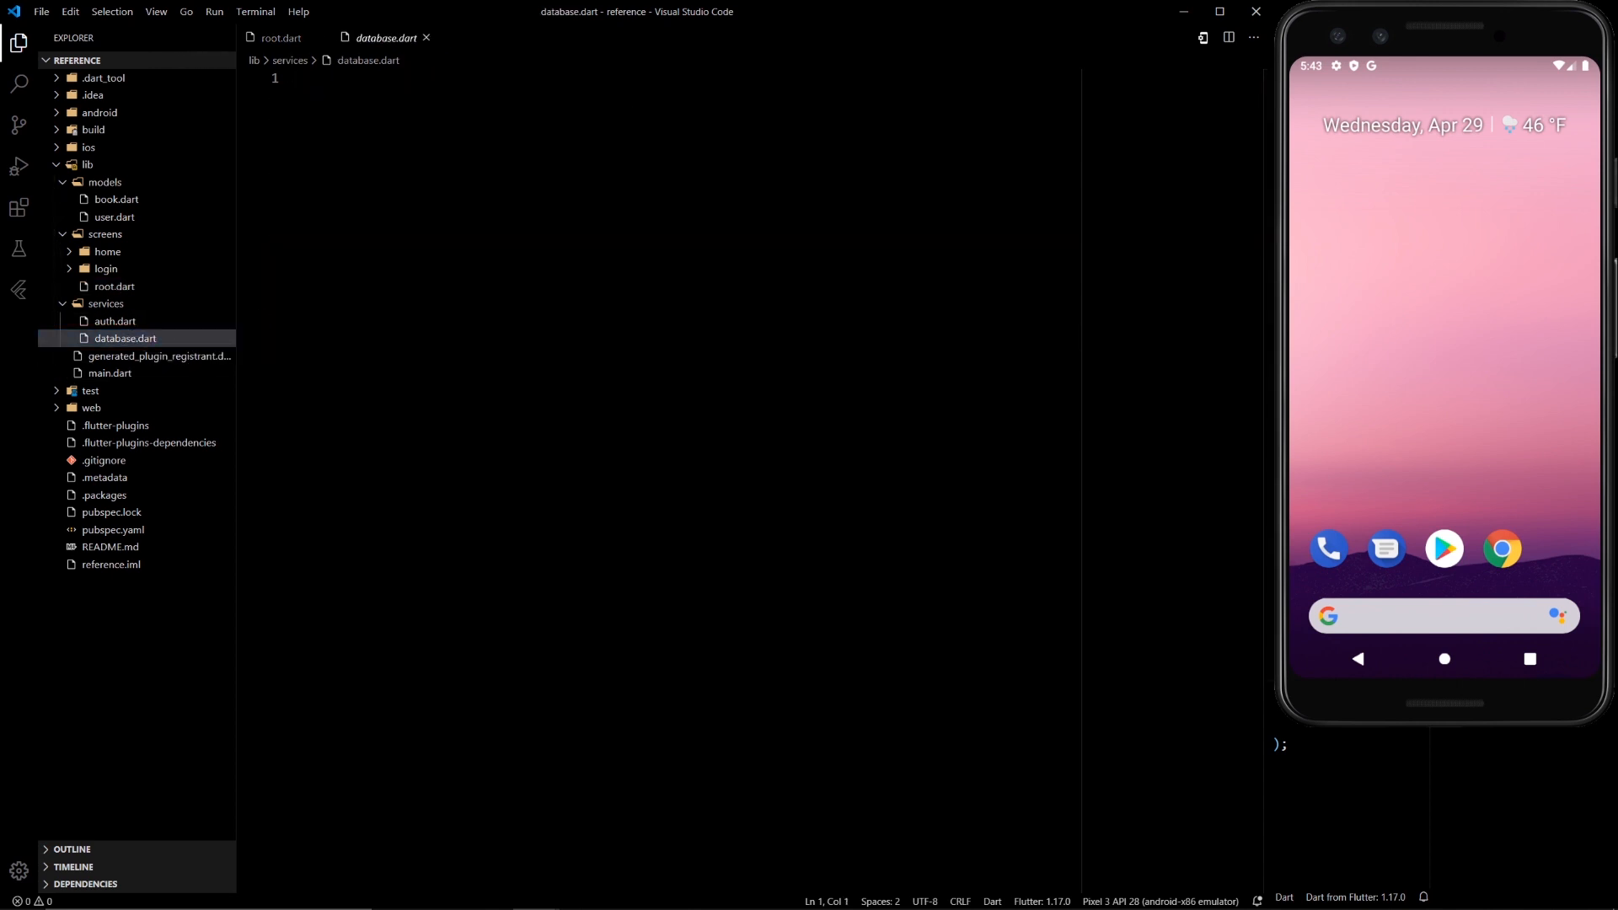
# - Write class Database with a final Firestore _firestore = Firestore.instance field
pyautogui.write('c')
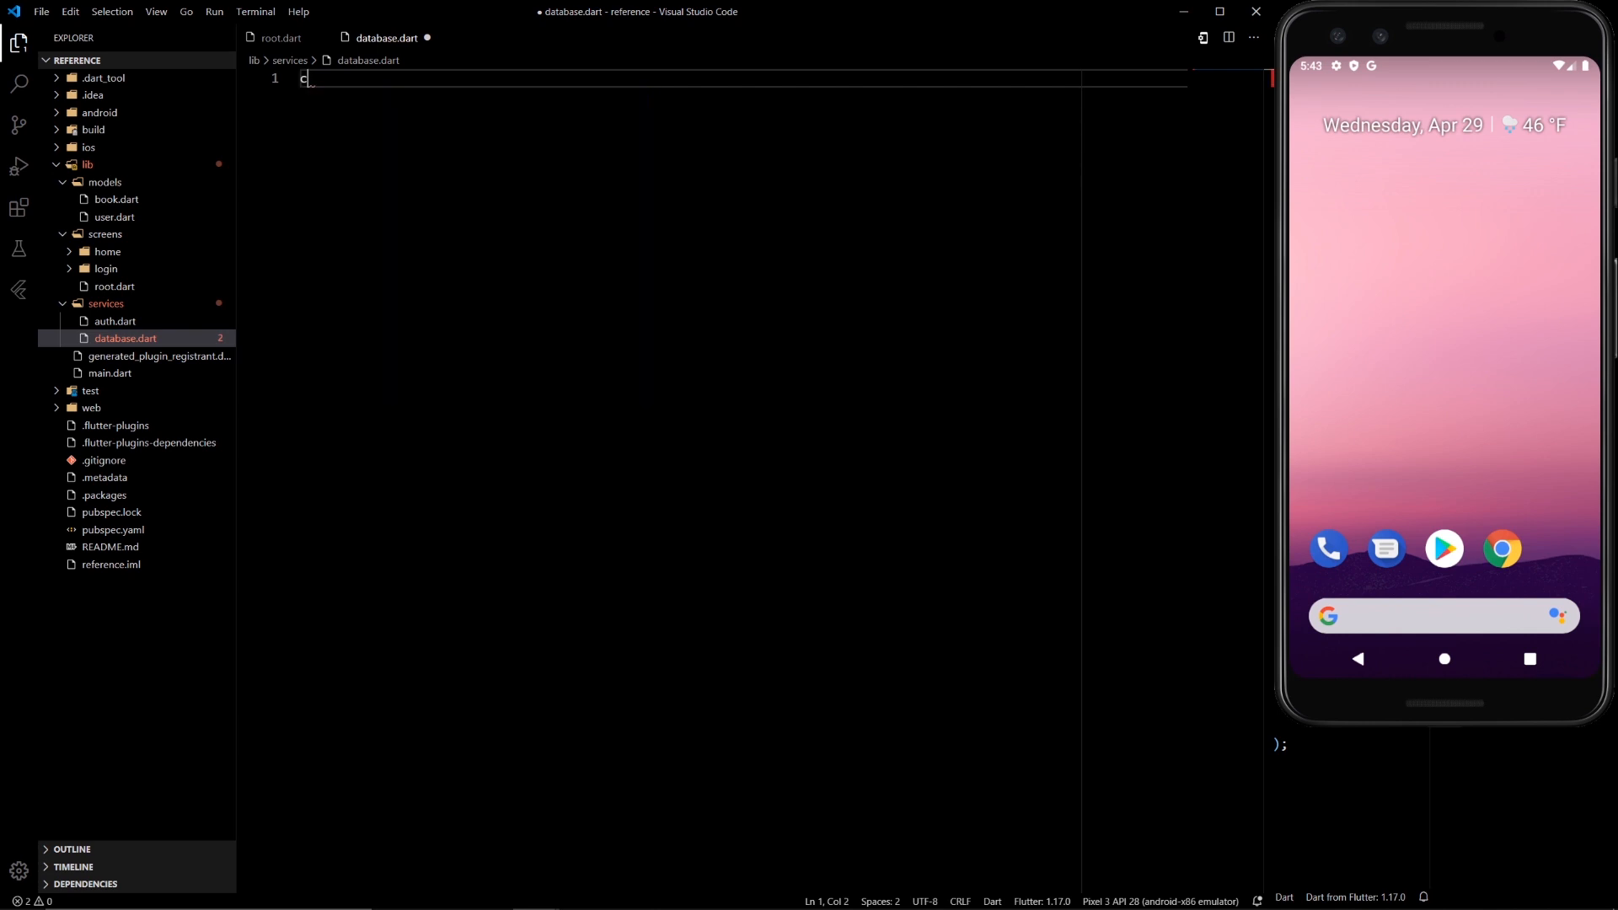
pyautogui.write('lass Database')
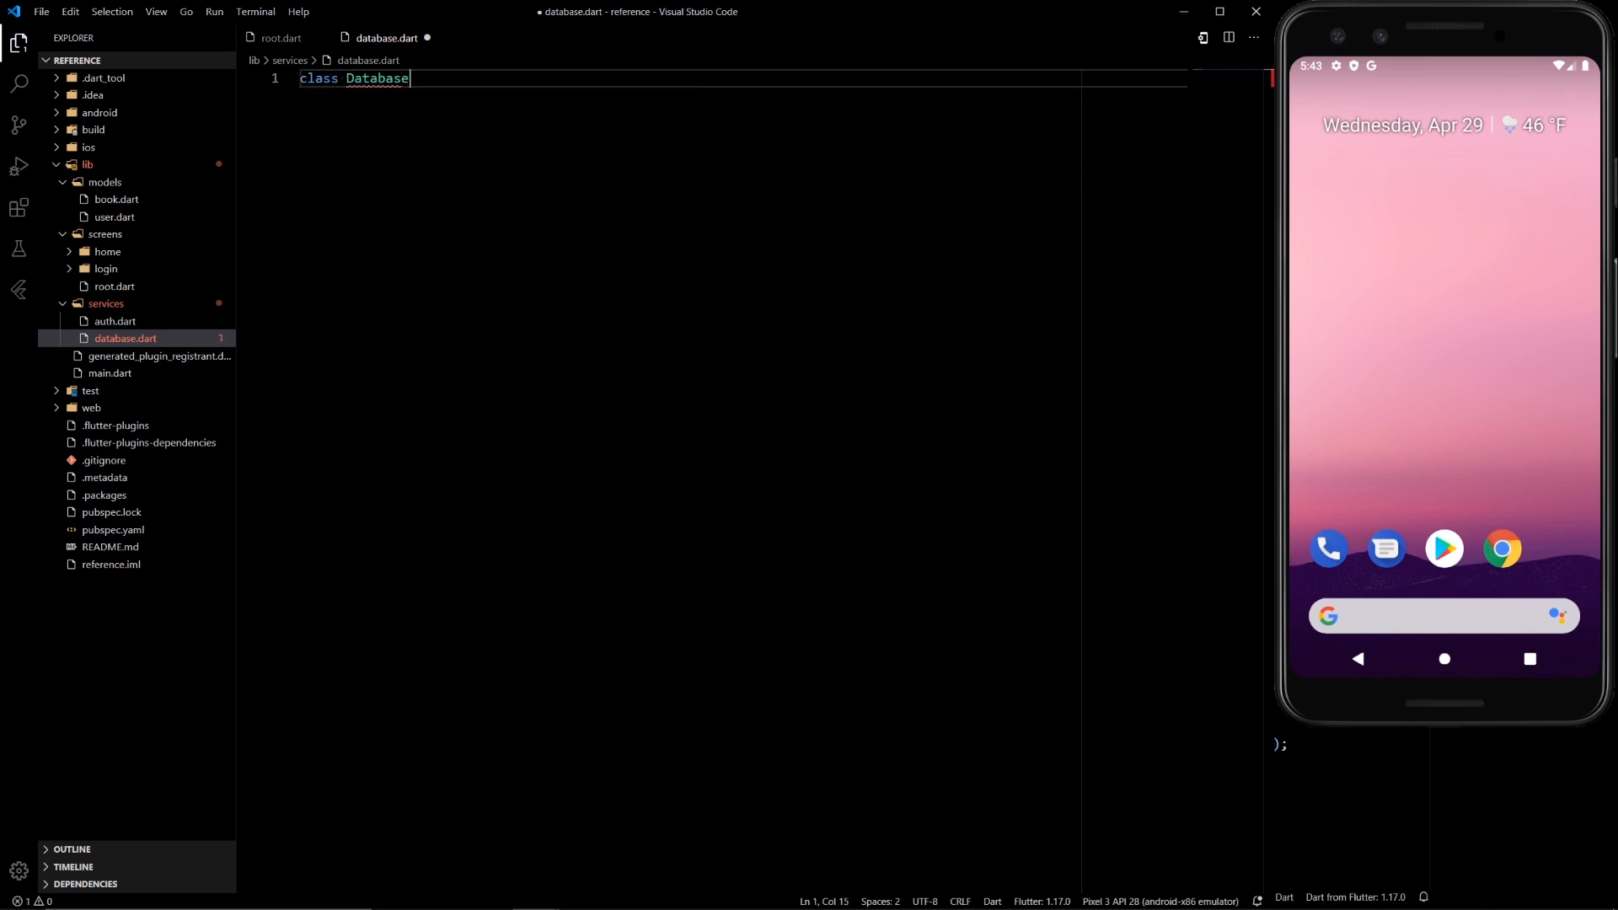
pyautogui.write('{')
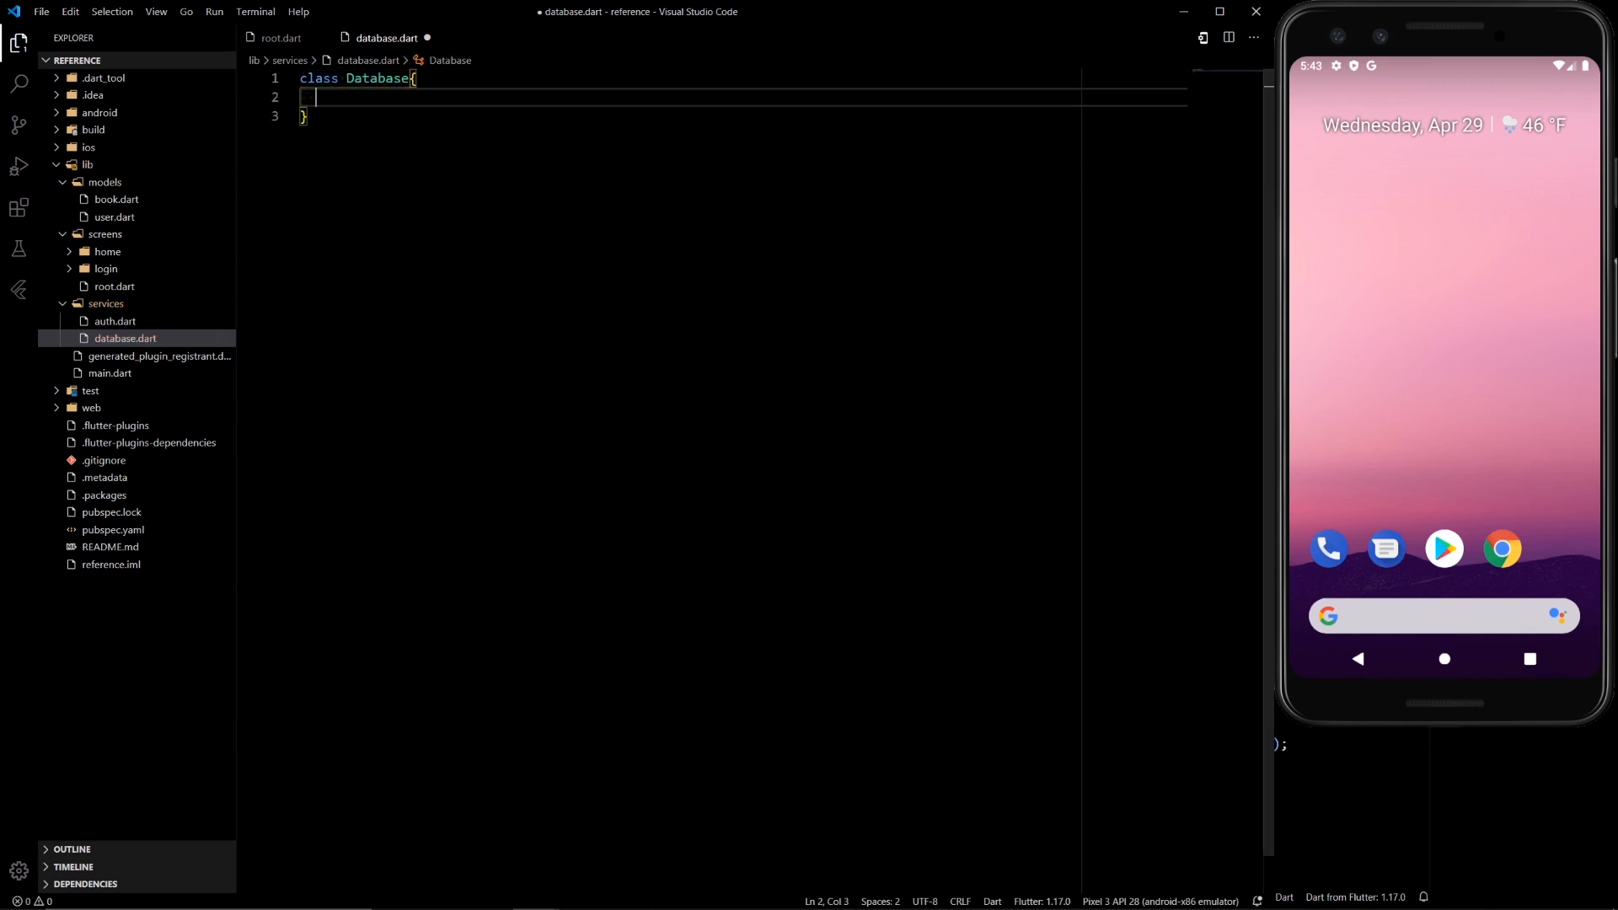
pyautogui.write('final Firestore')
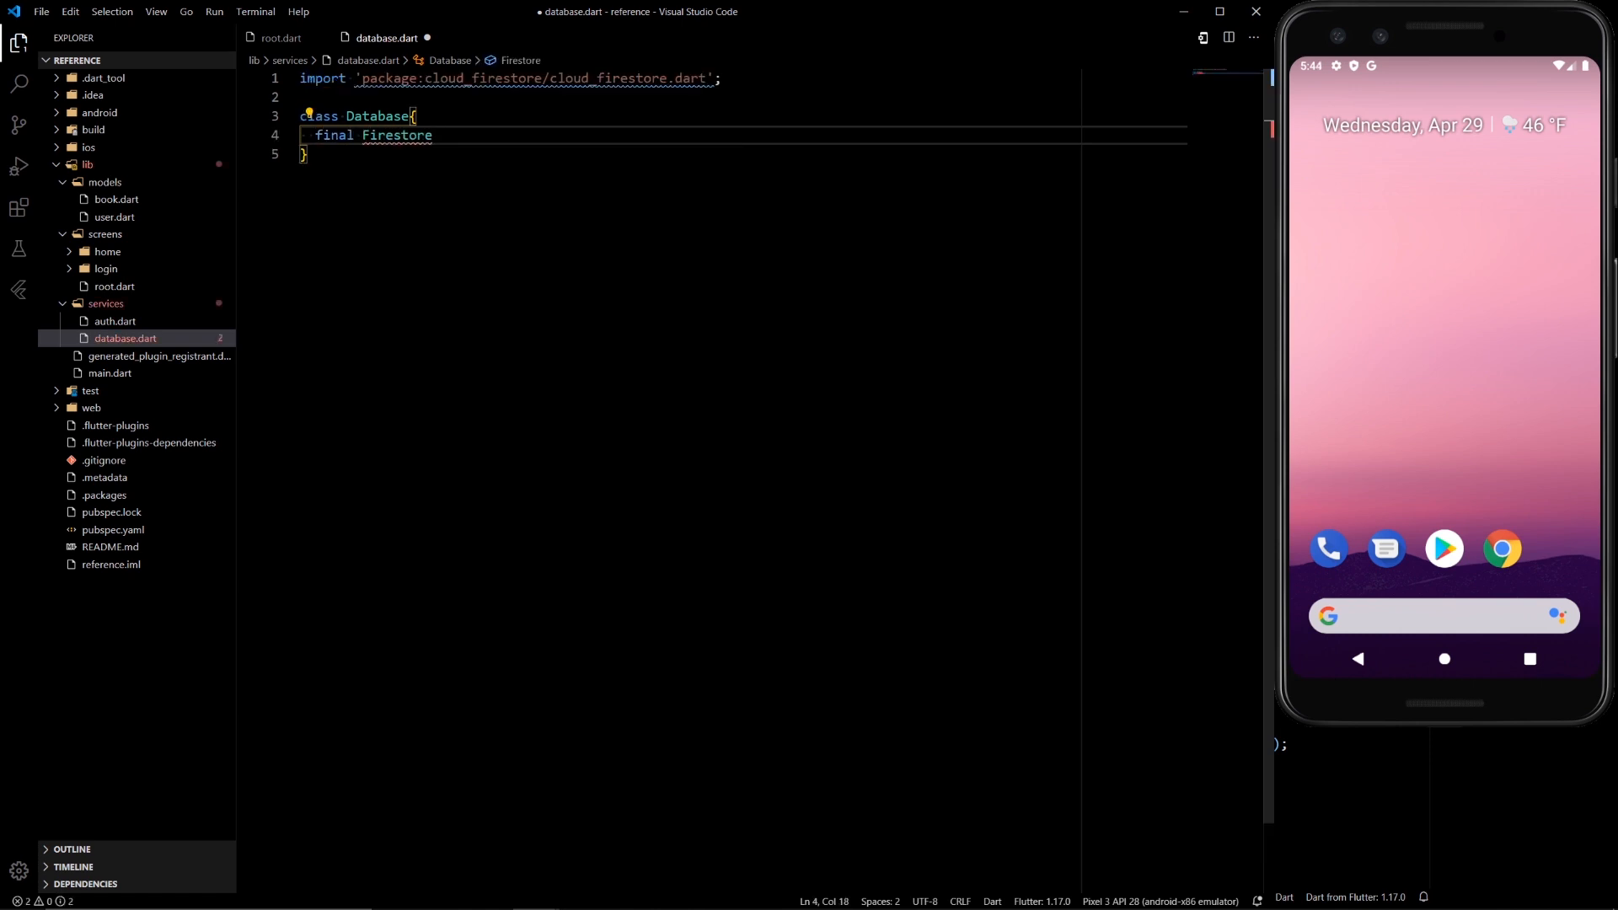
pyautogui.write('_firestore')
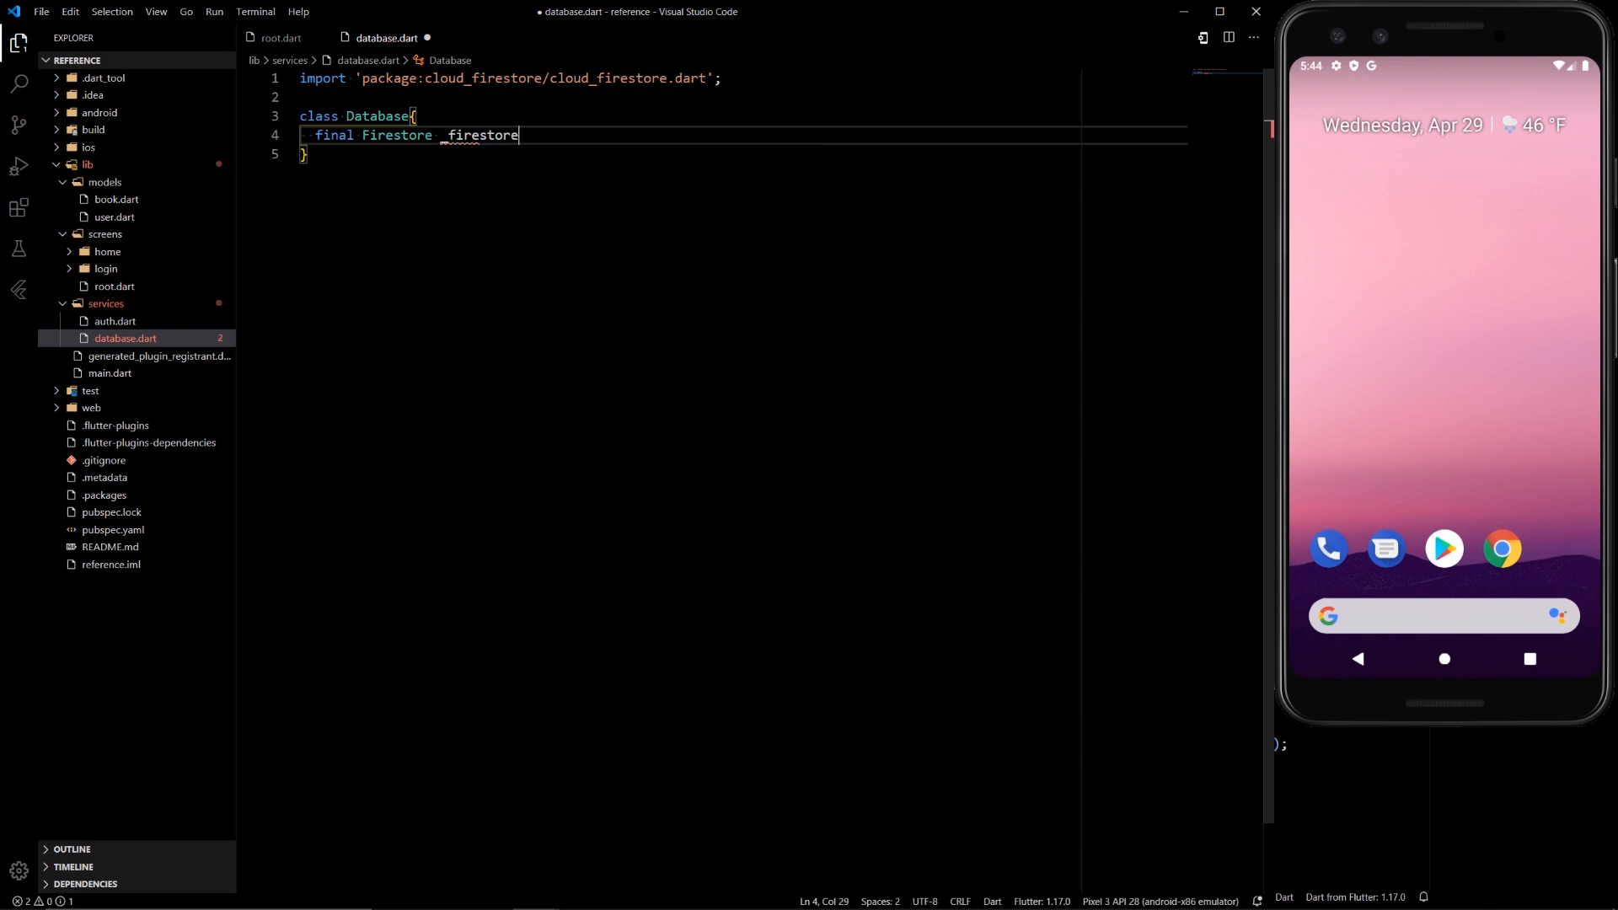
pyautogui.write('=')
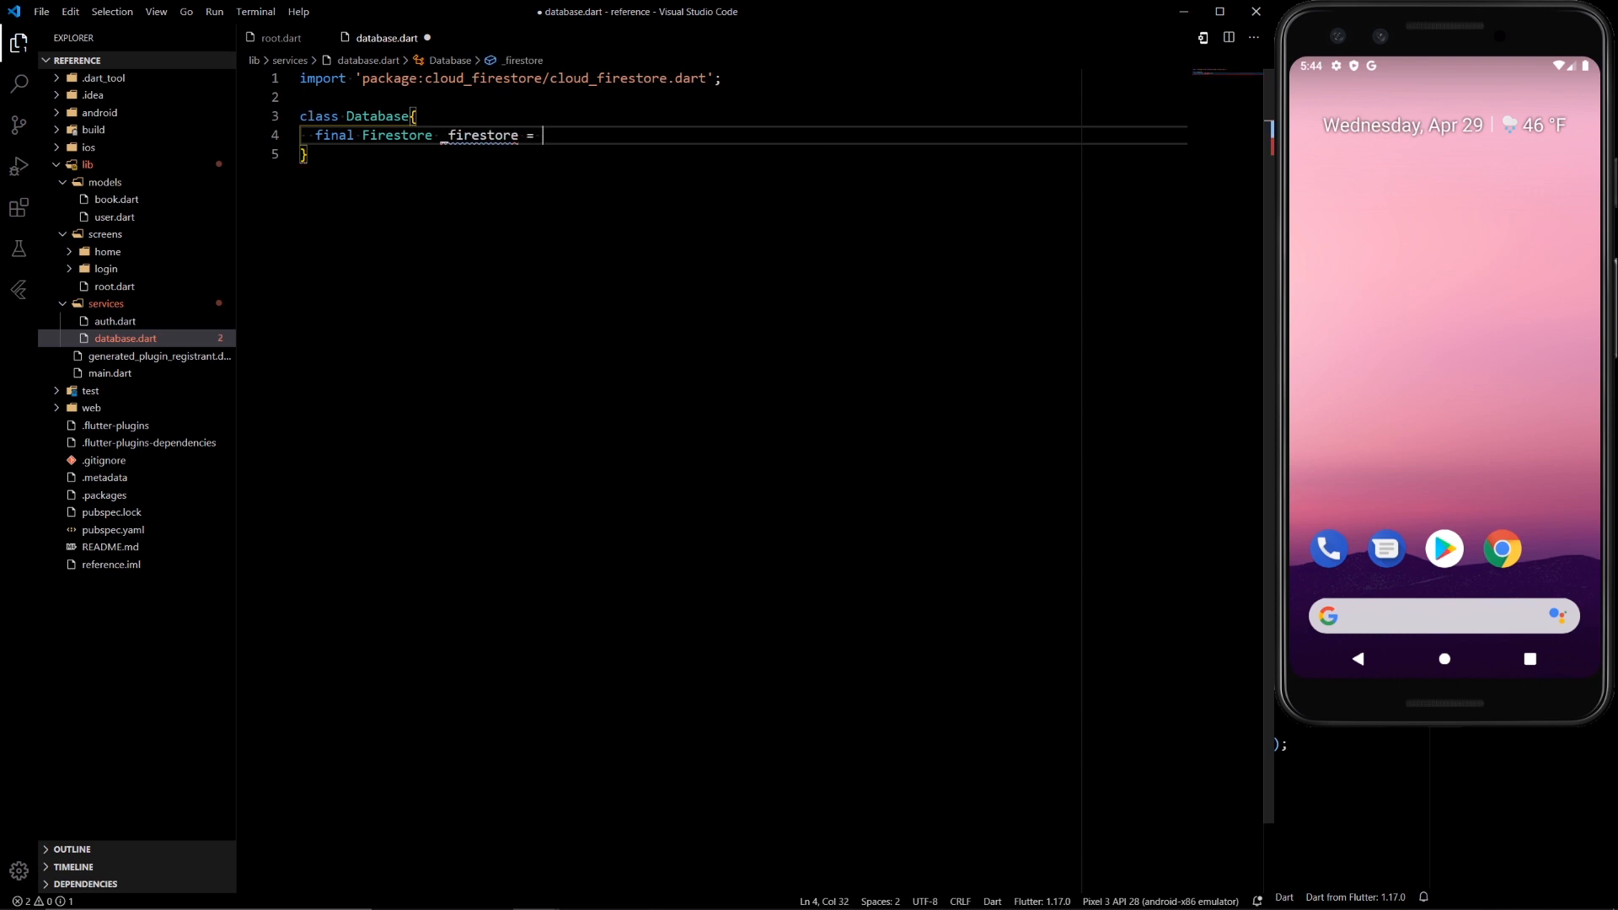
pyautogui.write('Firestore.instance;')
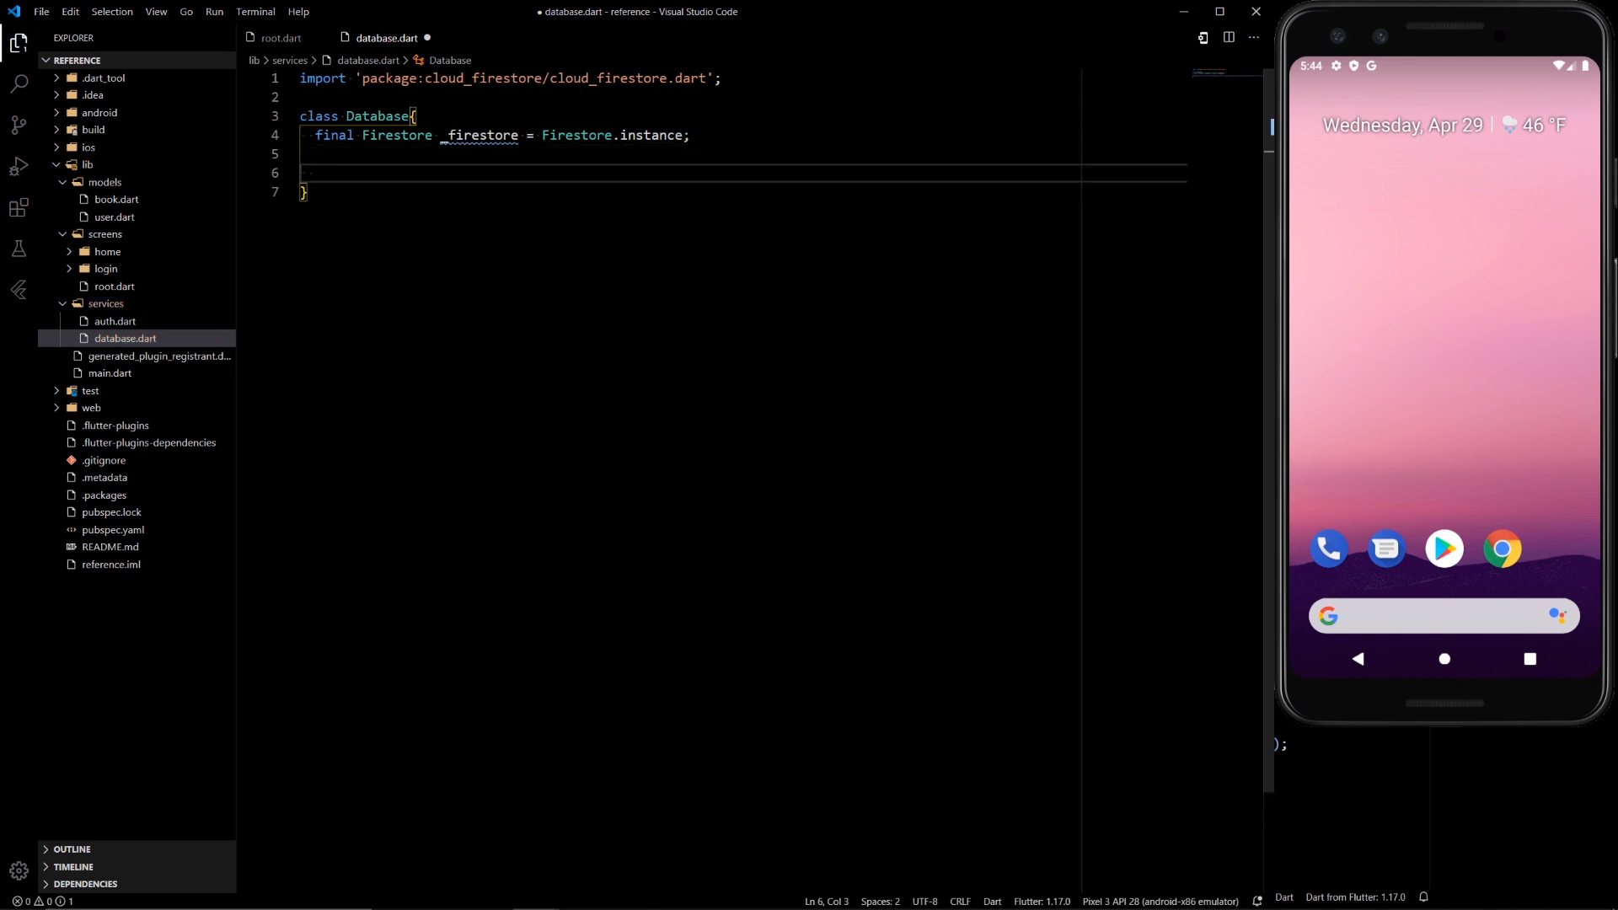
# - Add an empty Stream<List<Book>> get books getter, importing book.dart
pyautogui.write('S')
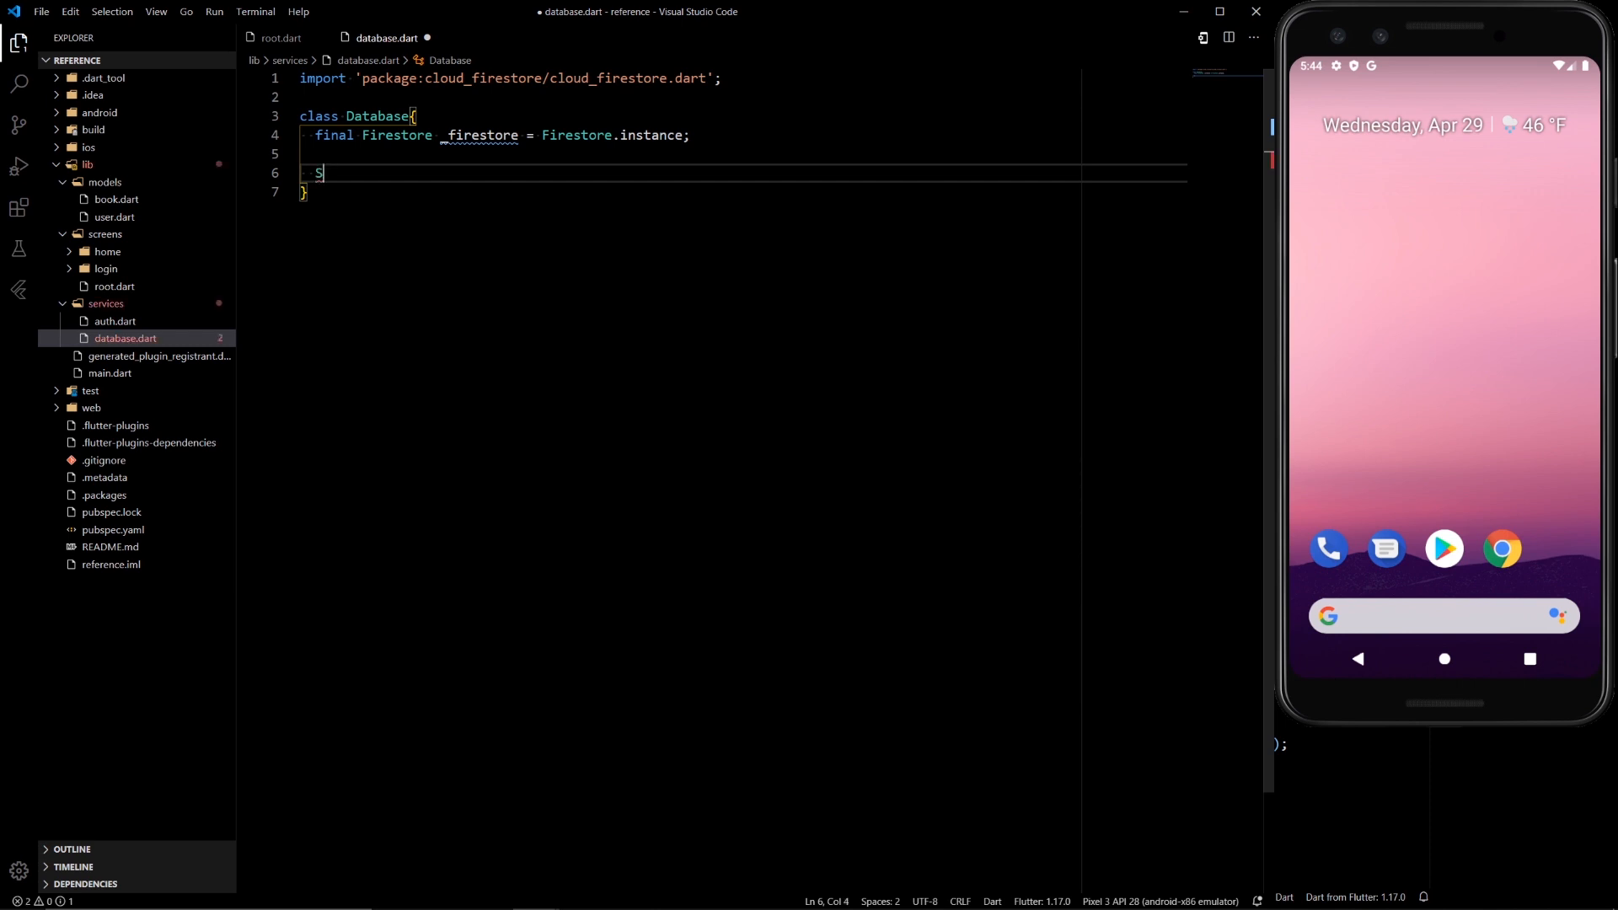
pyautogui.write('tream')
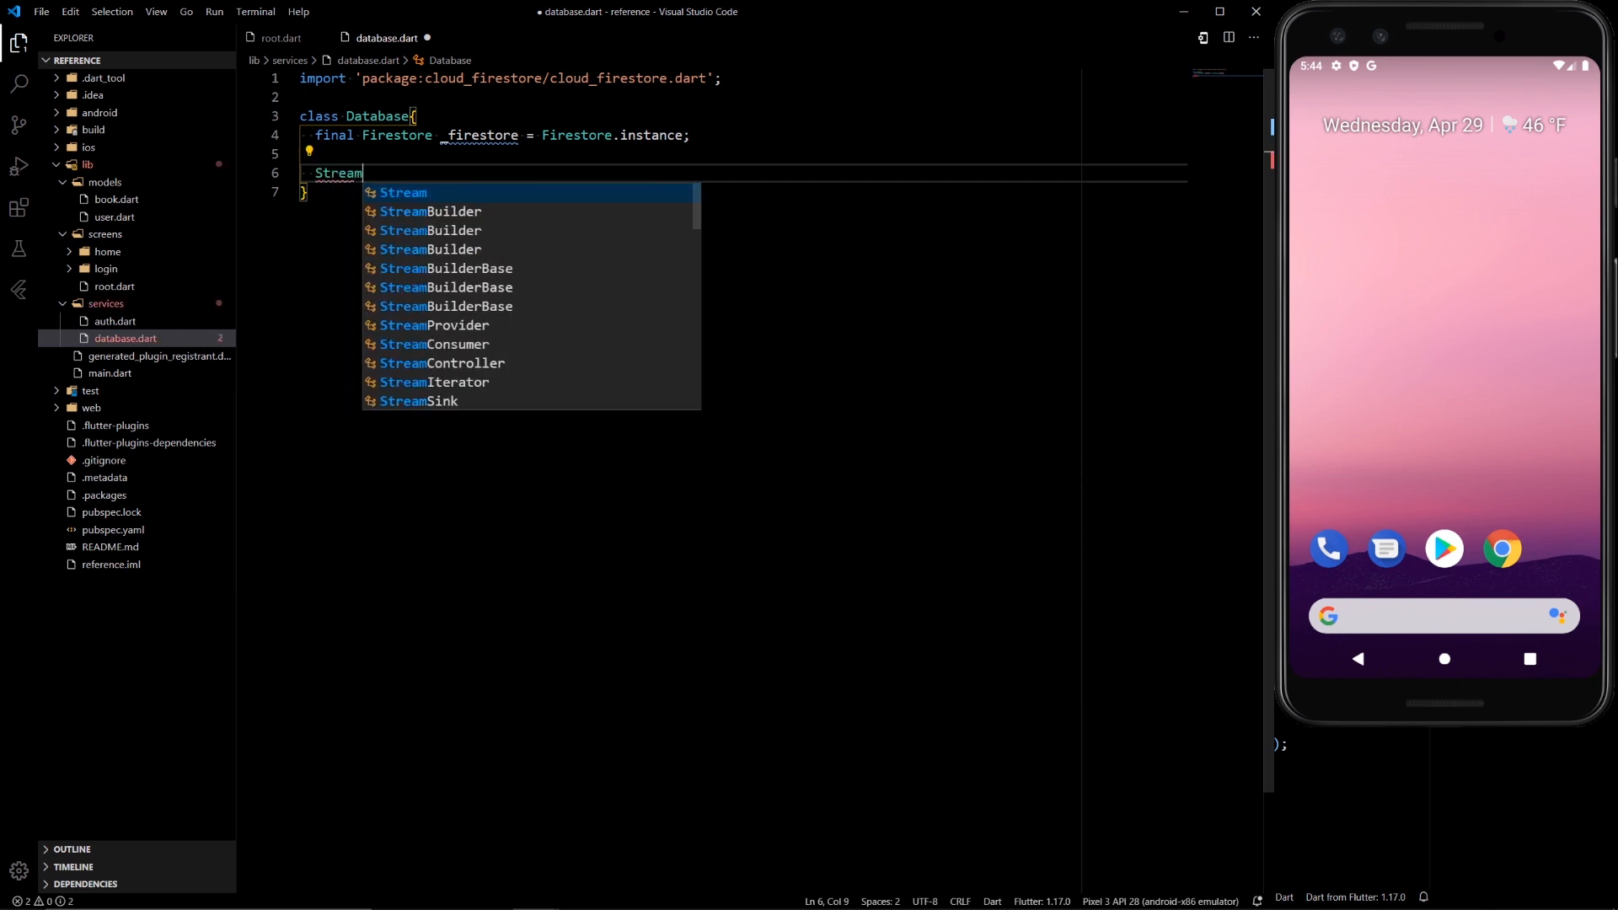
pyautogui.write('<L')
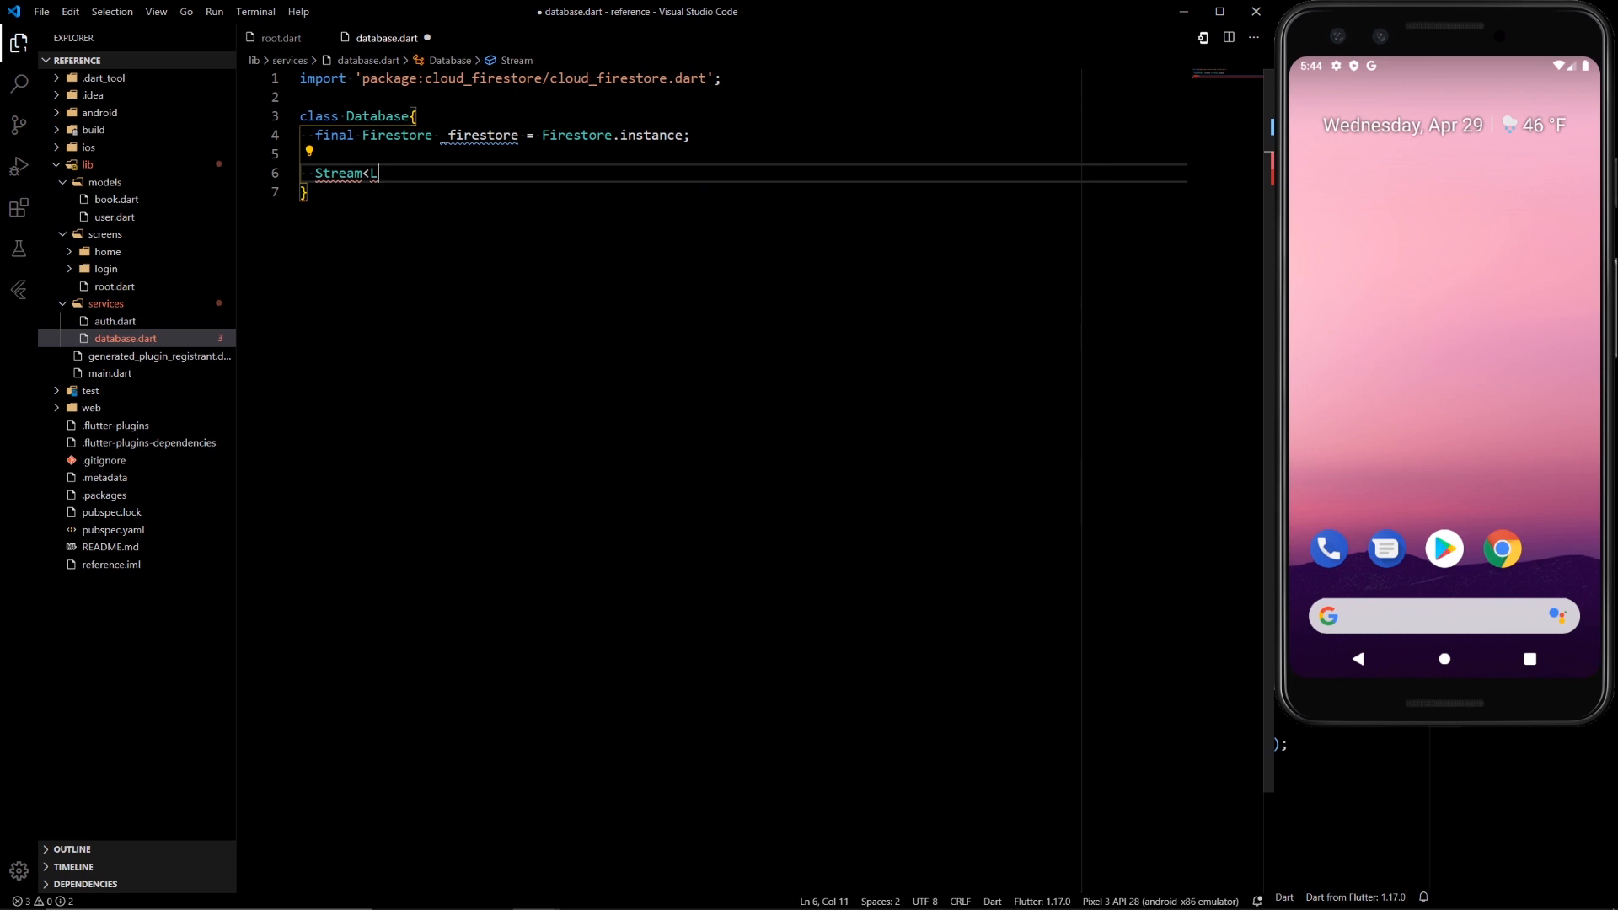
pyautogui.write('List<Book>>')
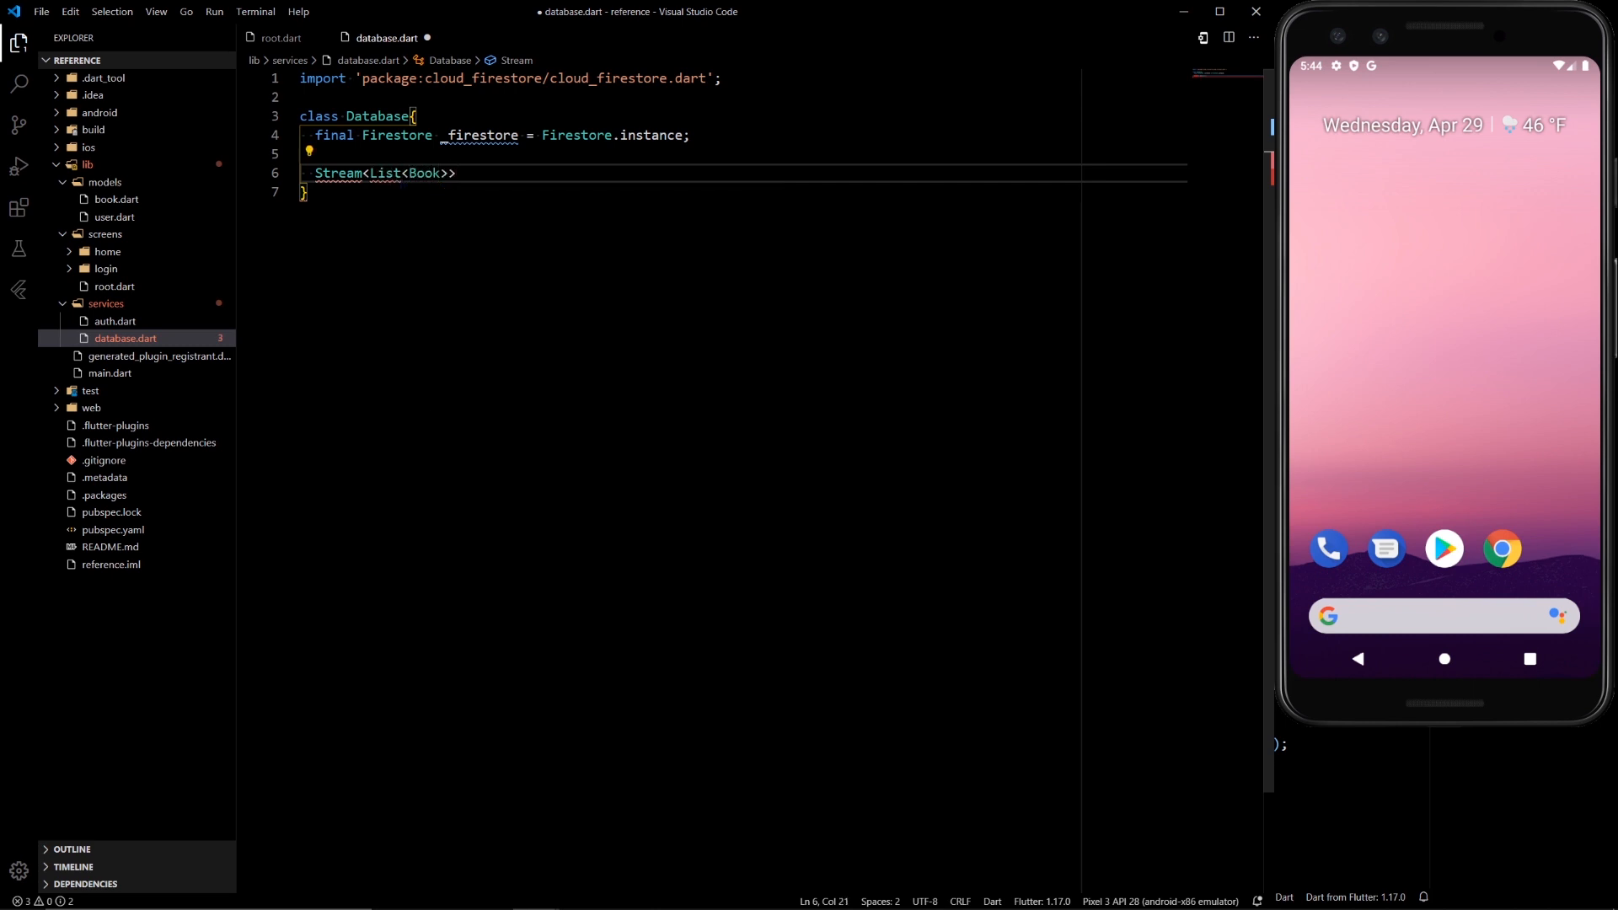
pyautogui.write('get')
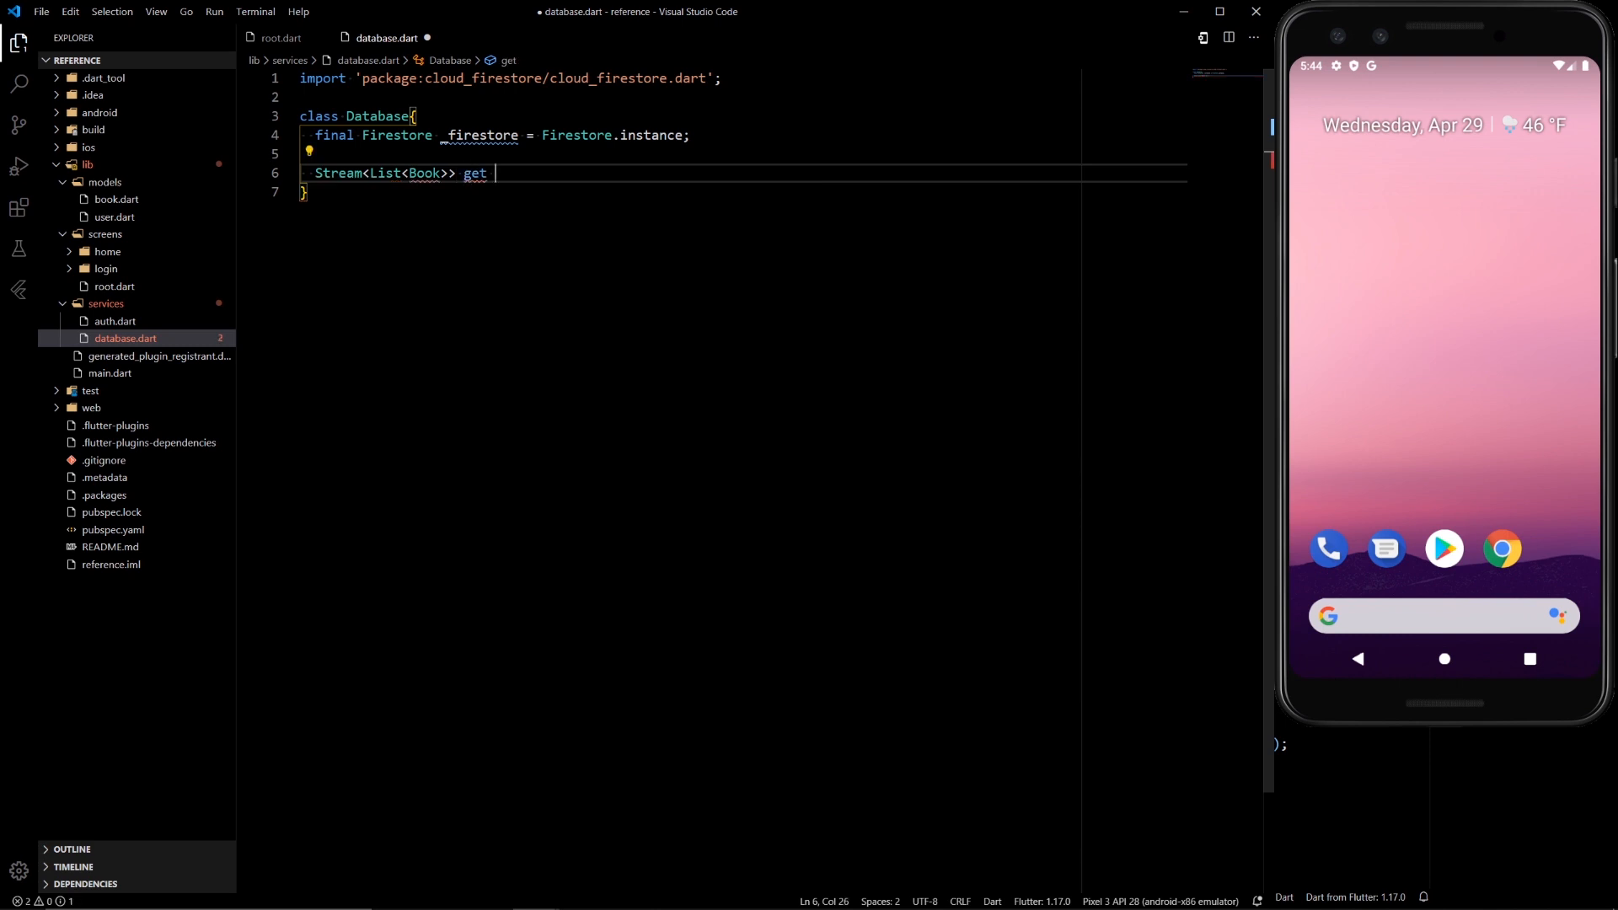
pyautogui.write('book{')
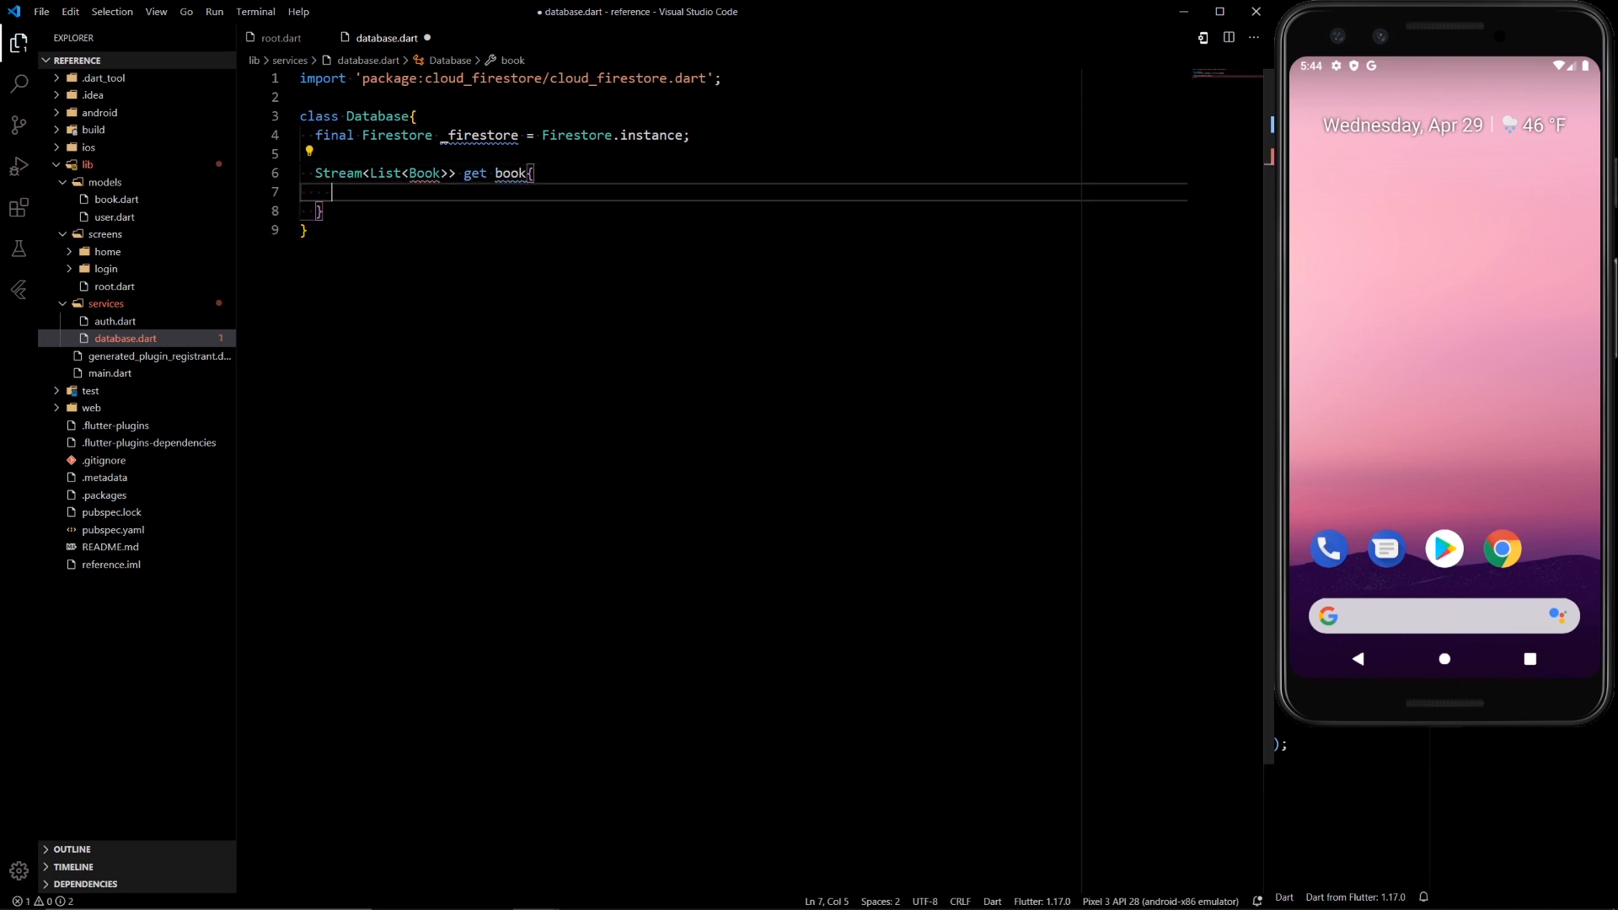
pyautogui.moveTo(511, 172)
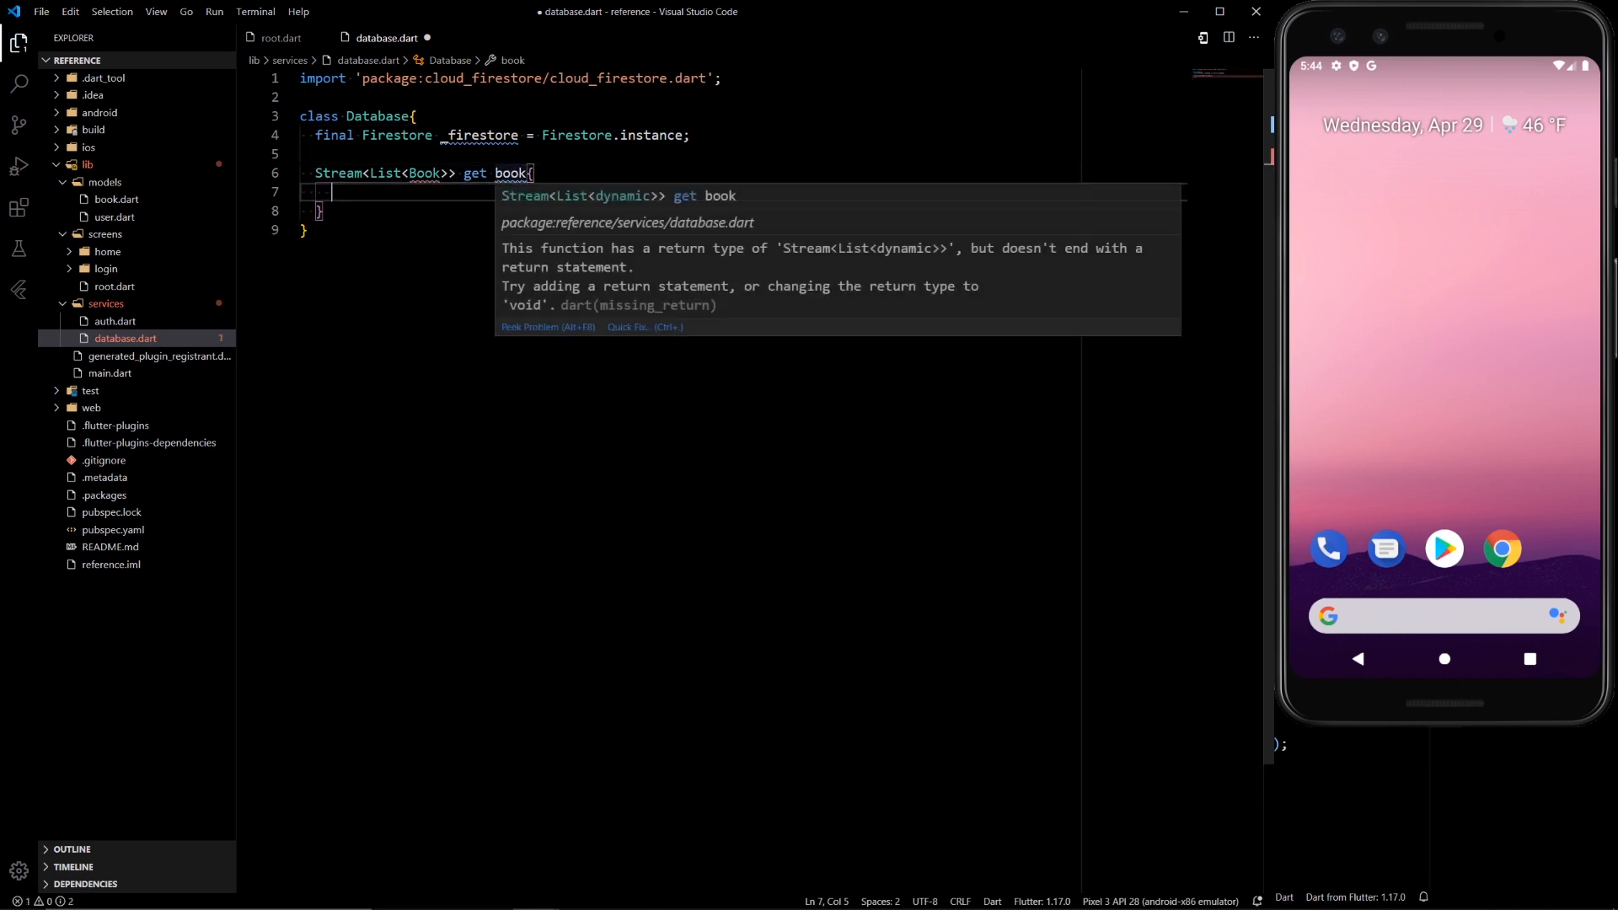
pyautogui.write('s')
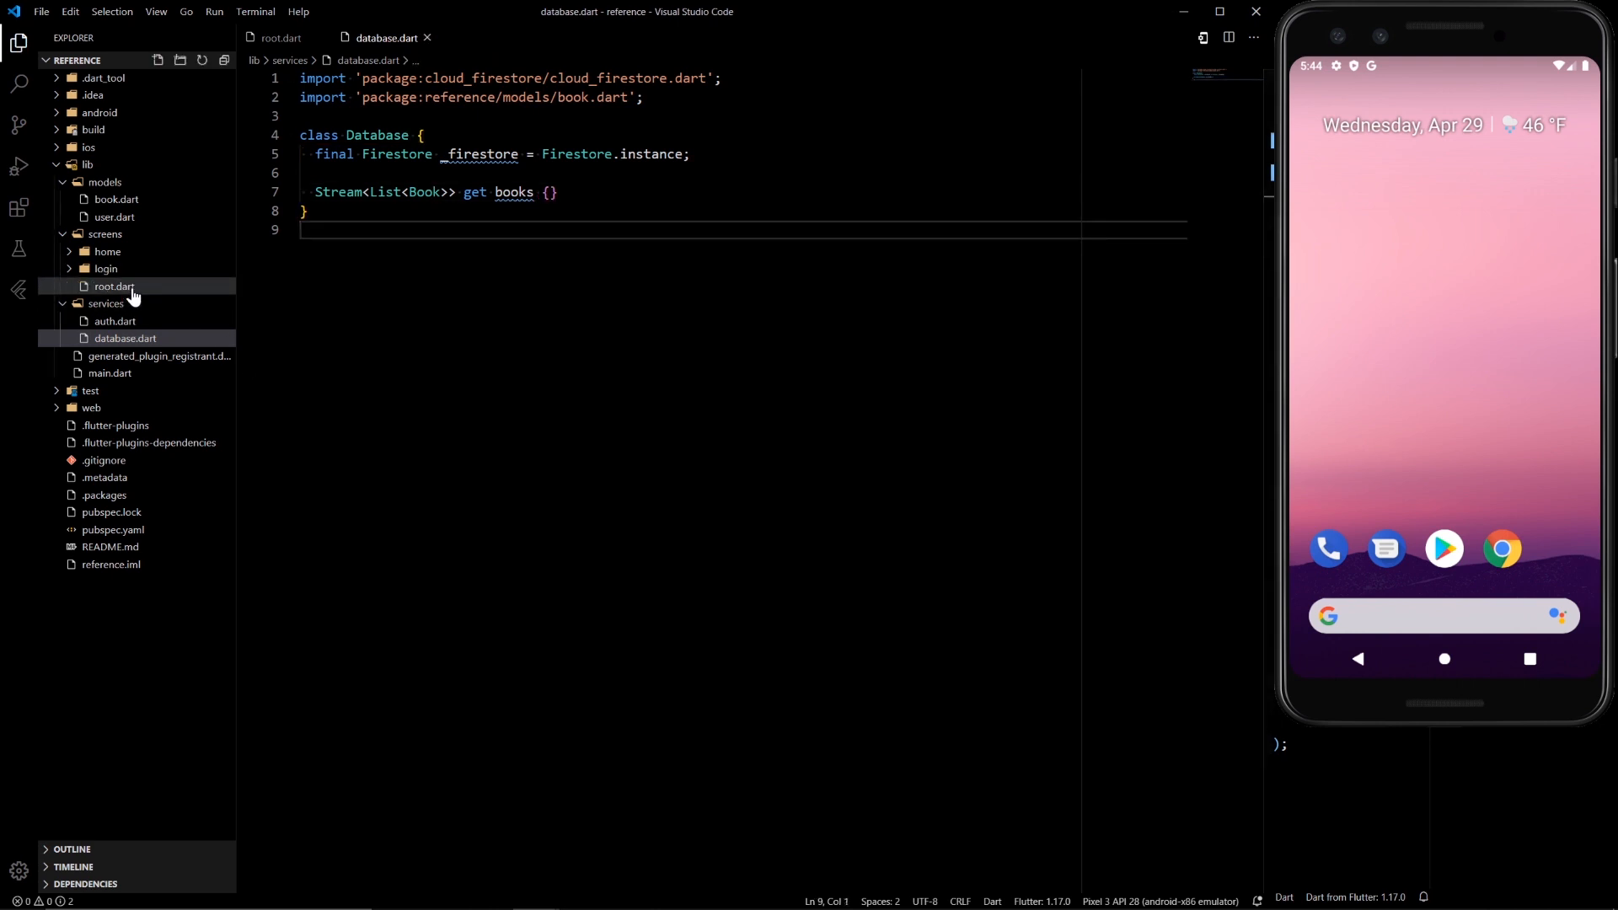
# - Set the StreamProvider value in root.dart to Database().books with database.dart imported
pyautogui.click(115, 286)
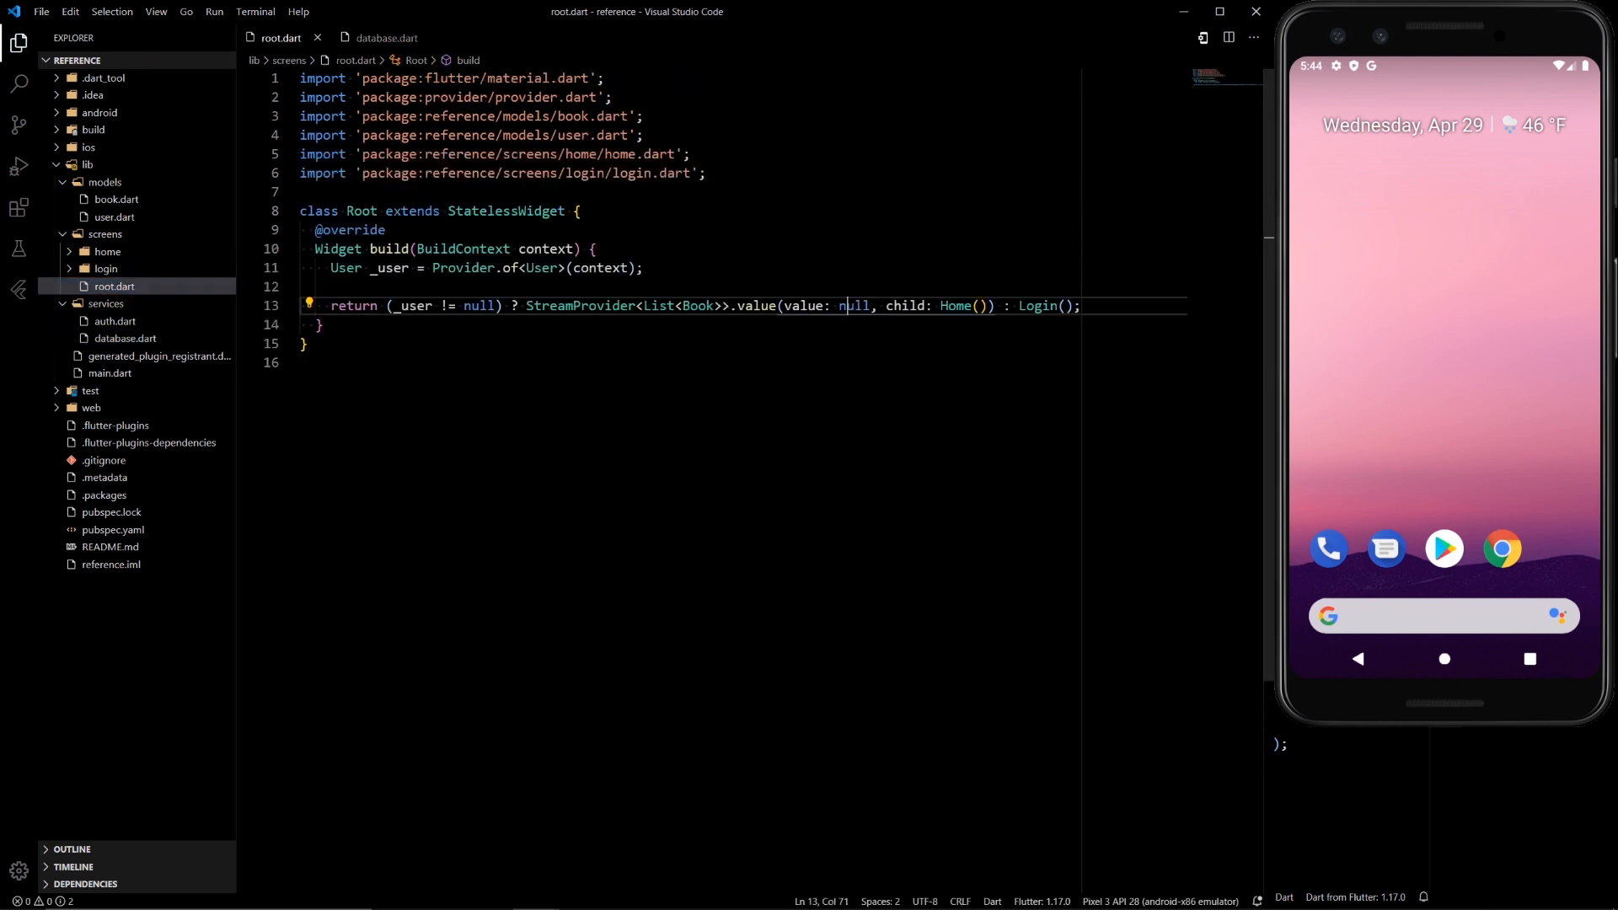
pyautogui.write('Database')
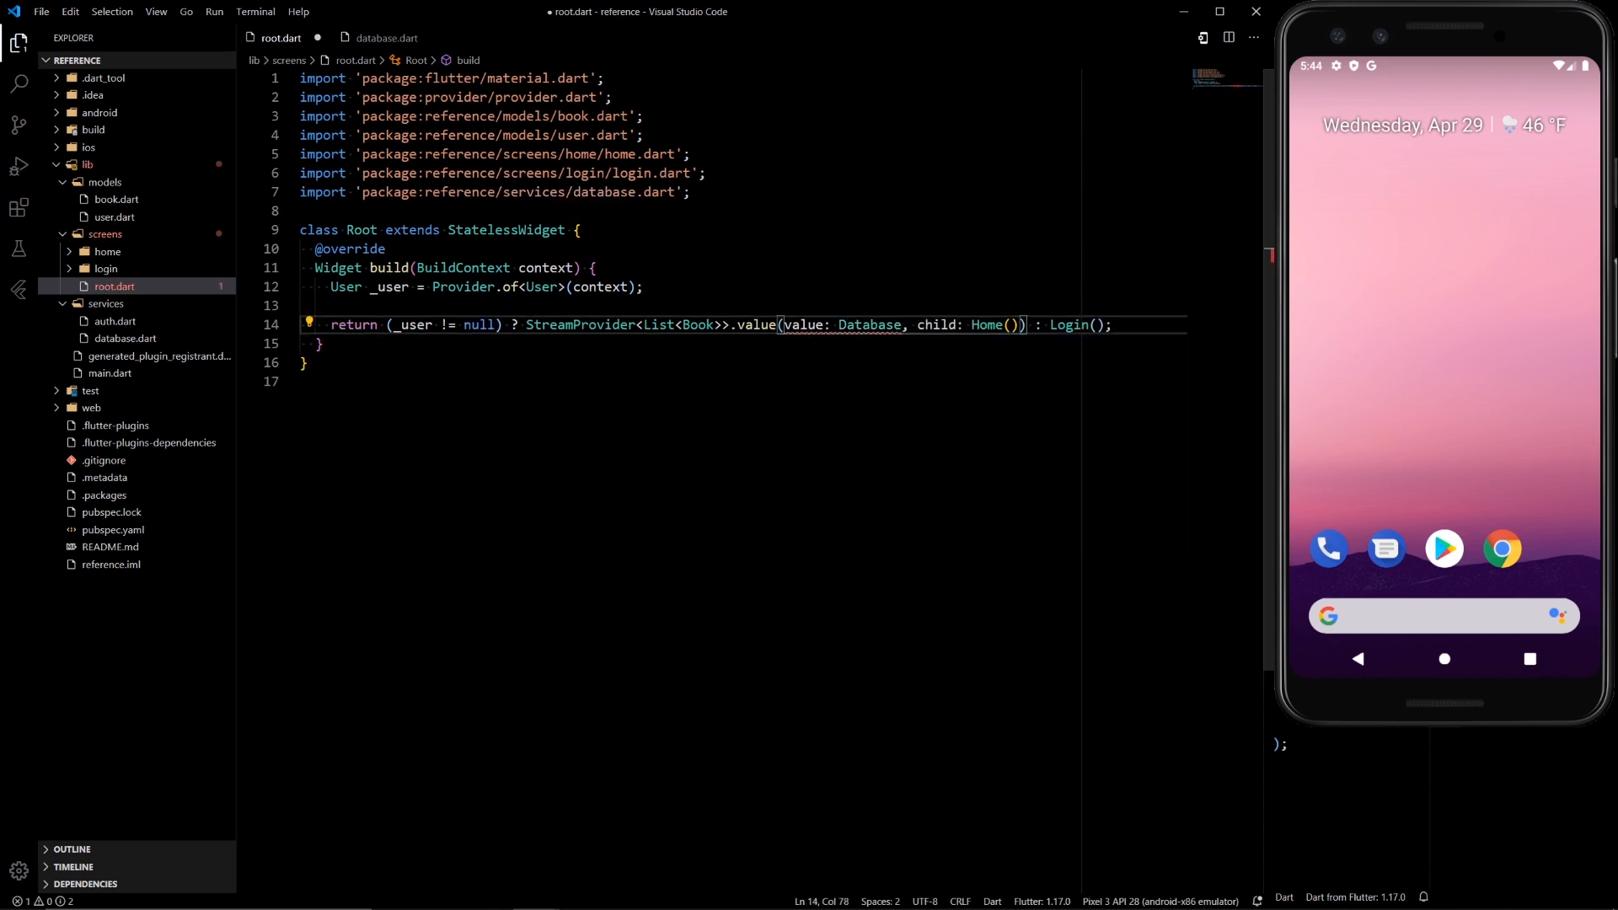
pyautogui.write('().books')
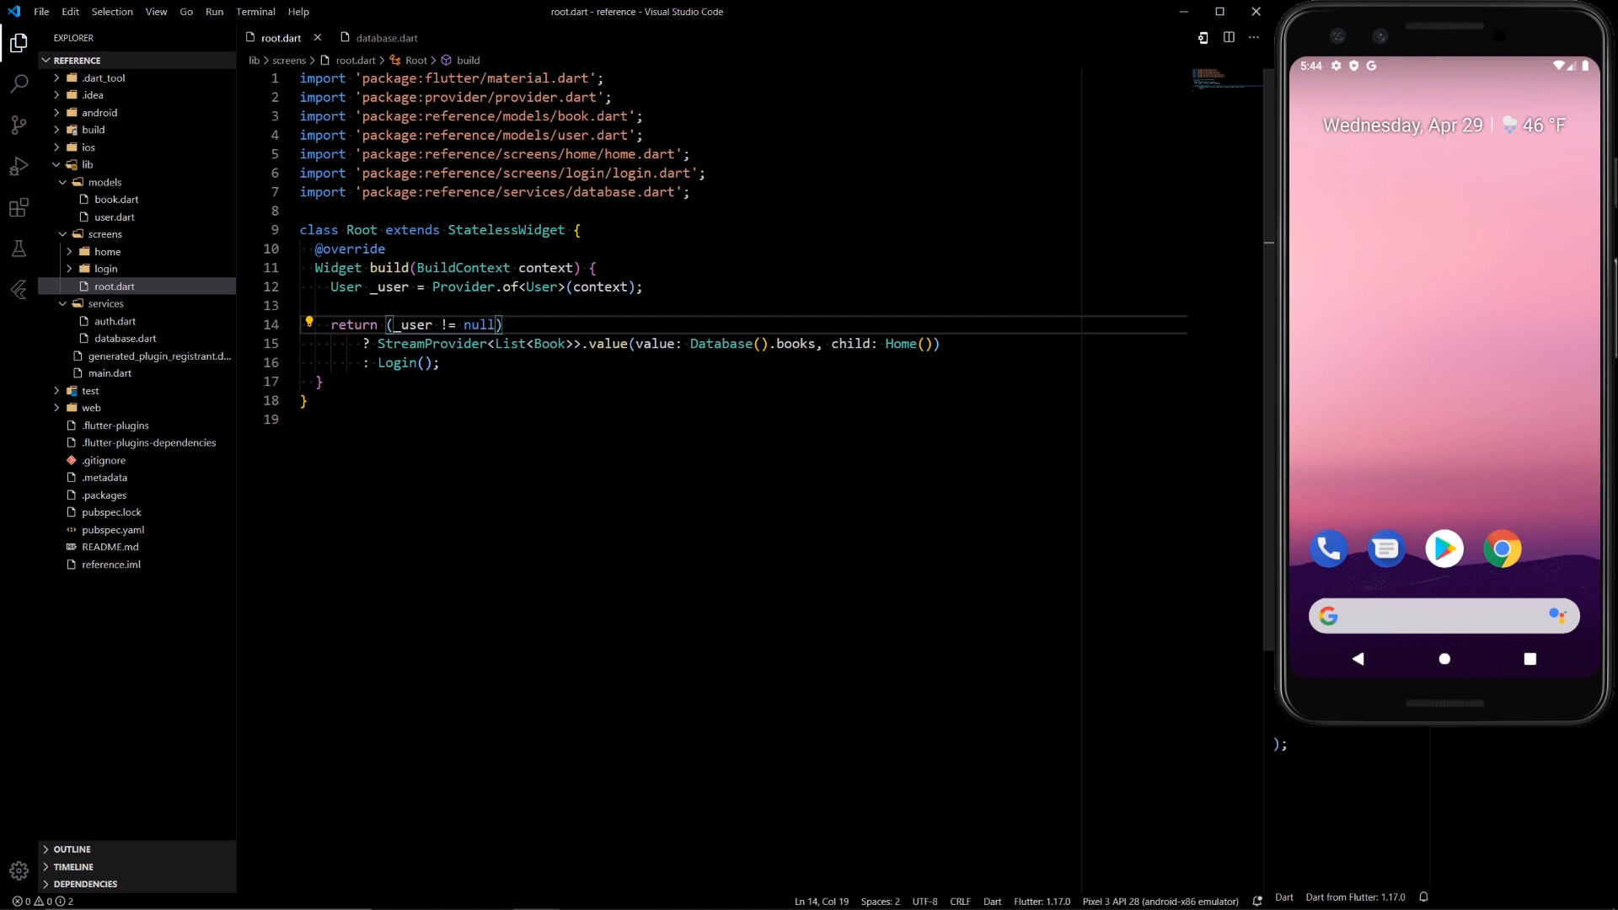
pyautogui.moveTo(379, 344); pyautogui.dragTo(753, 343)
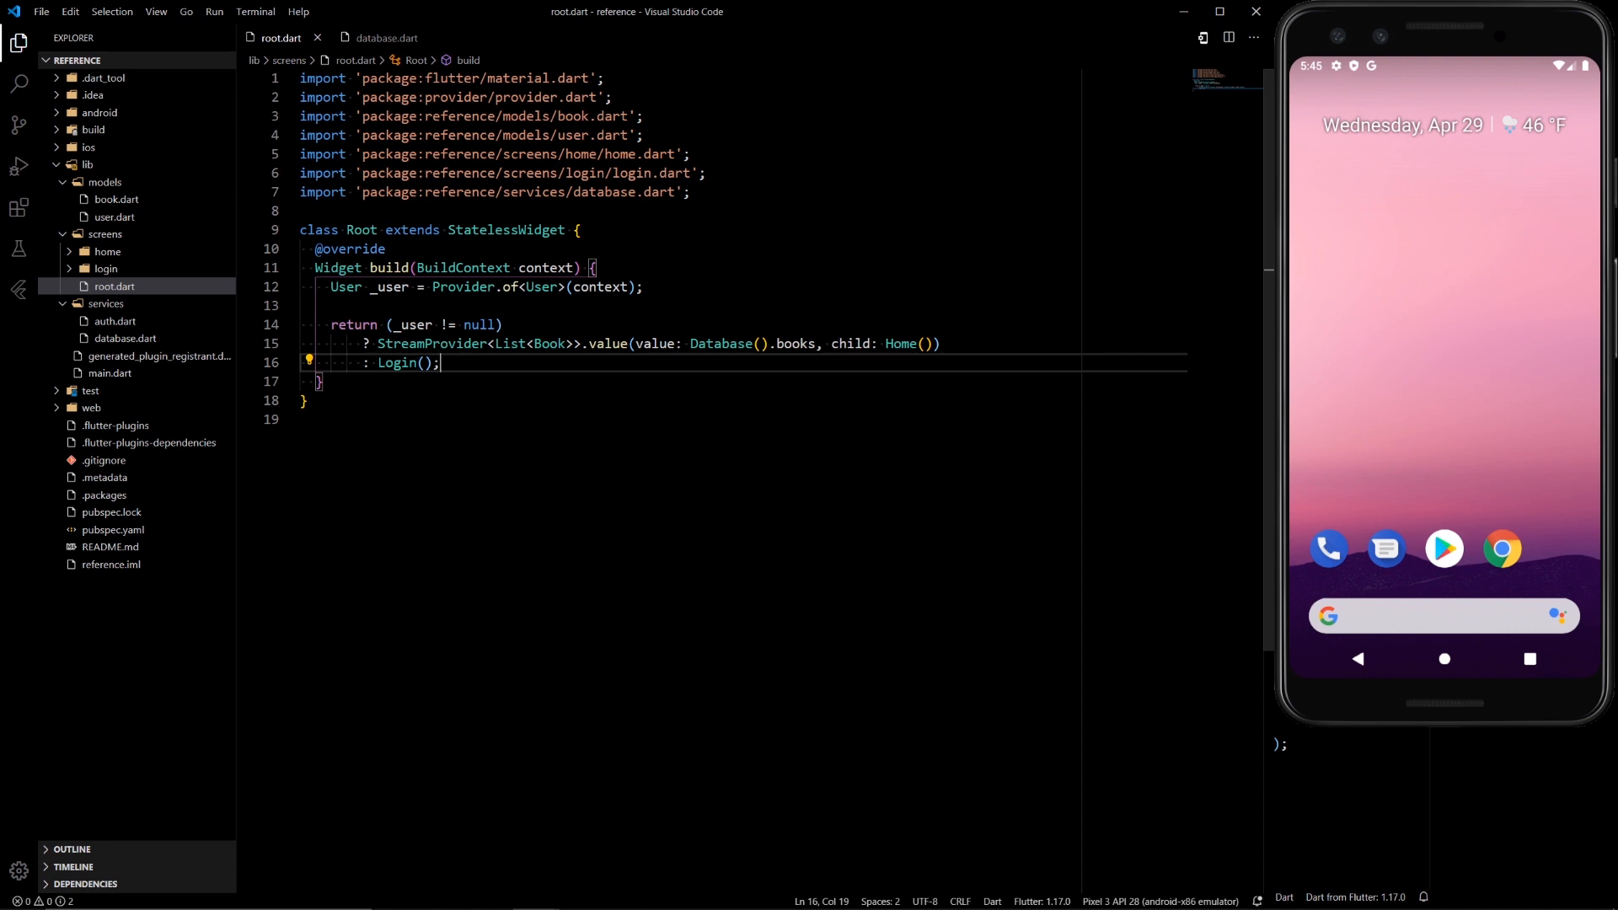
pyautogui.doubleClick(702, 344)
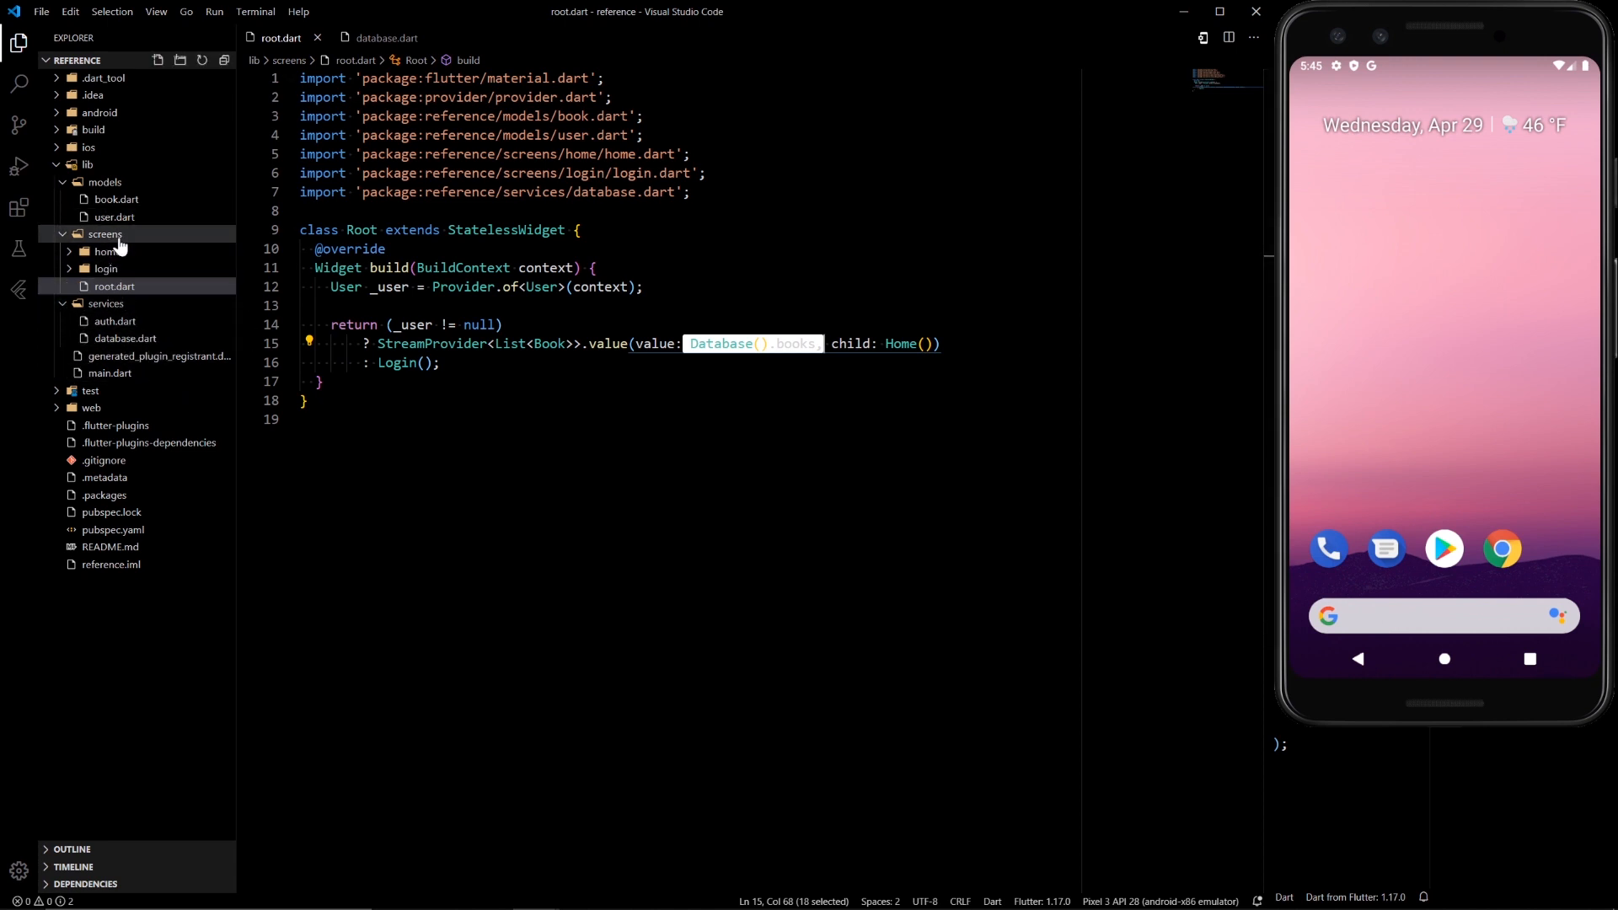
pyautogui.click(125, 338)
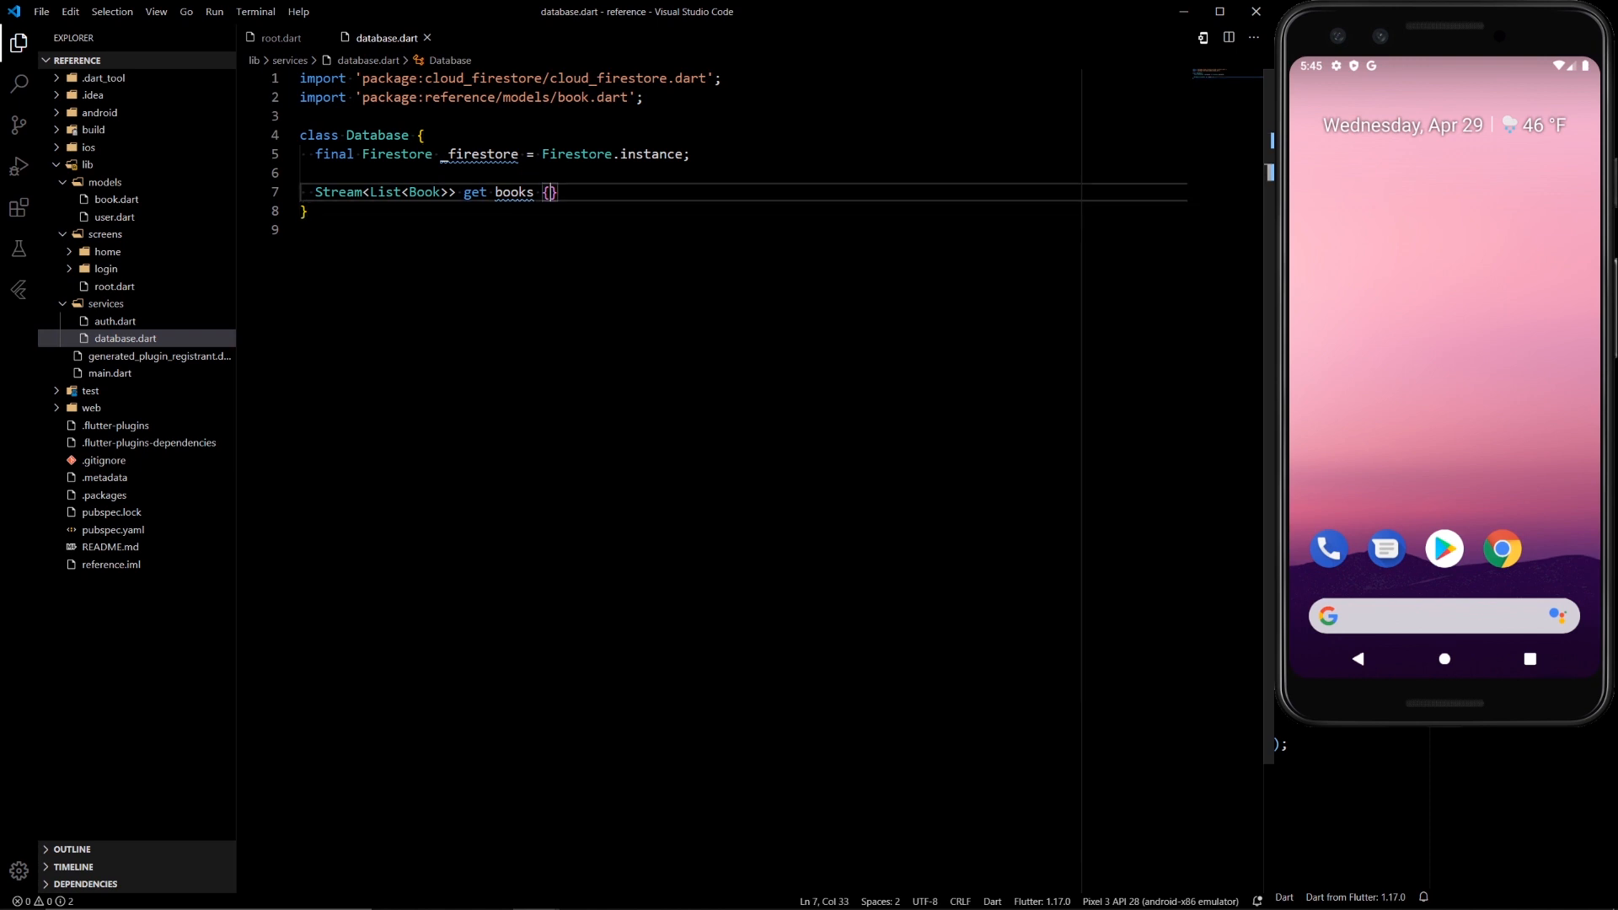
# - Return _firestore.collection("books").snapshots() from the books getter and begin chaining a call
pyautogui.write('return')
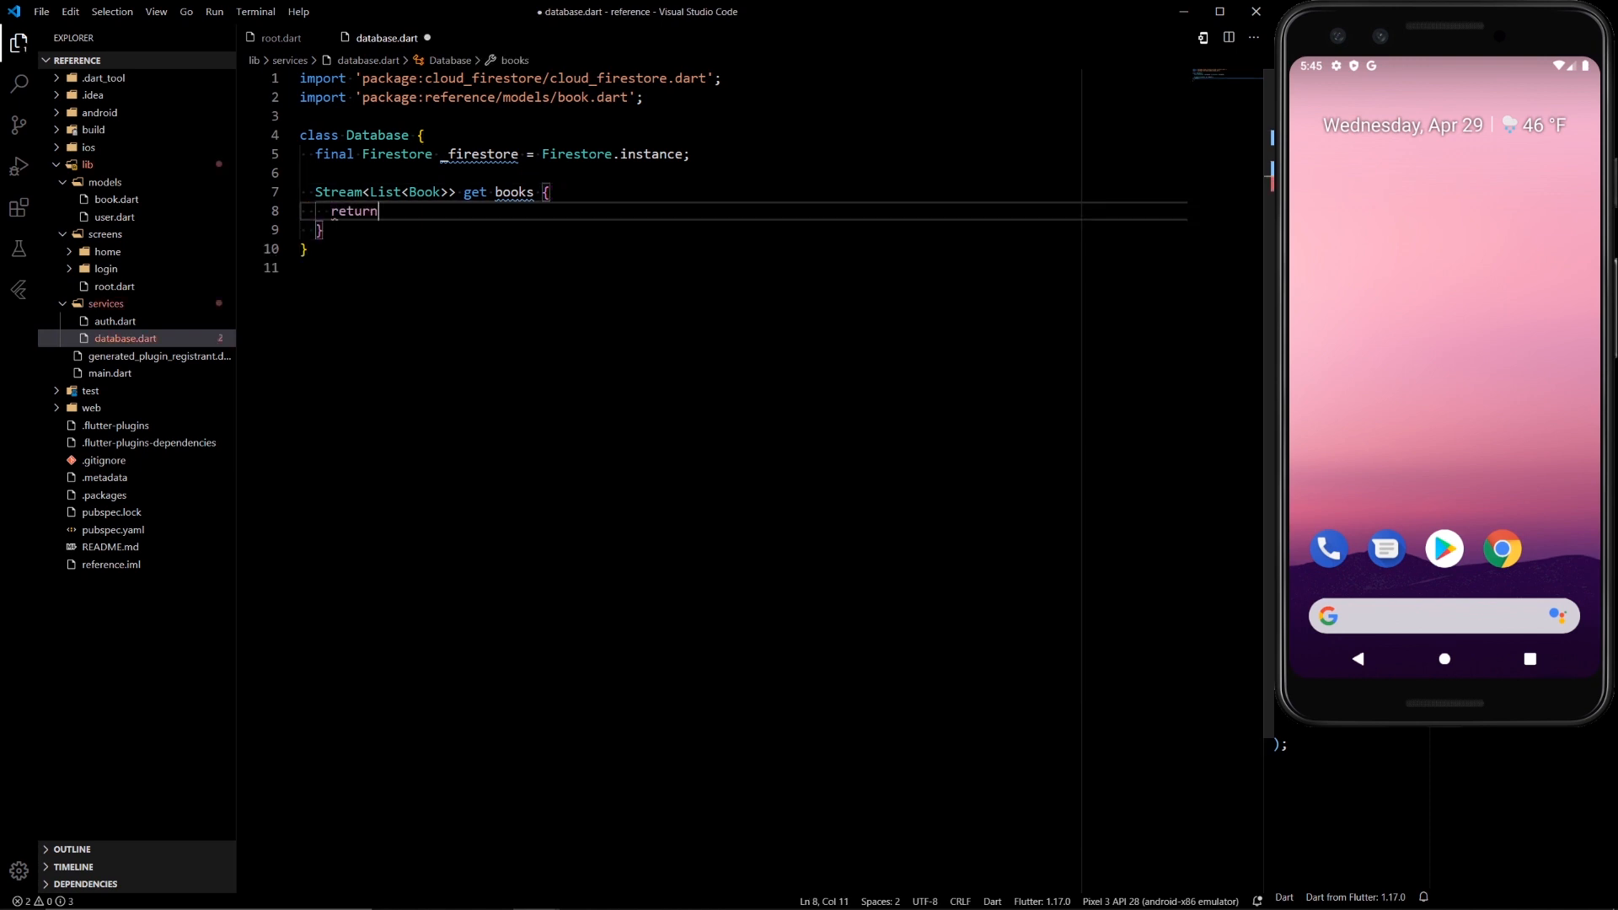
pyautogui.write('_fi')
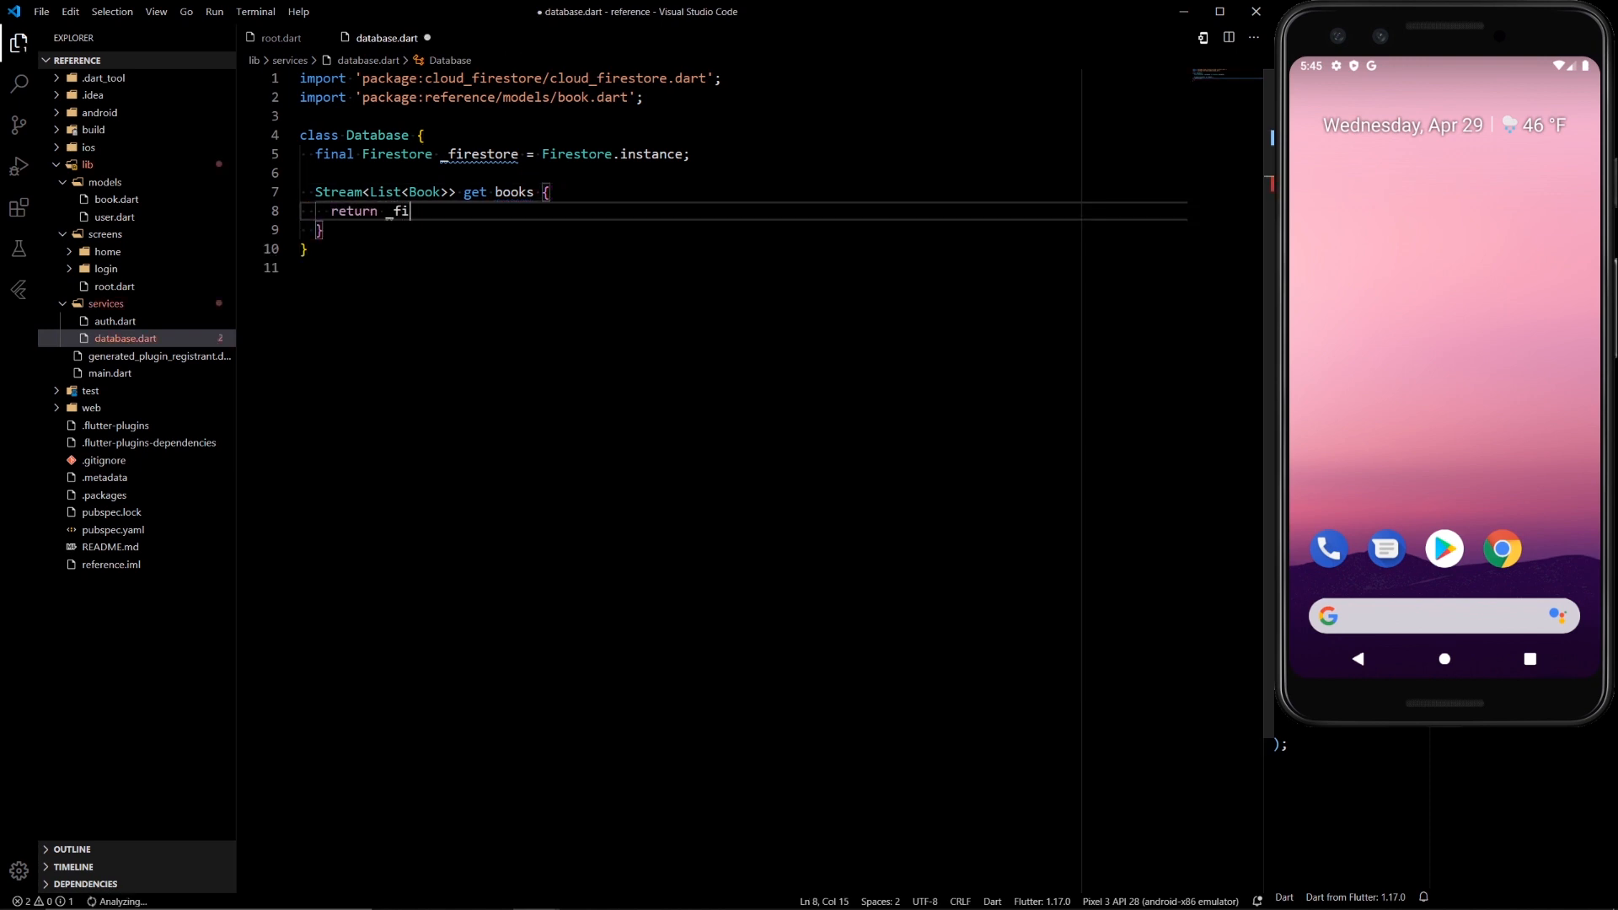
pyautogui.write('restore.collection("books')
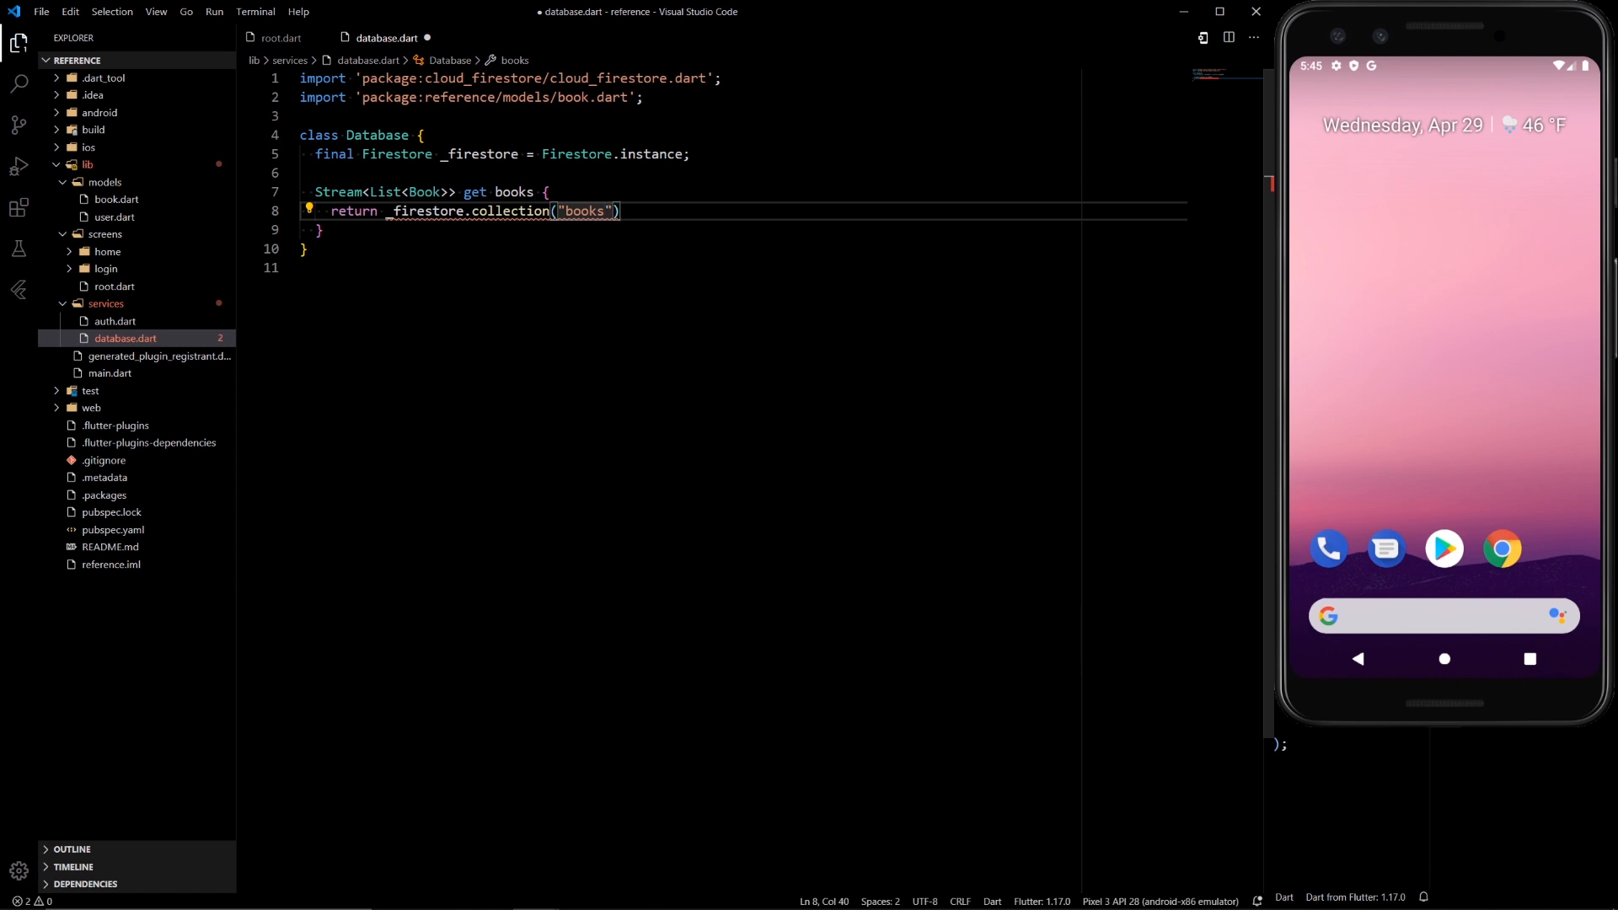
pyautogui.write('.sn')
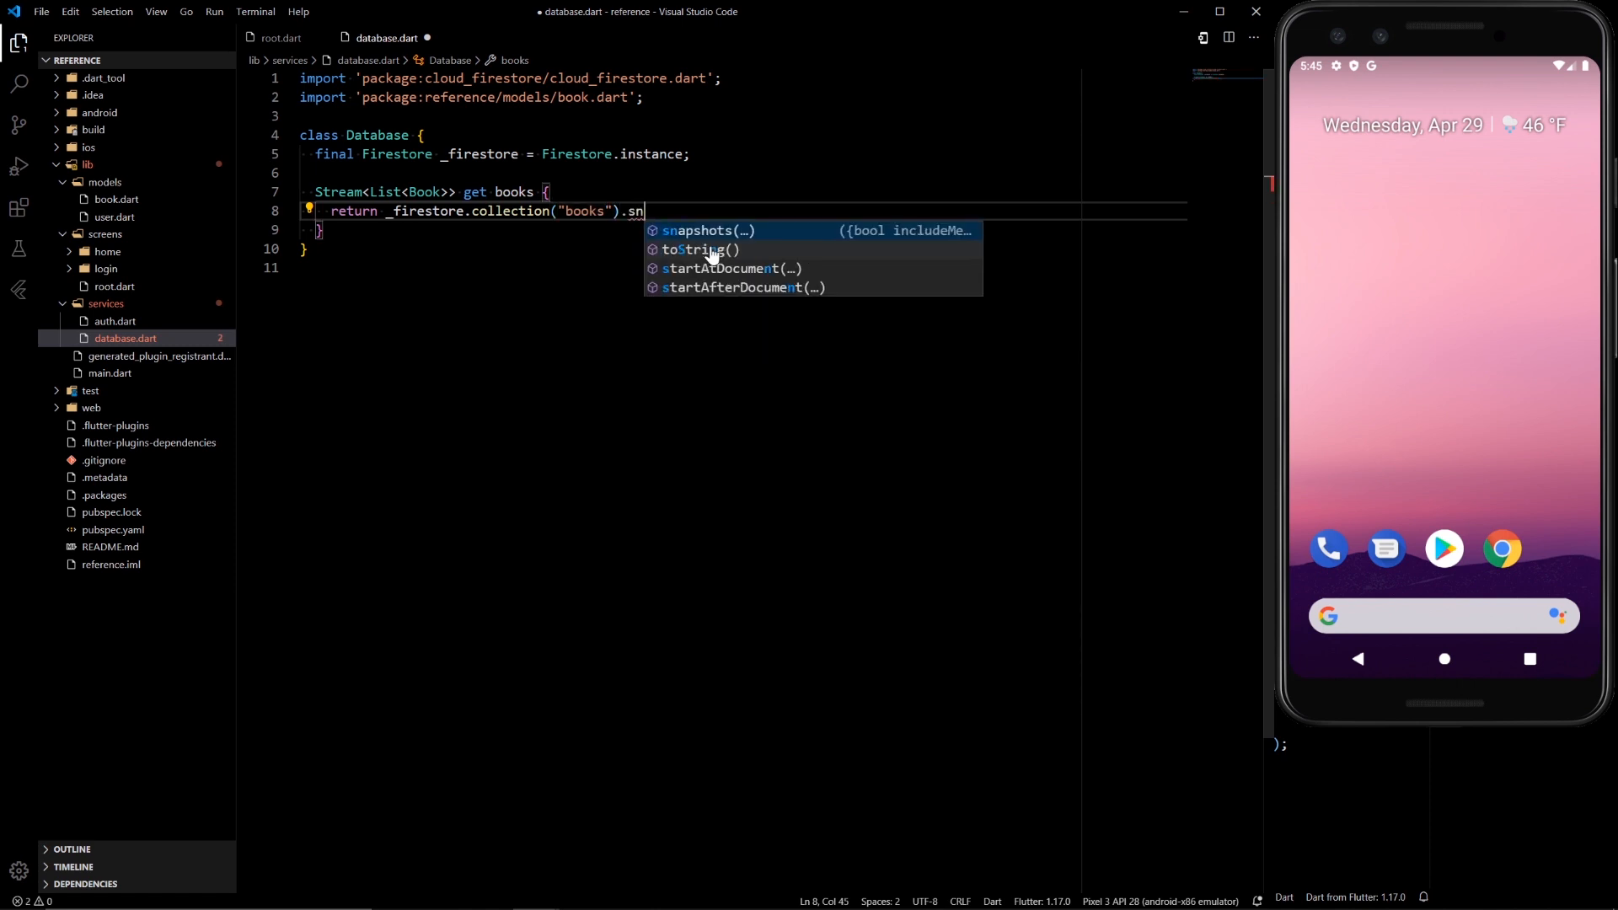
pyautogui.press('Tab')
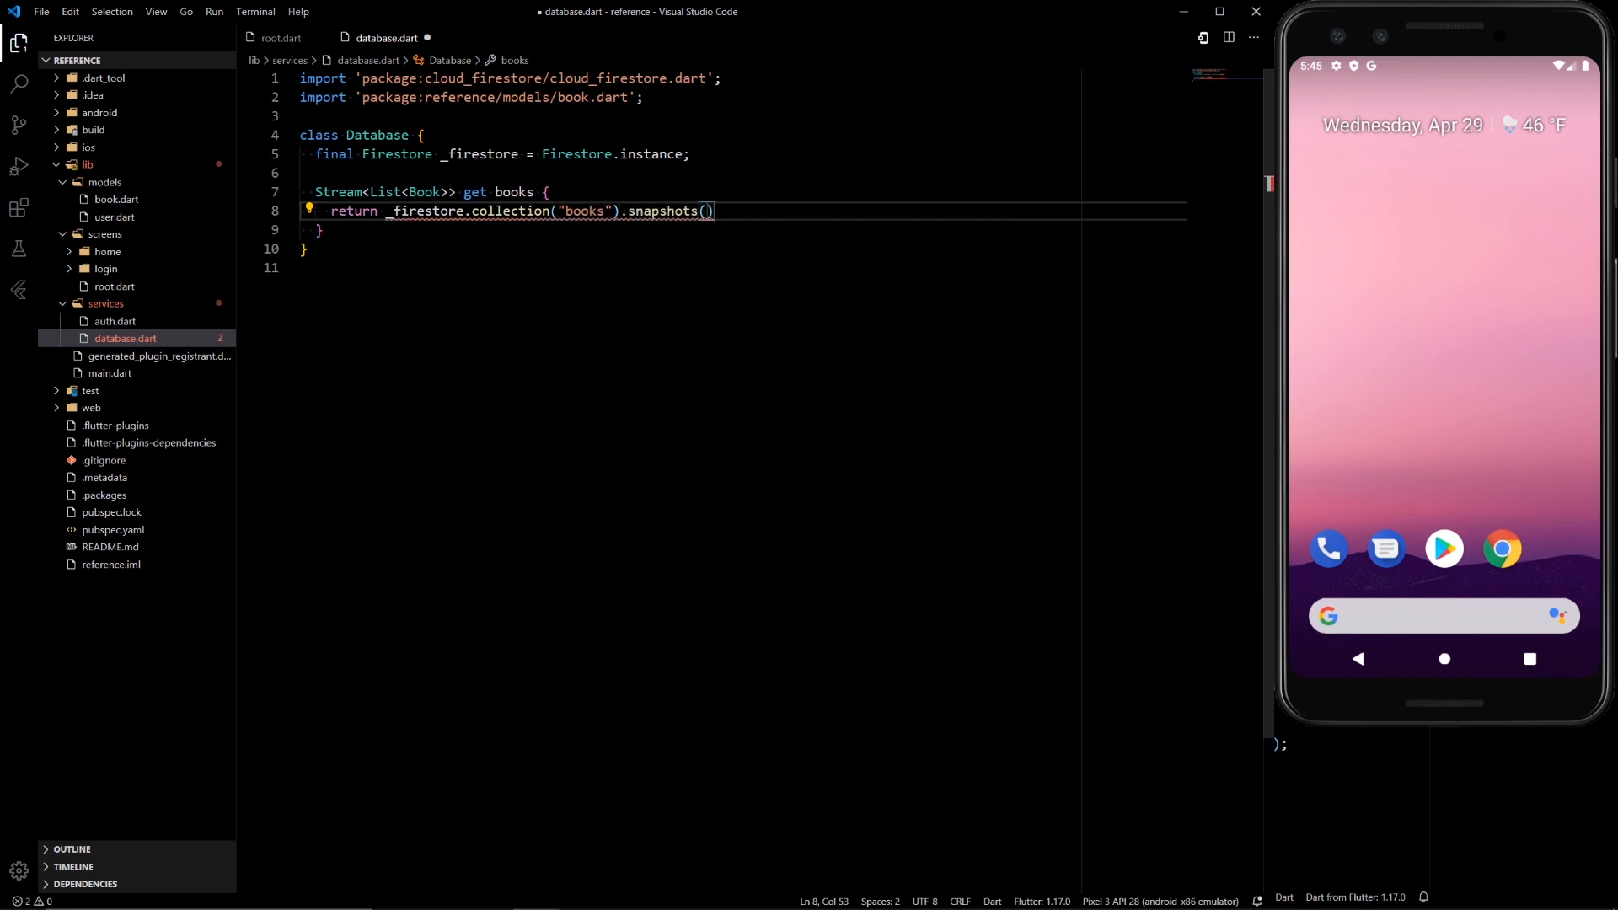
pyautogui.write(';')
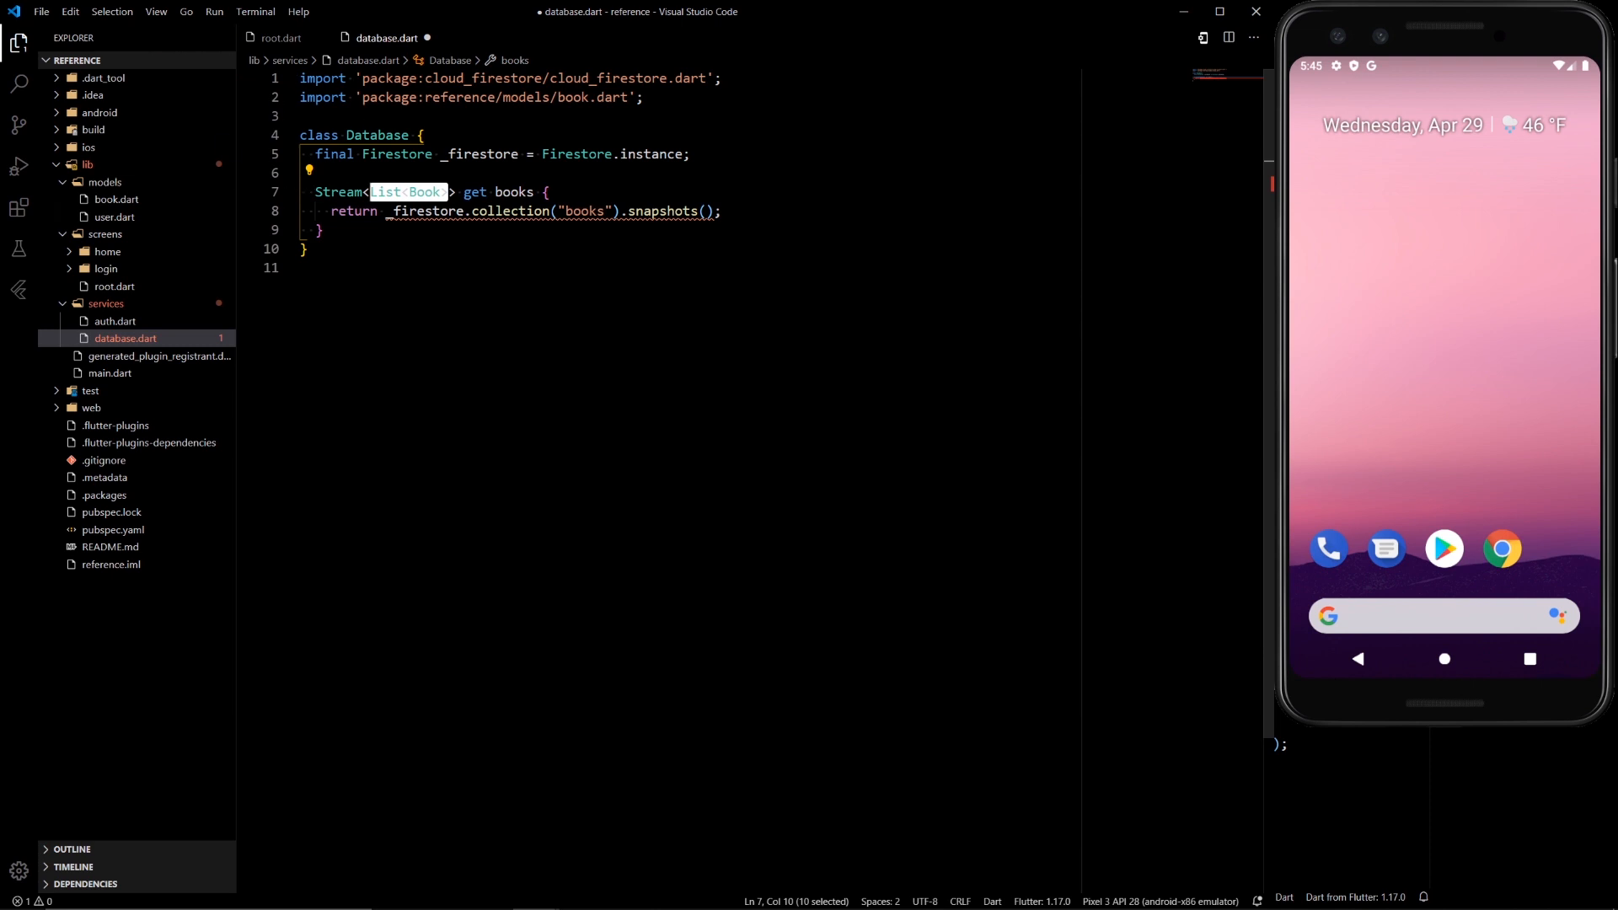
pyautogui.moveTo(423, 192)
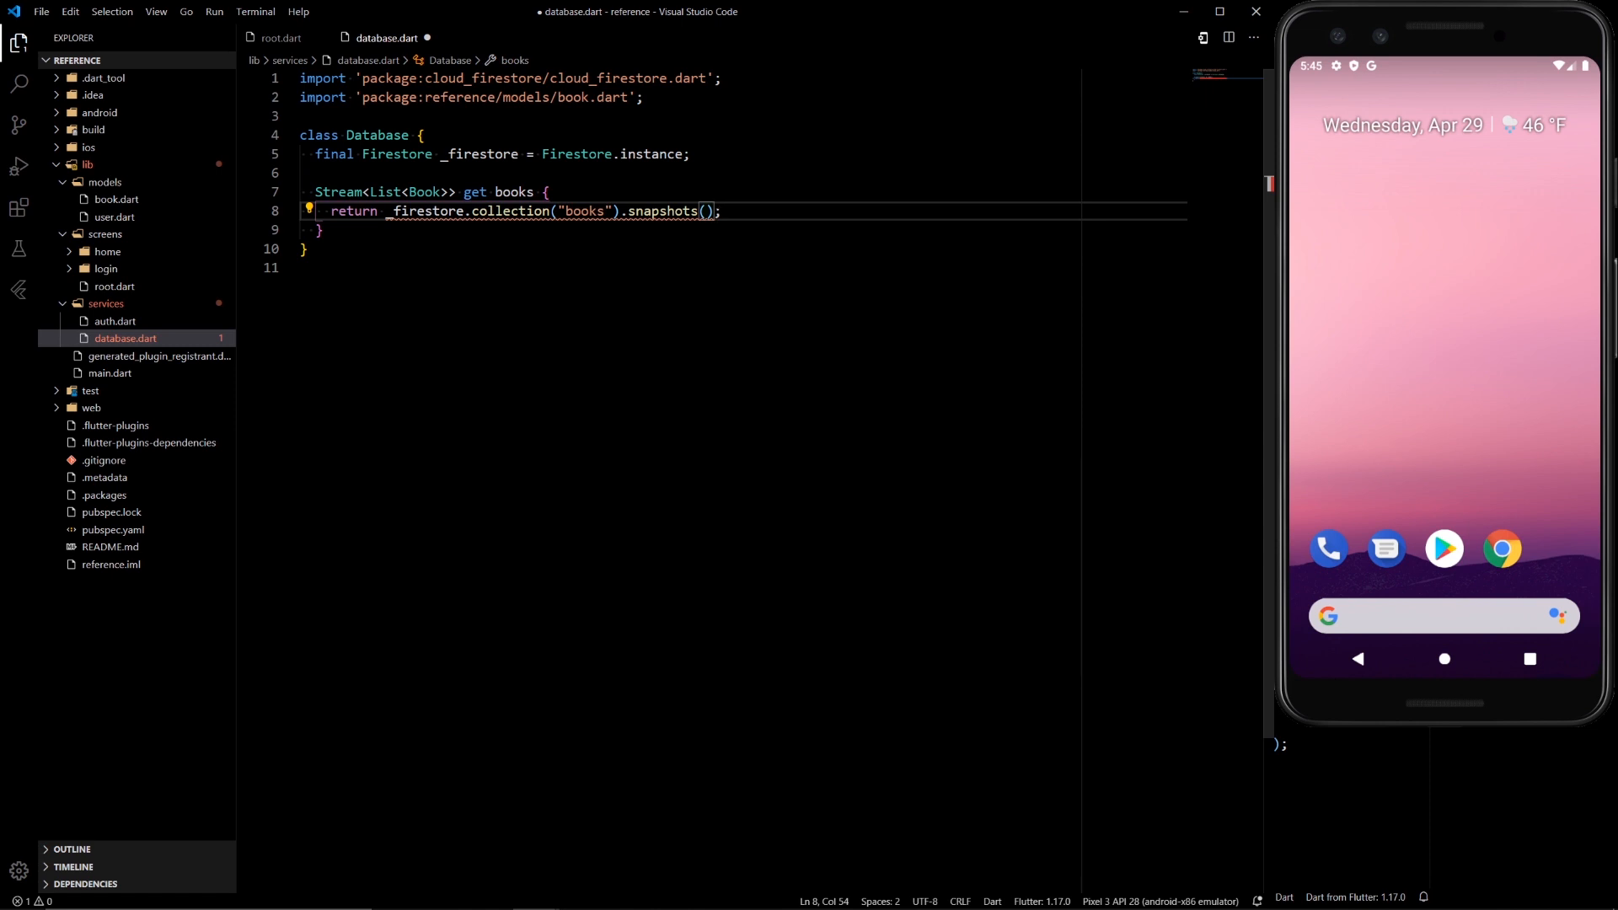
pyautogui.write('.')
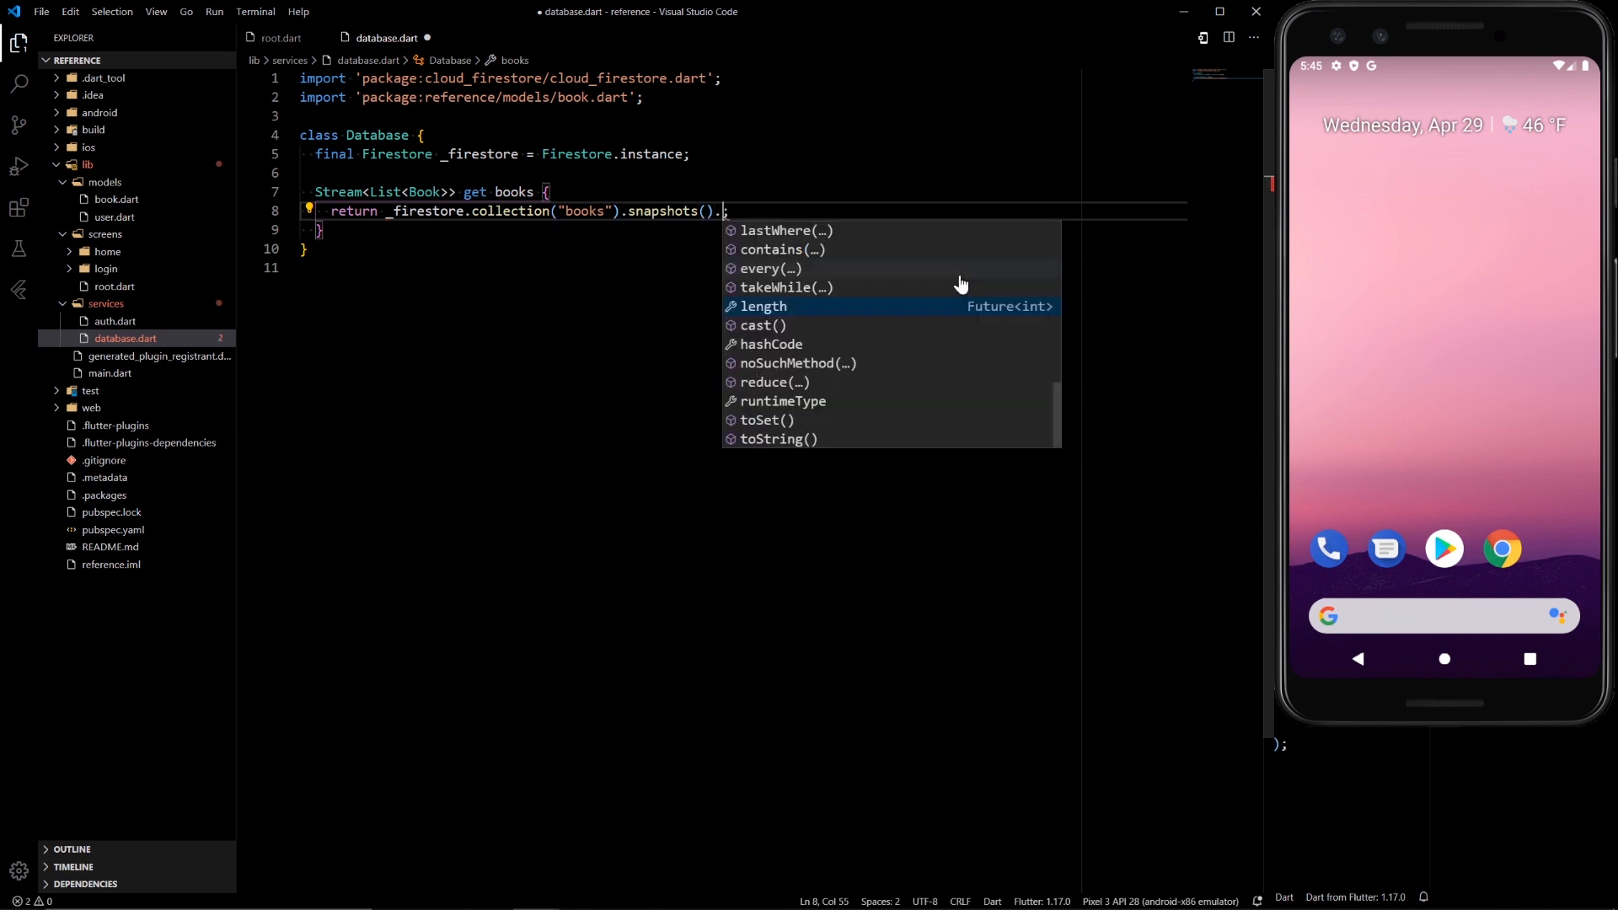
# - Map the stream's QuerySnapshot documents into Book objects built from each document's data
pyautogui.write('.map((event) => null)')
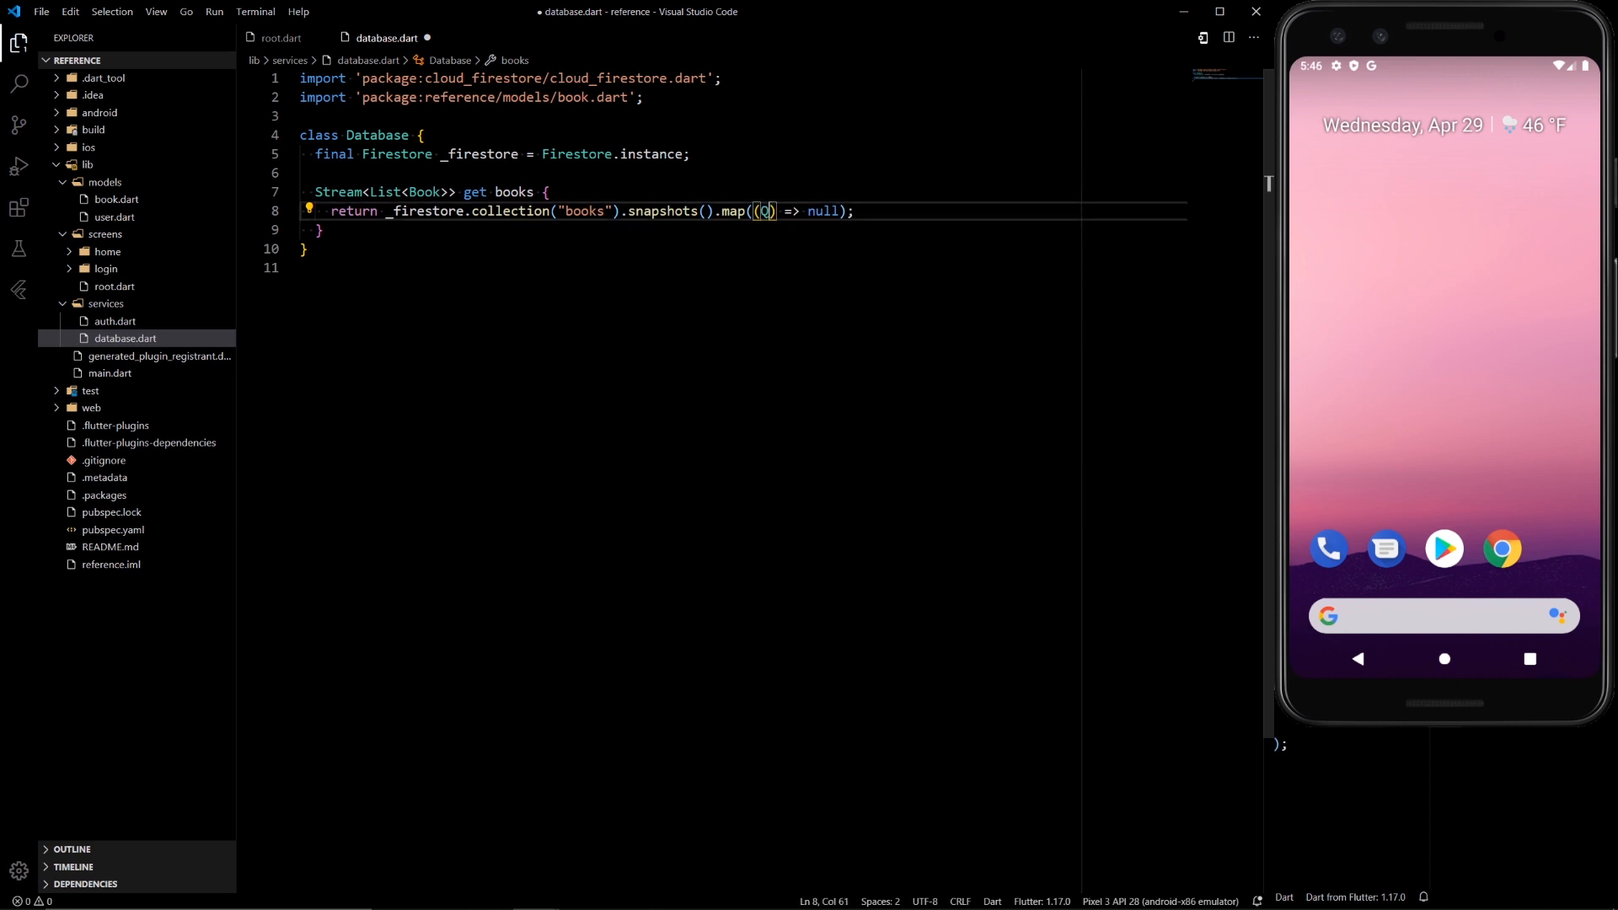
pyautogui.write('QuerySnapshot querySnapshot')
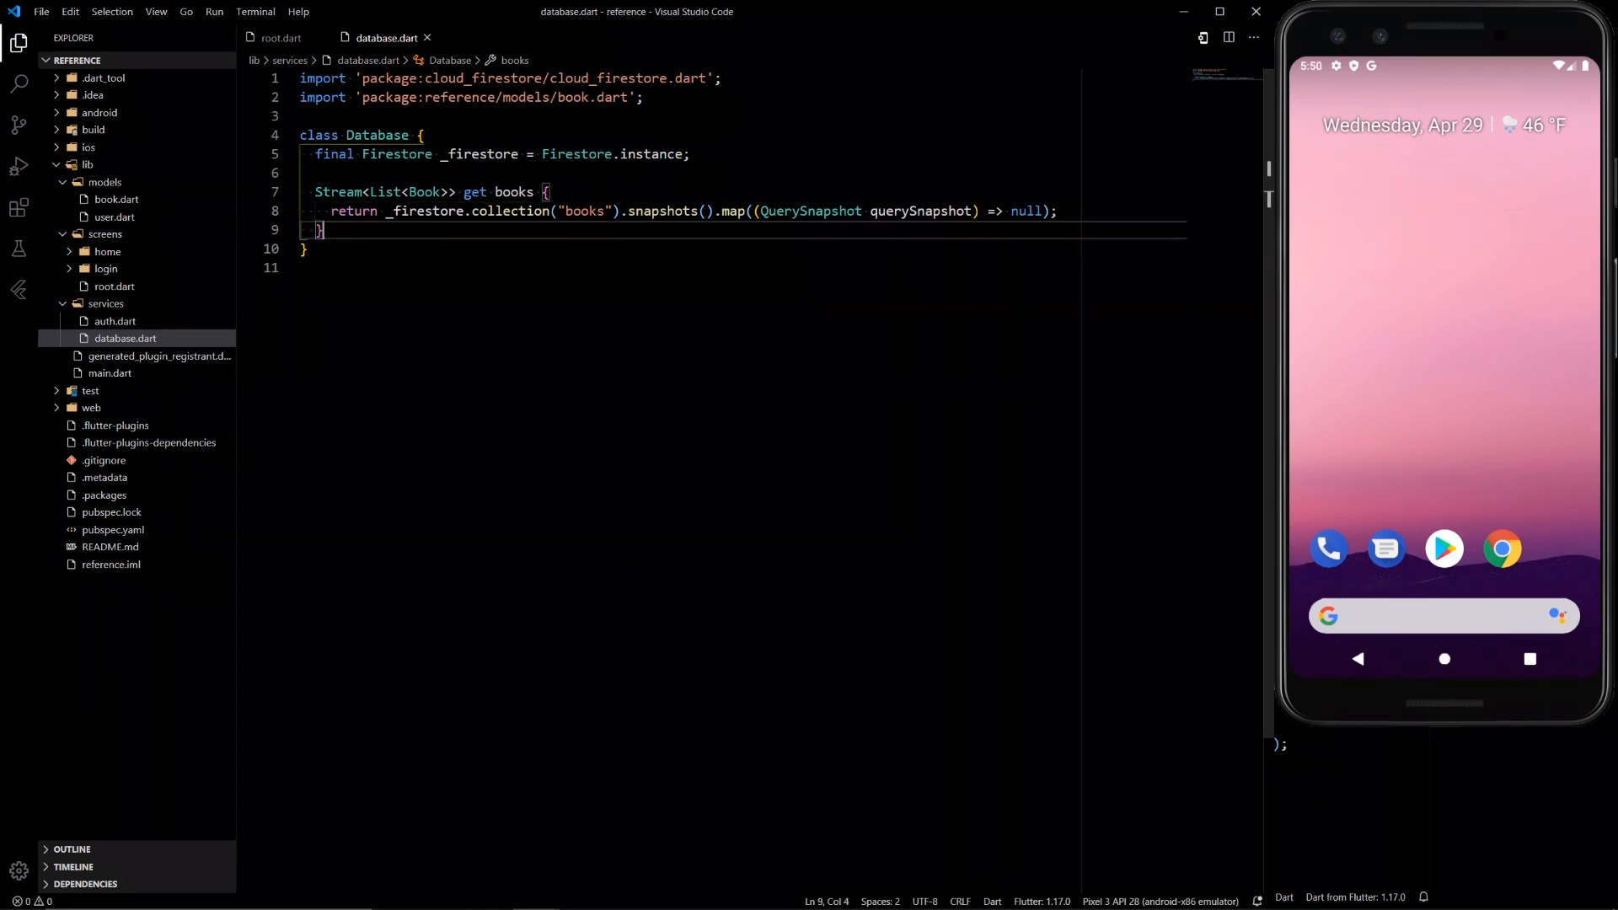
pyautogui.doubleClick(1026, 211)
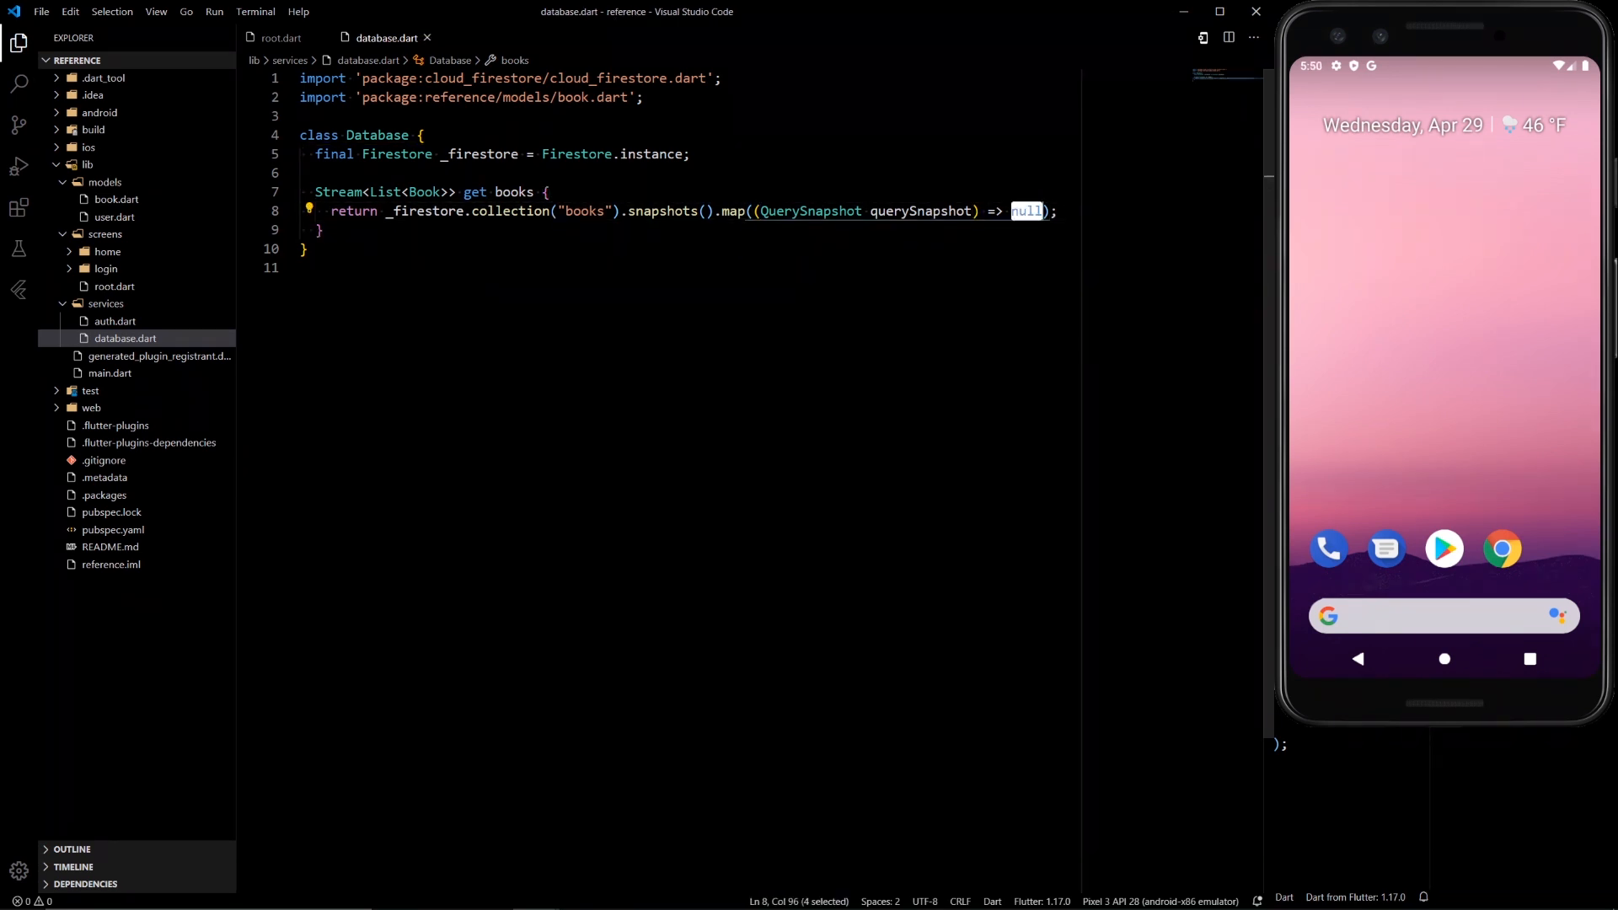
pyautogui.write('queryS')
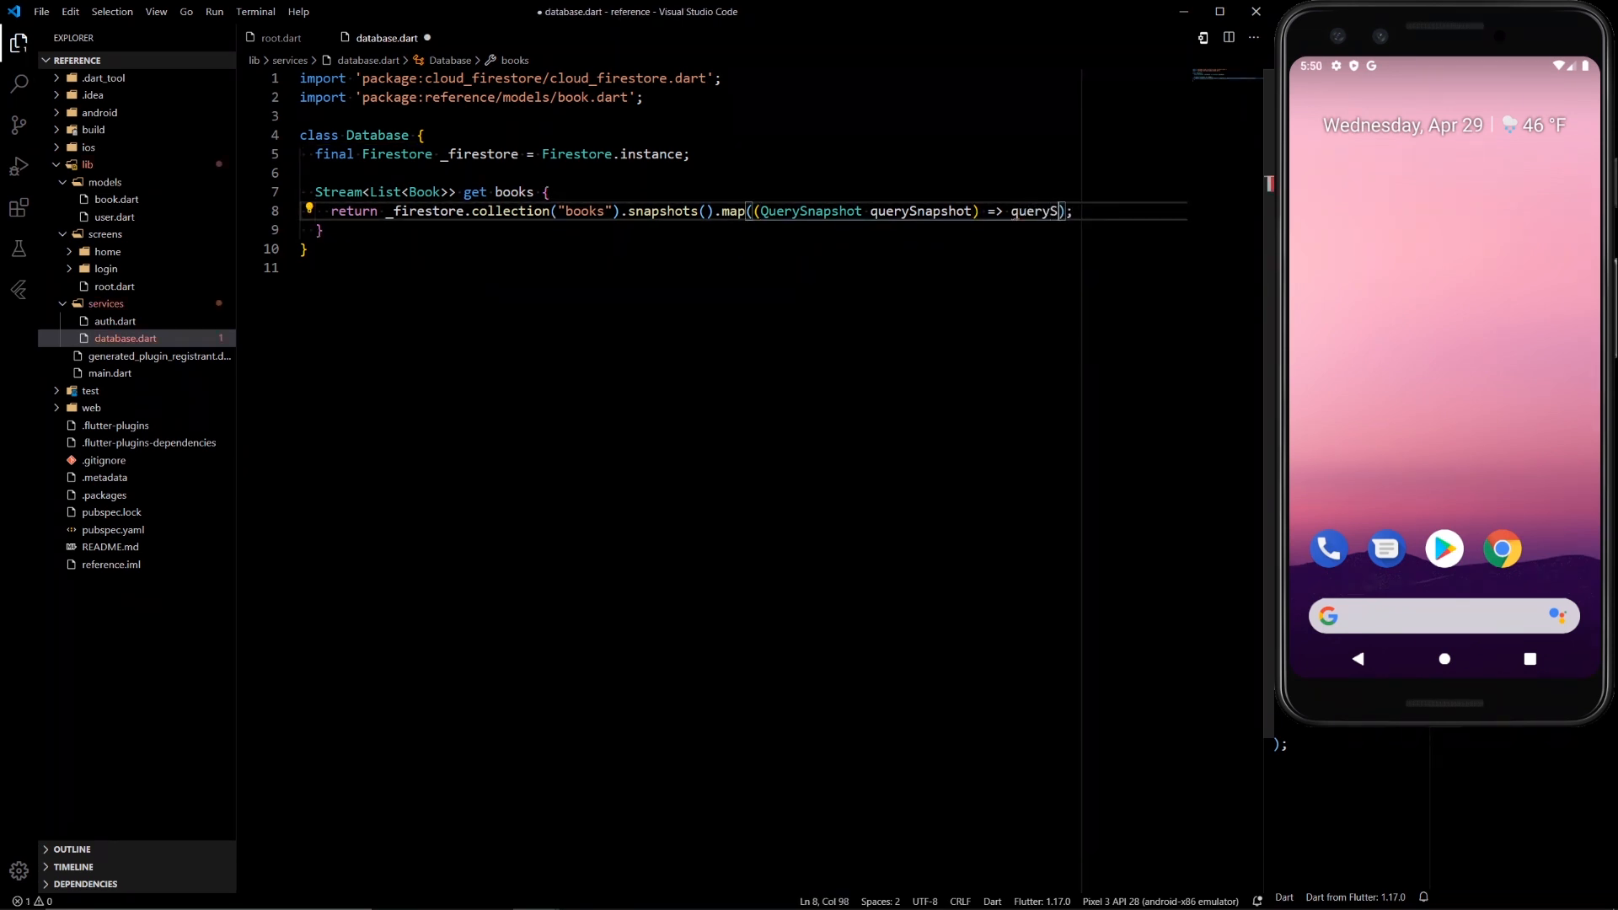
pyautogui.write('napshot')
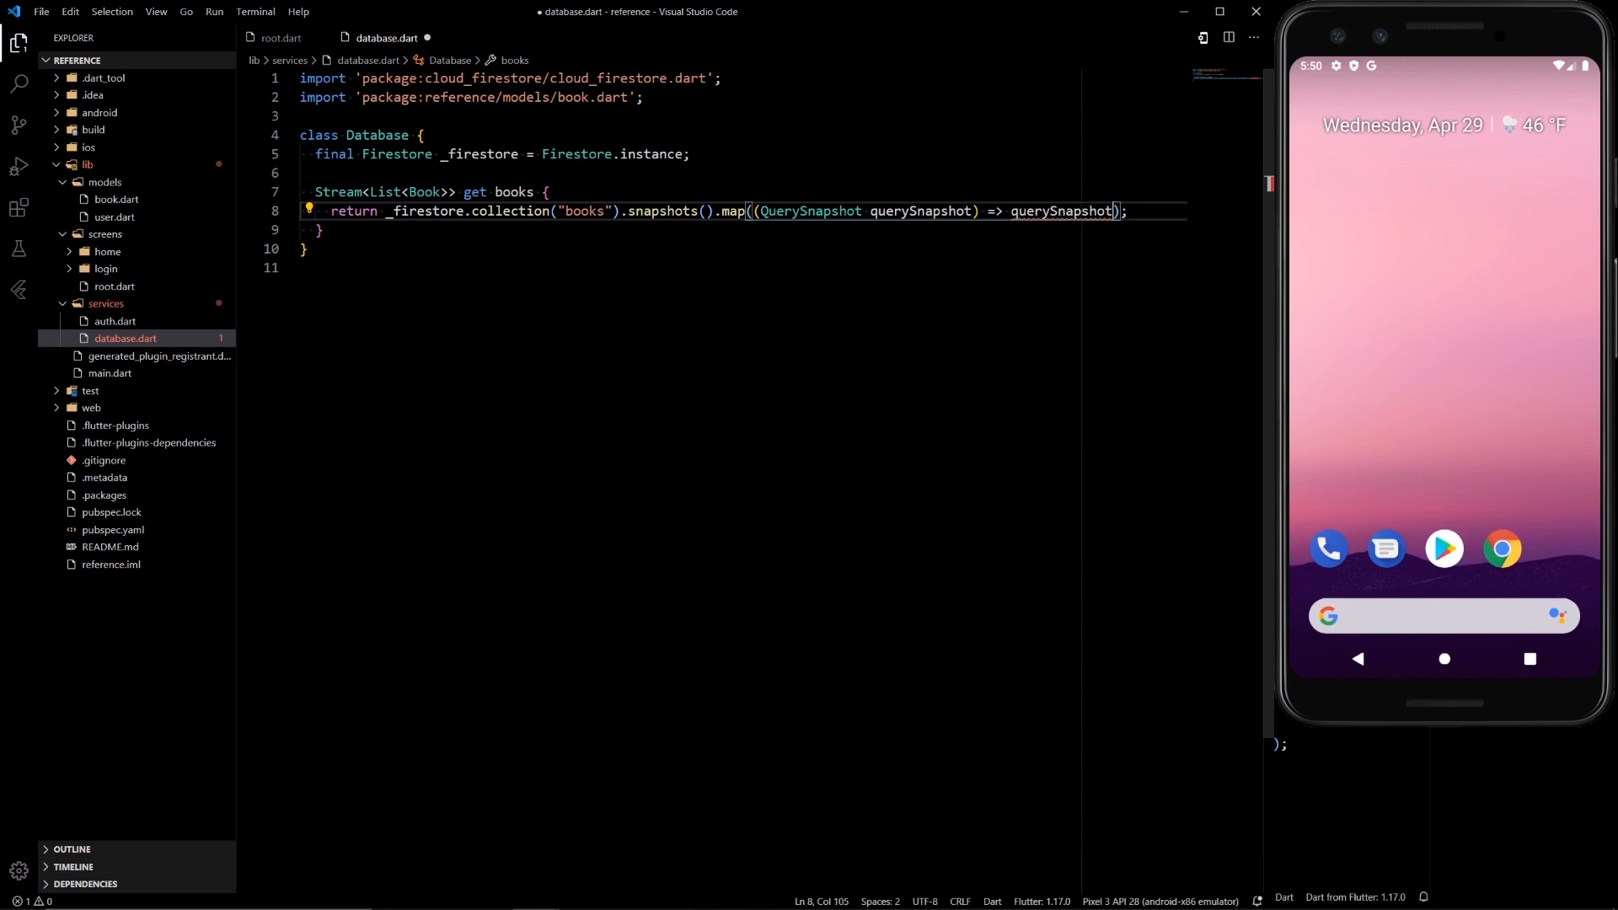
pyautogui.write('.documents')
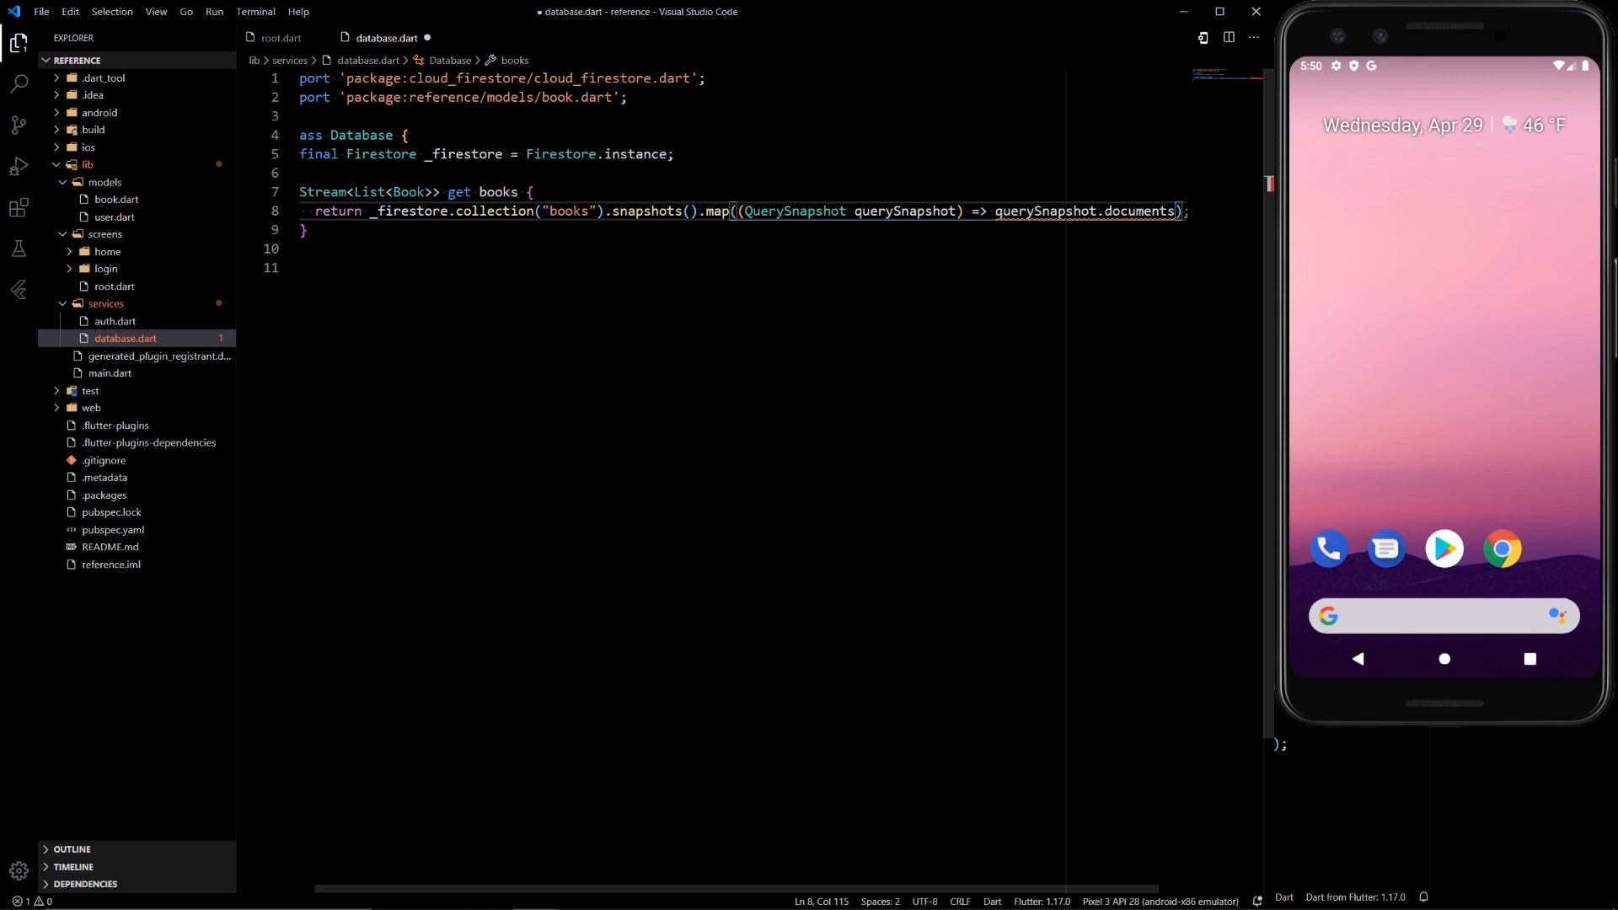
pyautogui.moveTo(369, 192)
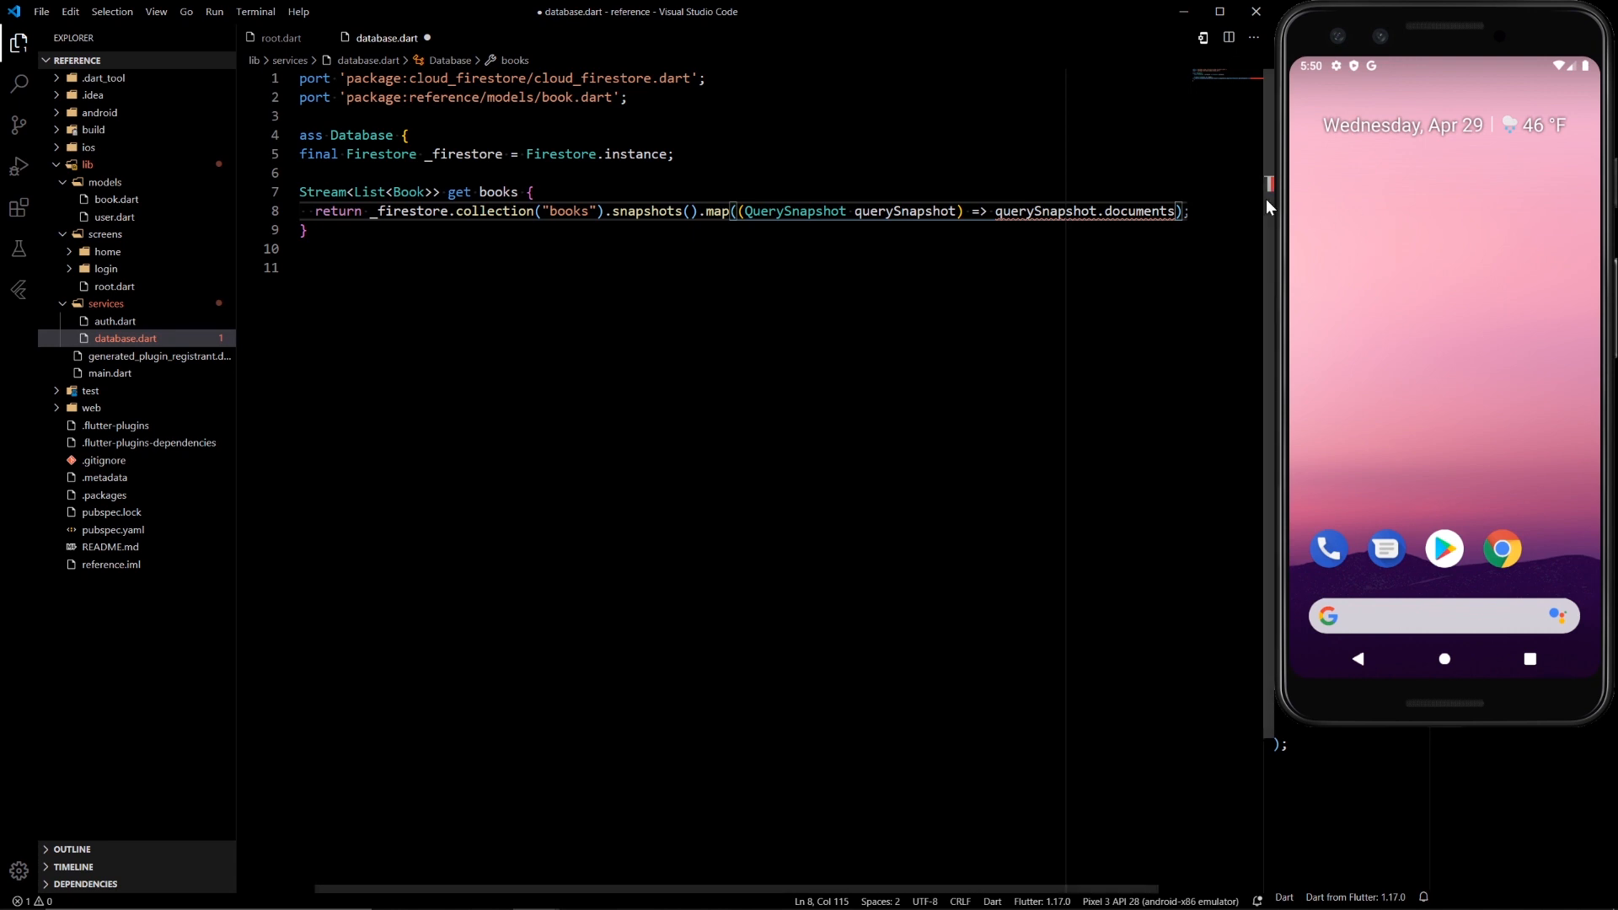
pyautogui.write('map((e')
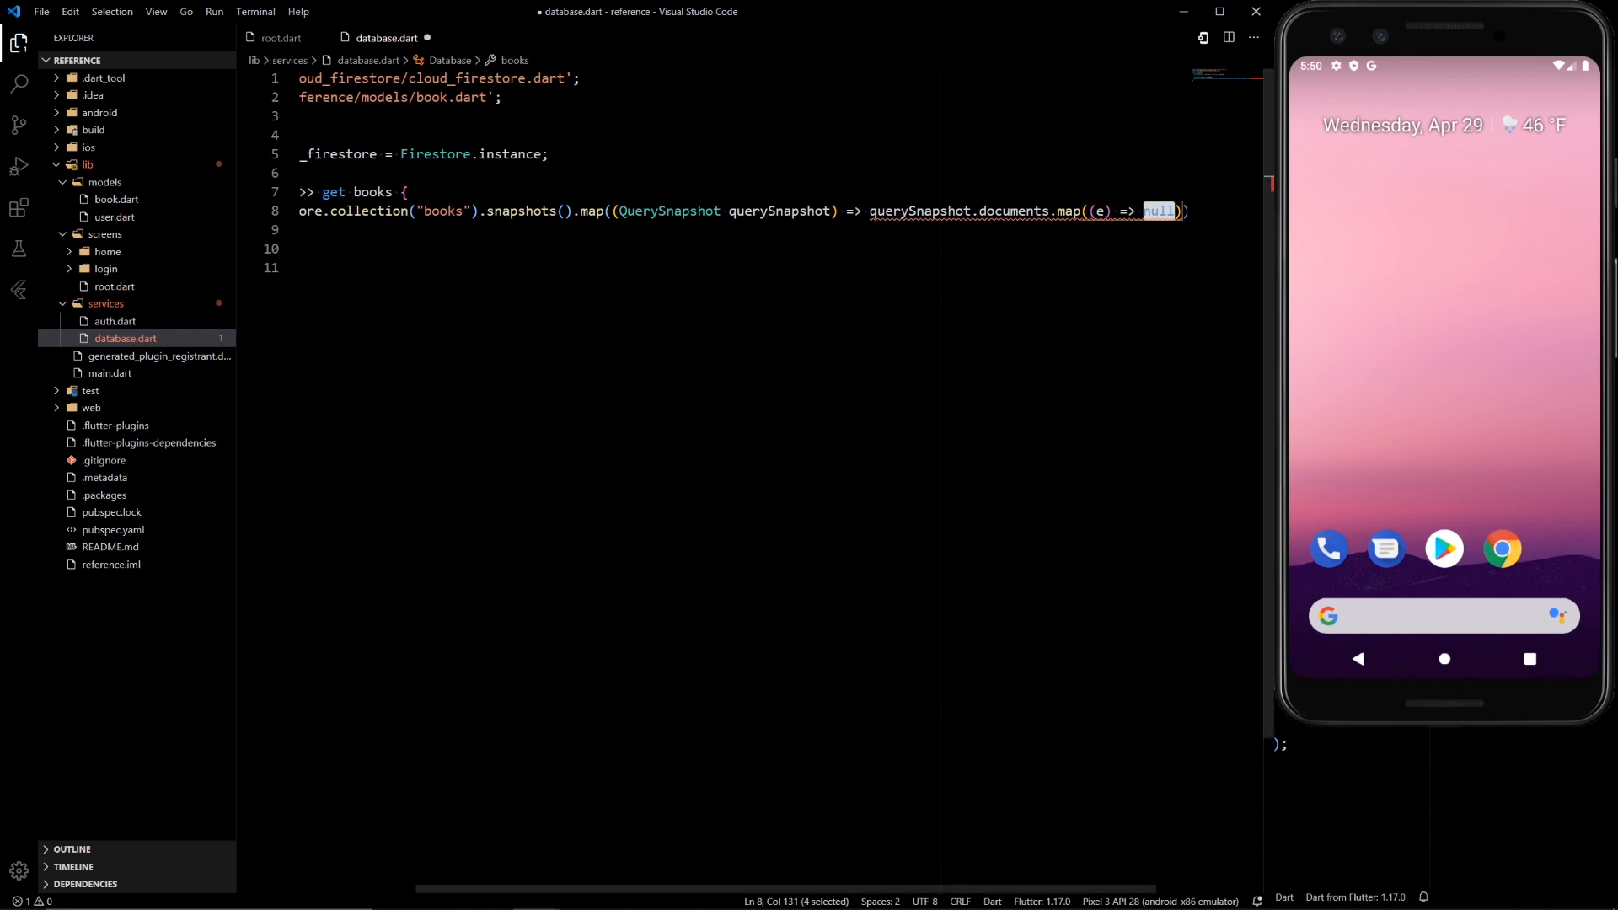
pyautogui.write('Book(name:')
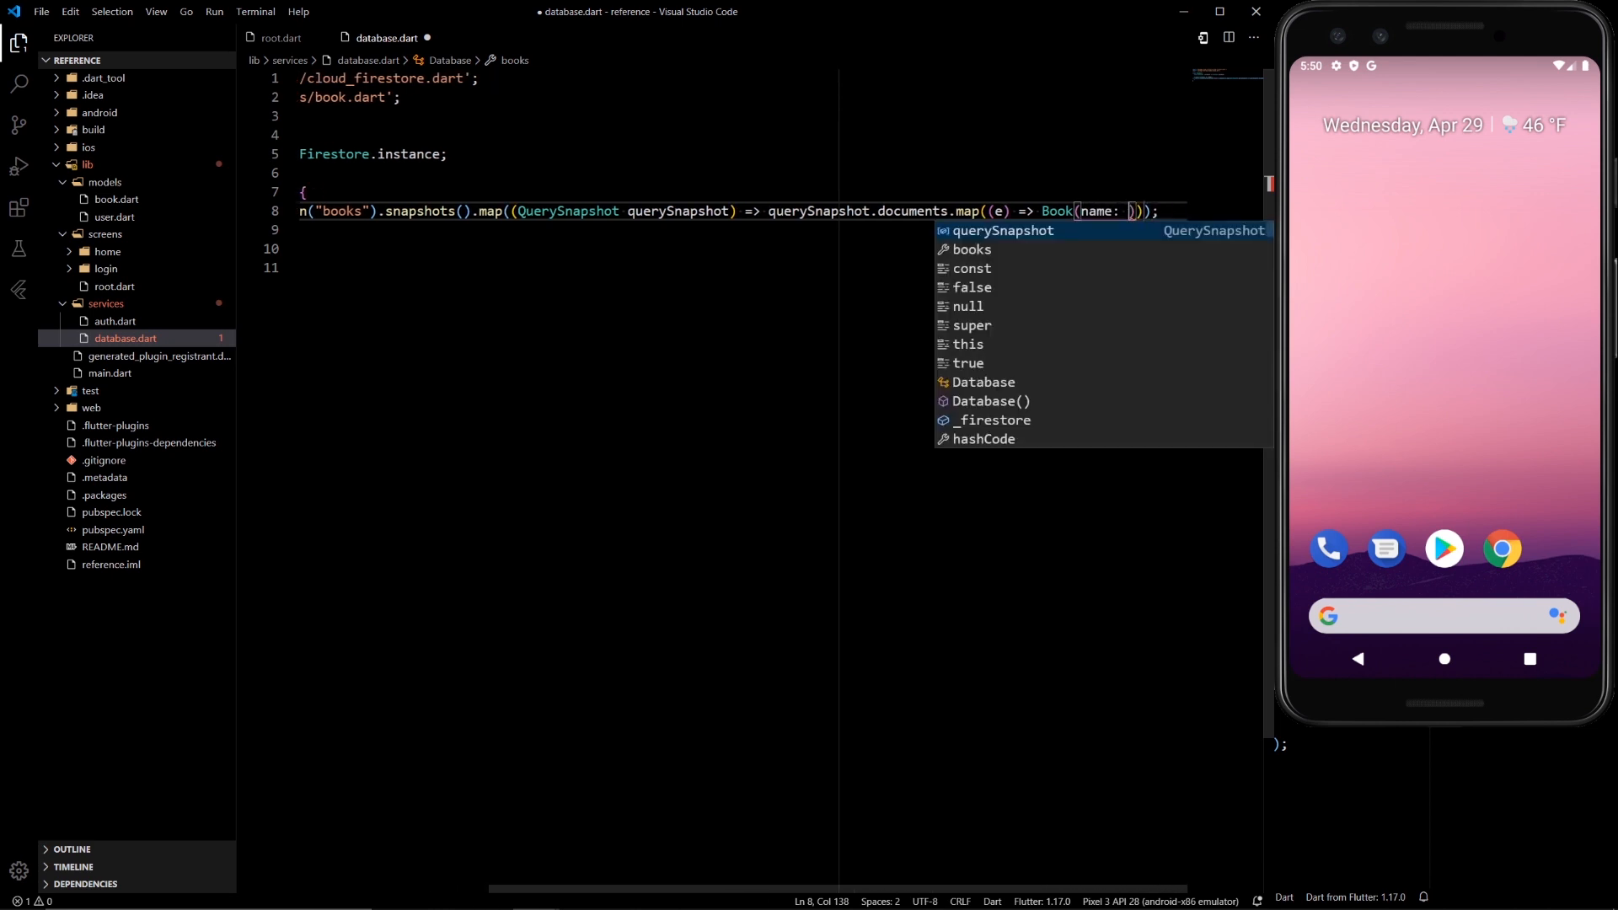
pyautogui.write('e.data["name')
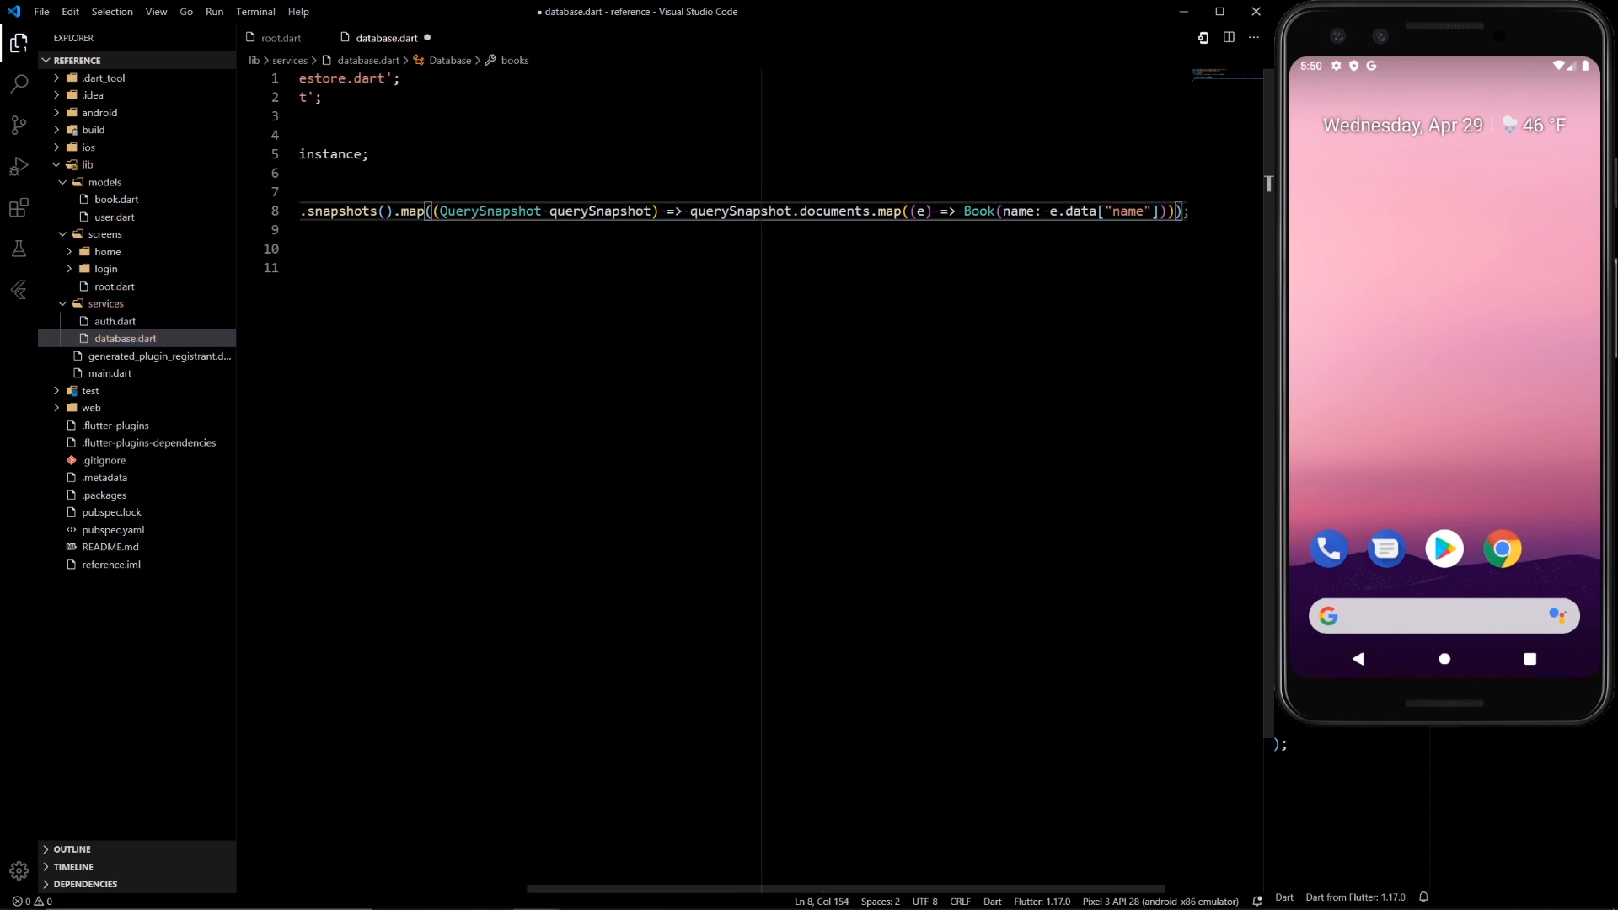
pyautogui.moveTo(917, 211)
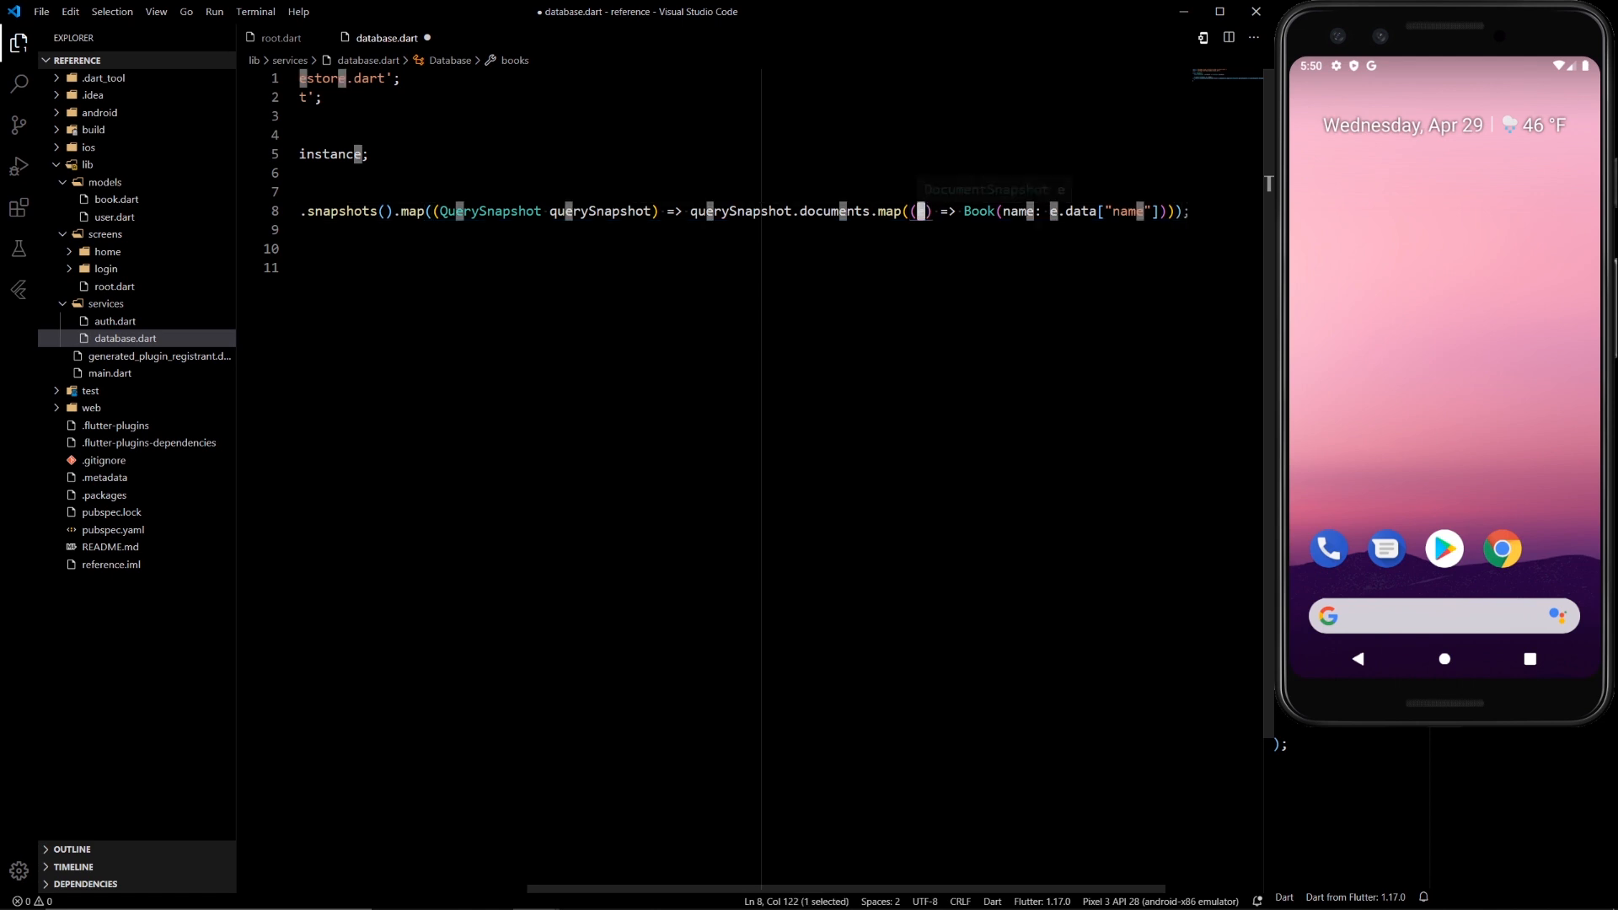
# - Type the map parameter as DocumentSnapshot documentSnapshot, append .toList(), and tidy the books getter
pyautogui.write('Docuemnt')
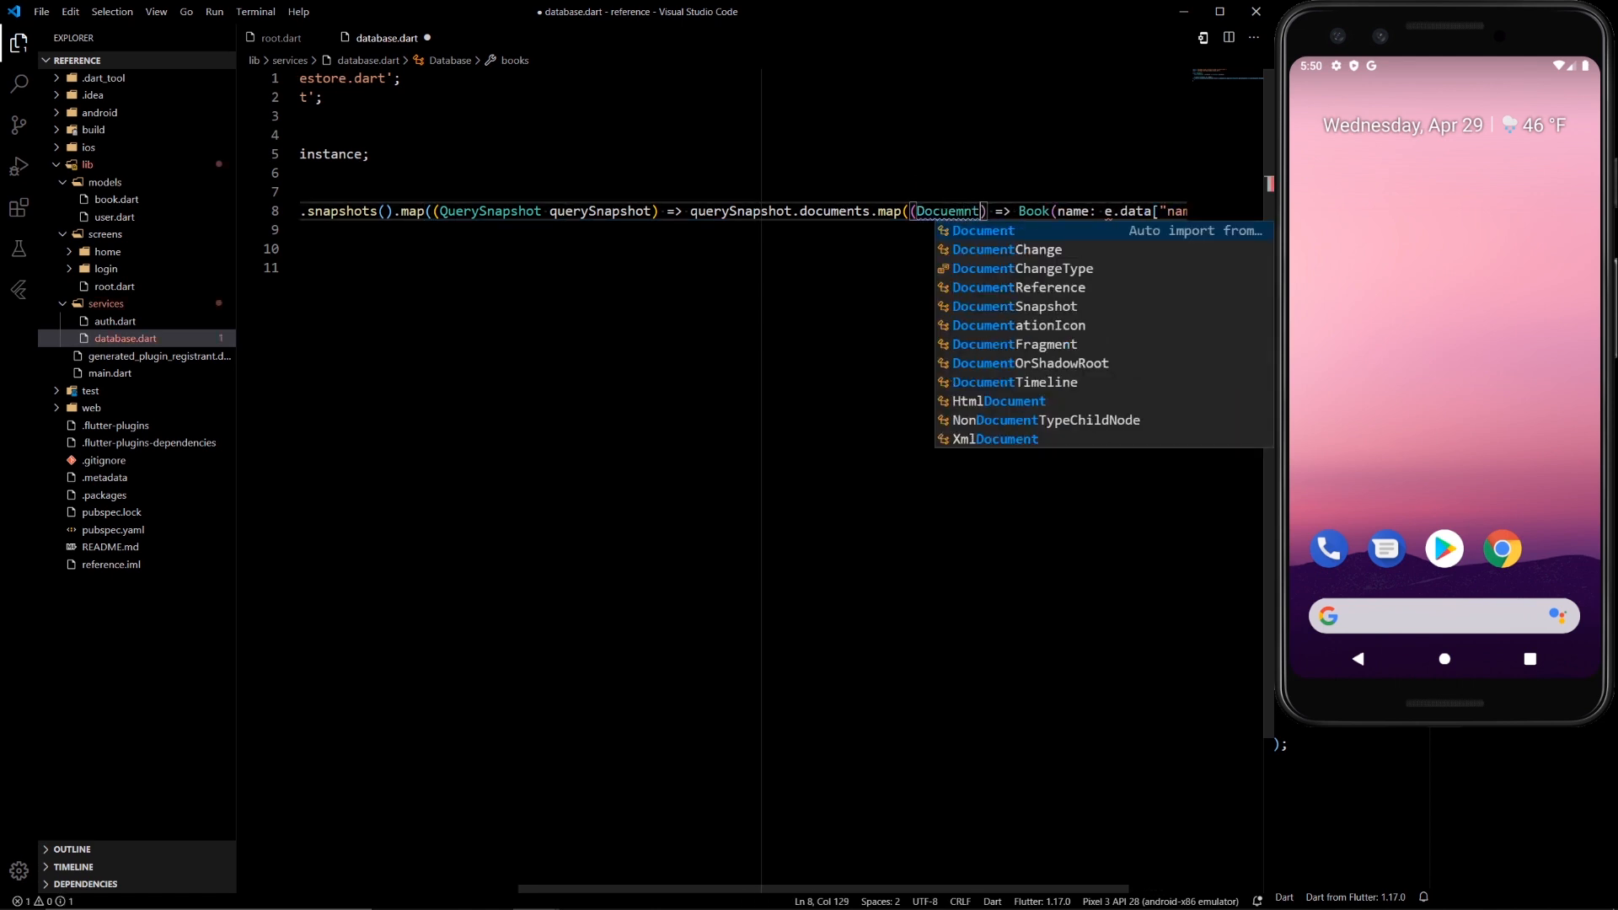
pyautogui.press('Backspace')
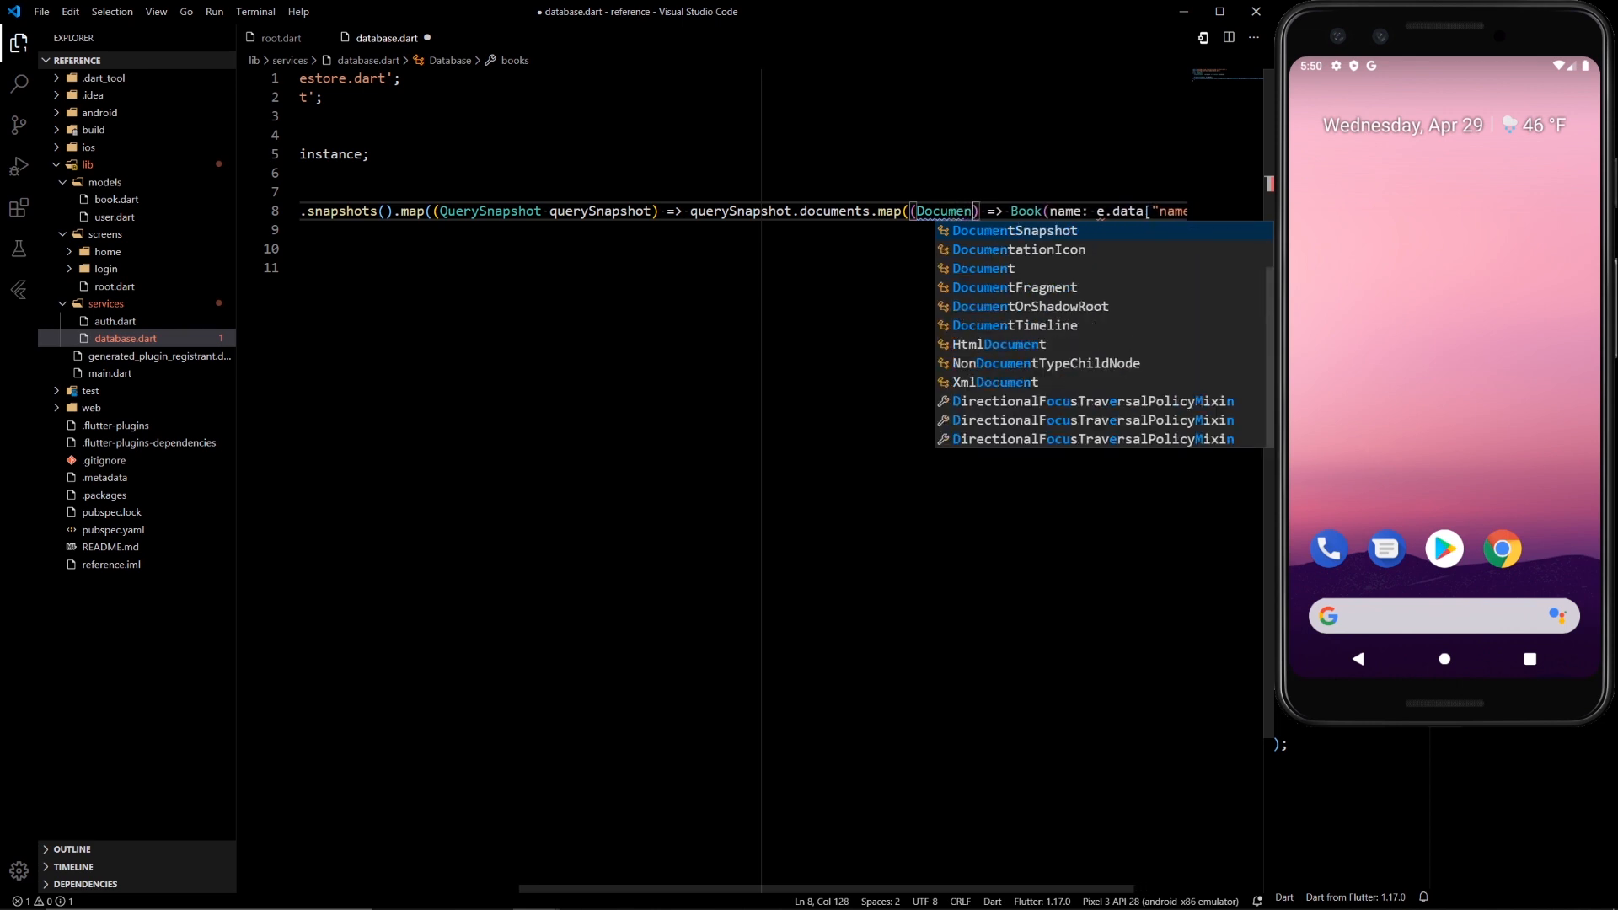
pyautogui.press('Tab')
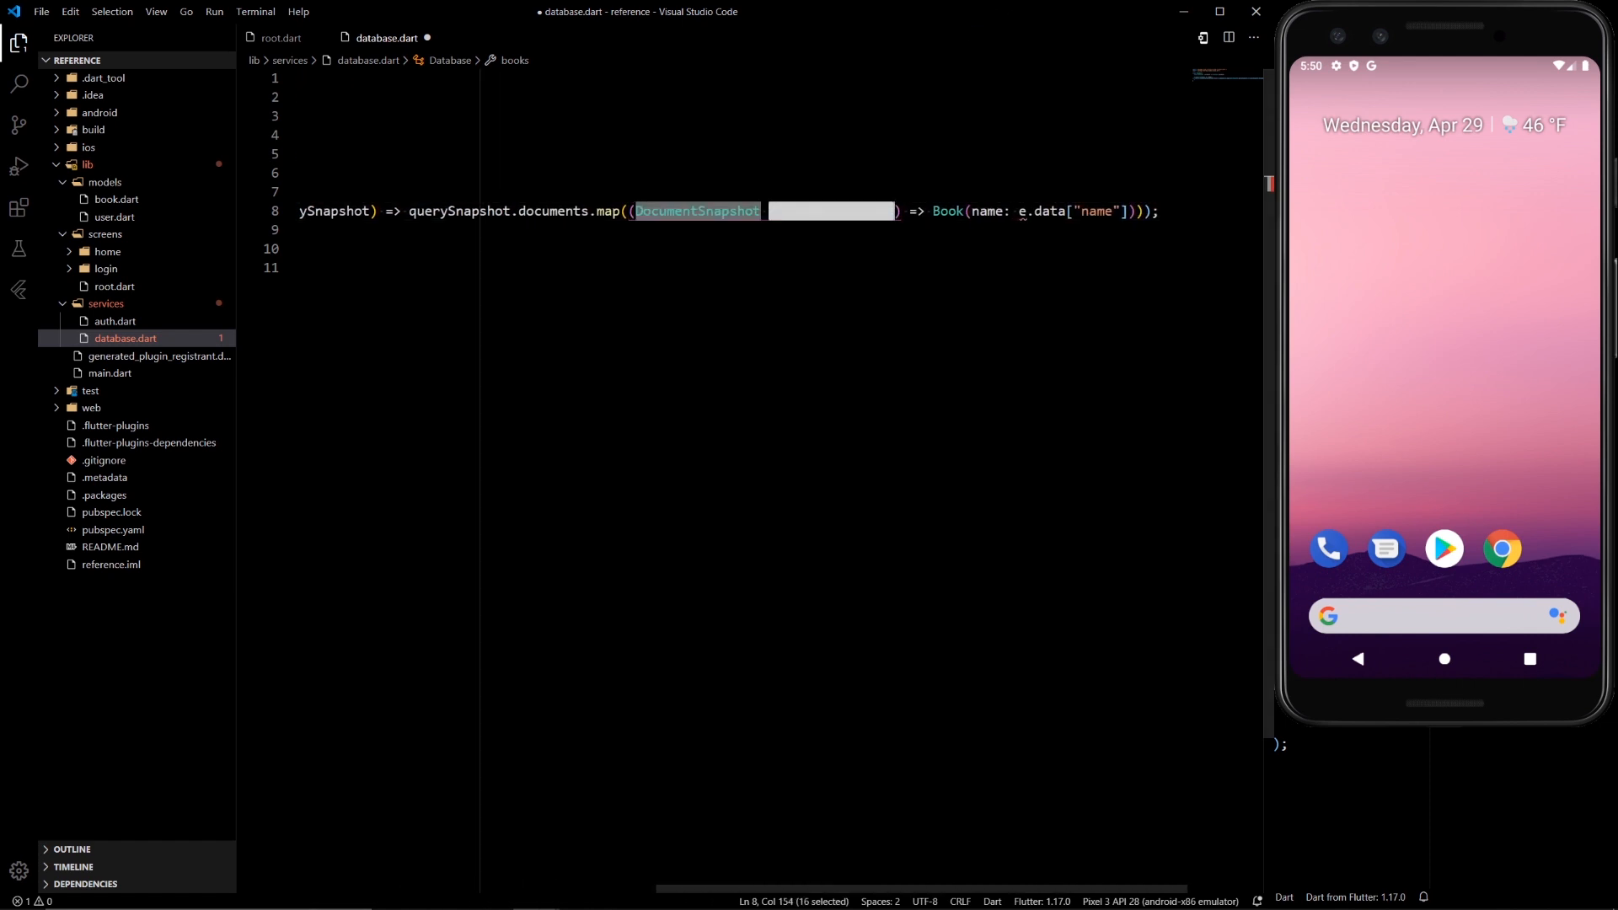
pyautogui.write('documentSnapshot')
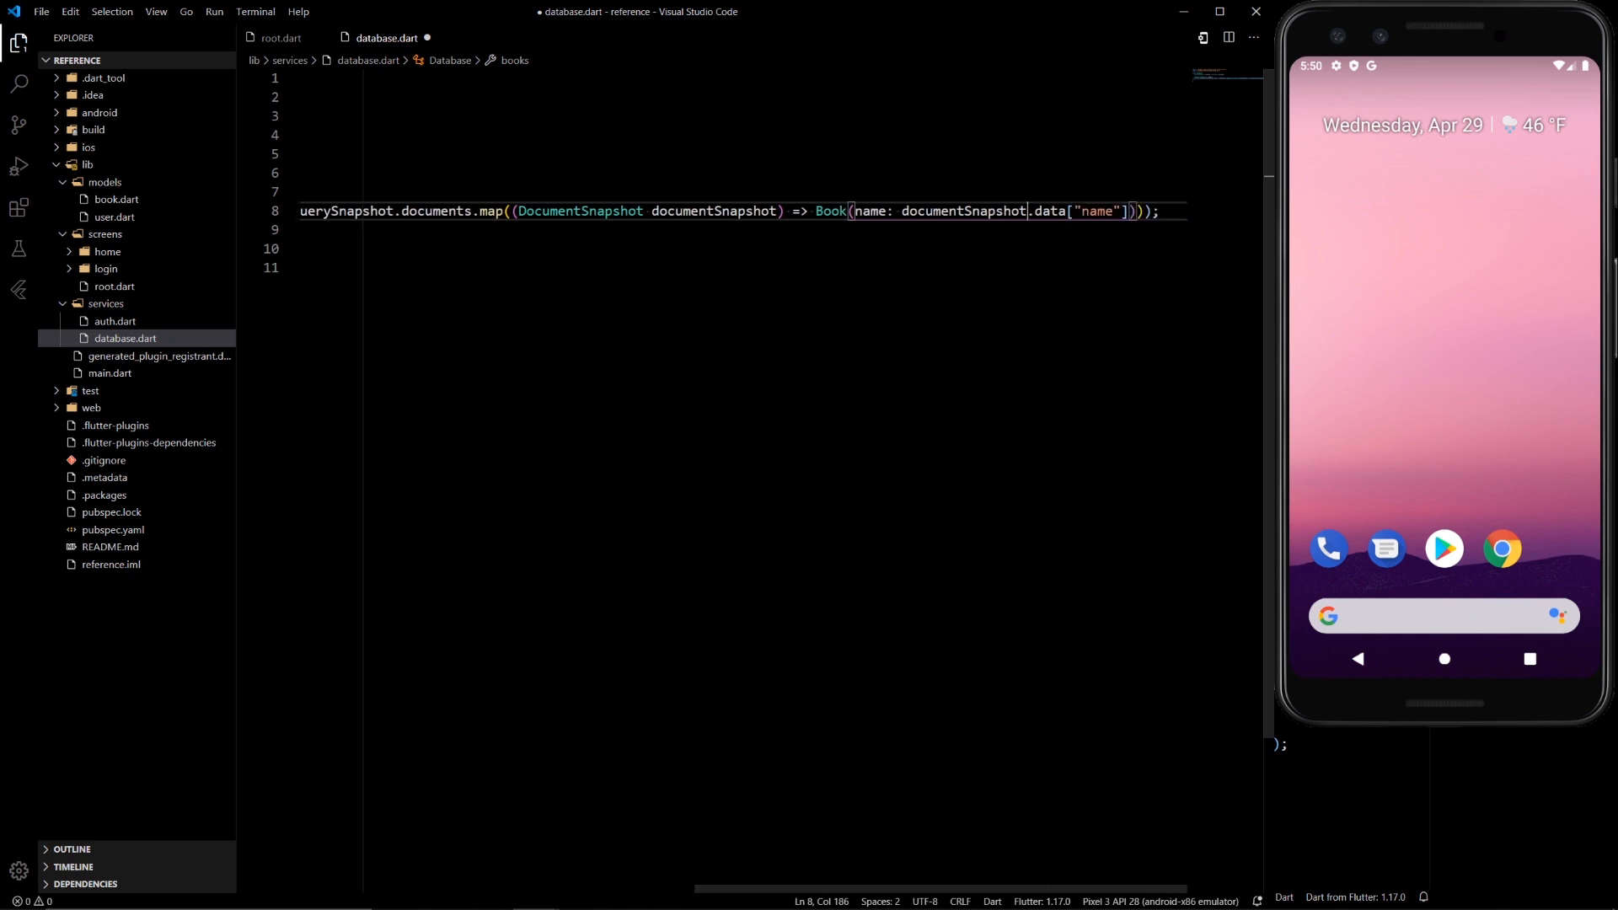
pyautogui.doubleClick(435, 211)
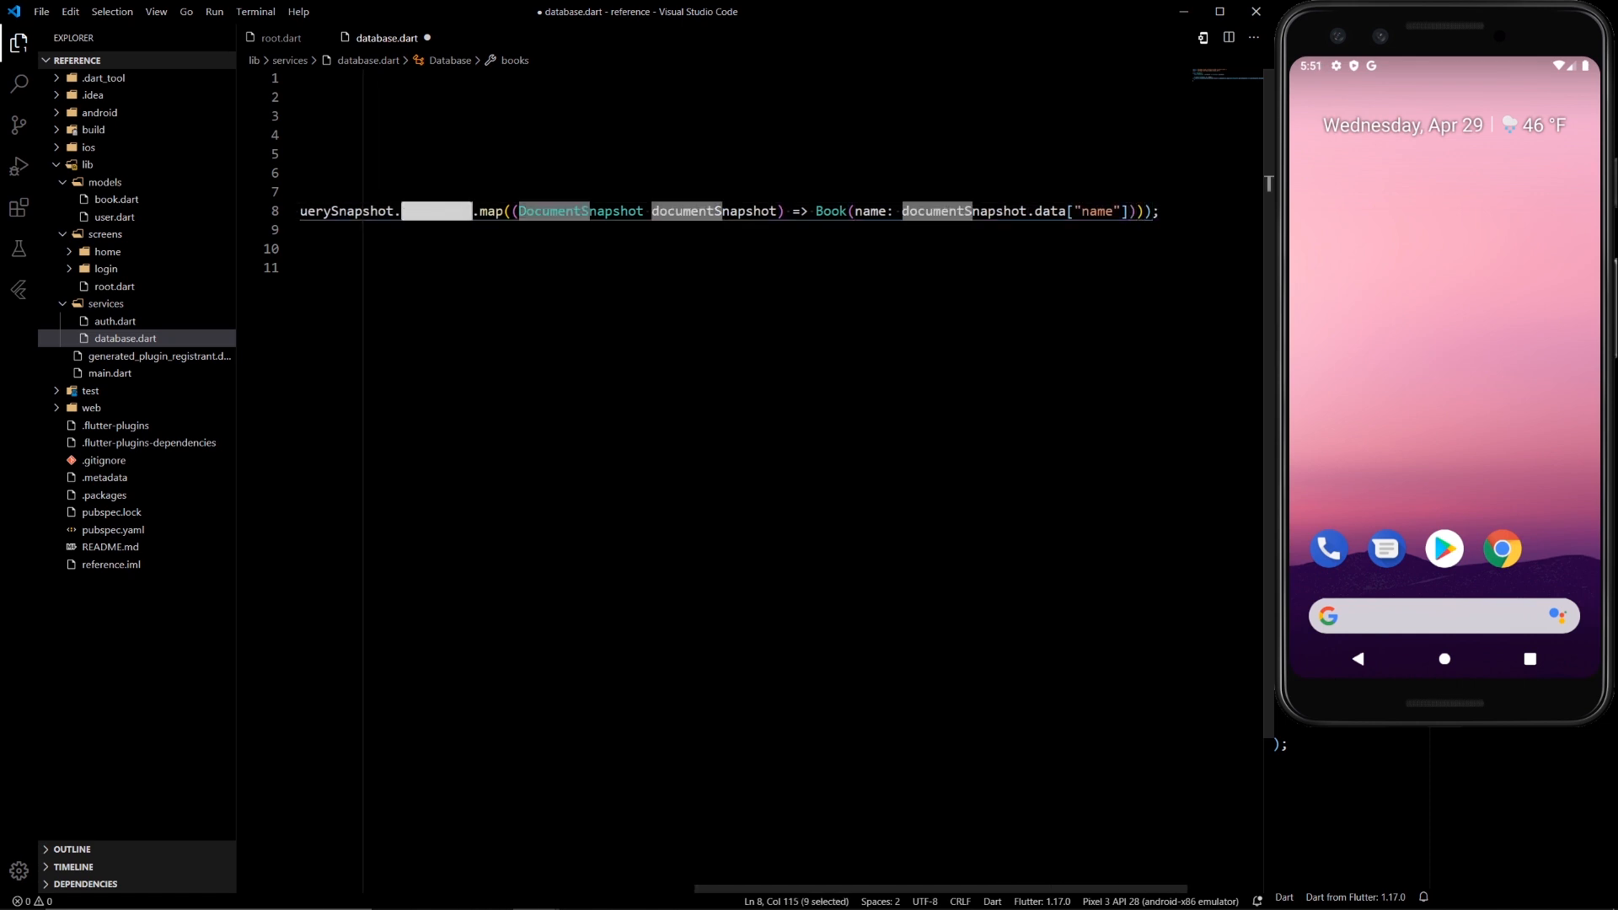
pyautogui.write('documents')
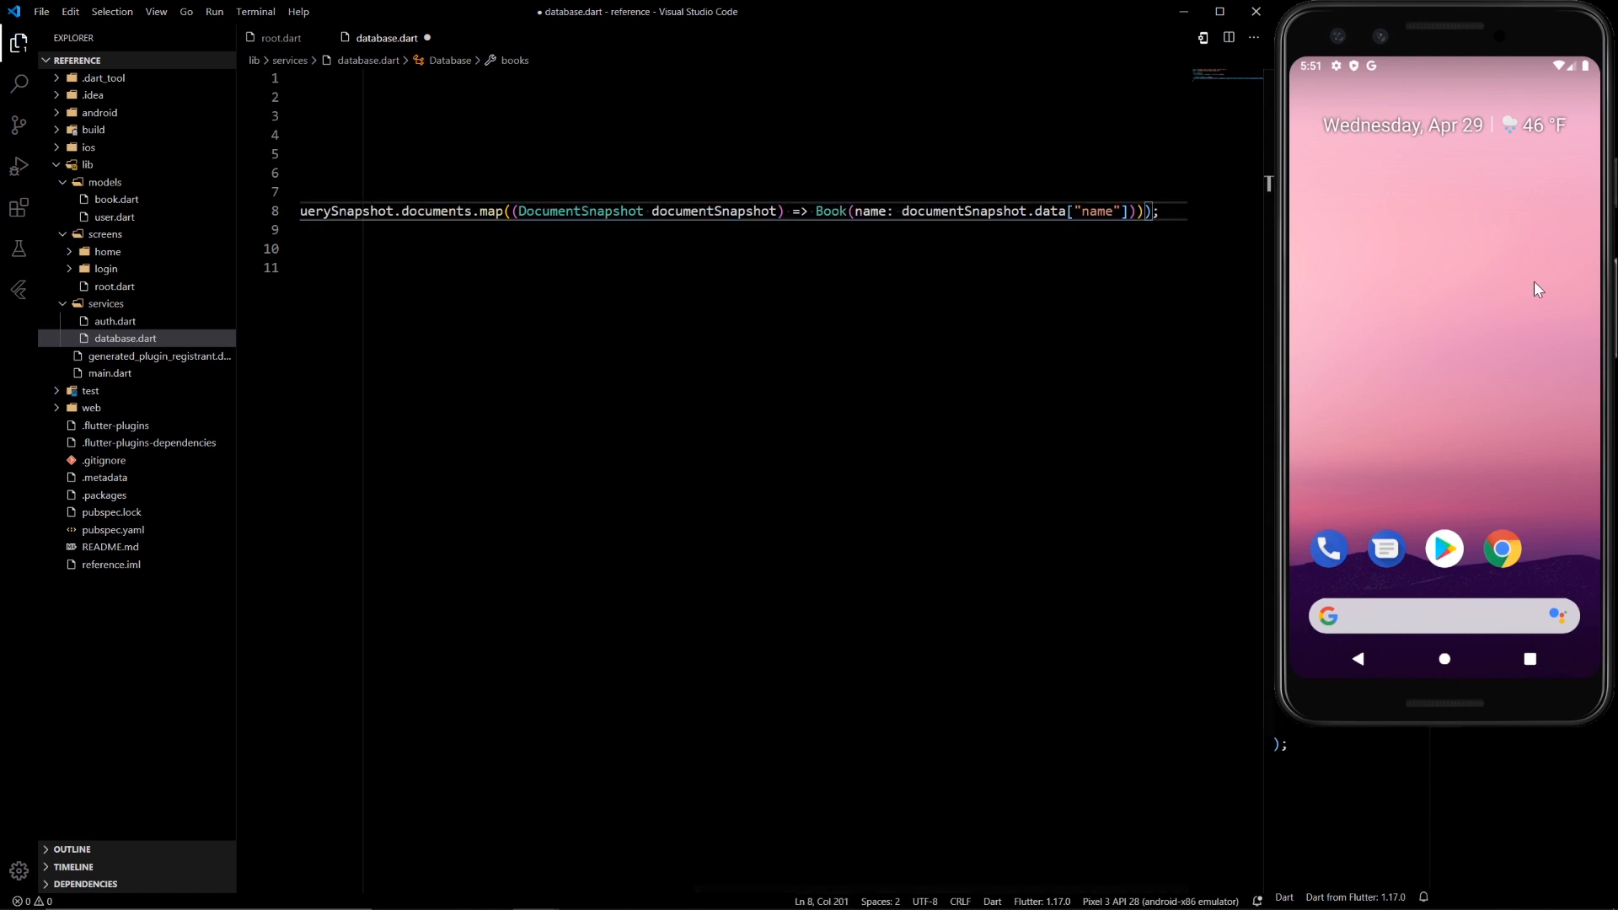
pyautogui.write('.toList());')
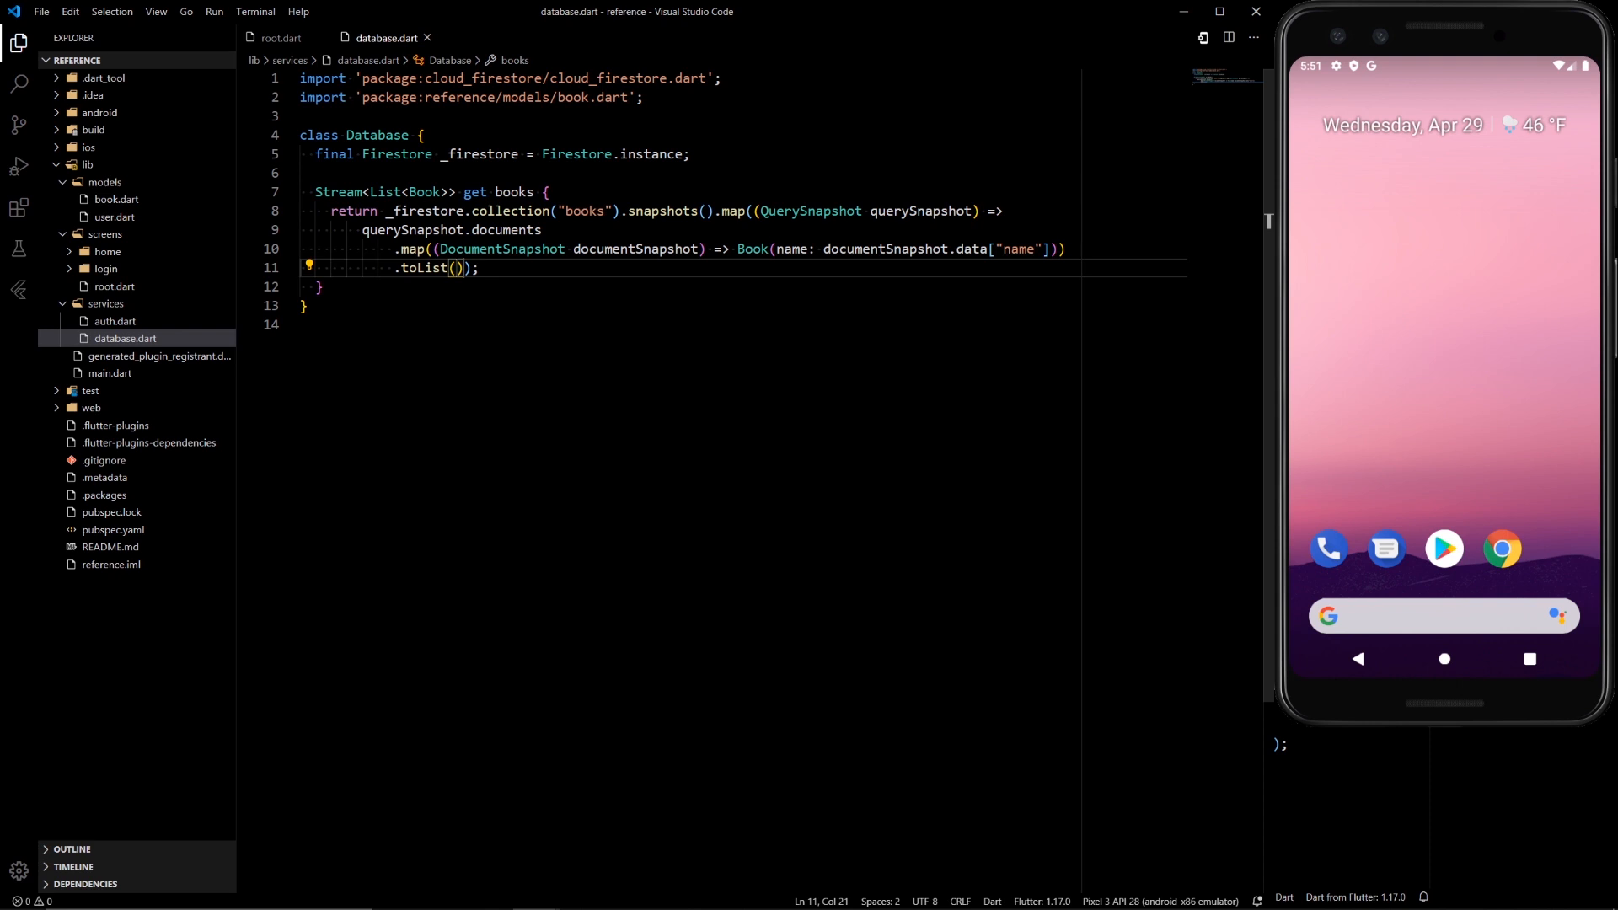
pyautogui.doubleClick(513, 192)
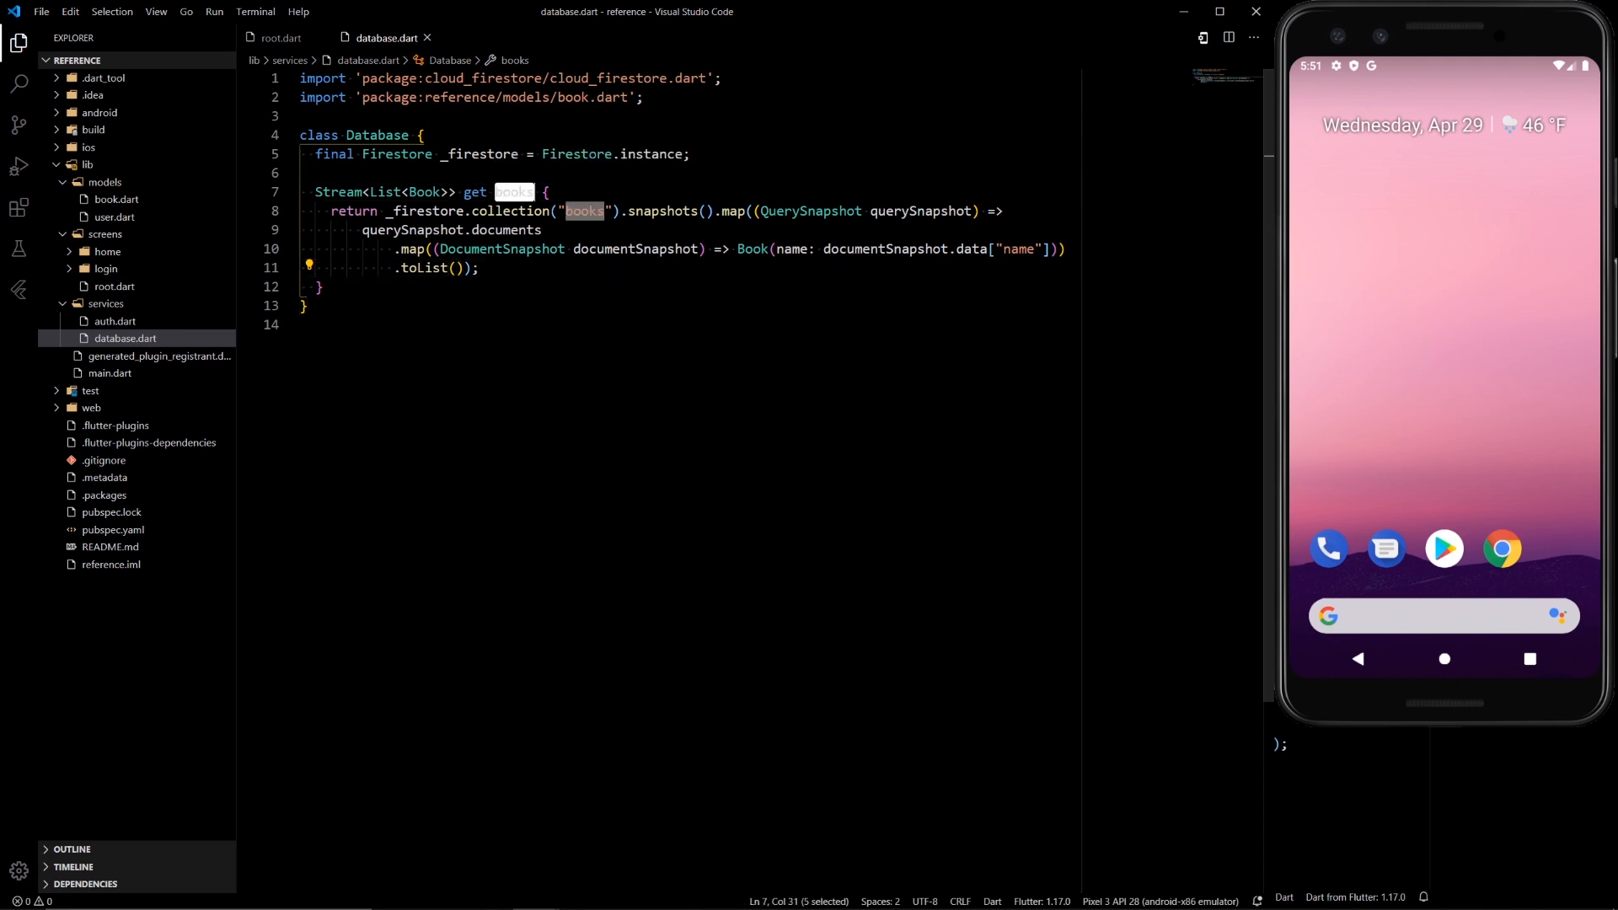
pyautogui.press('Delete')
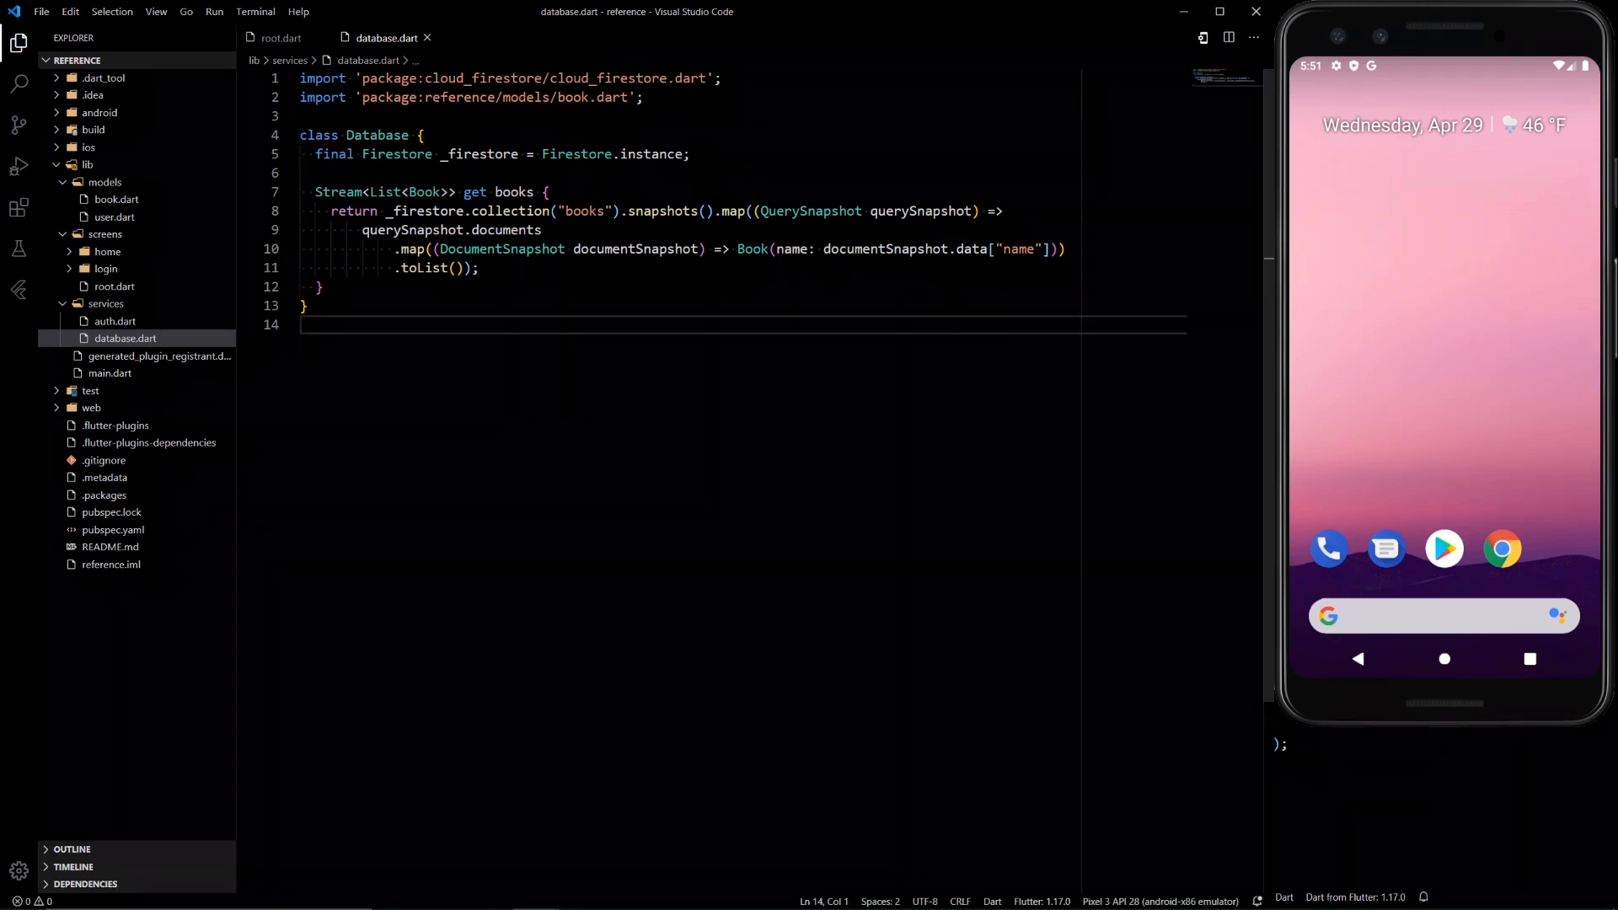
pyautogui.moveTo(106, 251)
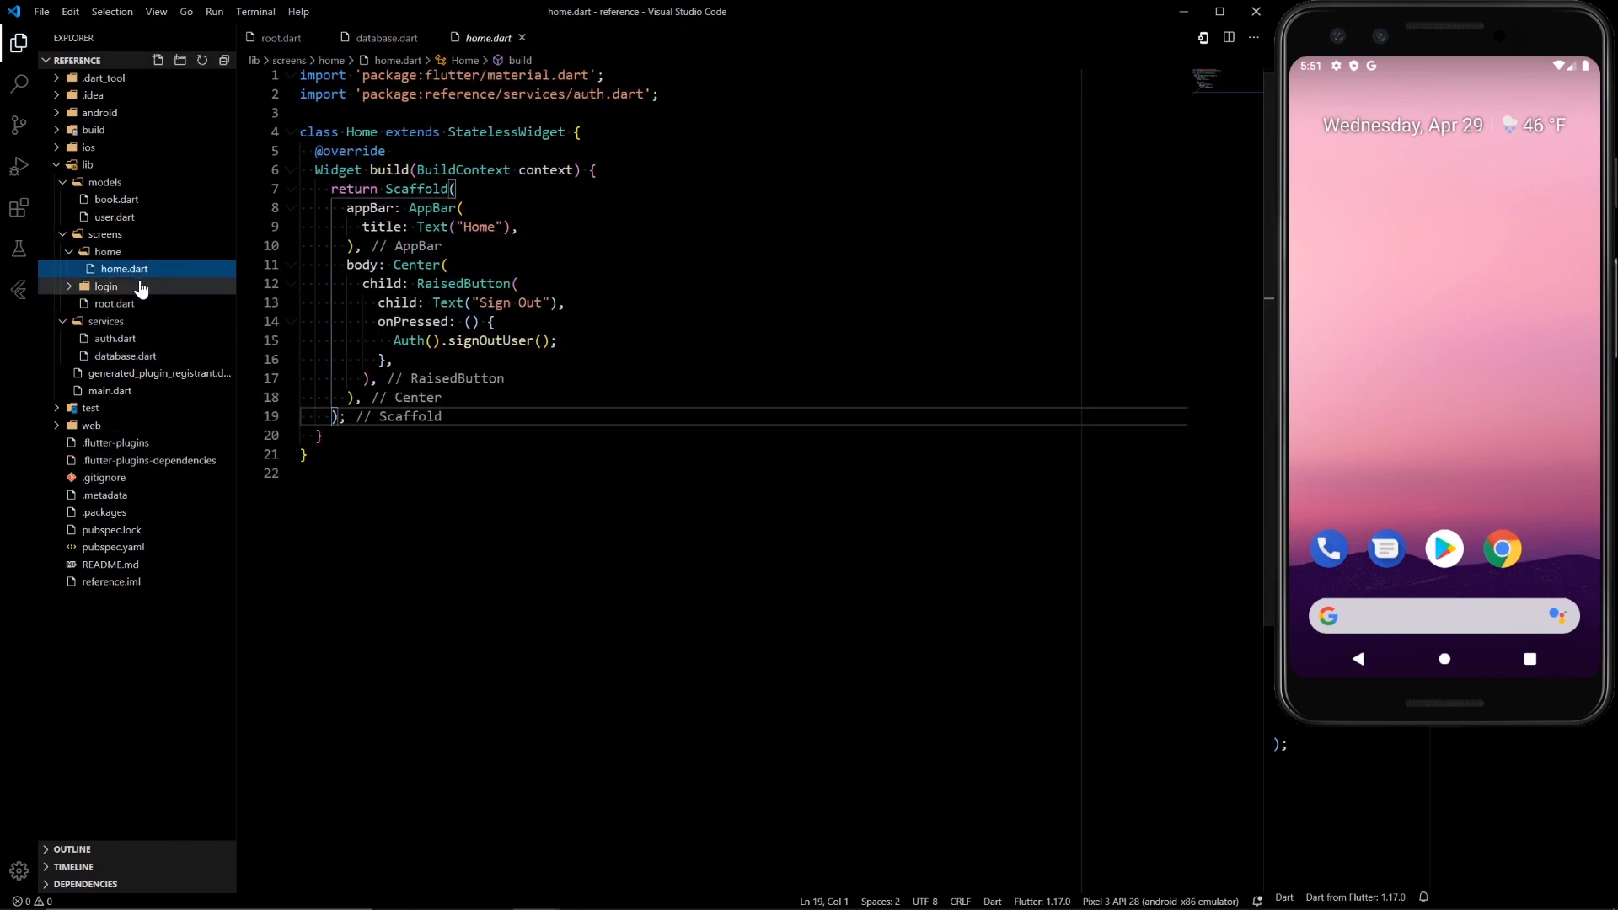
# - Open home.dart, glancing at root.dart's StreamProvider on the way
pyautogui.click(115, 303)
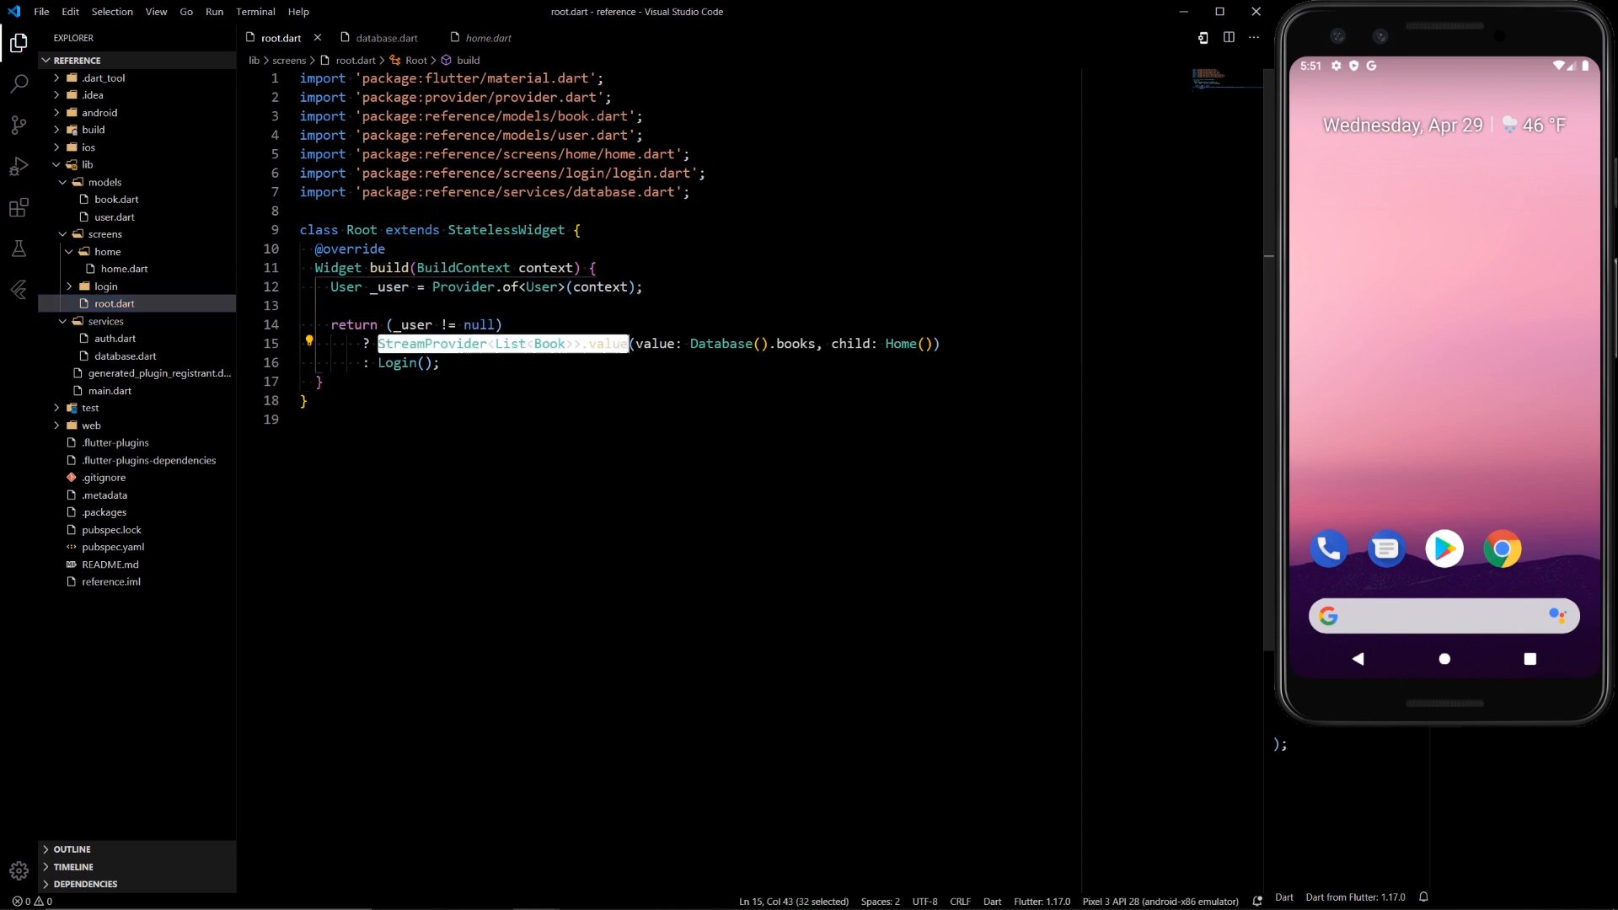
pyautogui.press('shift+Right')
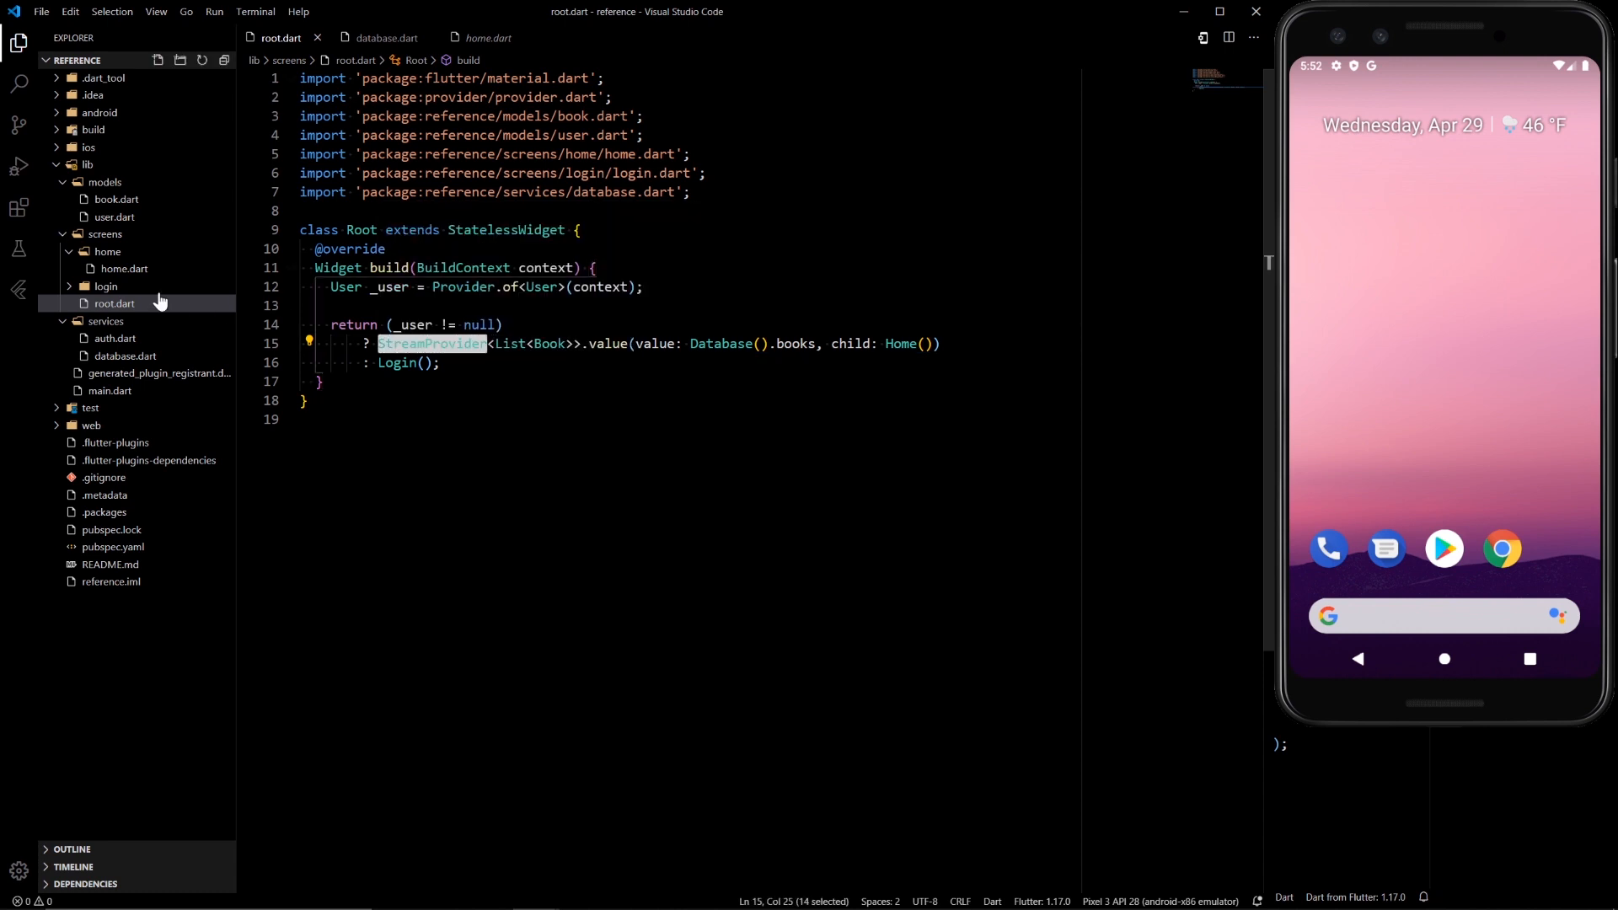
pyautogui.click(123, 268)
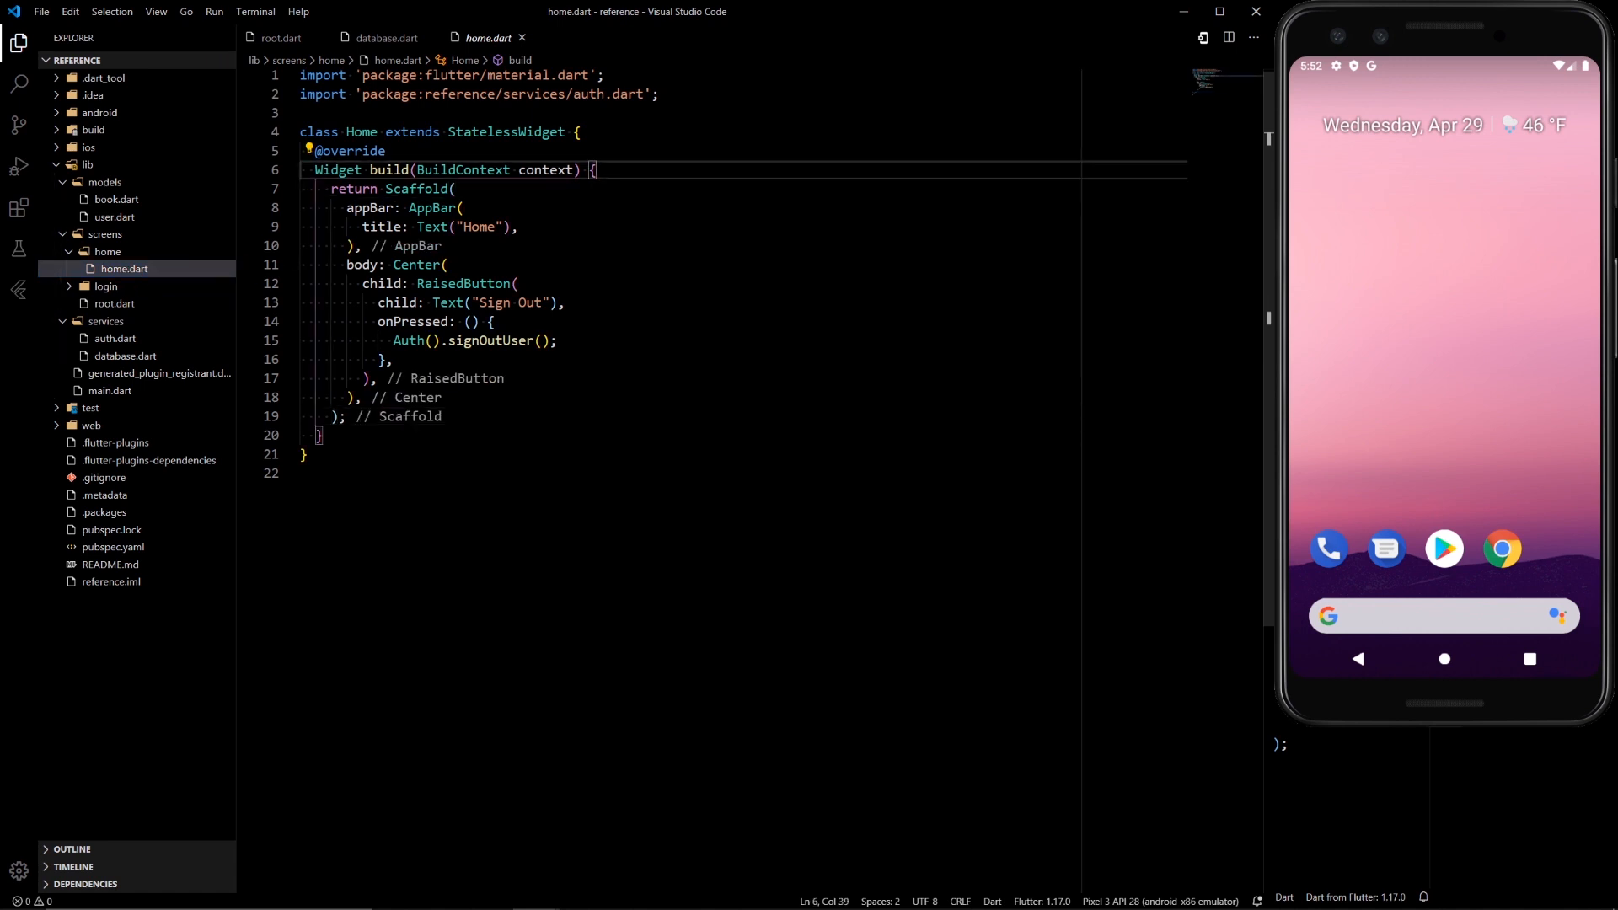
# - Start List<Book> bookList = Provider.of in build, importing the Book model and provider package
pyautogui.press('Enter')
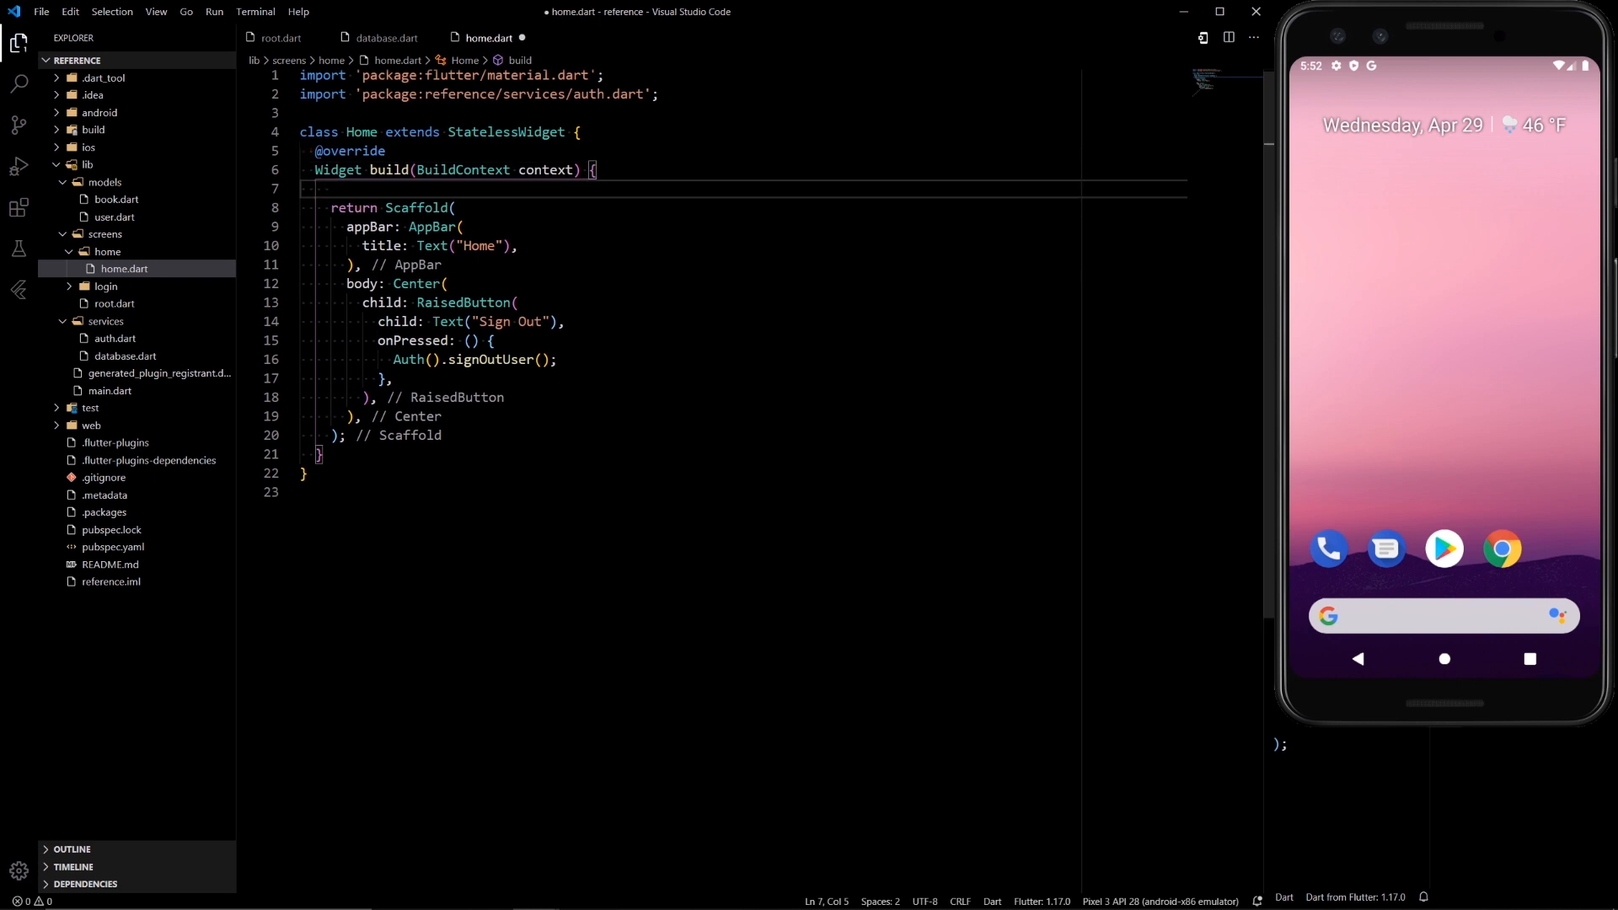
pyautogui.write('List')
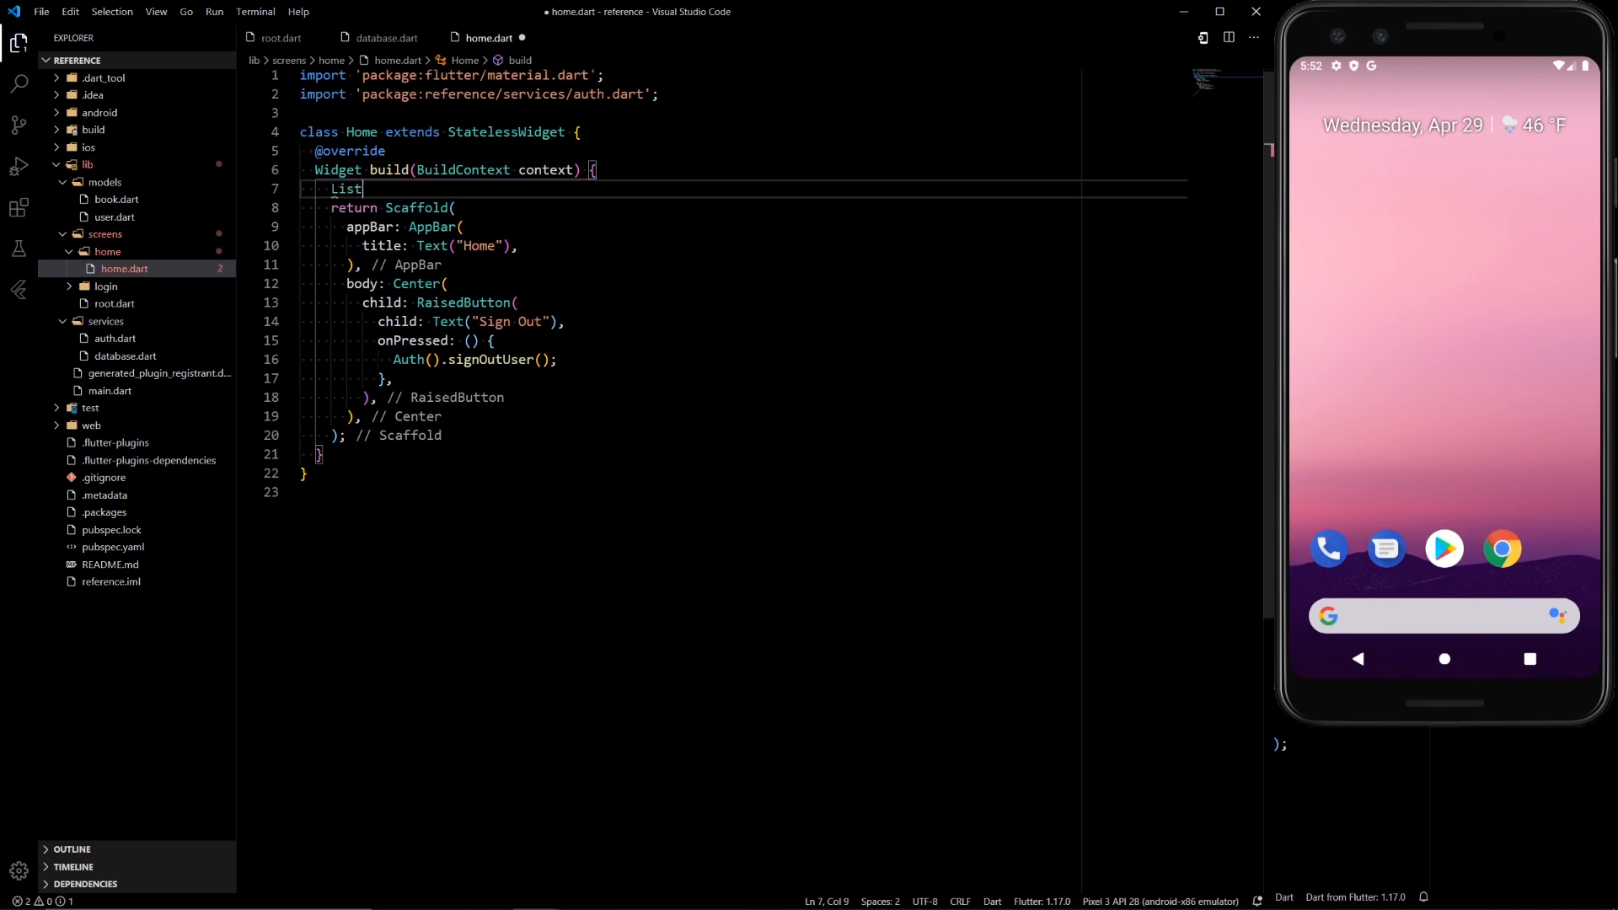
pyautogui.write('<Book>')
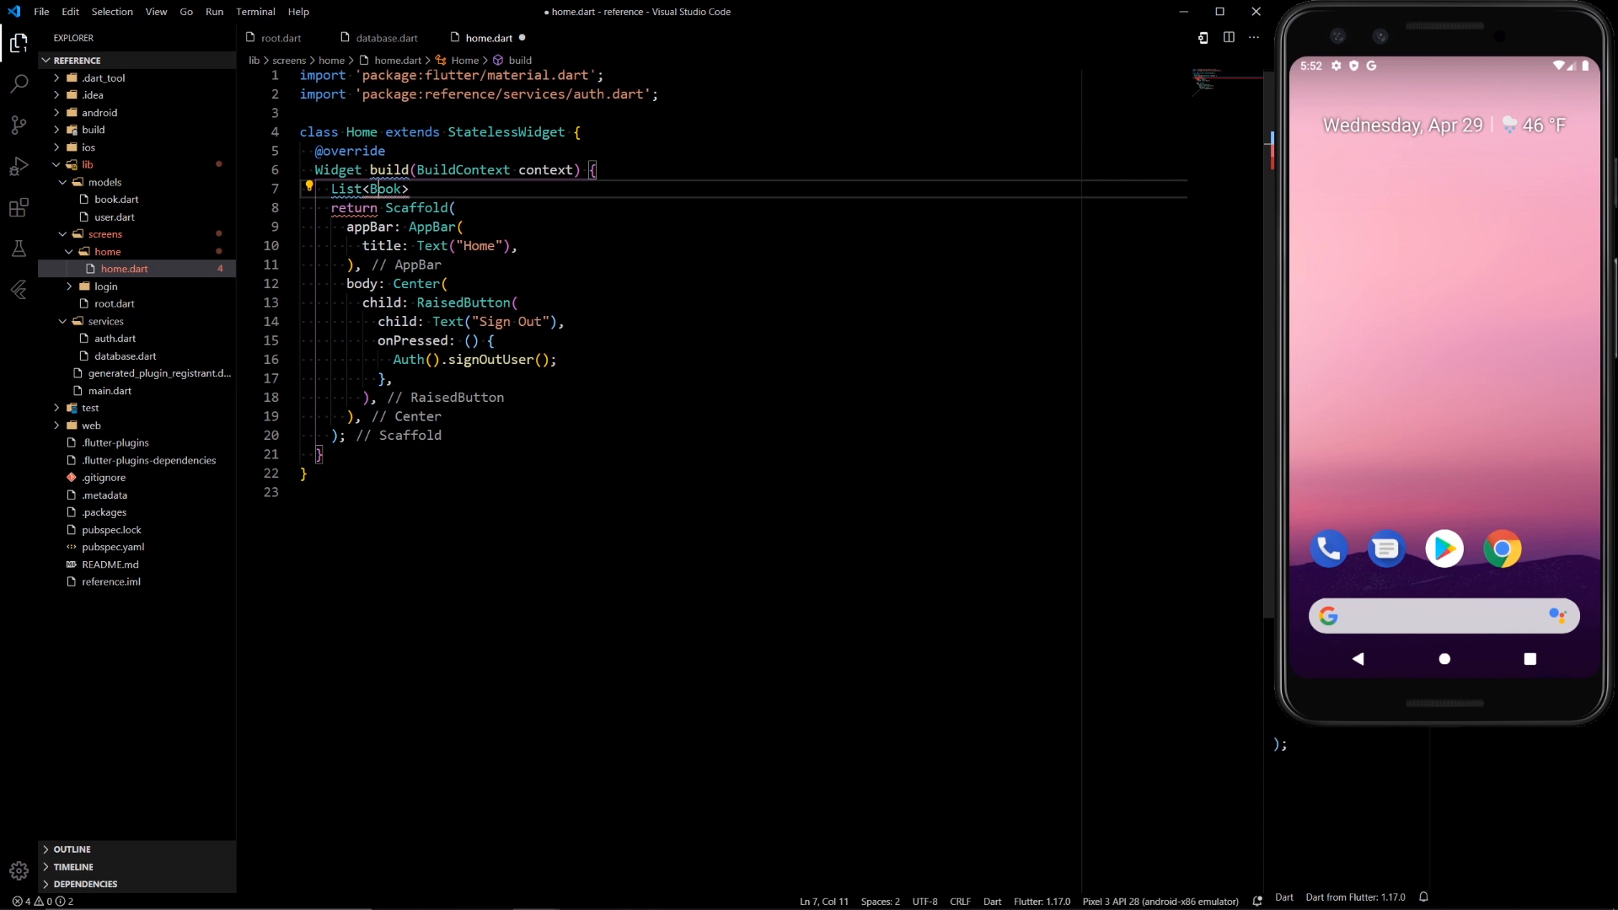
pyautogui.write("import 'package:reference/models/book.dart';")
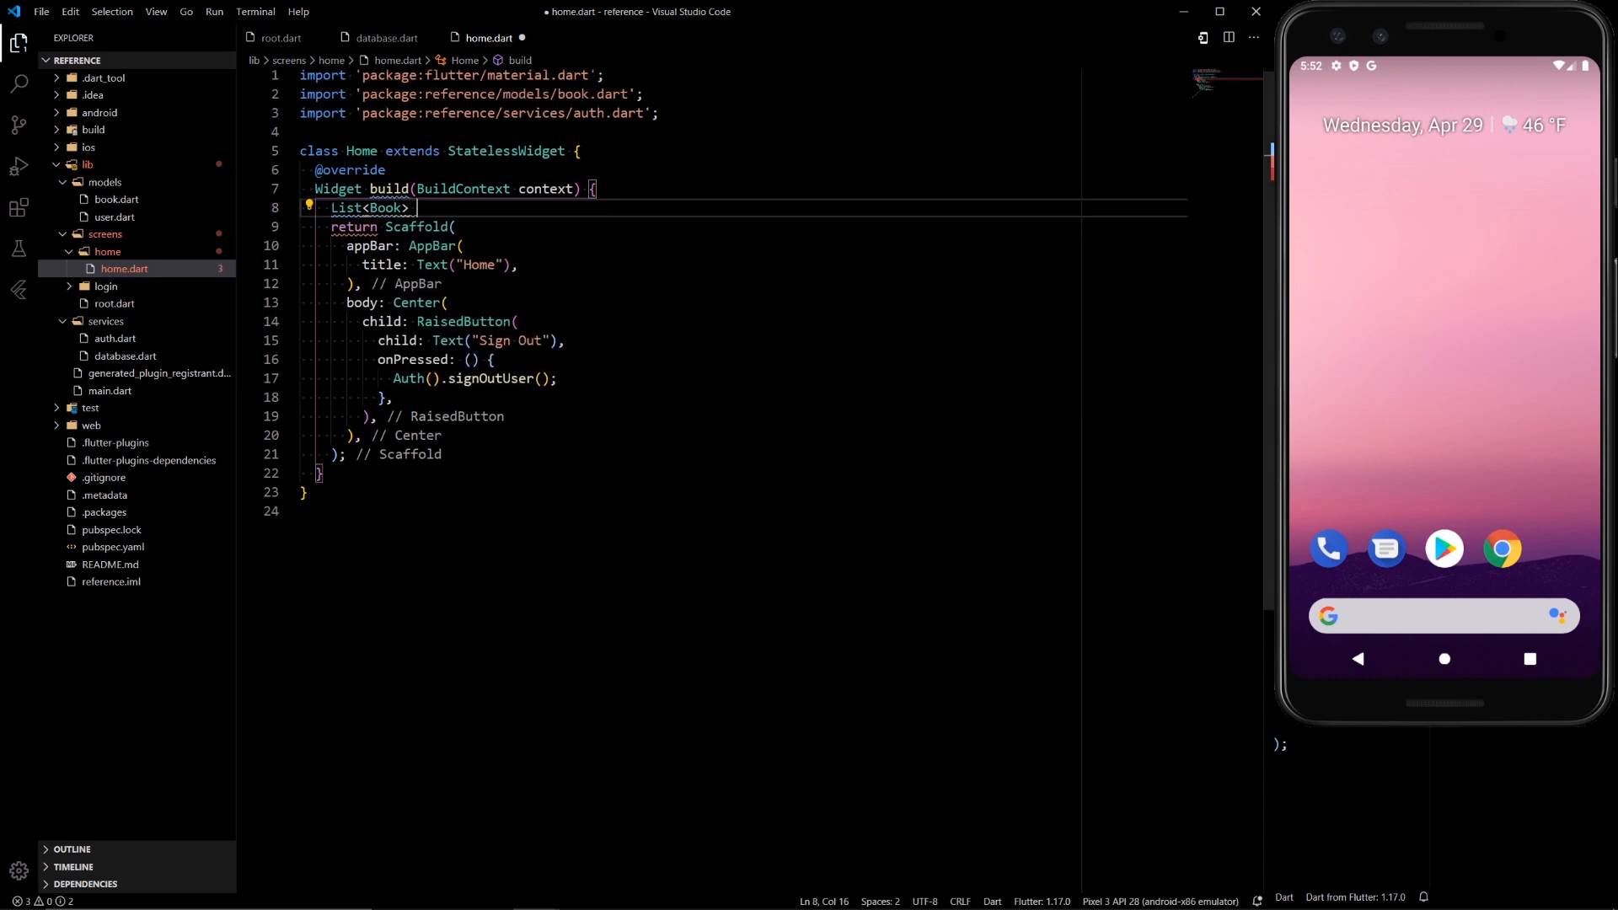
pyautogui.write('bookList =')
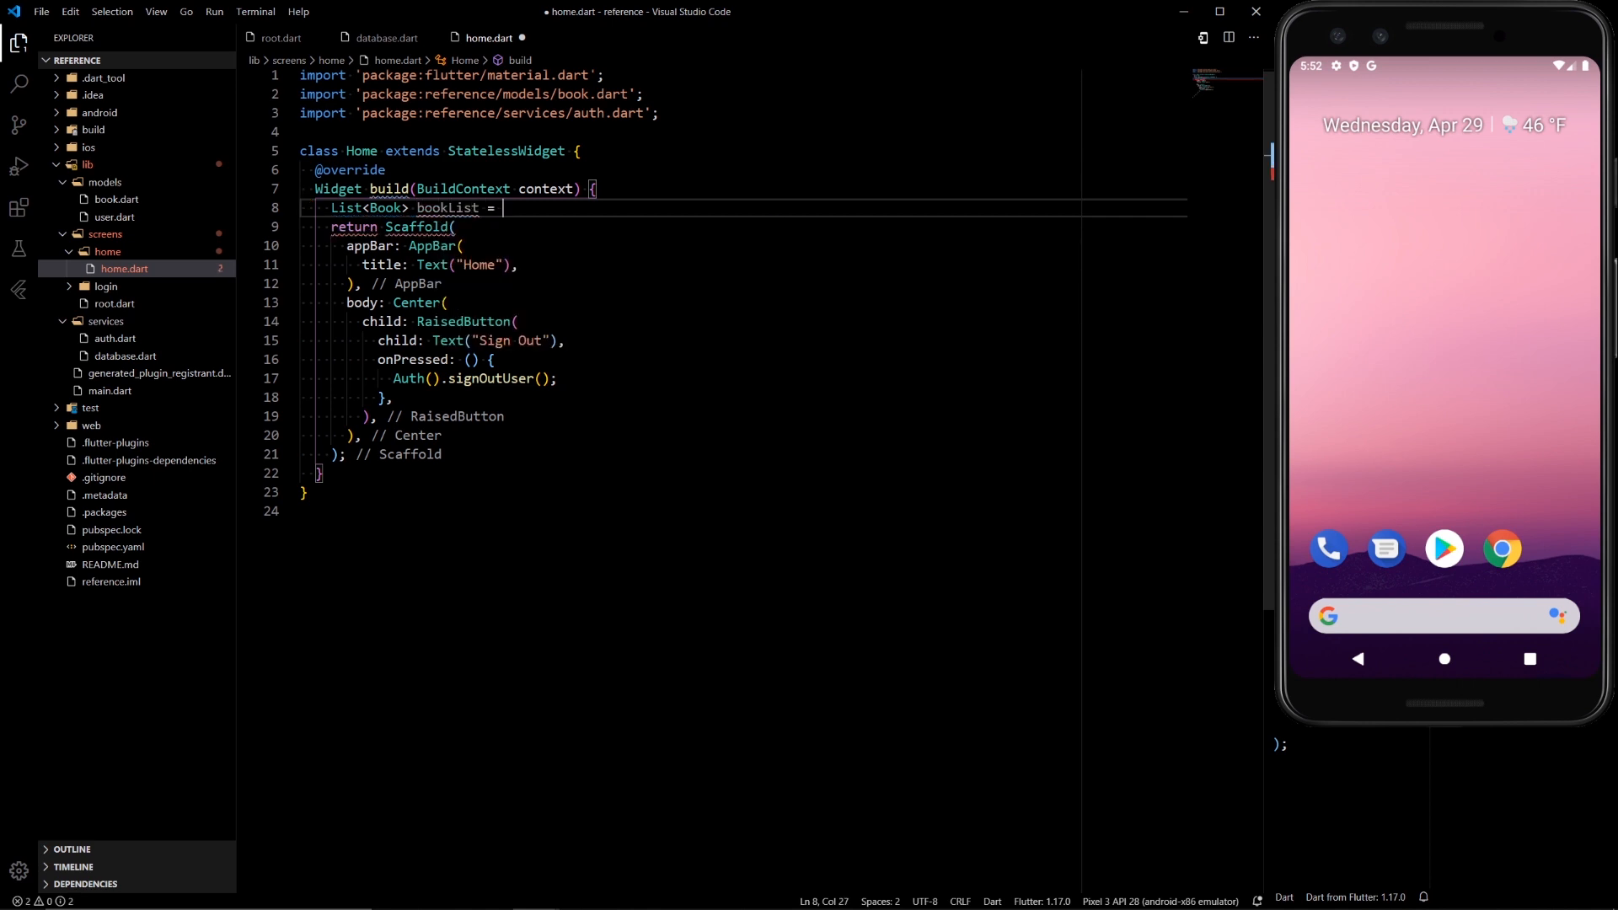
pyautogui.write('Provider.')
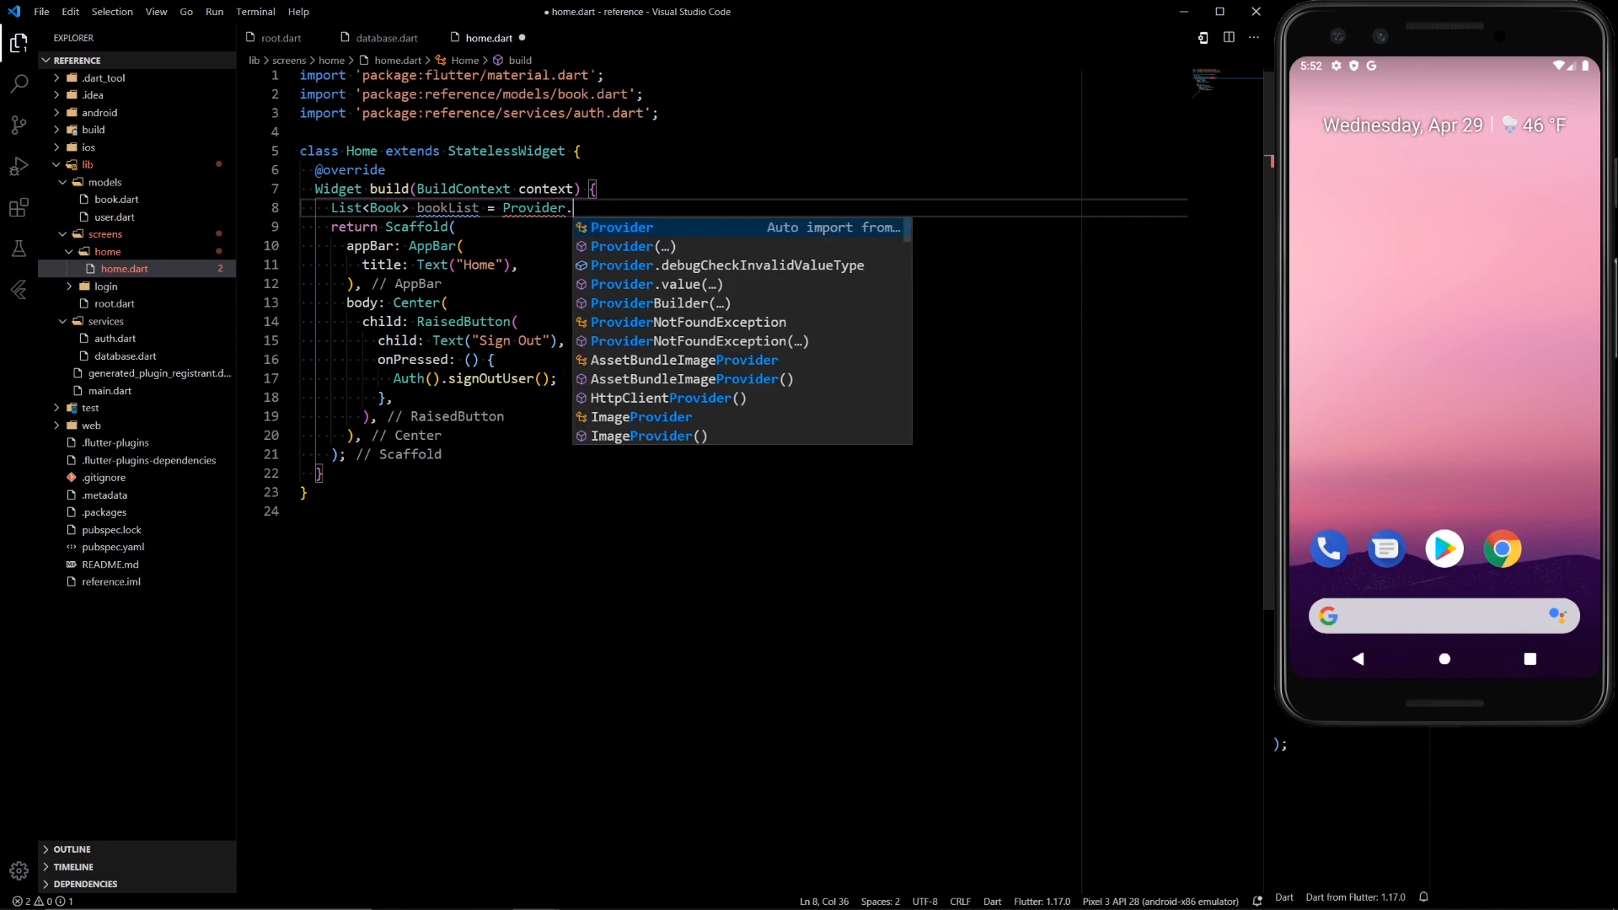
pyautogui.write('of')
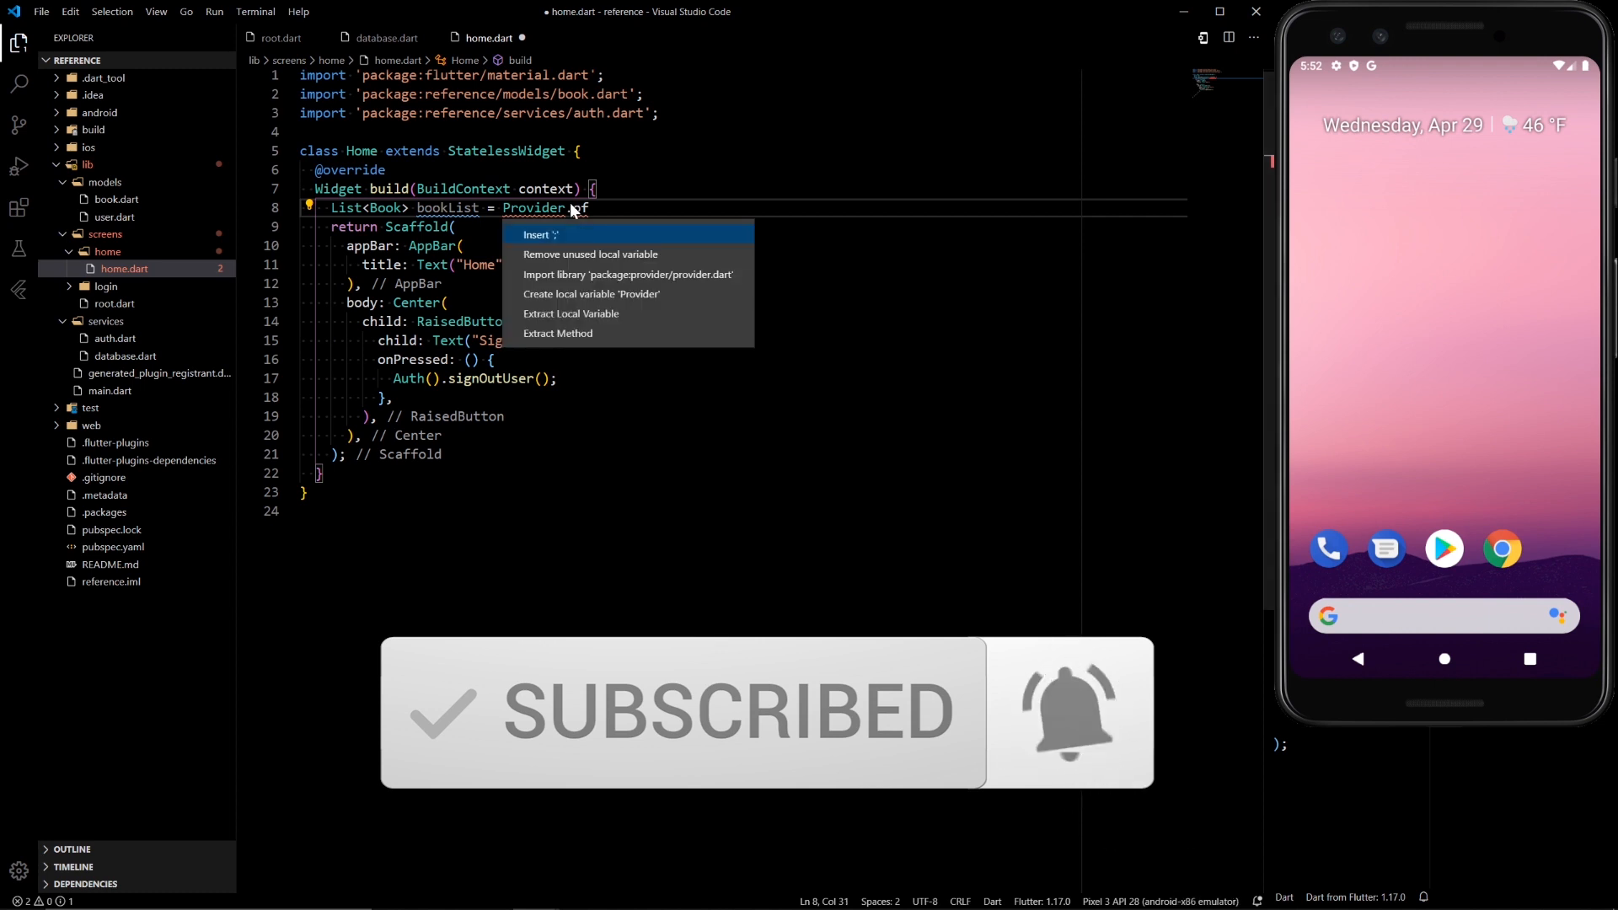
pyautogui.click(627, 275)
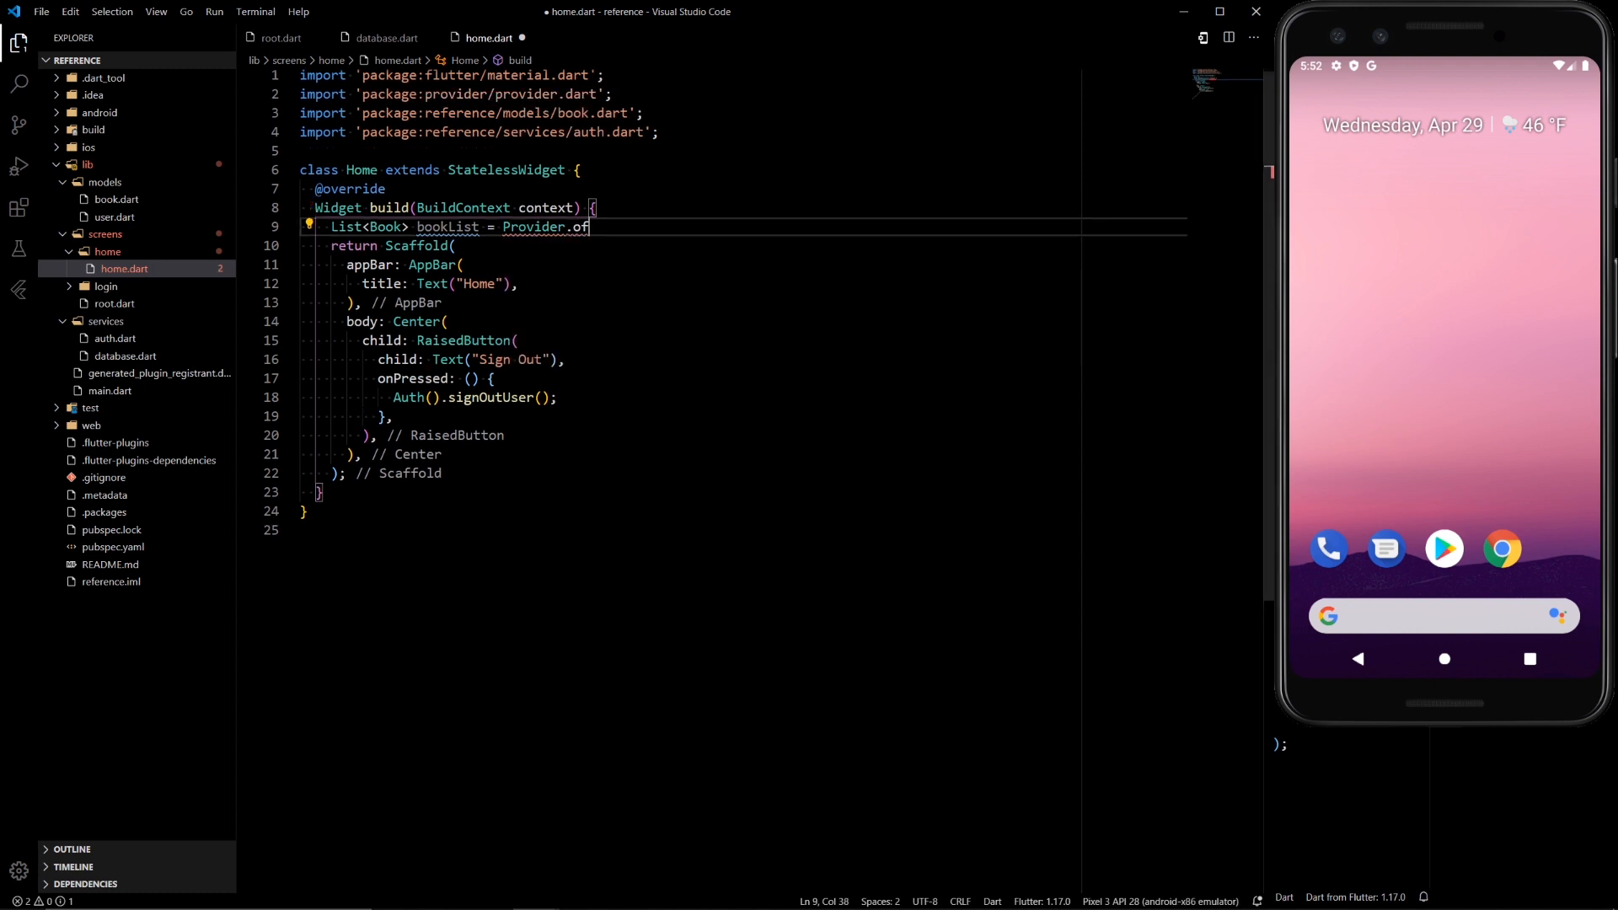
# - Complete the lookup as Provider.of<List<Book>>(context) and reopen root.dart to see how Home is built
pyautogui.write('<L')
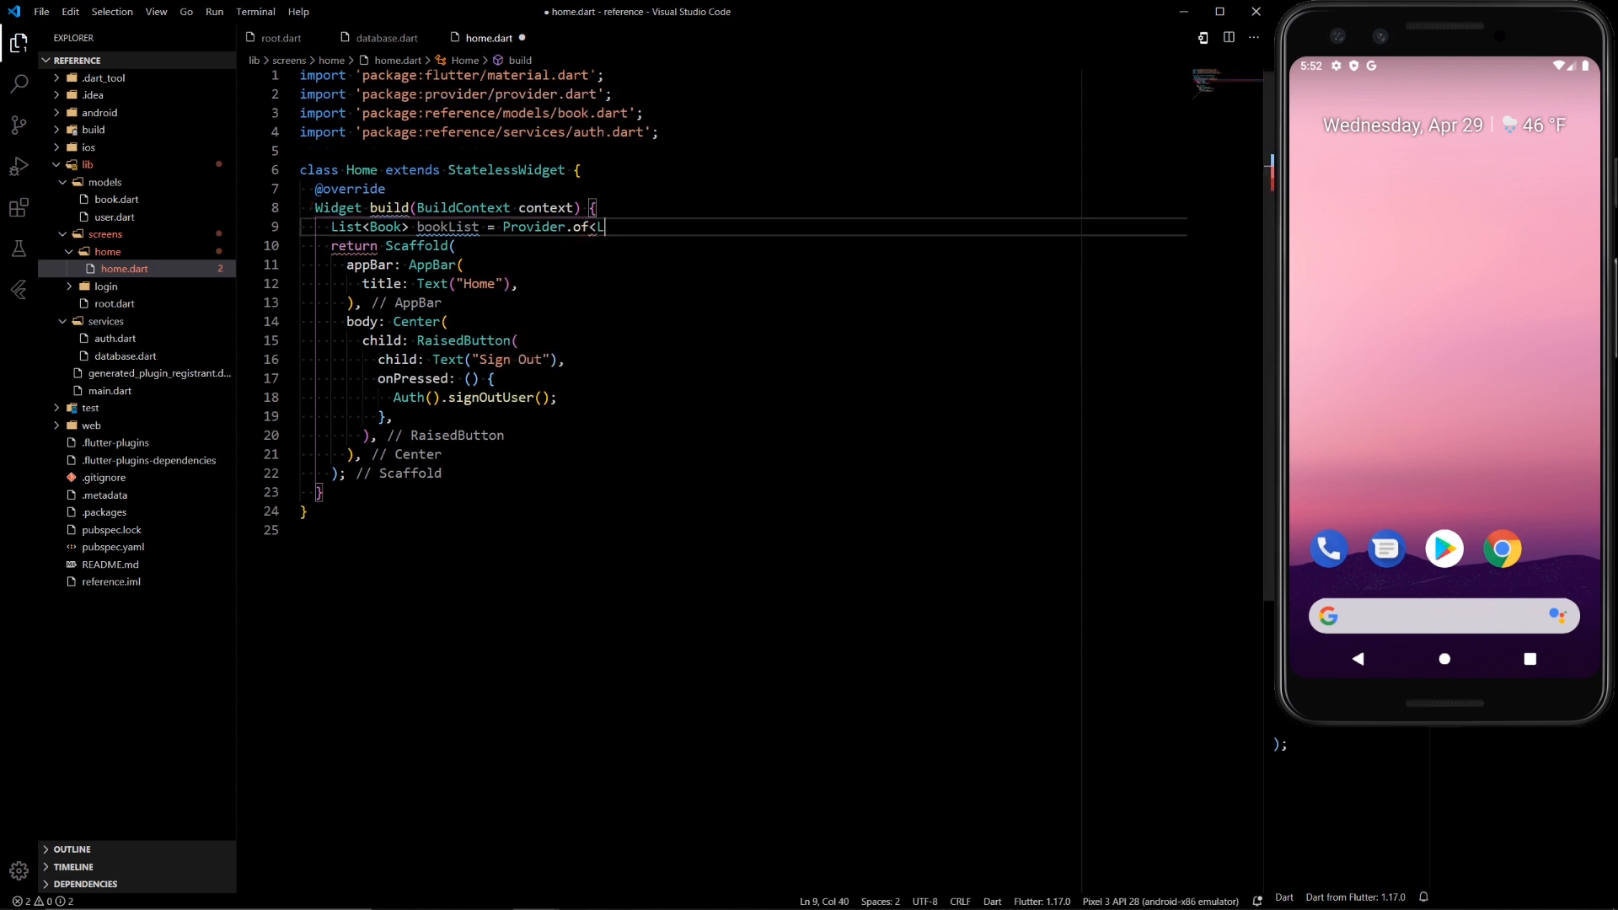
pyautogui.write('ist<book')
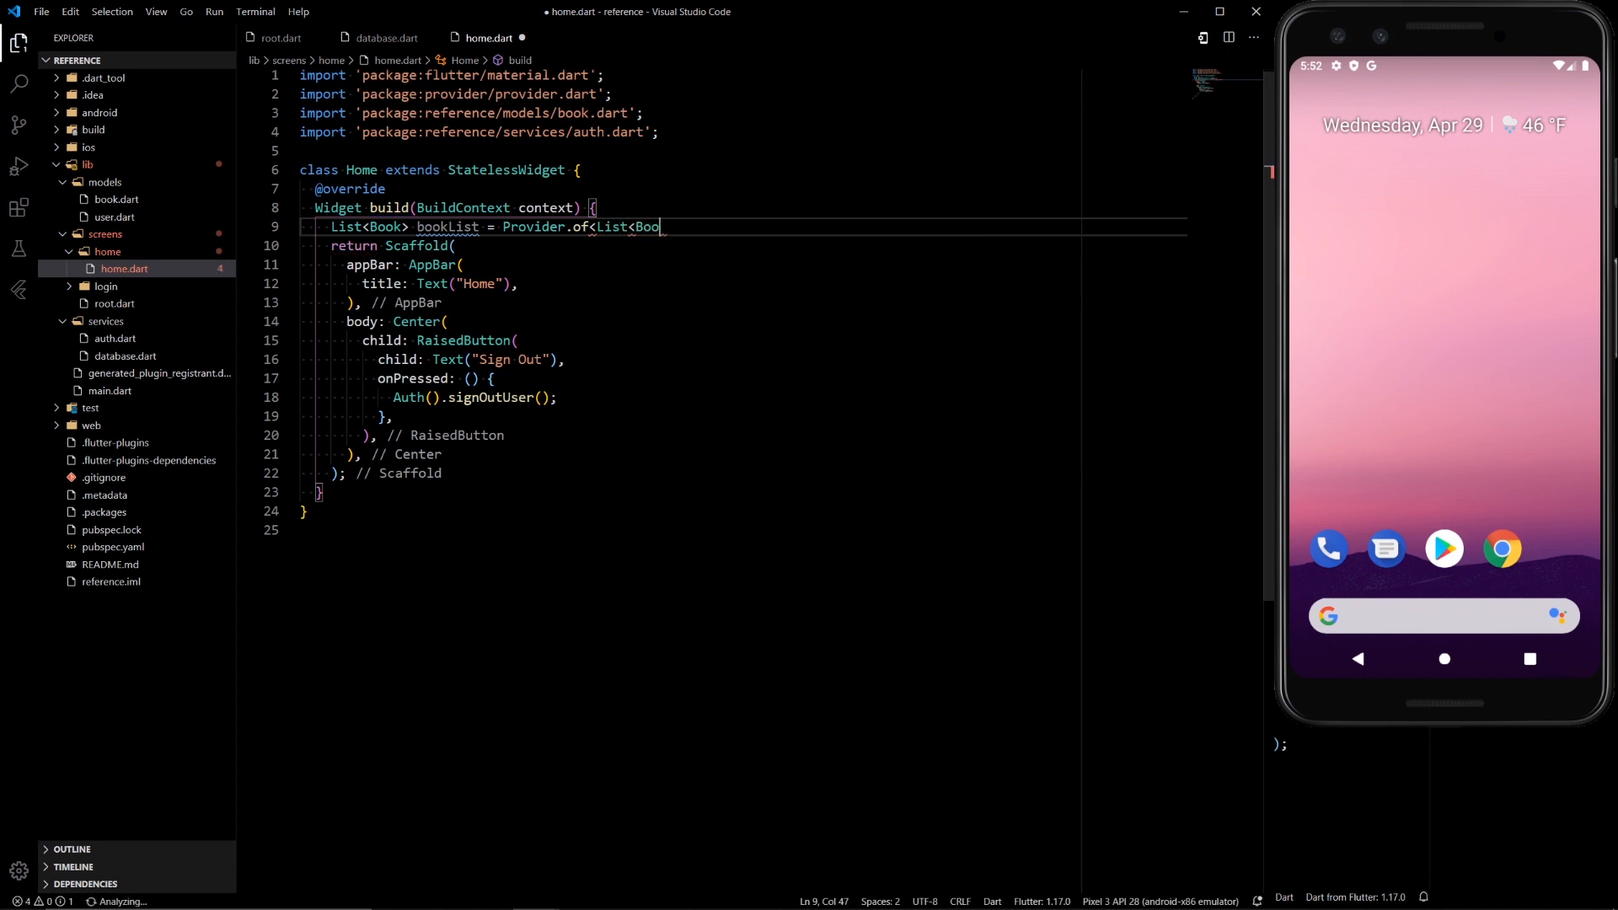
pyautogui.write('k>>')
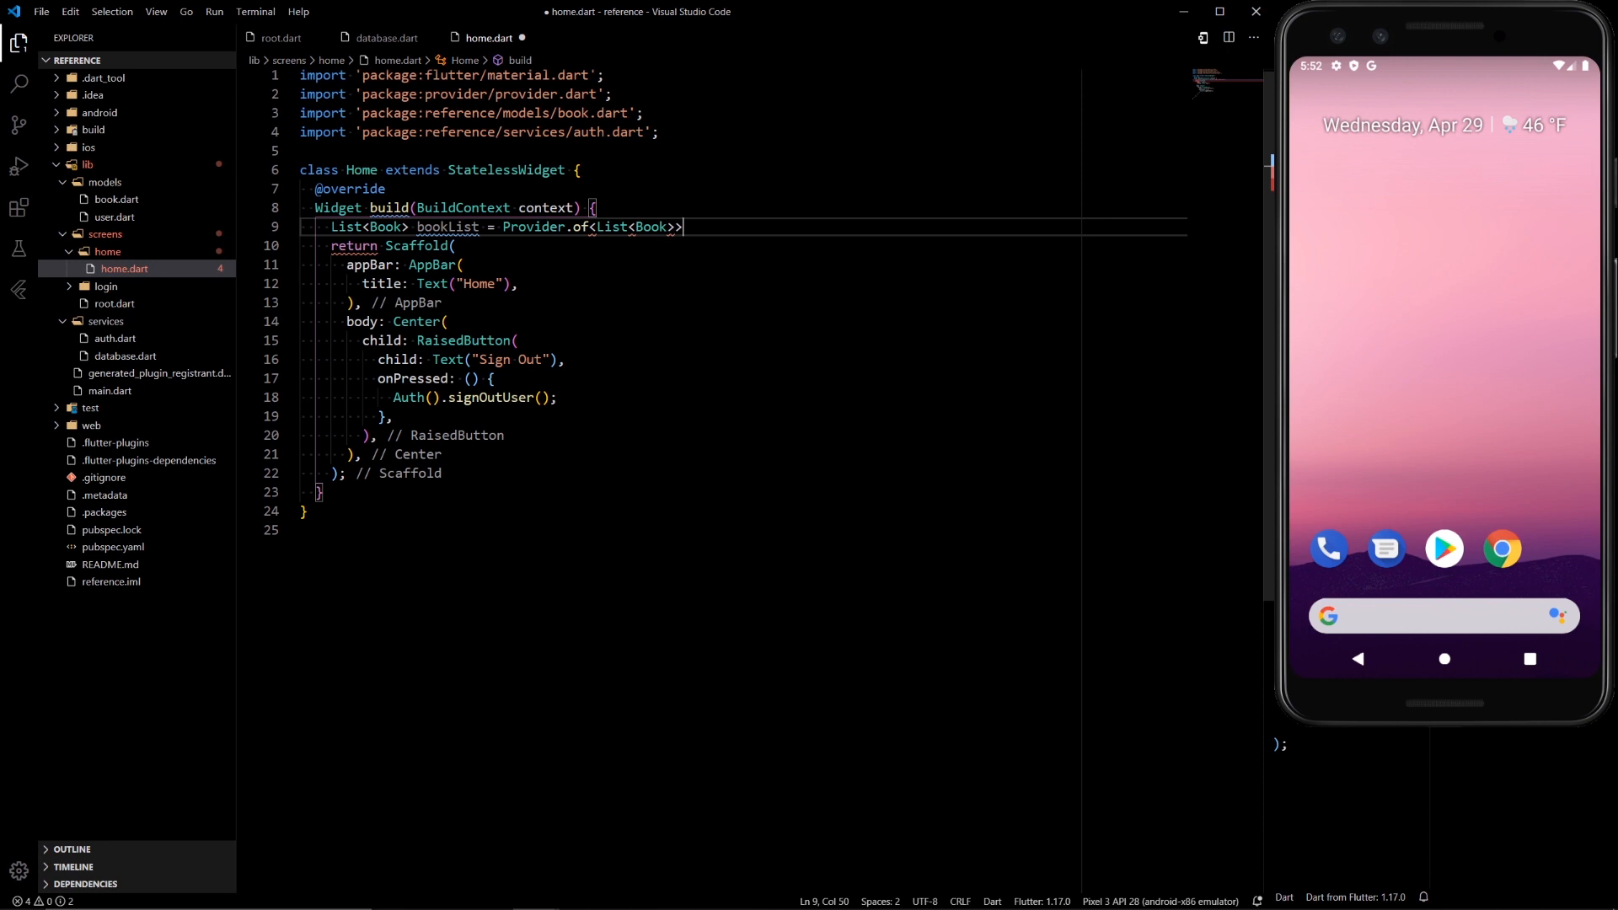
pyautogui.write('(context);')
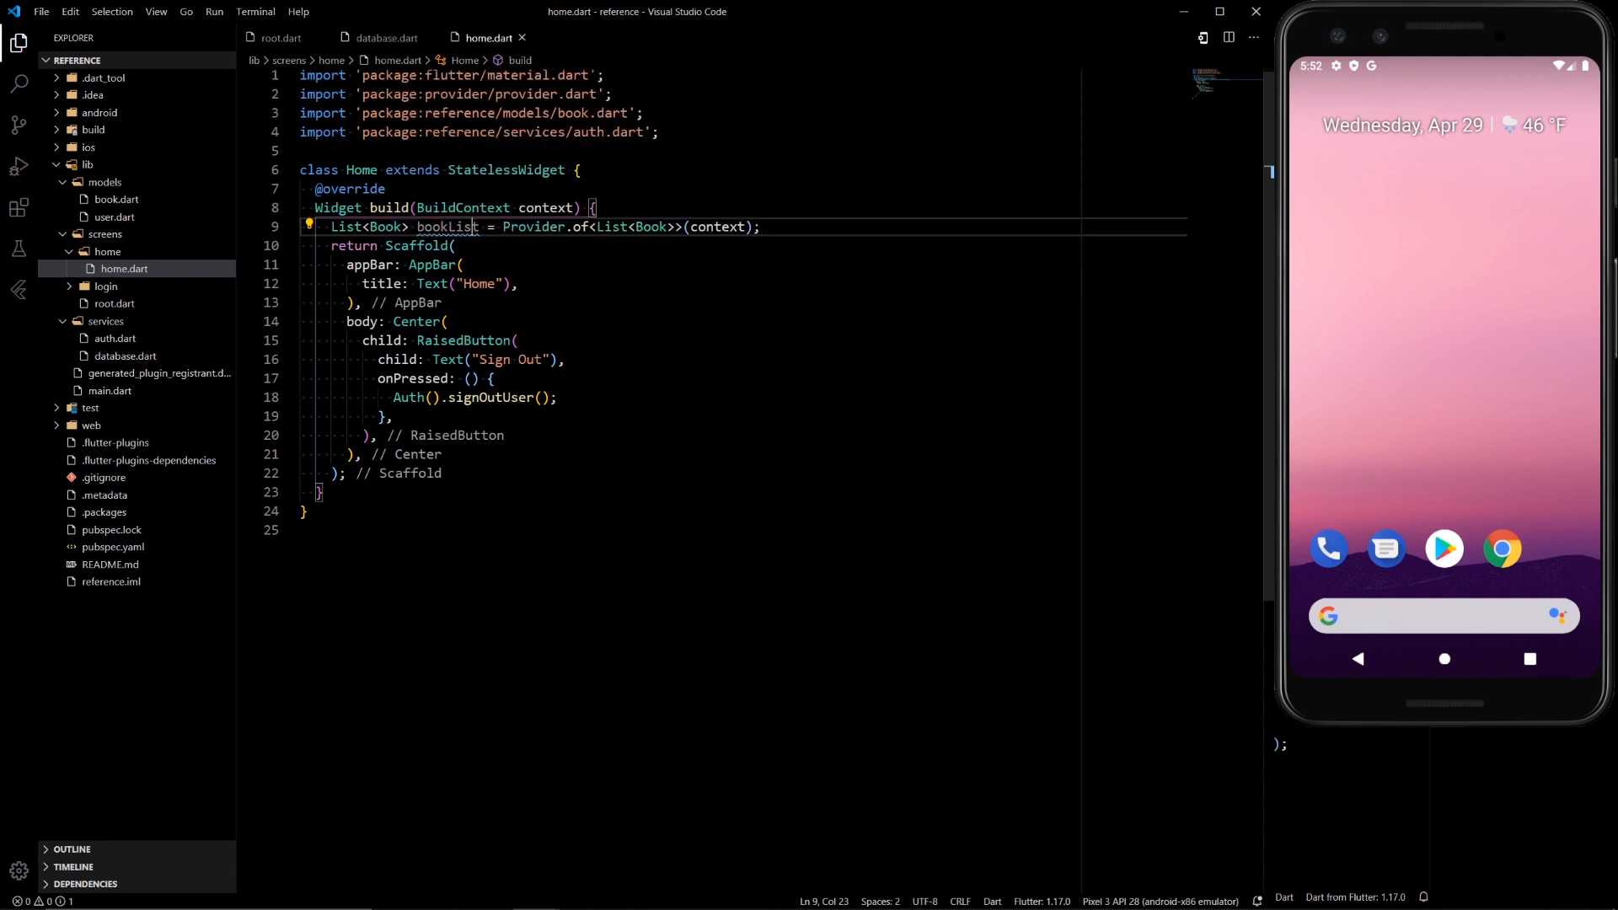
pyautogui.press('Enter')
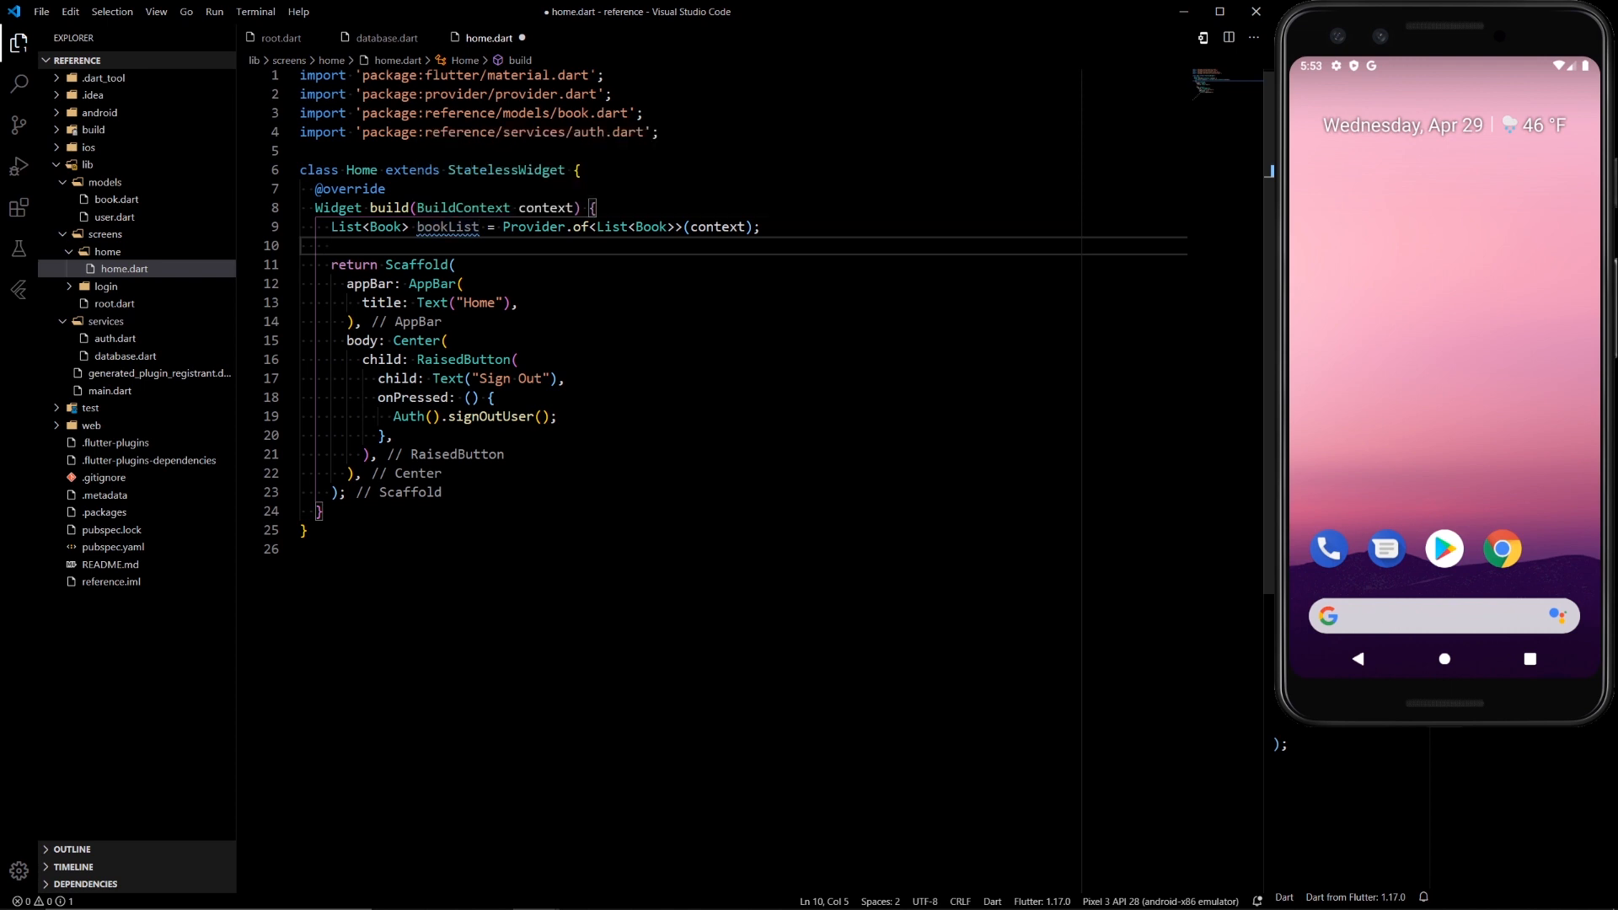
pyautogui.moveTo(449, 226)
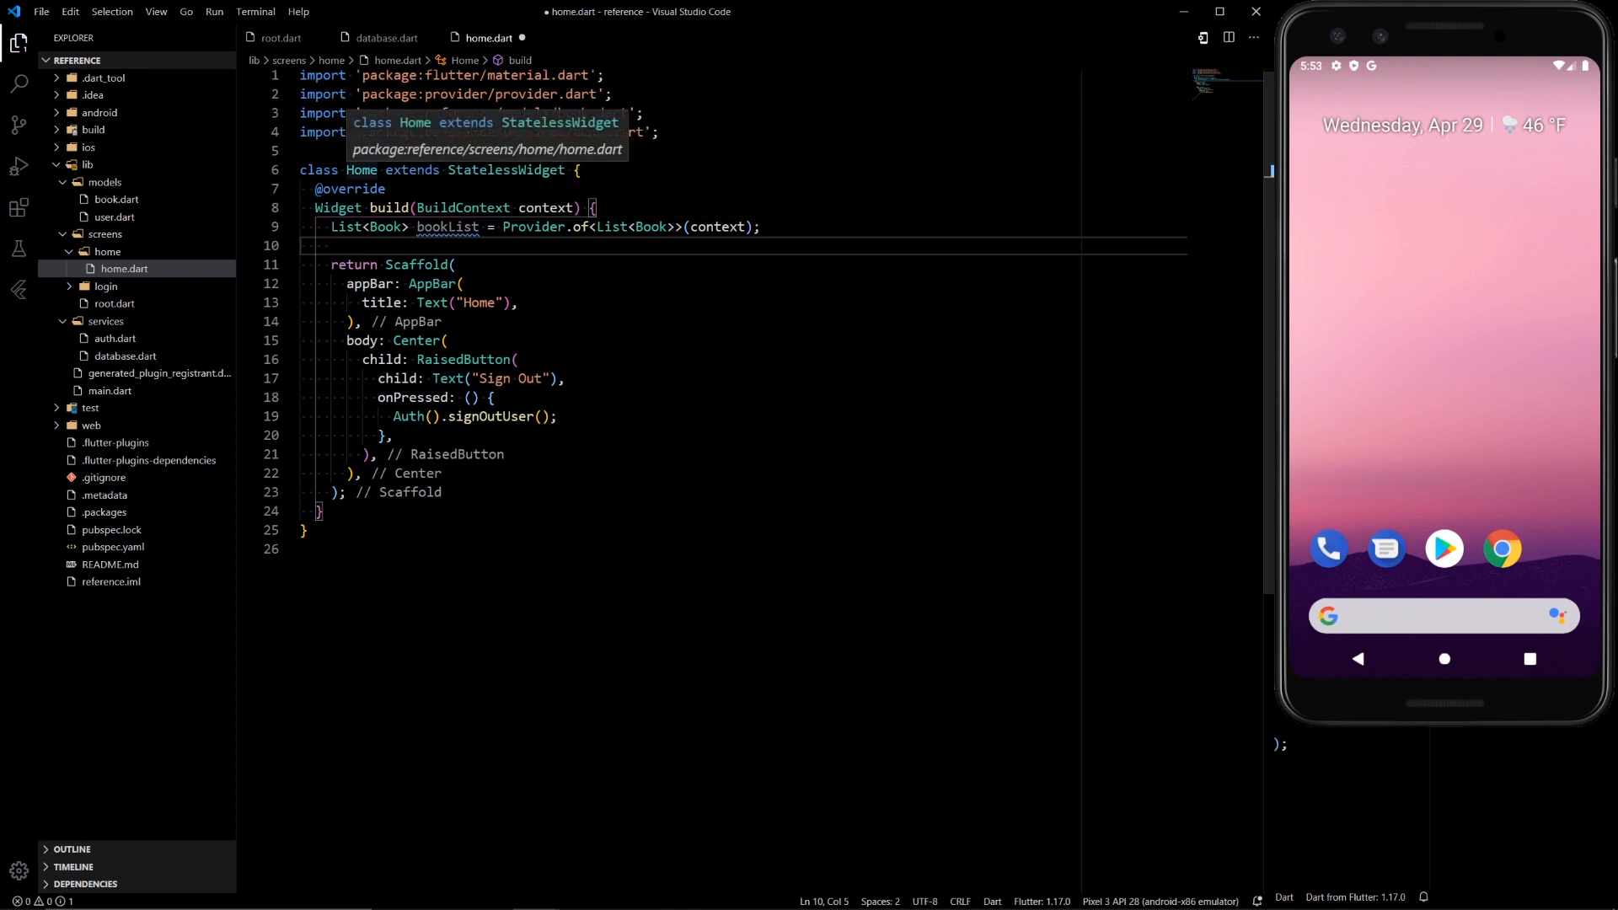
pyautogui.doubleClick(361, 170)
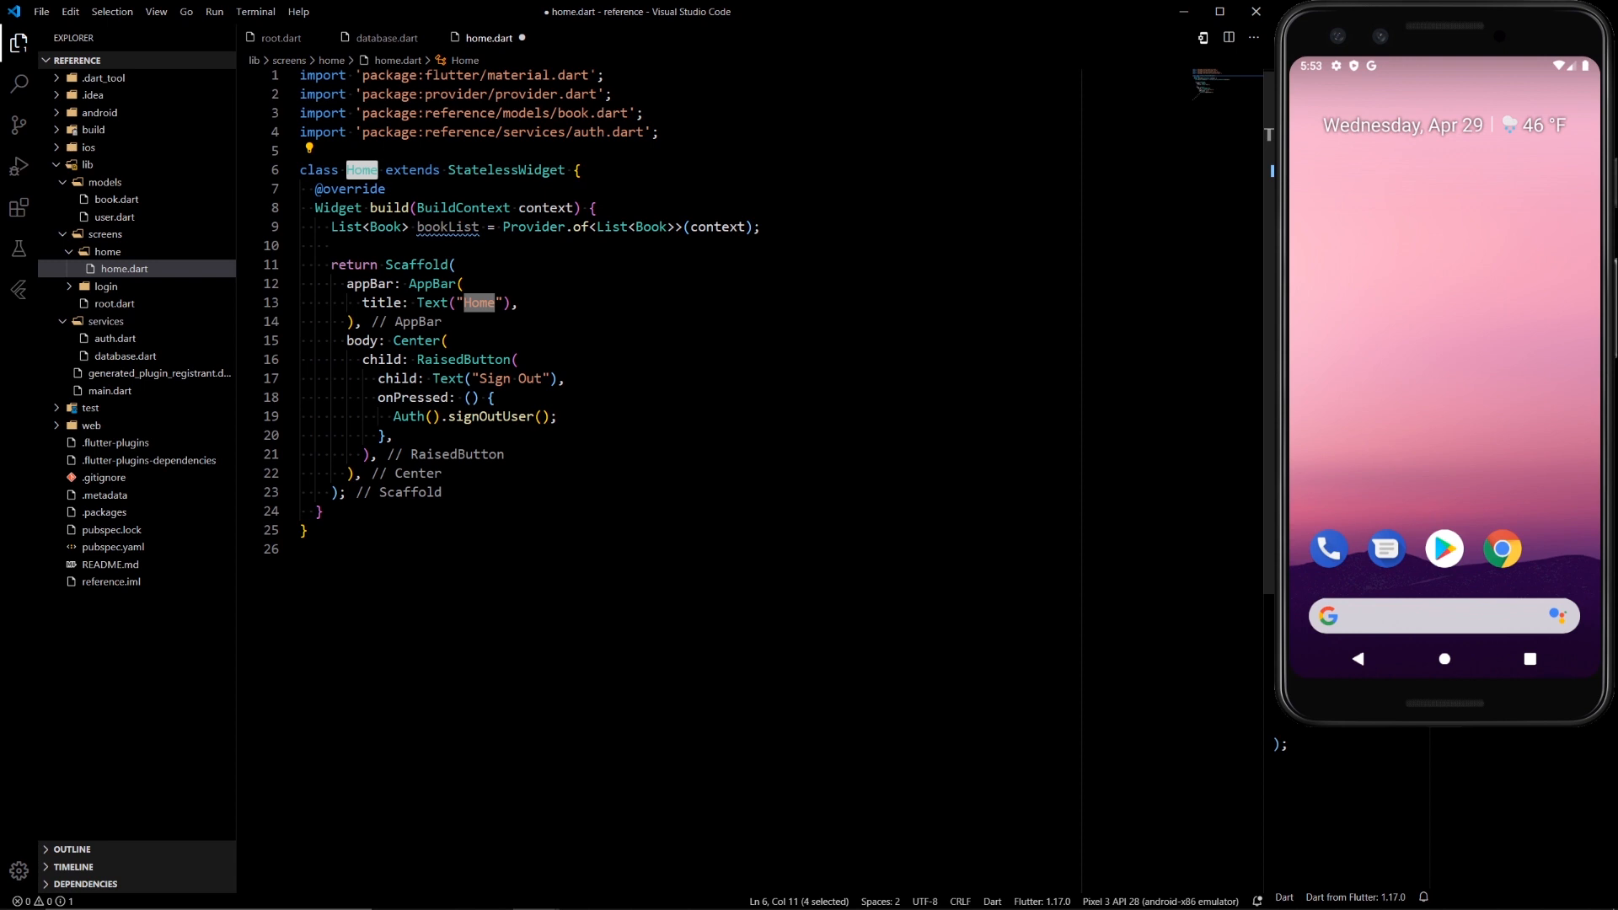
pyautogui.click(115, 303)
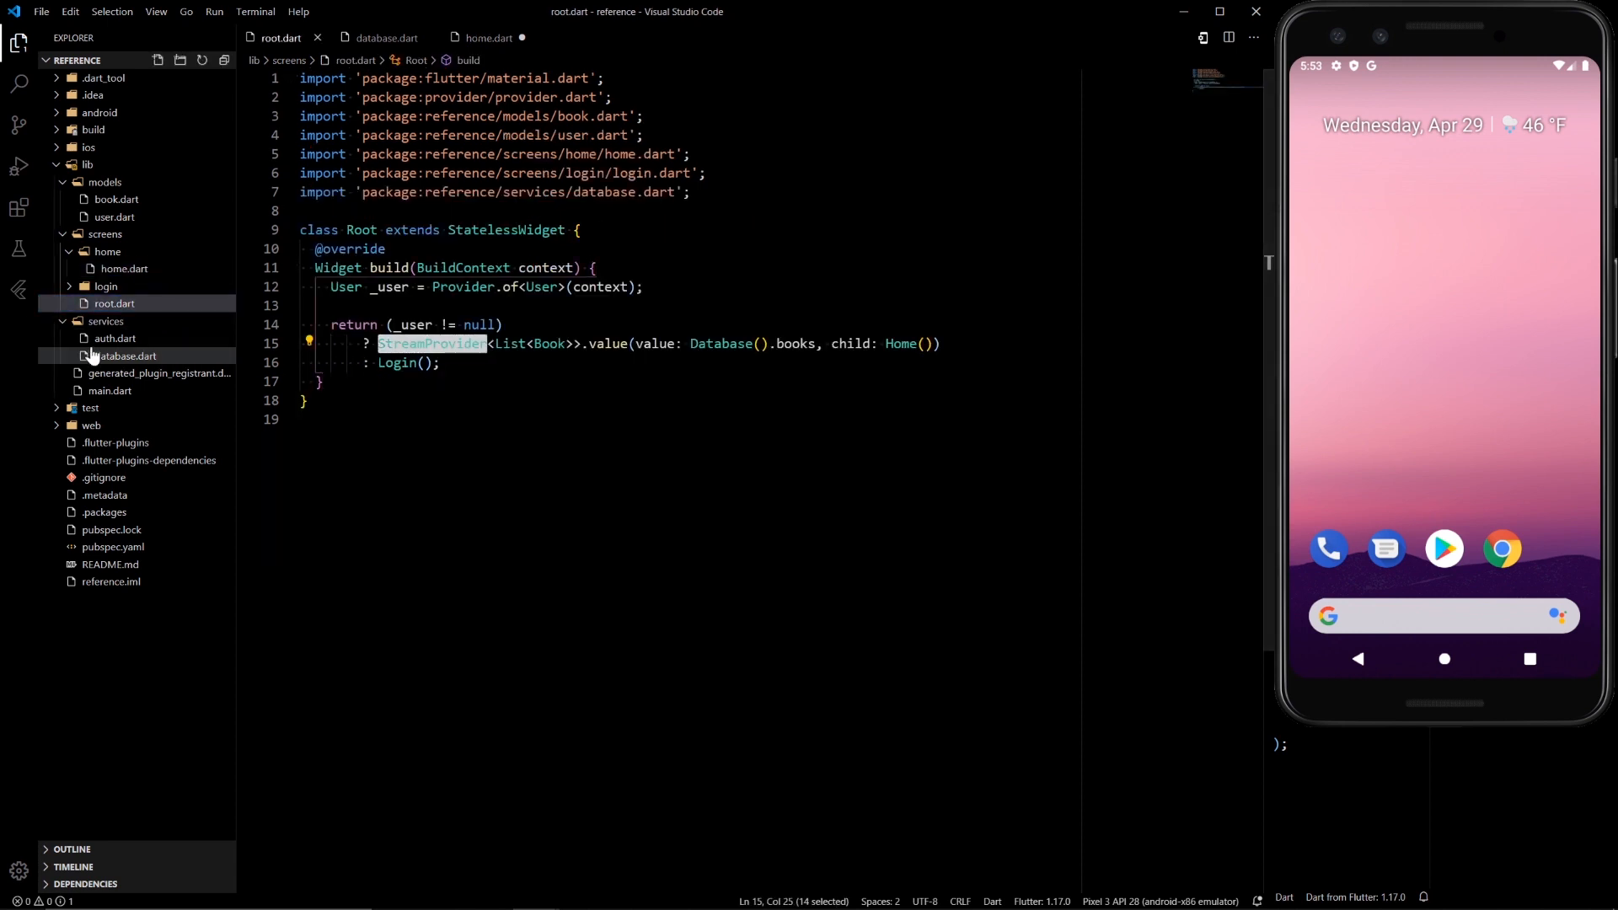
# - Open database.dart from the Explorer to review the books stream
pyautogui.click(110, 390)
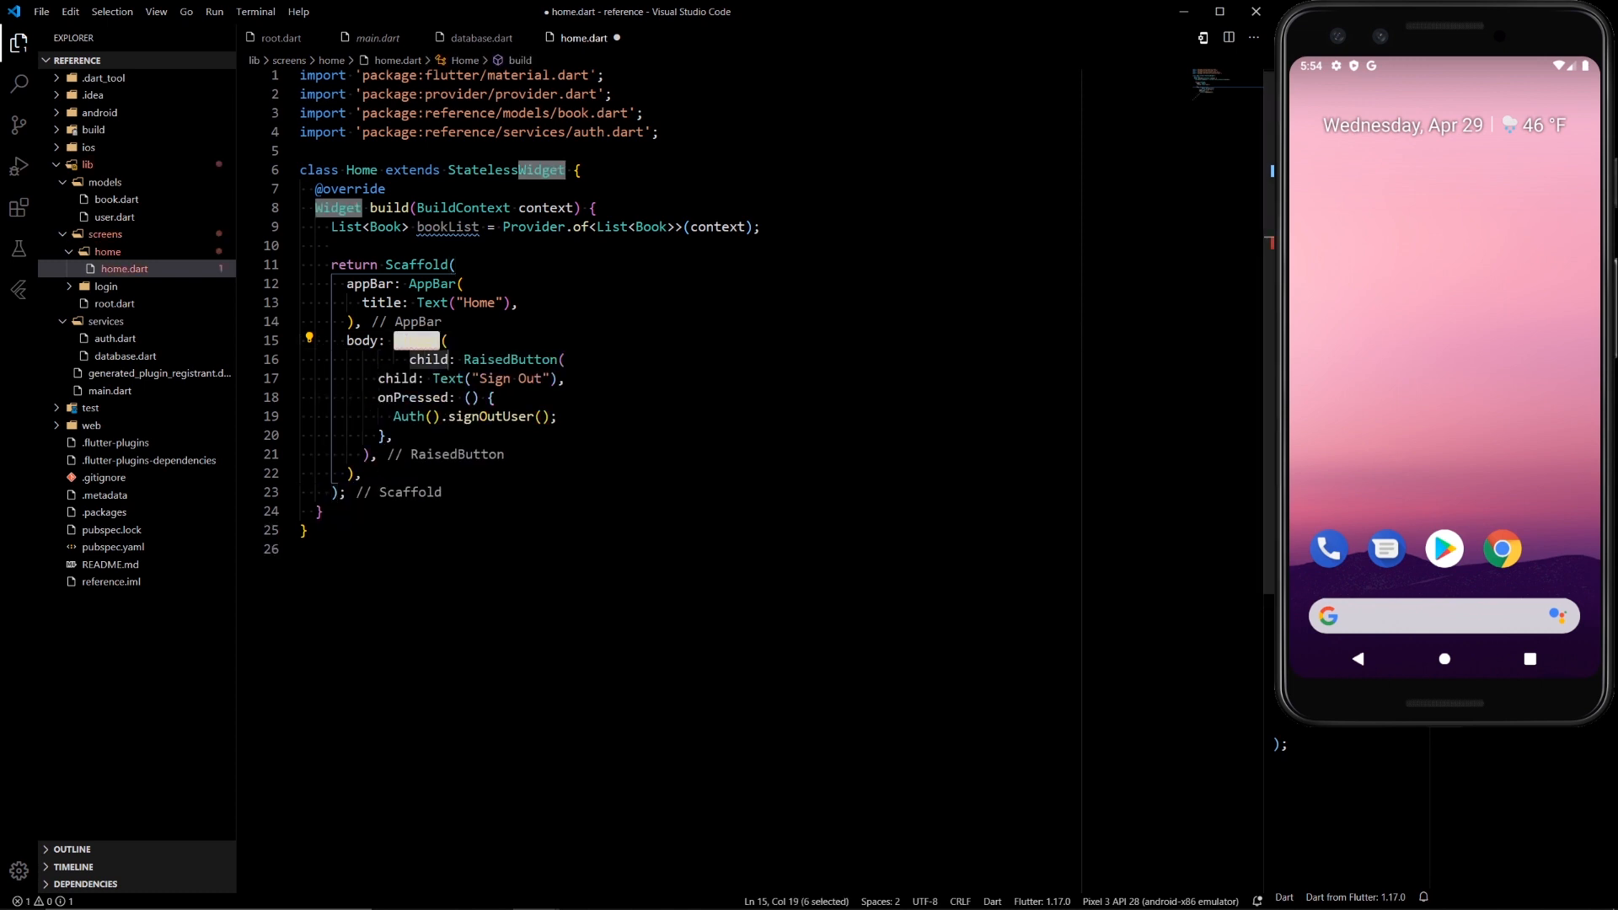
# - Replace Center with a ListView.builder whose itemBuilder returns the Sign Out RaisedButton
pyautogui.write('ListView.build')
pyautogui.click(435, 360)
pyautogui.write('itemBuilder: (BuildContext context, int index) {')
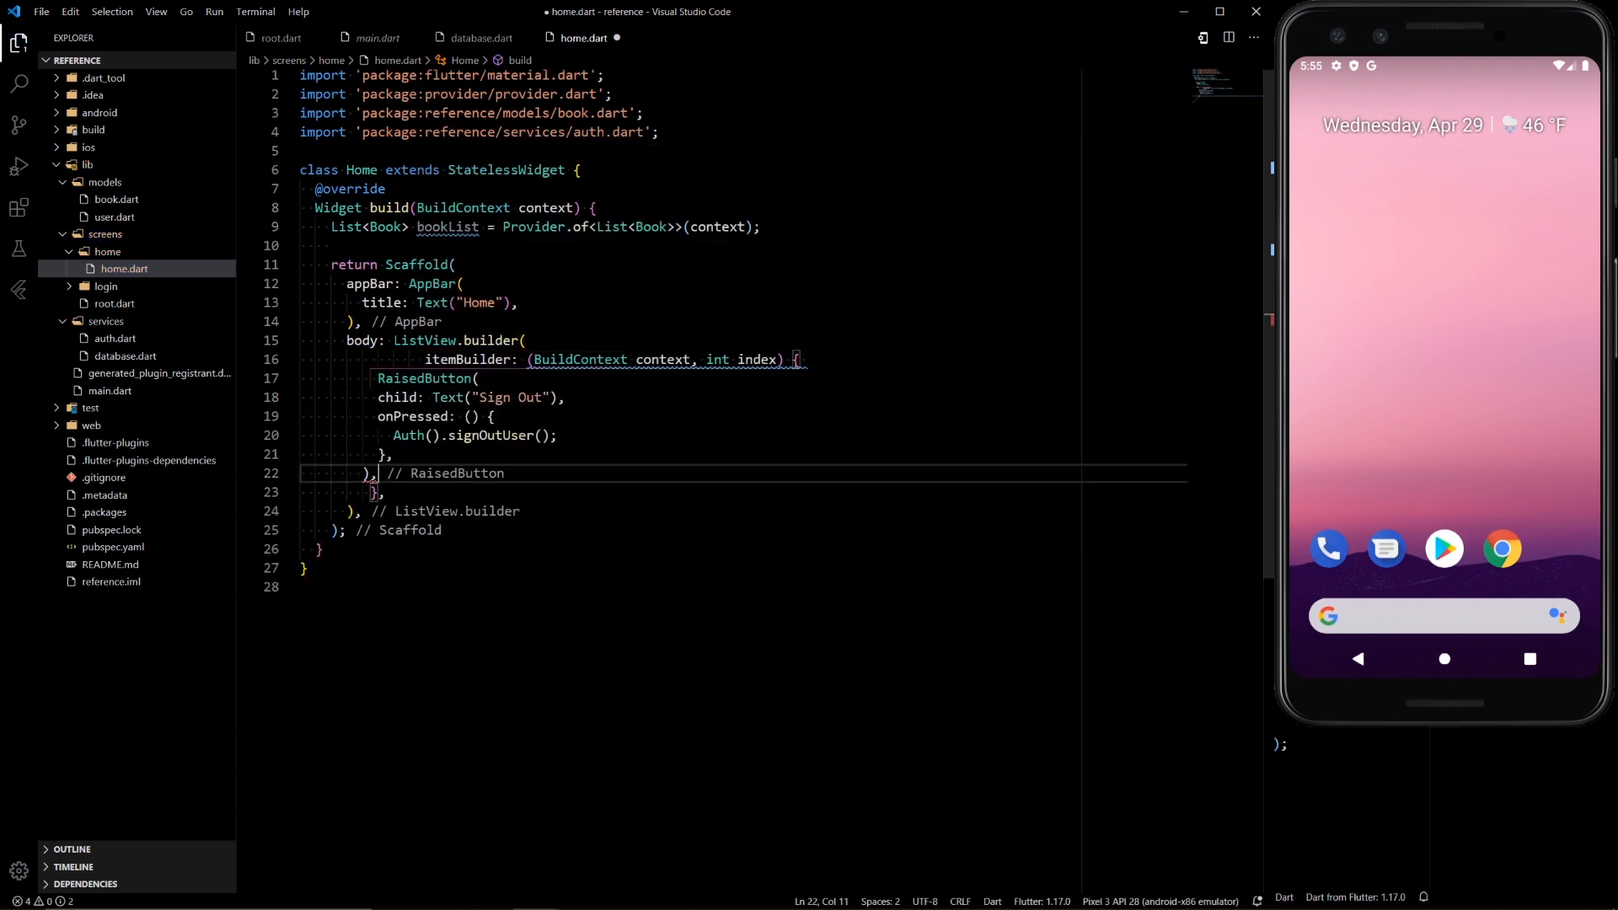
pyautogui.click(379, 377)
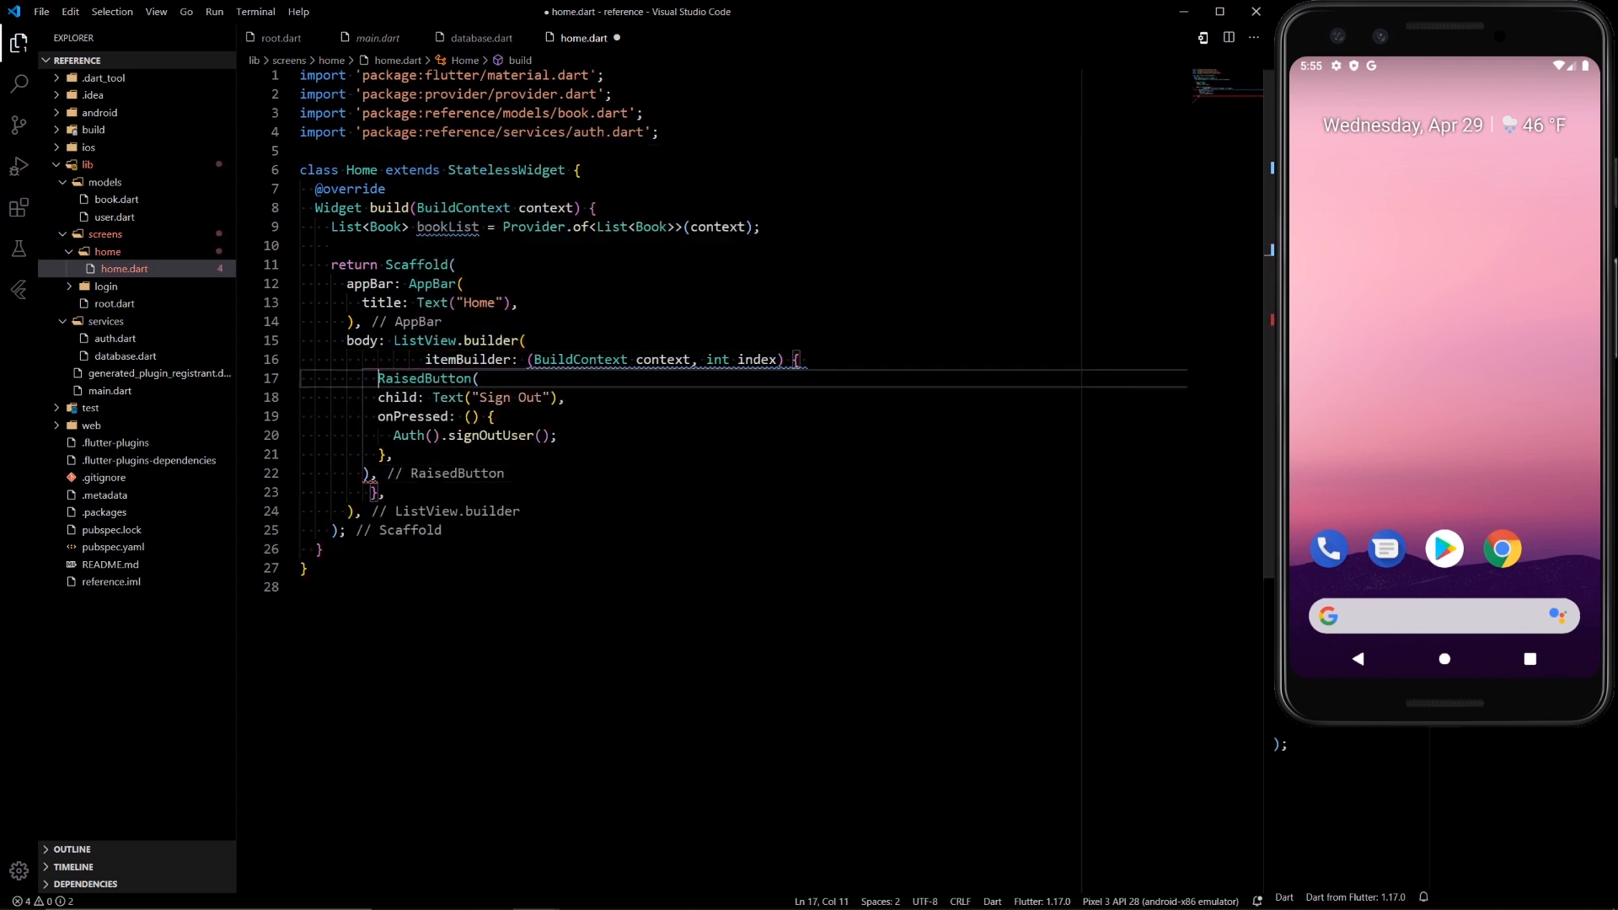
pyautogui.write('return')
pyautogui.write('itemCount: ,')
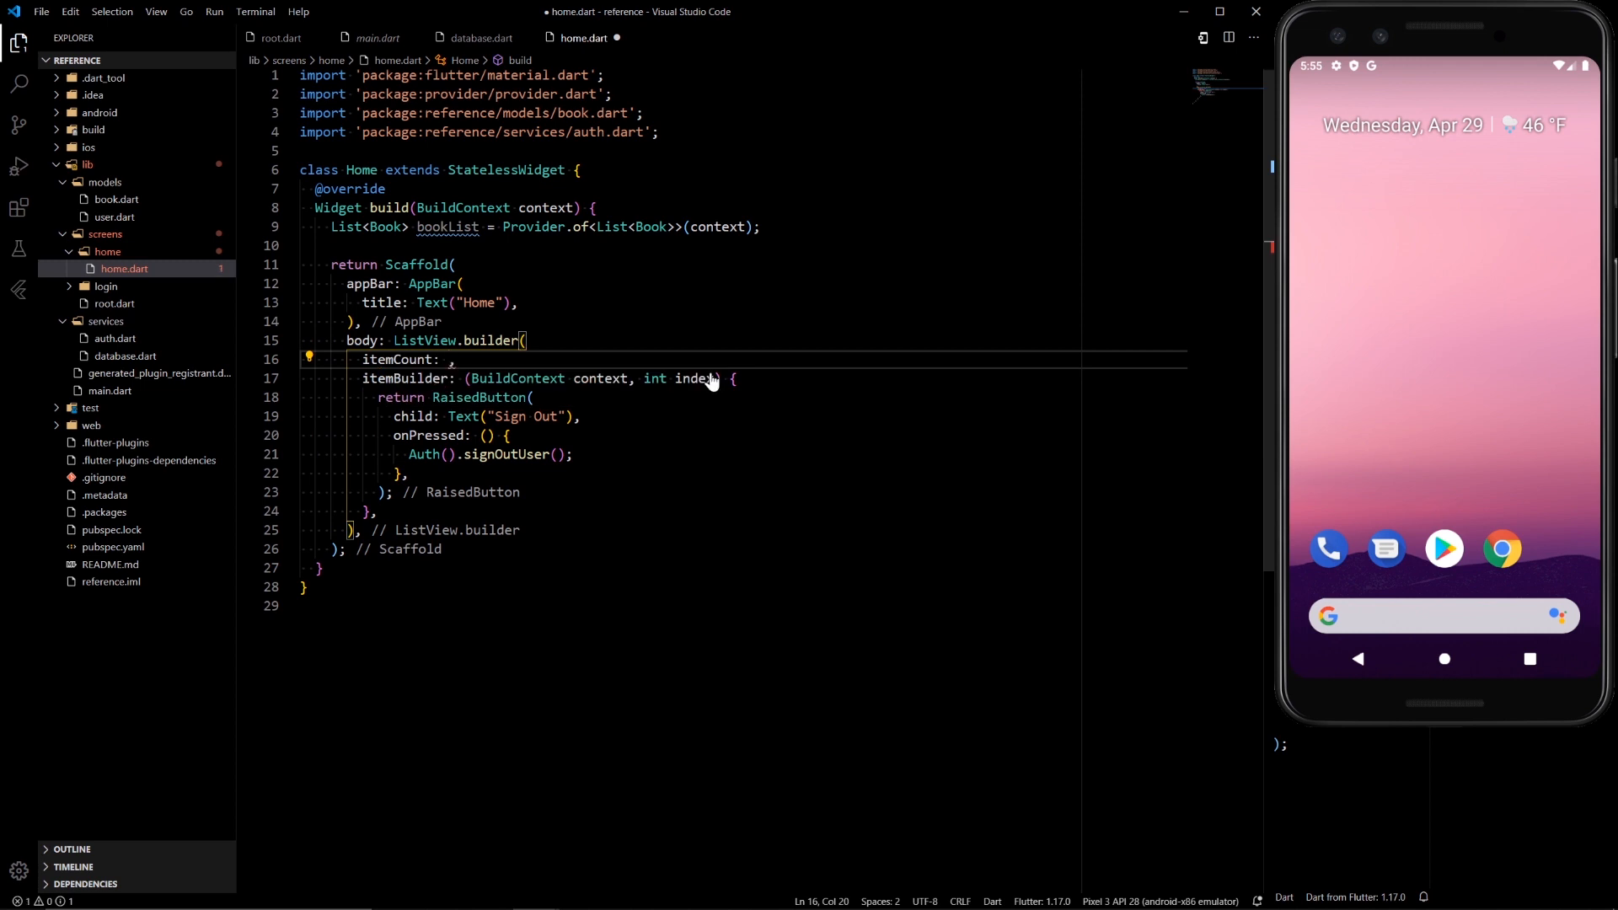
# - Set itemCount to bookList.length + 1 and return the button when index == bookList.length
pyautogui.write('bookList')
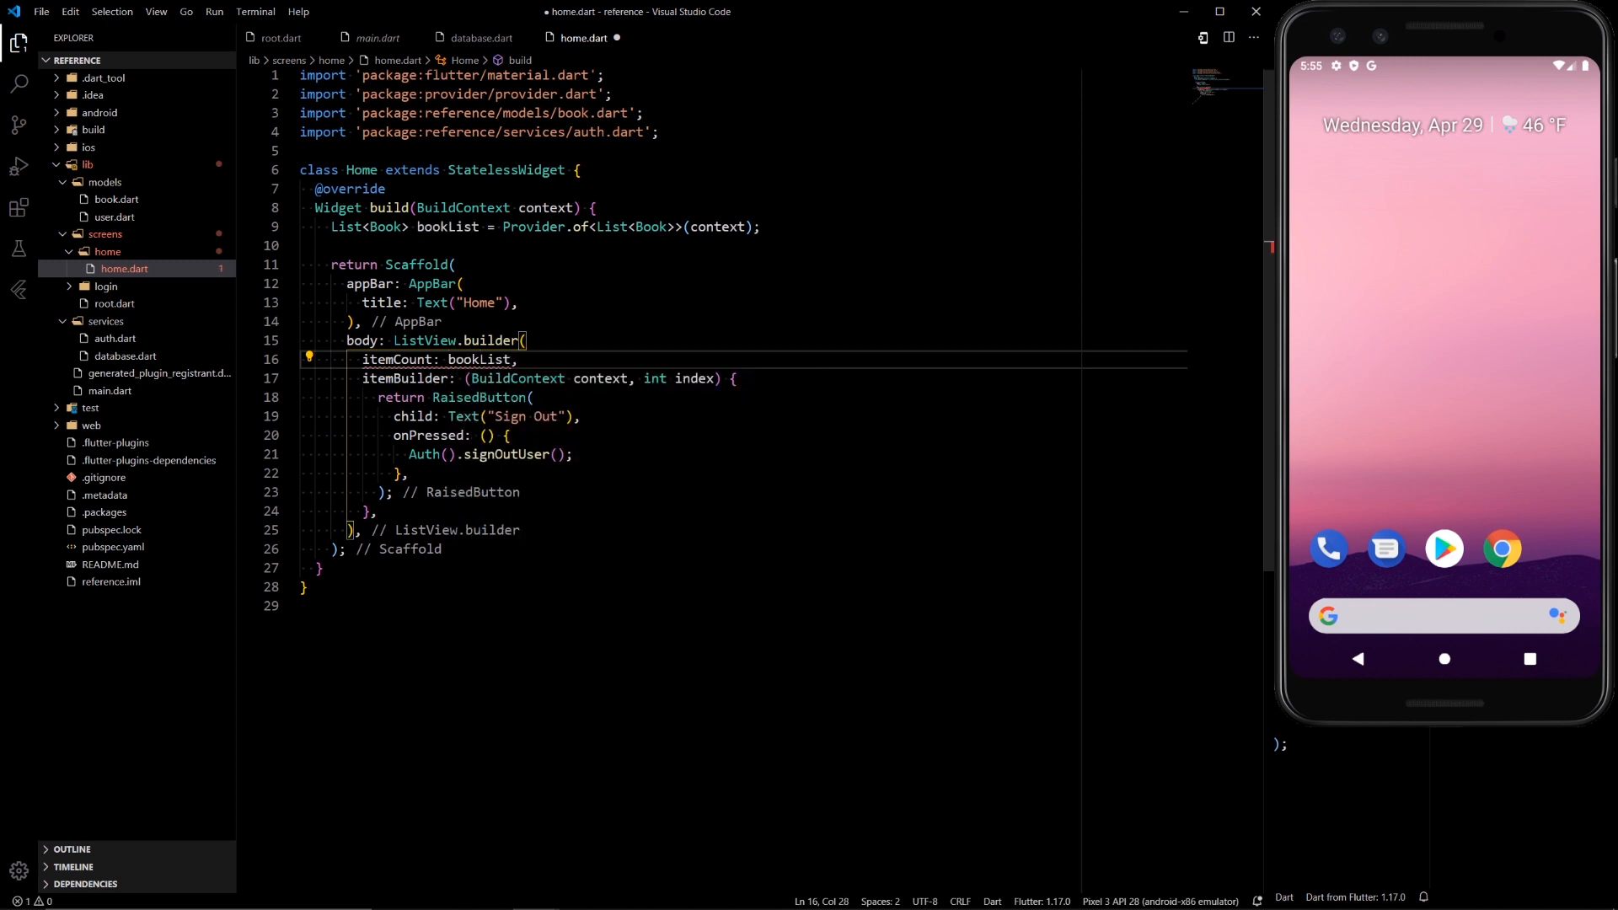
pyautogui.write('.length + 1')
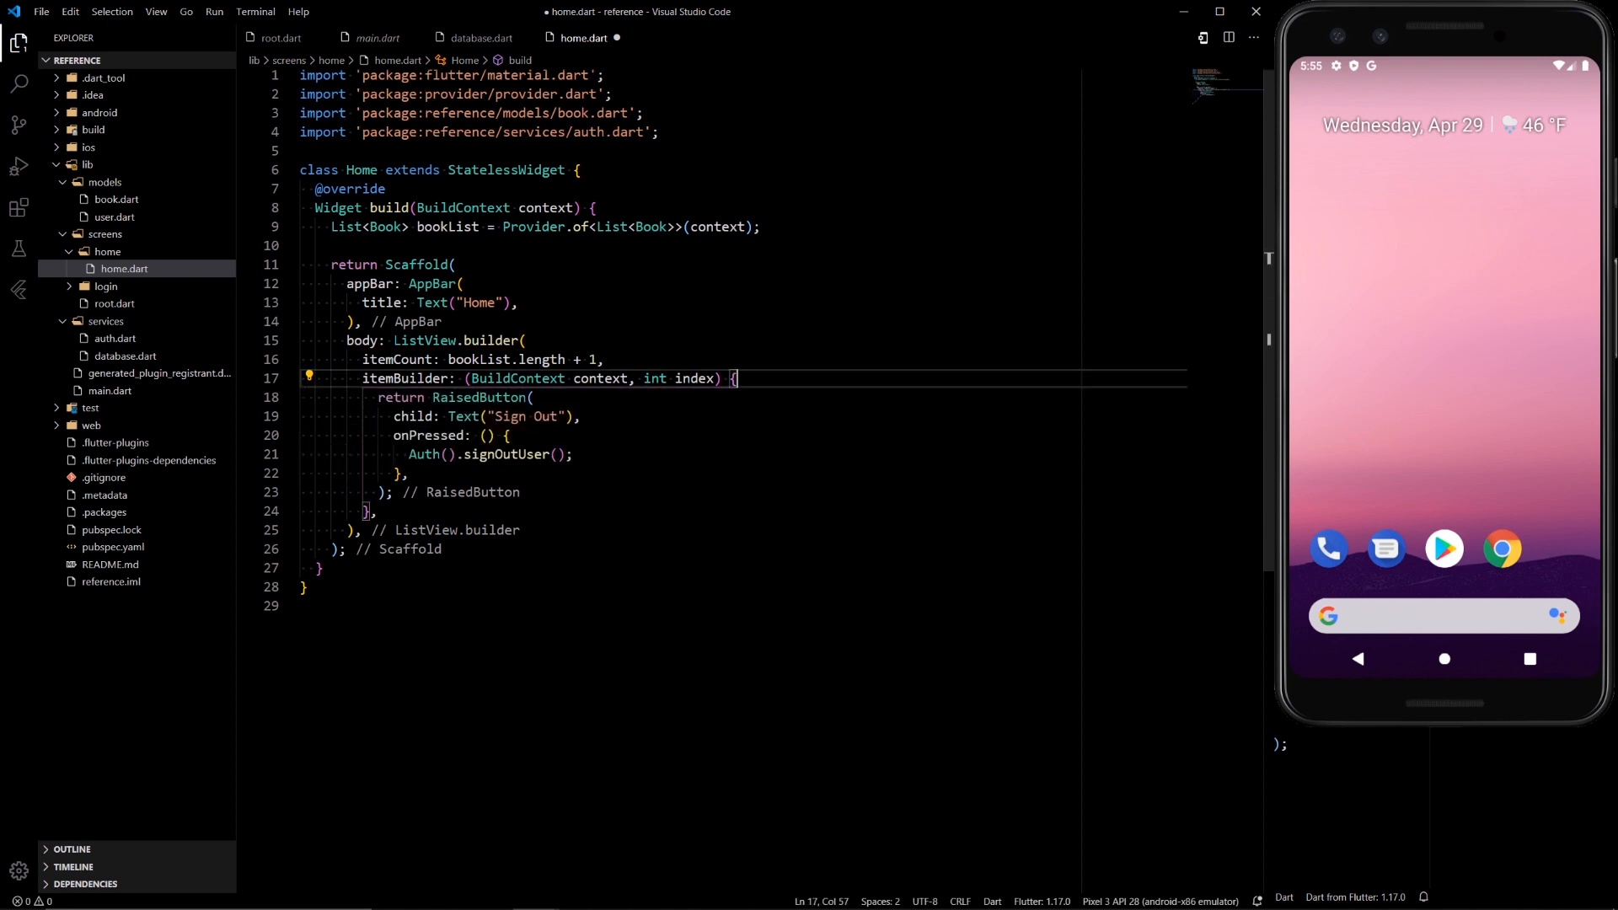
pyautogui.write('if')
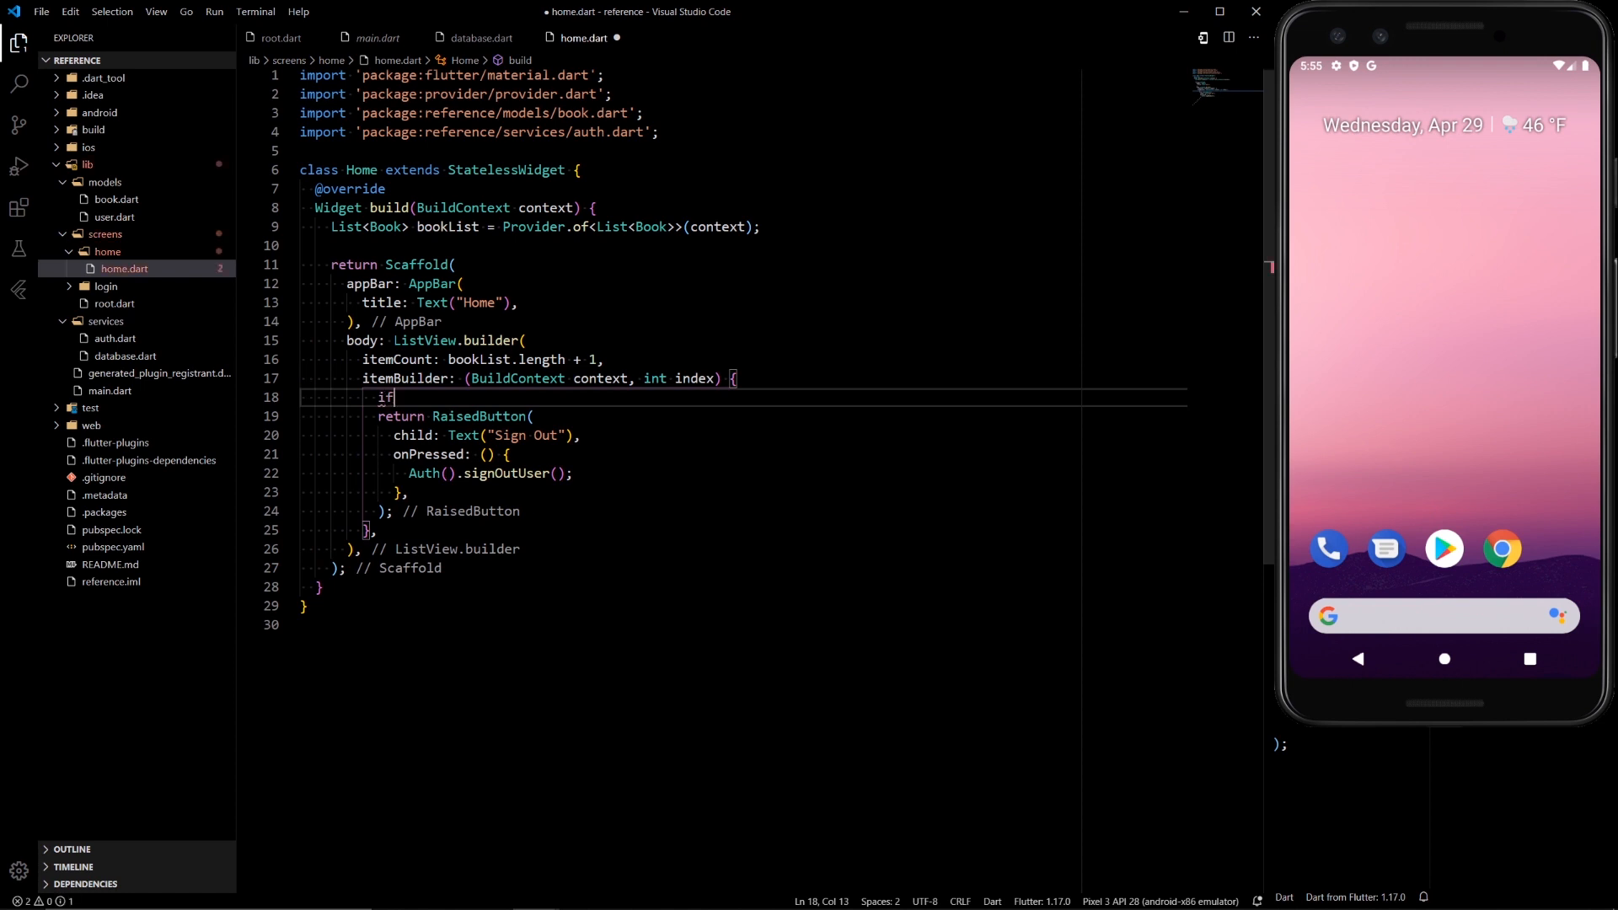
pyautogui.write('(index ==')
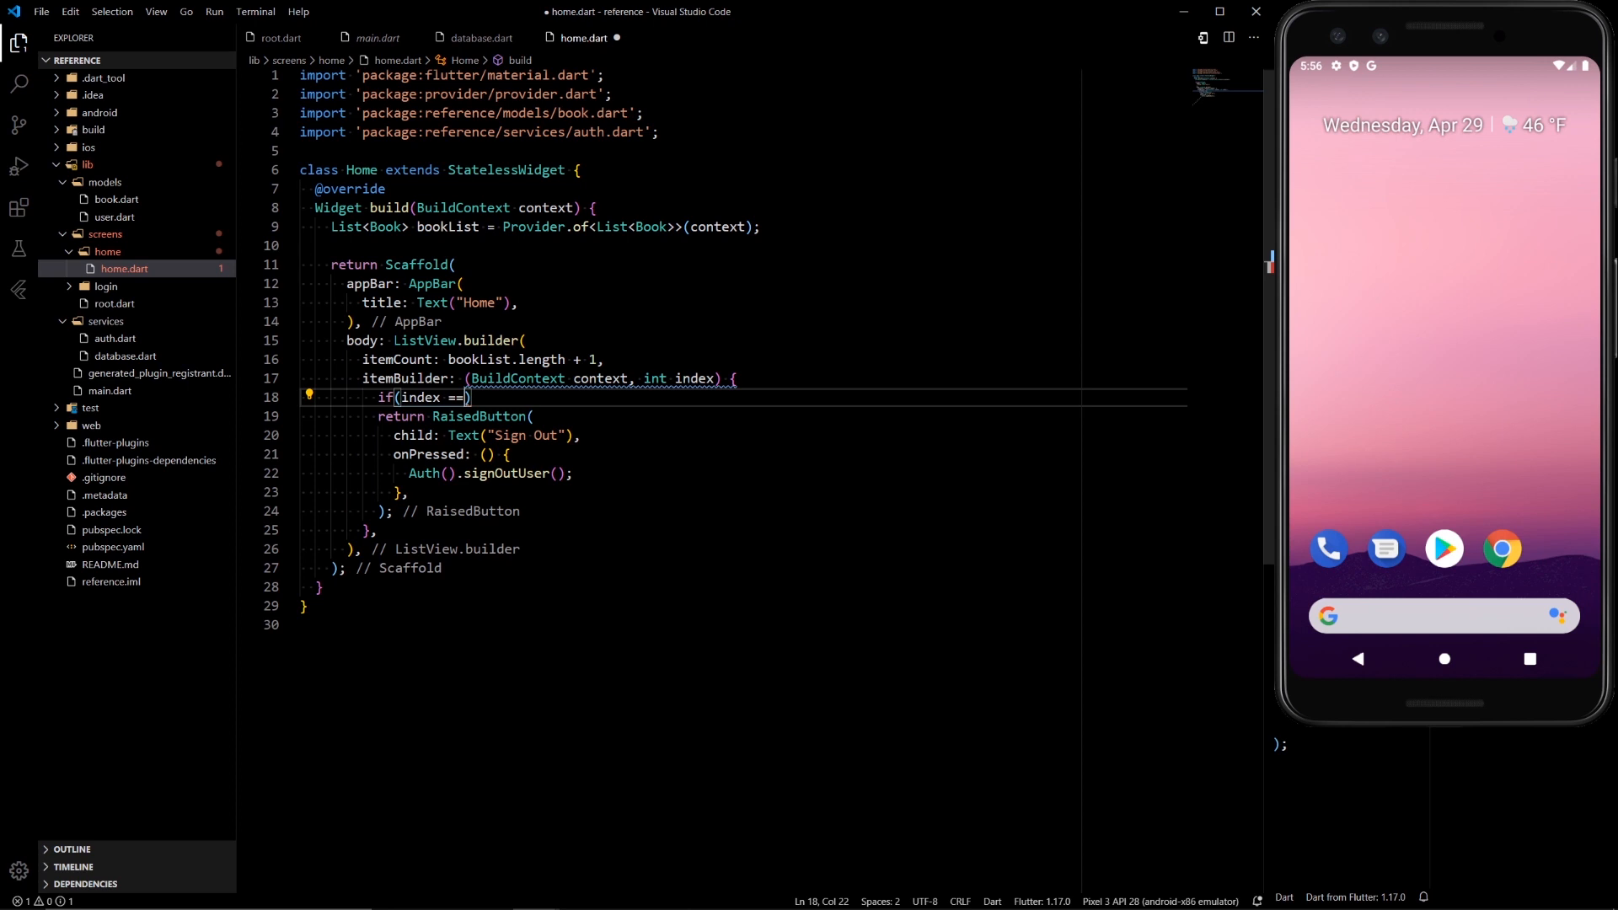
pyautogui.write('" "')
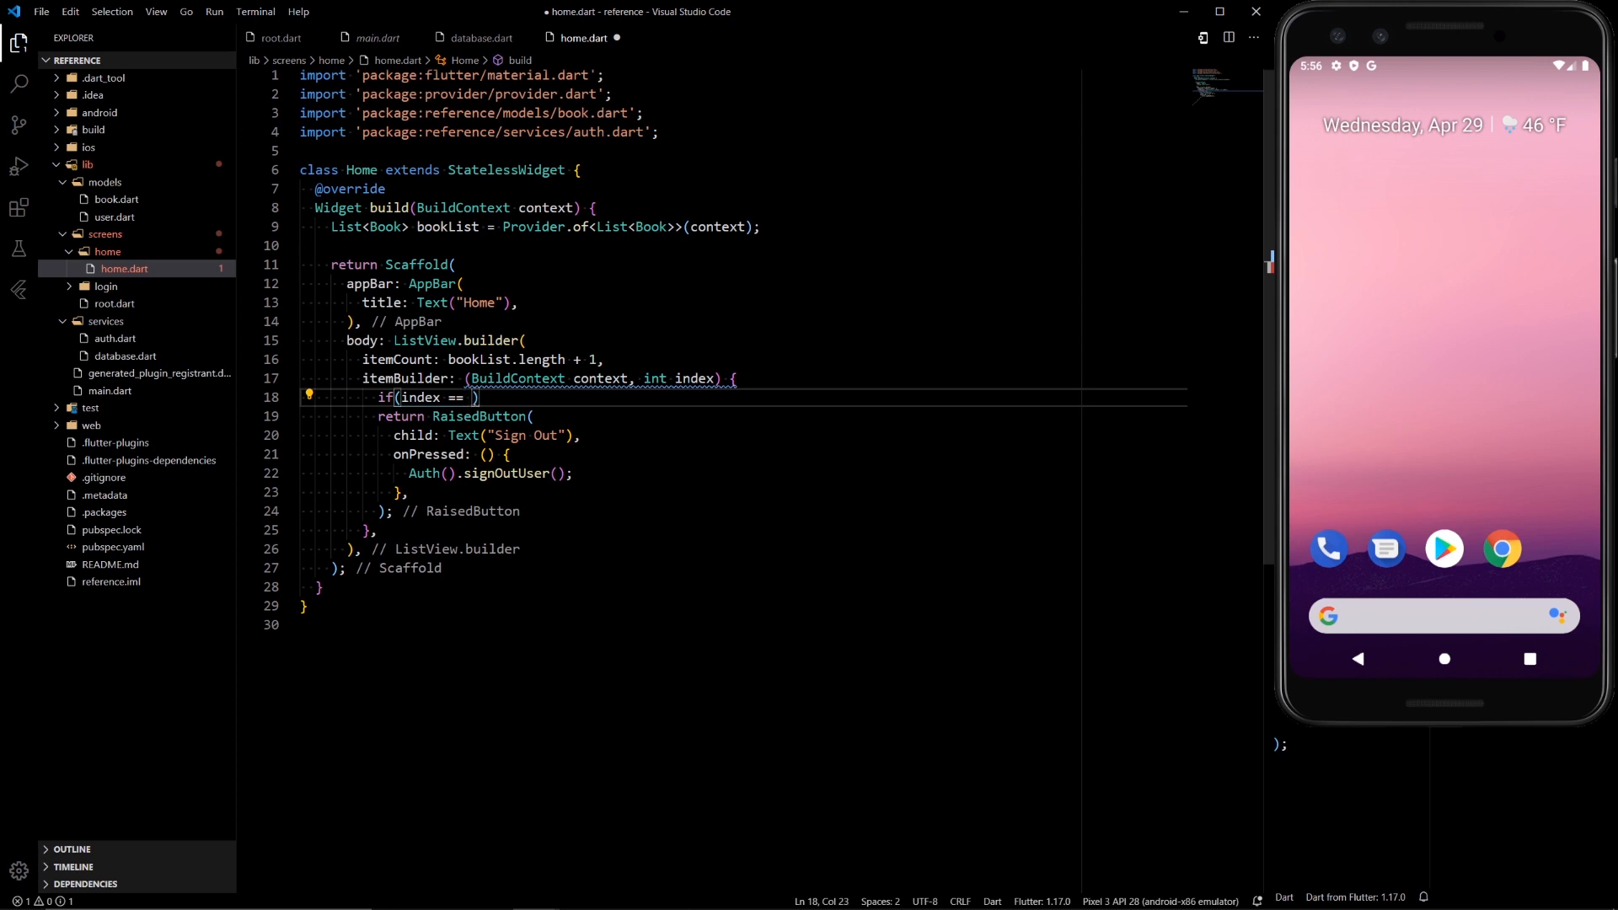
pyautogui.write('bookList.')
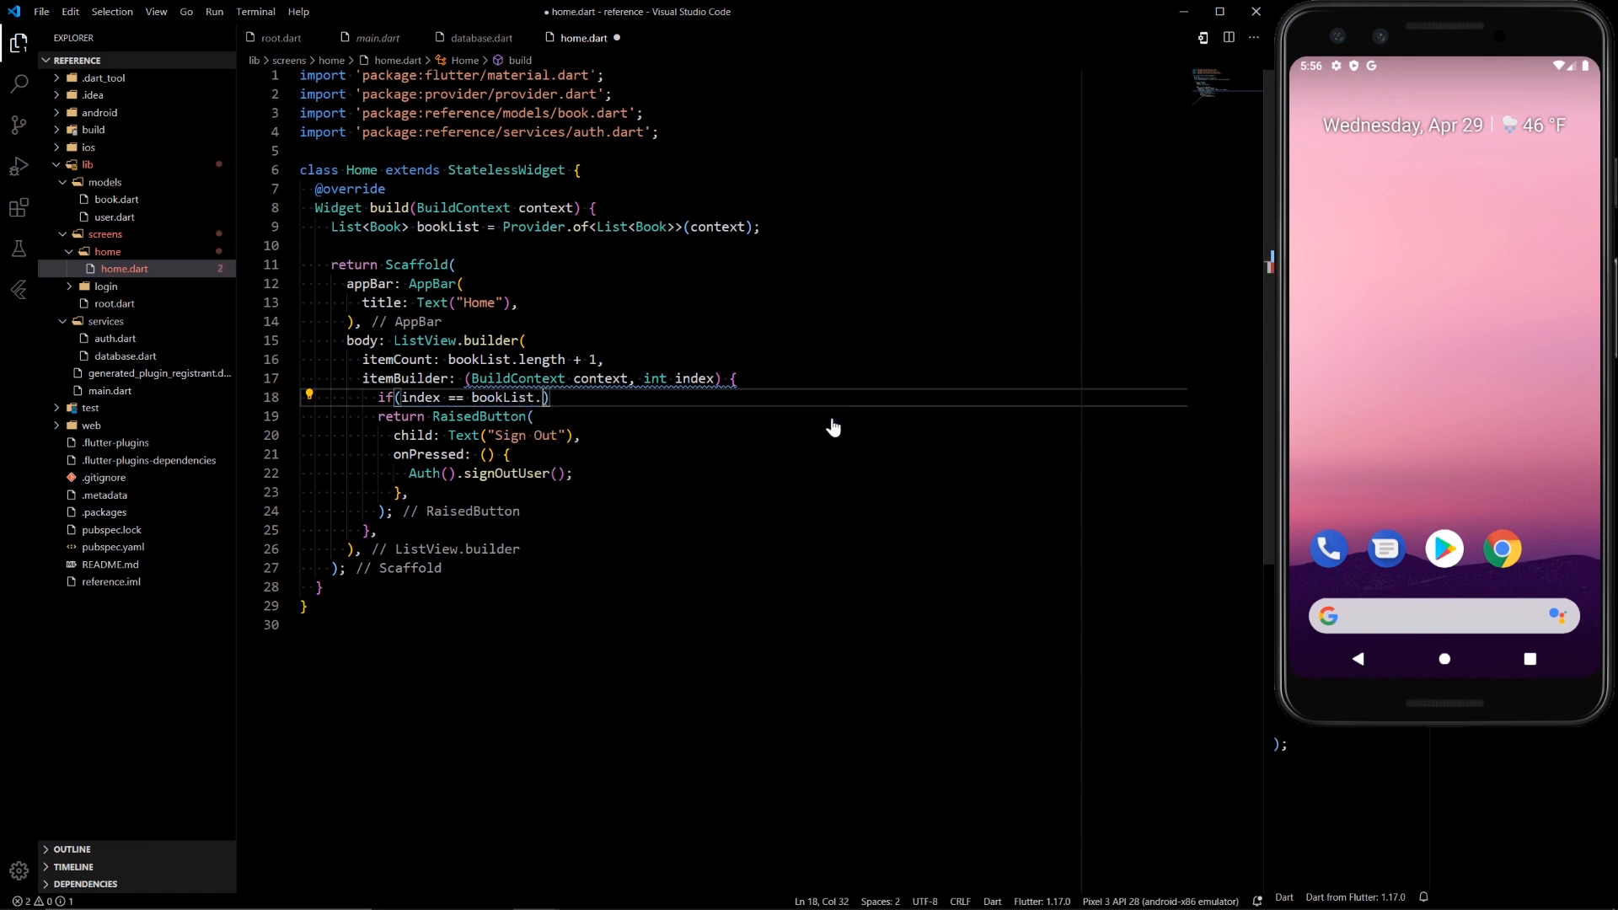
pyautogui.write('length')
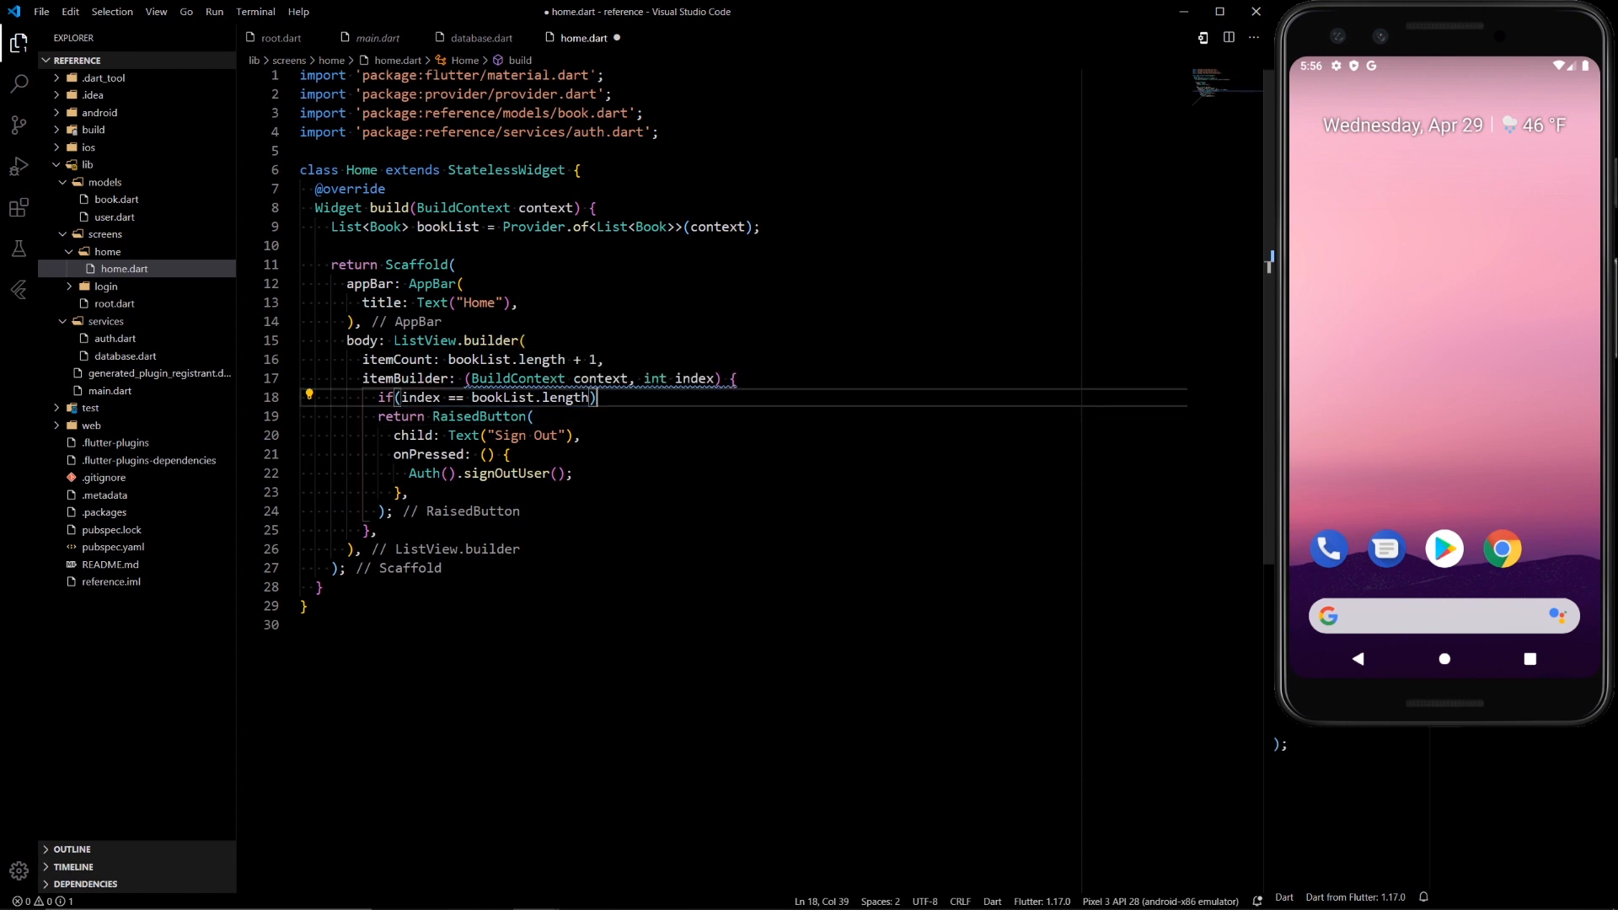
pyautogui.write('{}')
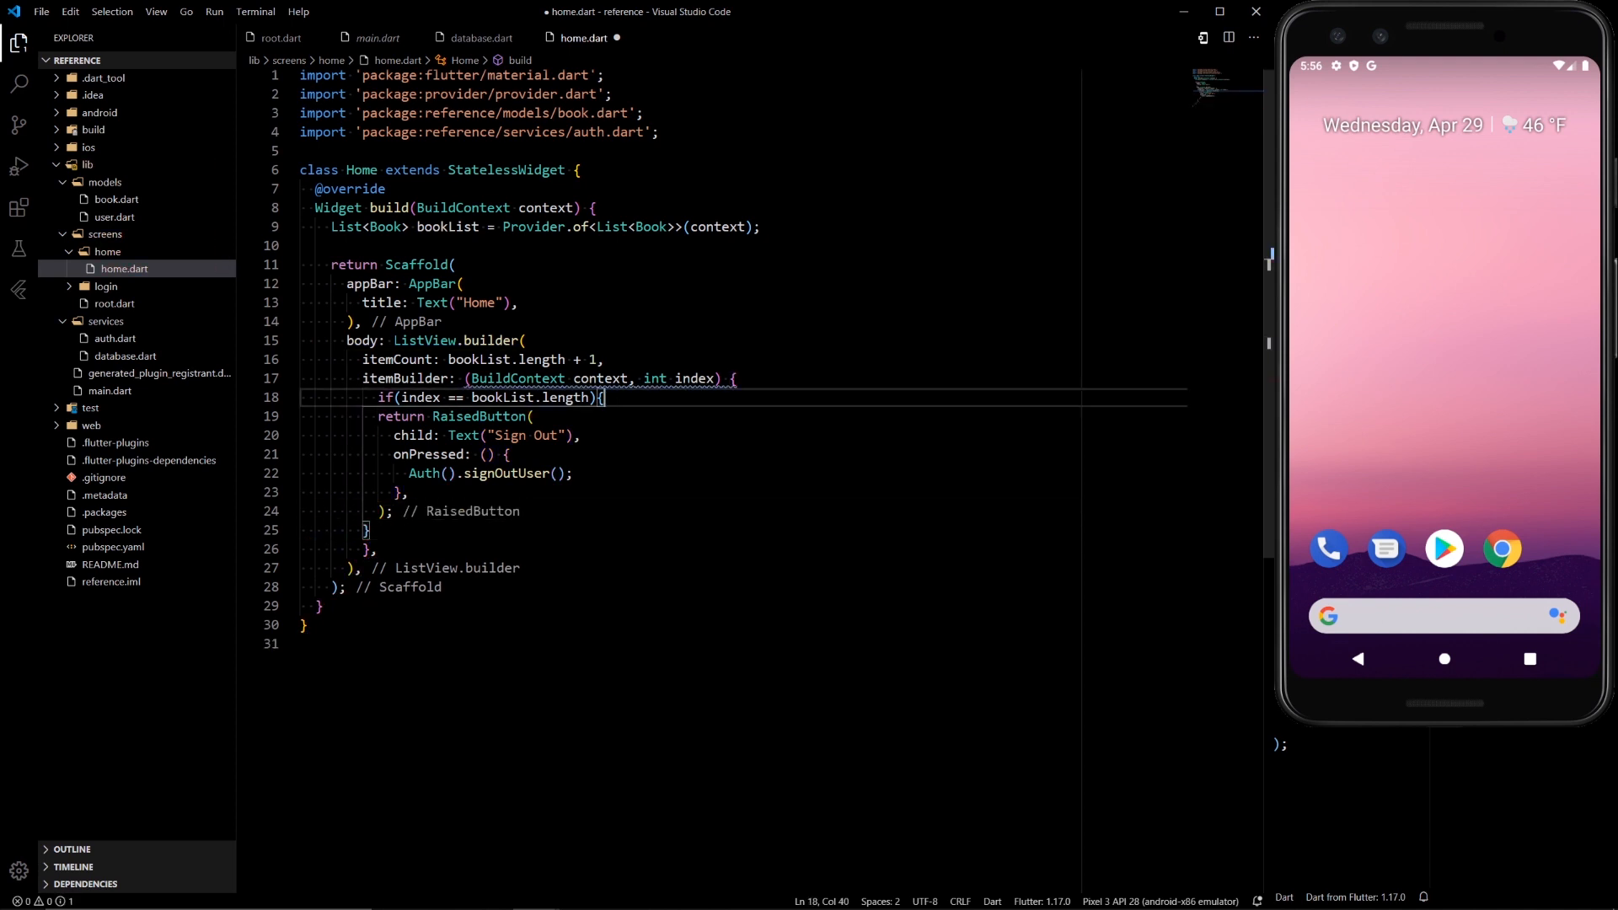
# - Otherwise return a Row containing Text(bookList[index].name)
pyautogui.write('e')
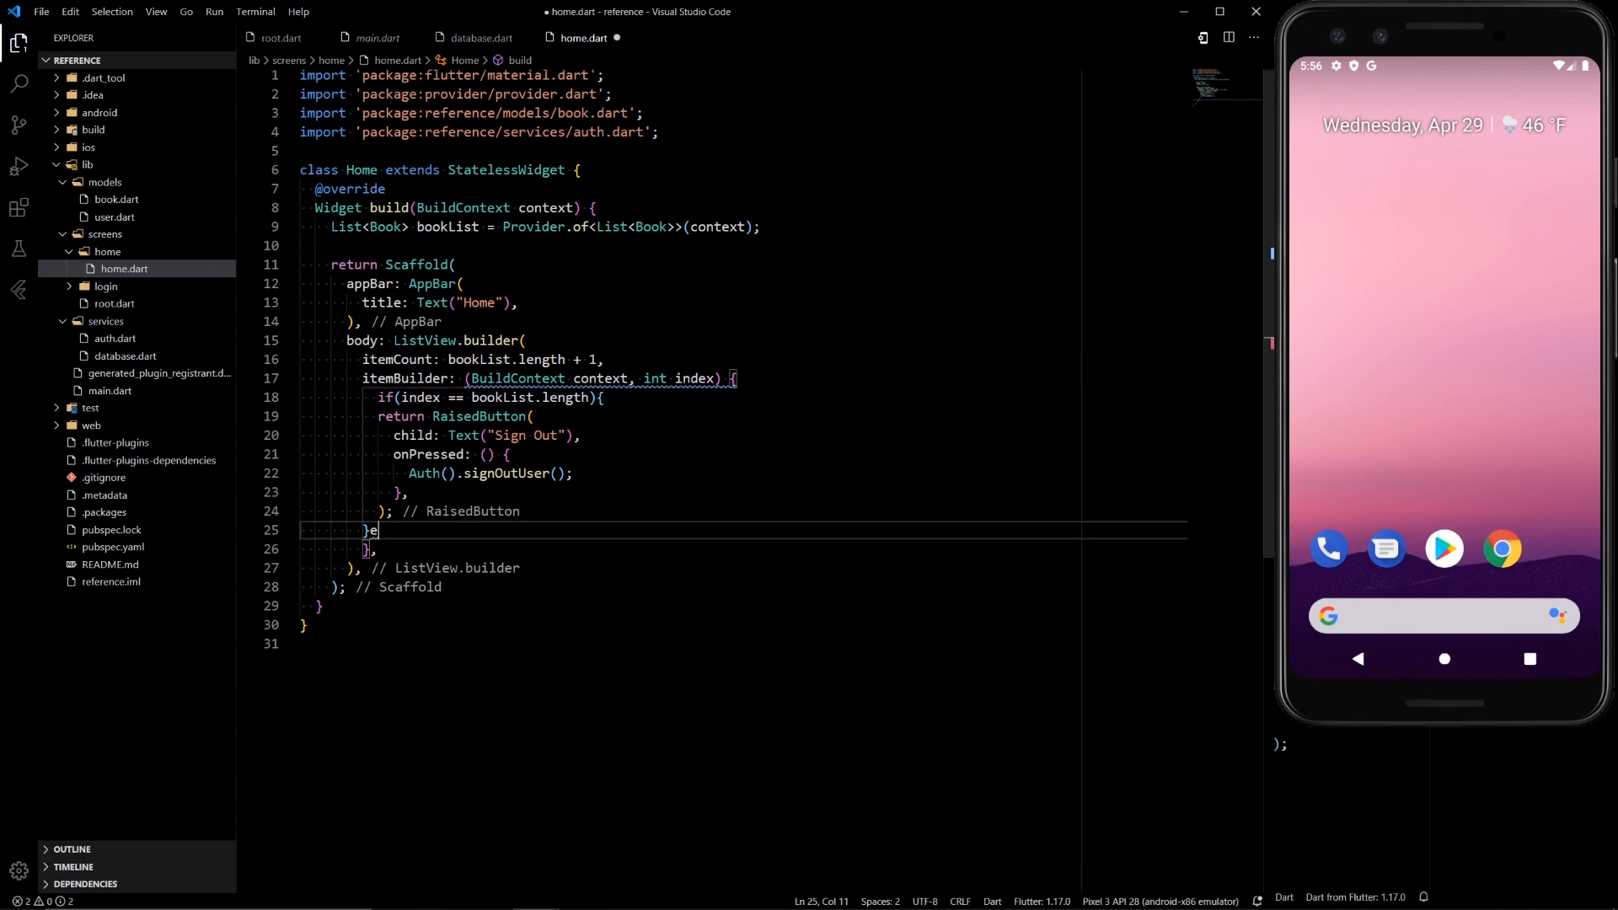
pyautogui.write('lse{')
pyautogui.write('return')
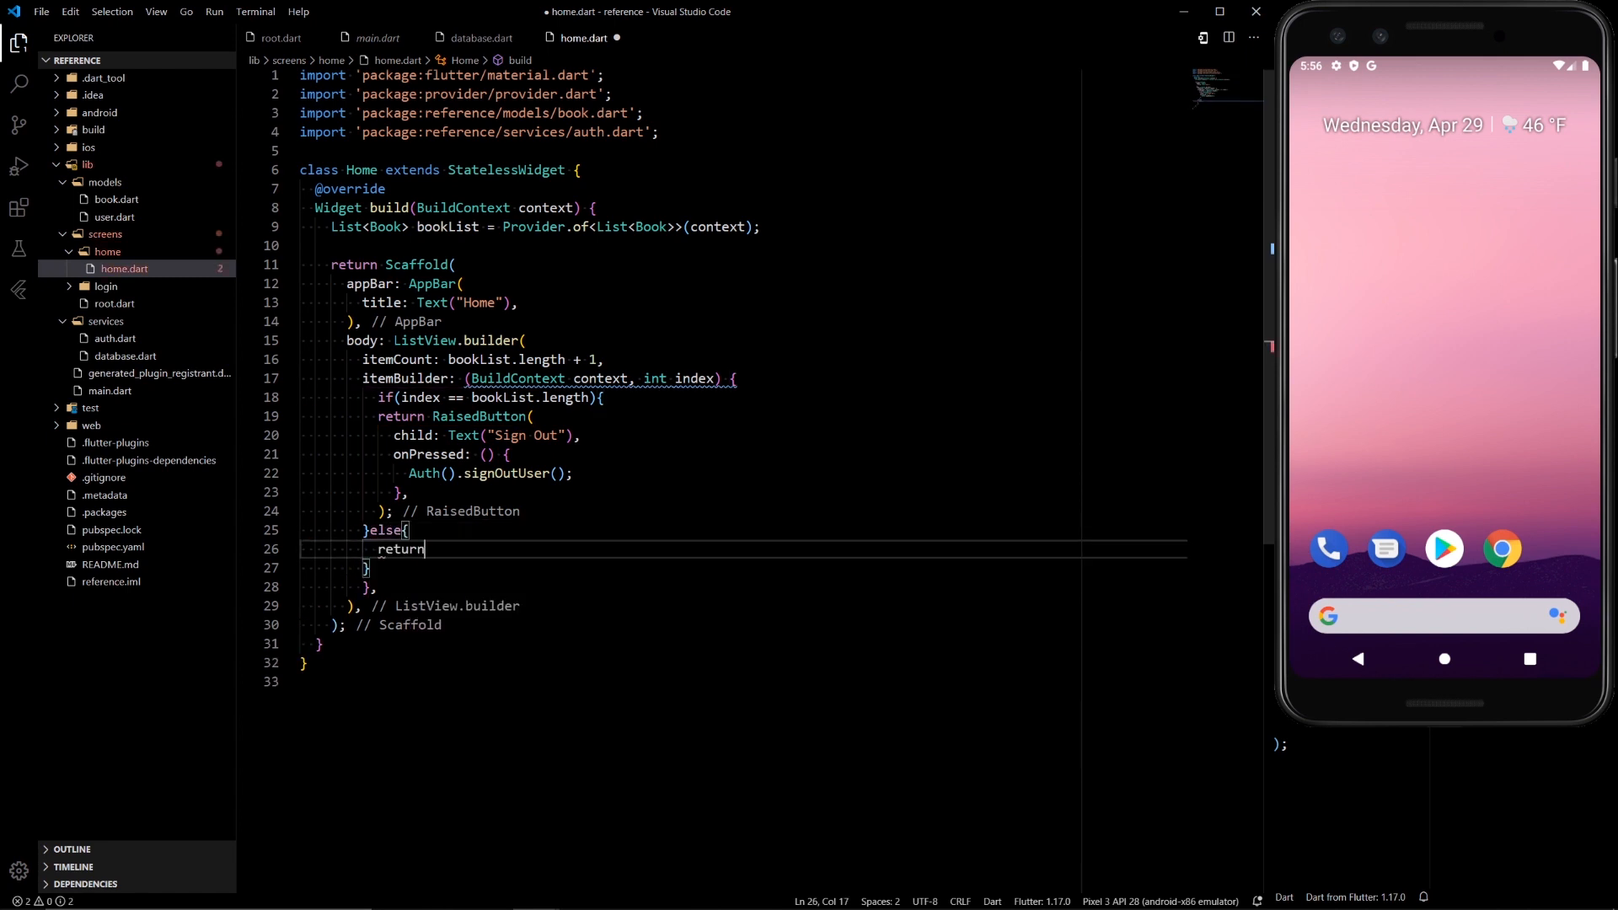
pyautogui.write('Row(children: <Widget>[],);')
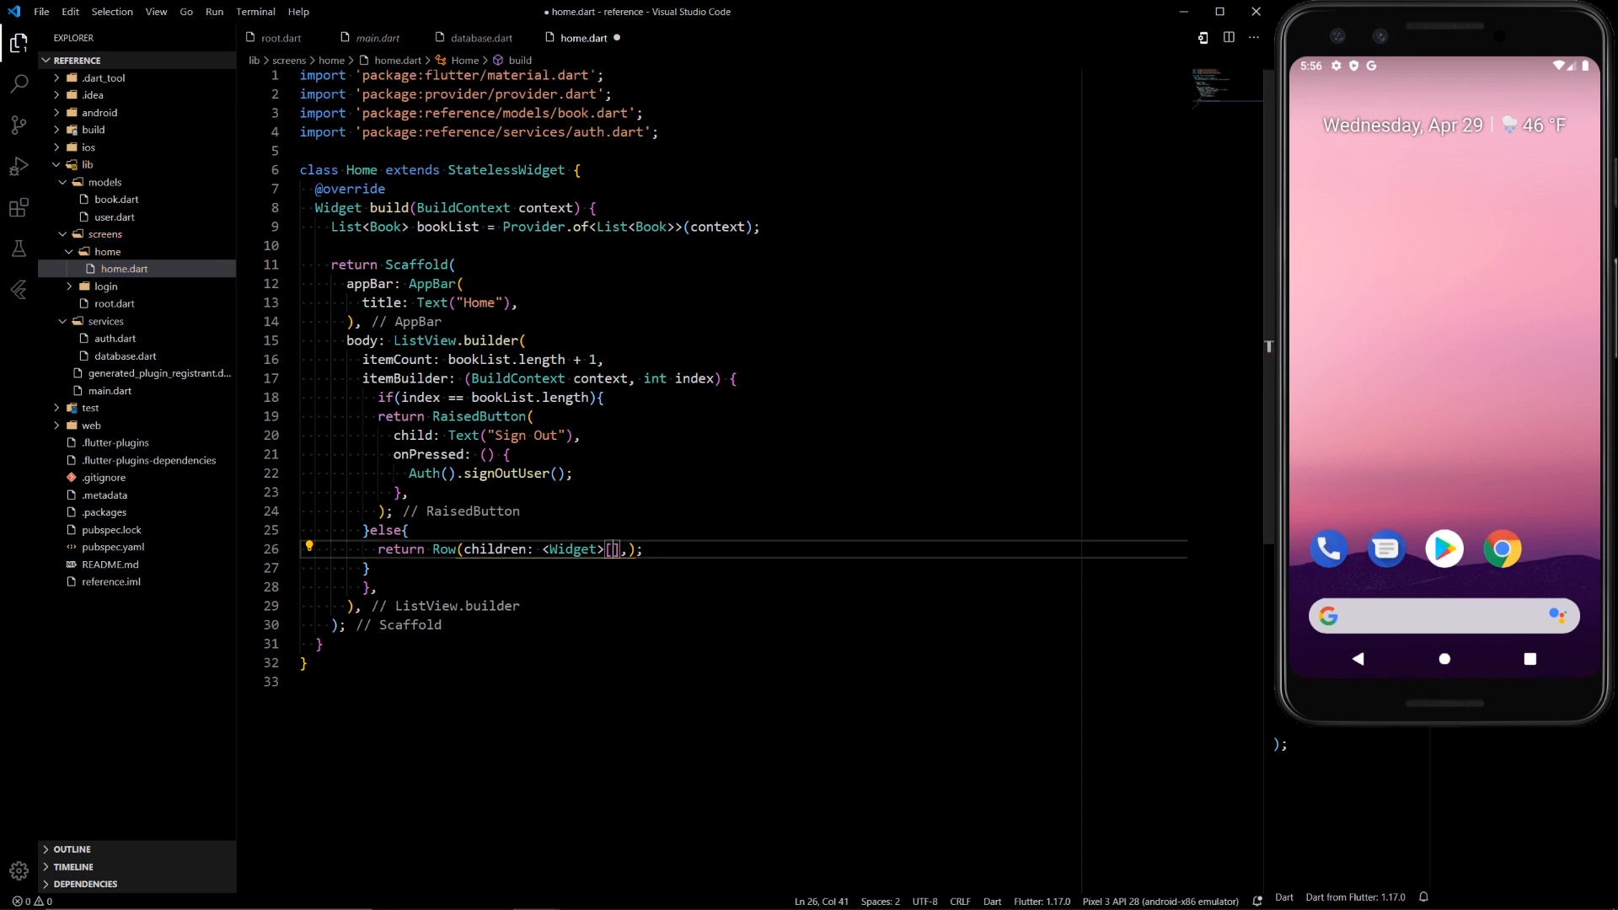
pyautogui.write('Text')
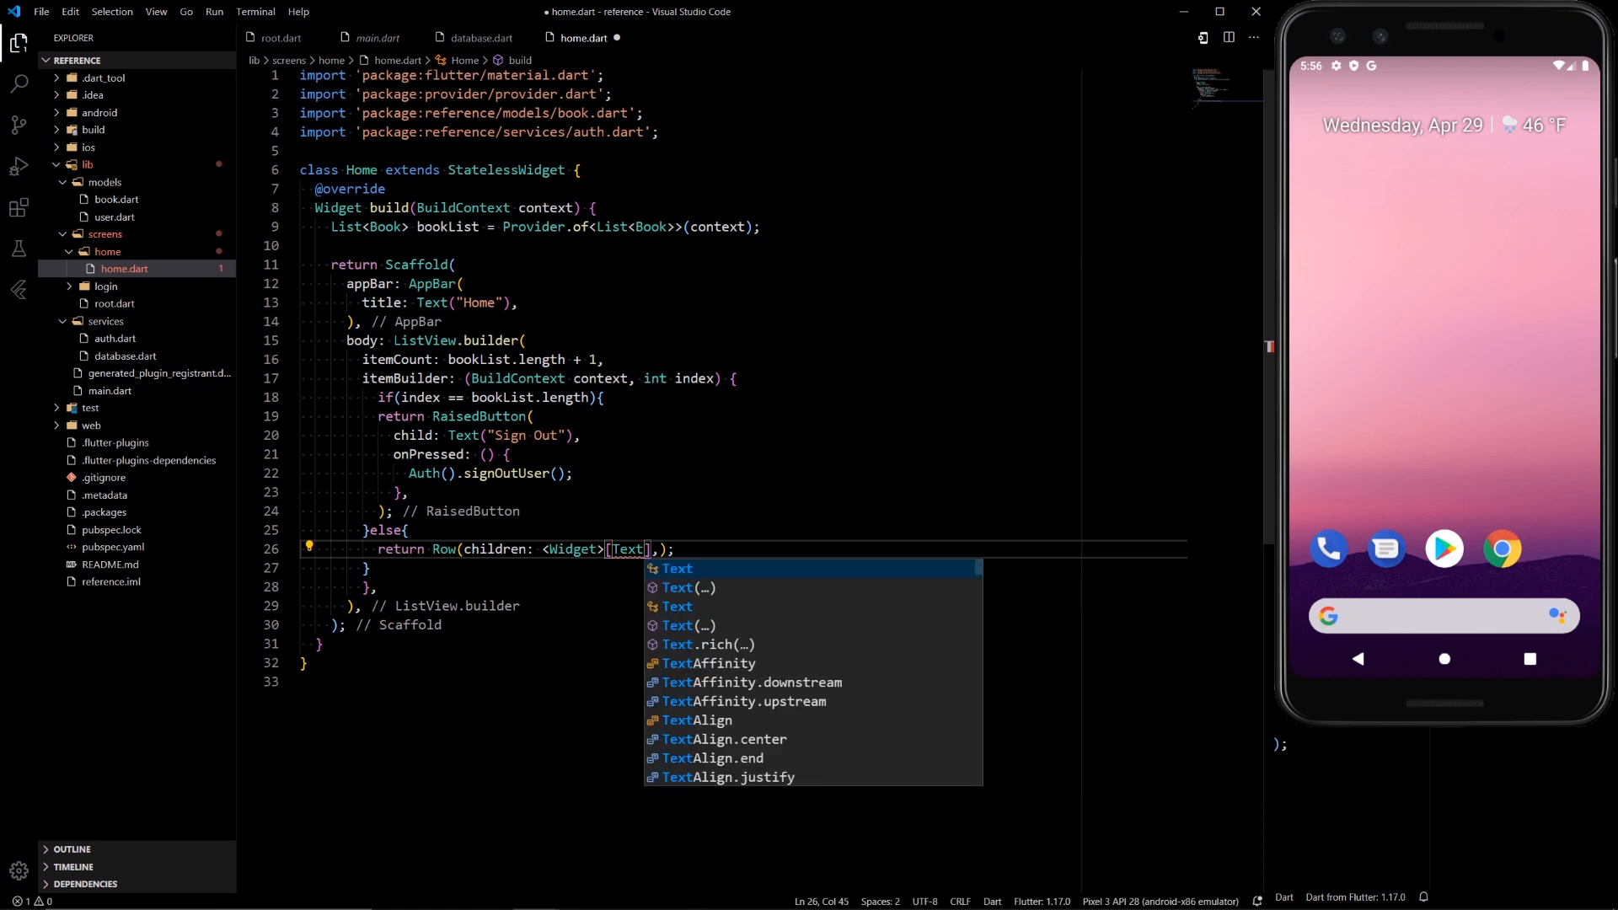
pyautogui.write('(')
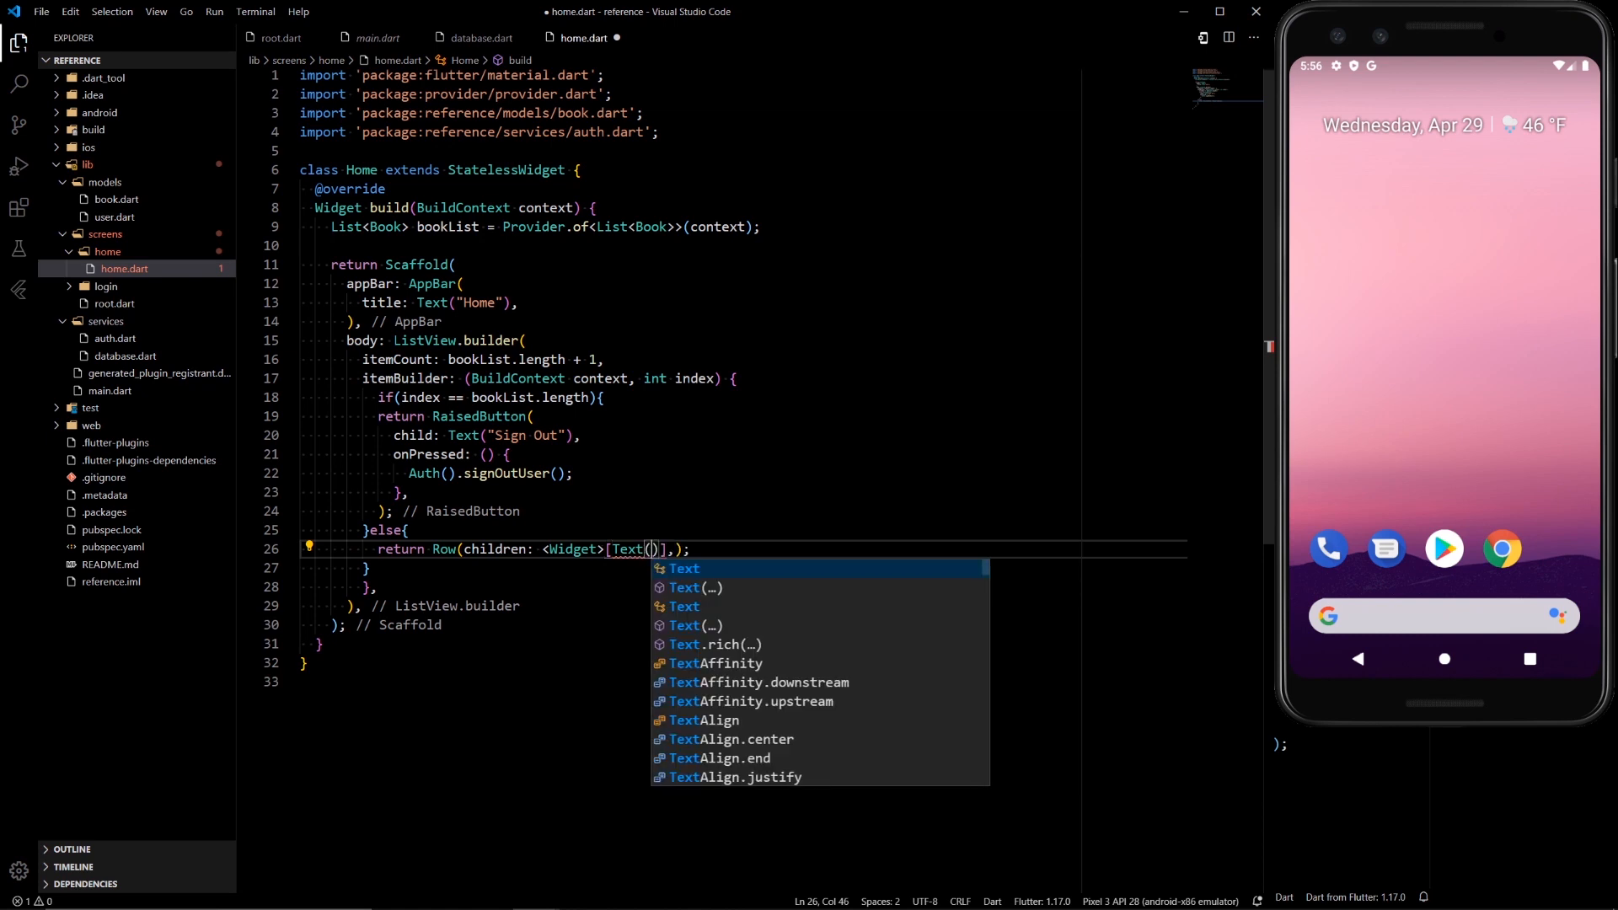
pyautogui.write('bookList[')
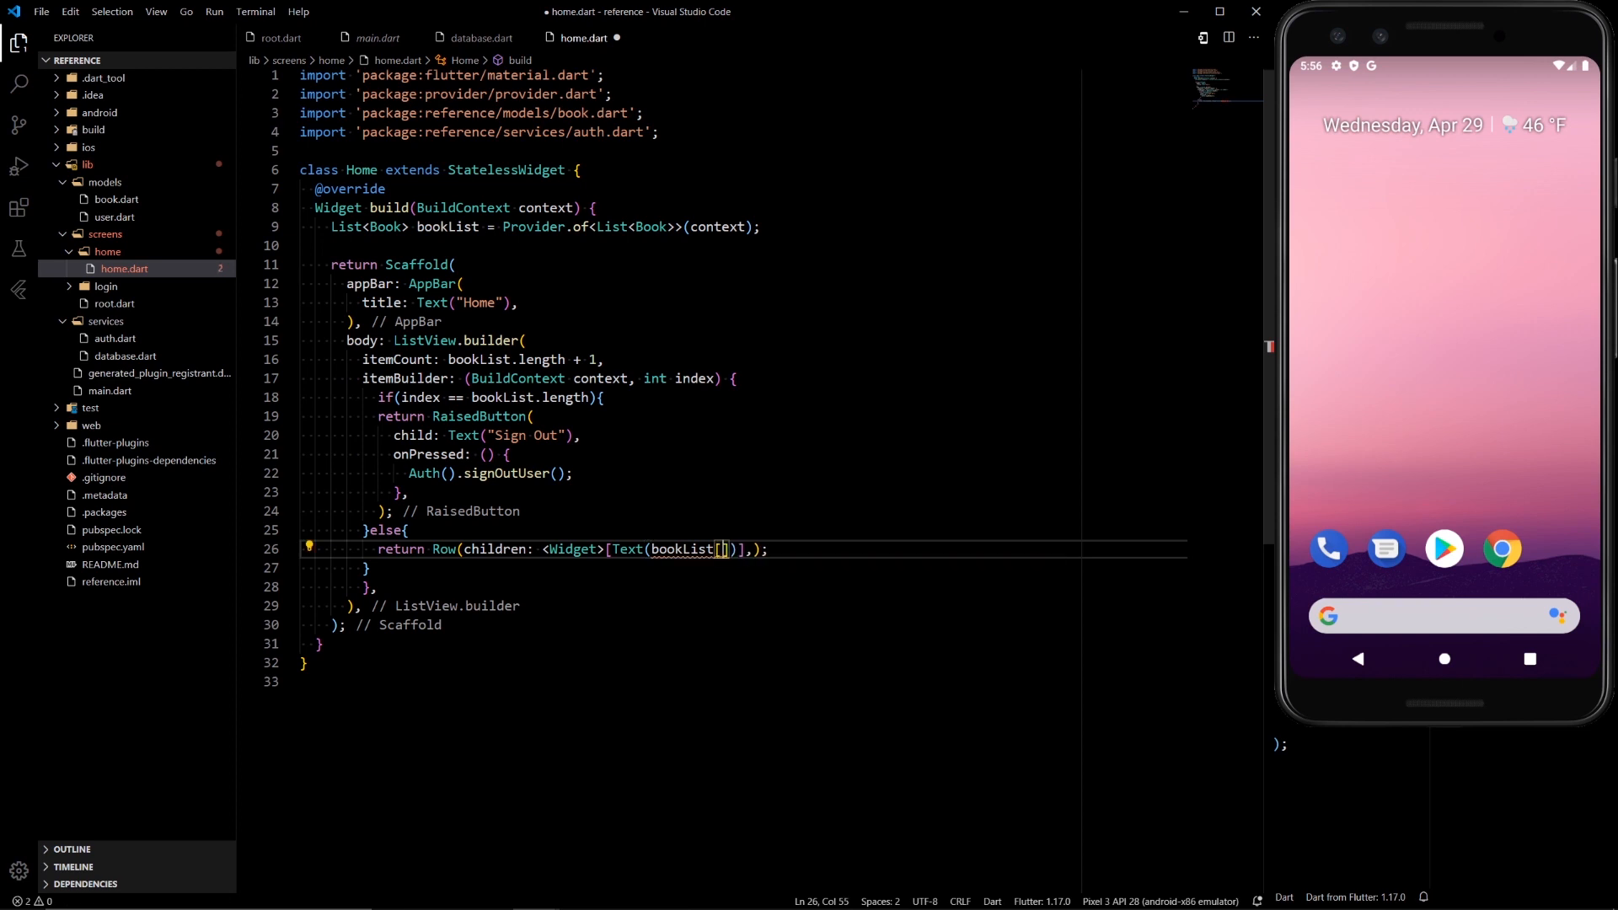
pyautogui.write('index')
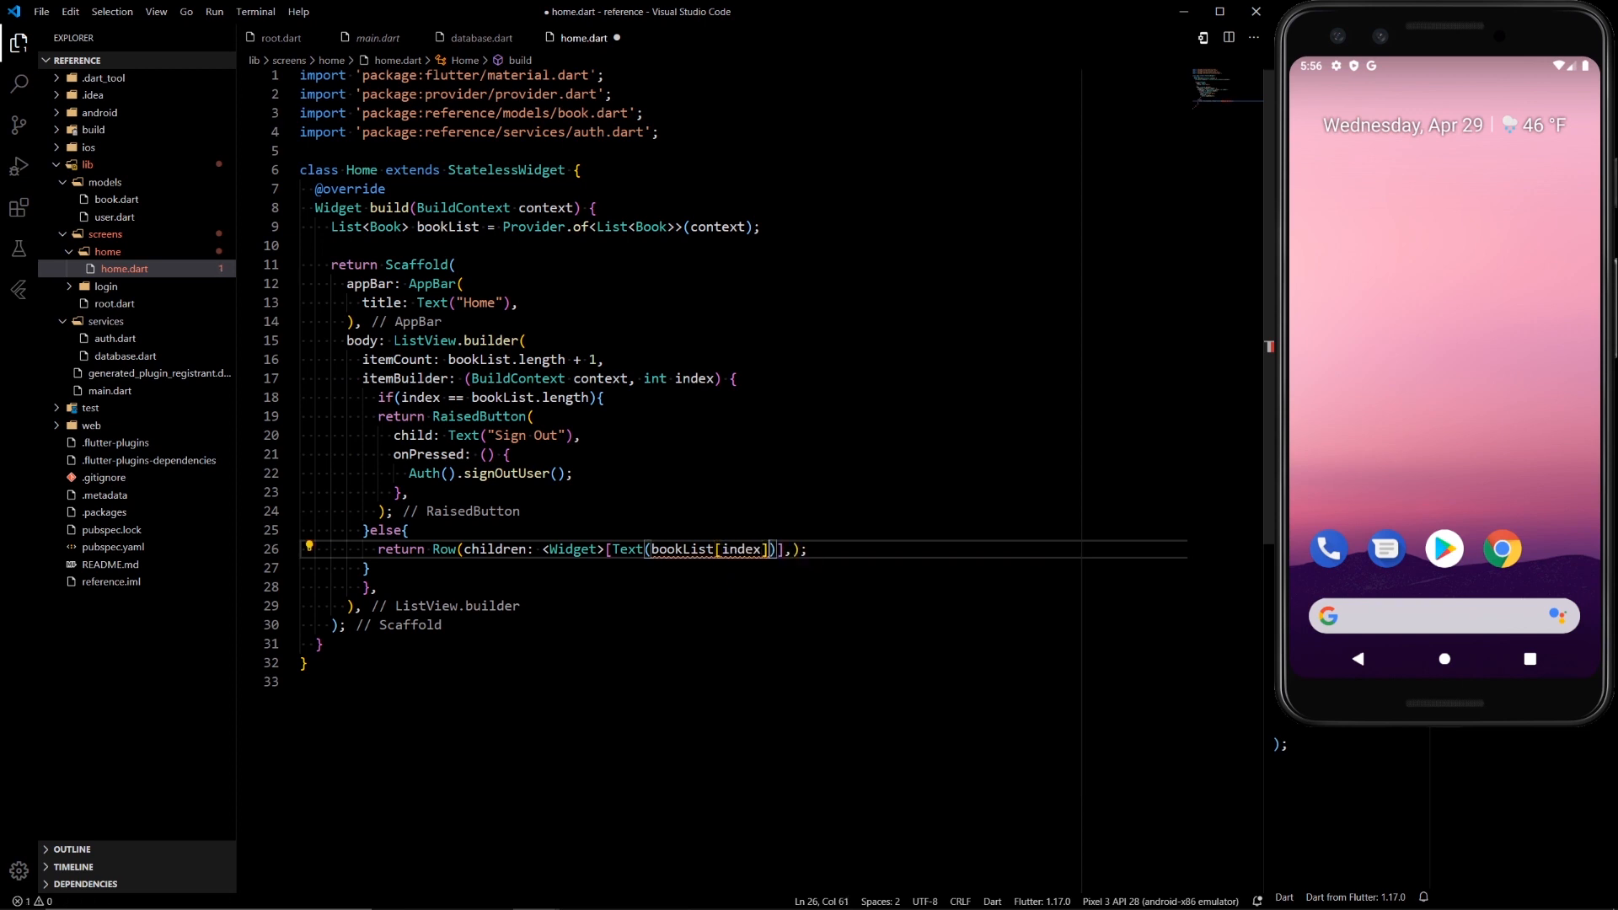
pyautogui.write('.name')
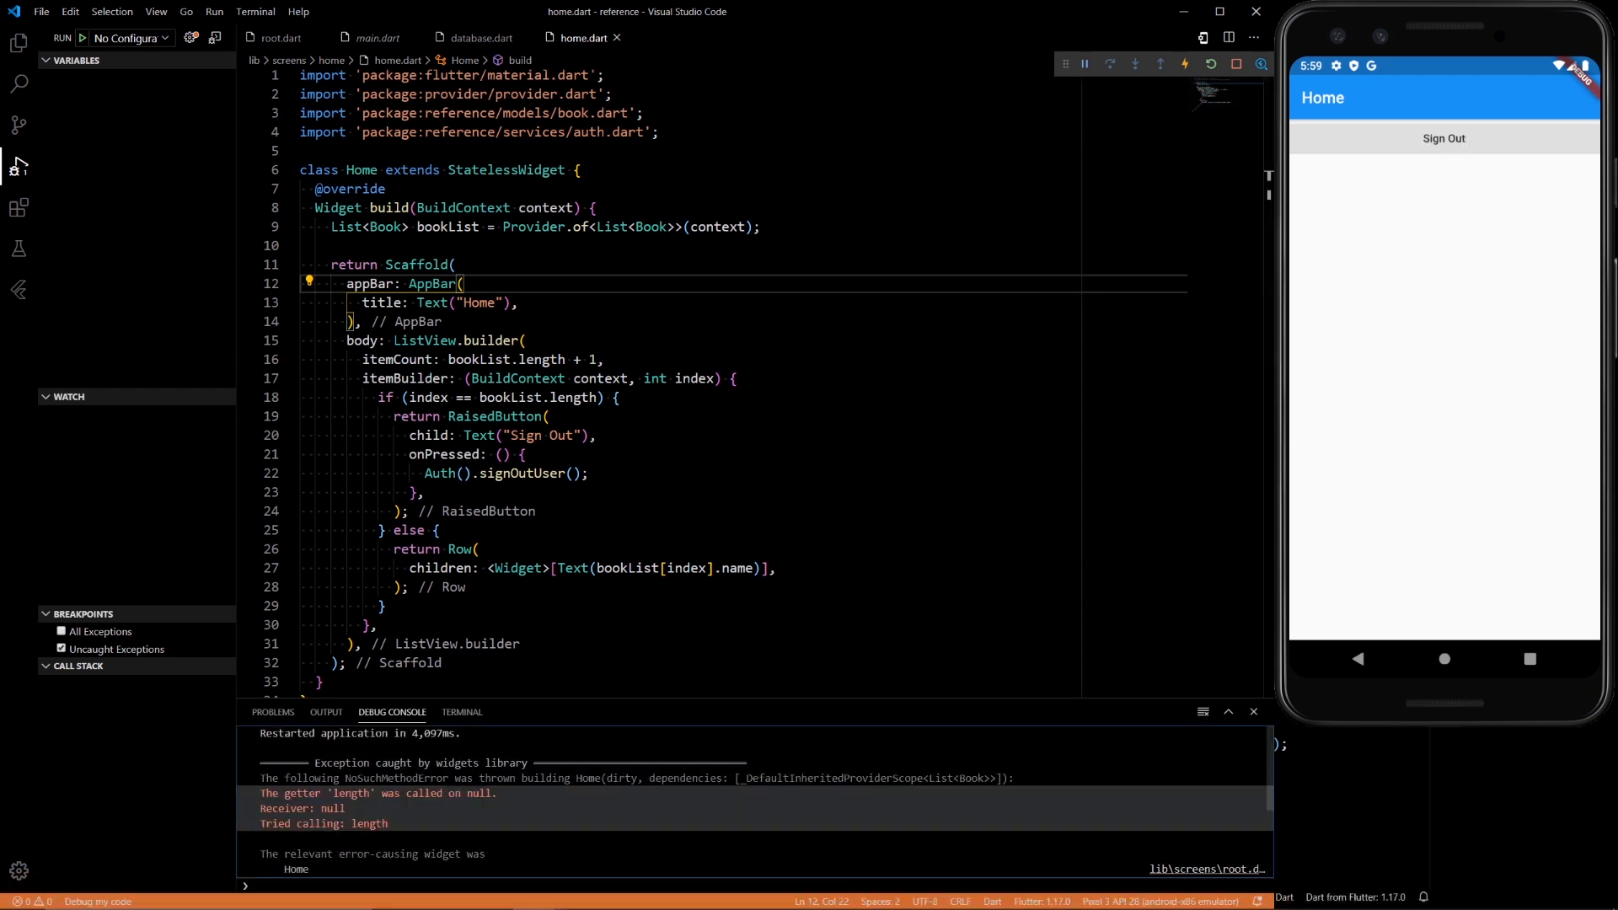
# - Select the ListView.builder to begin wrapping it in a bookList null check
pyautogui.doubleClick(541, 359)
pyautogui.write('(bookList !')
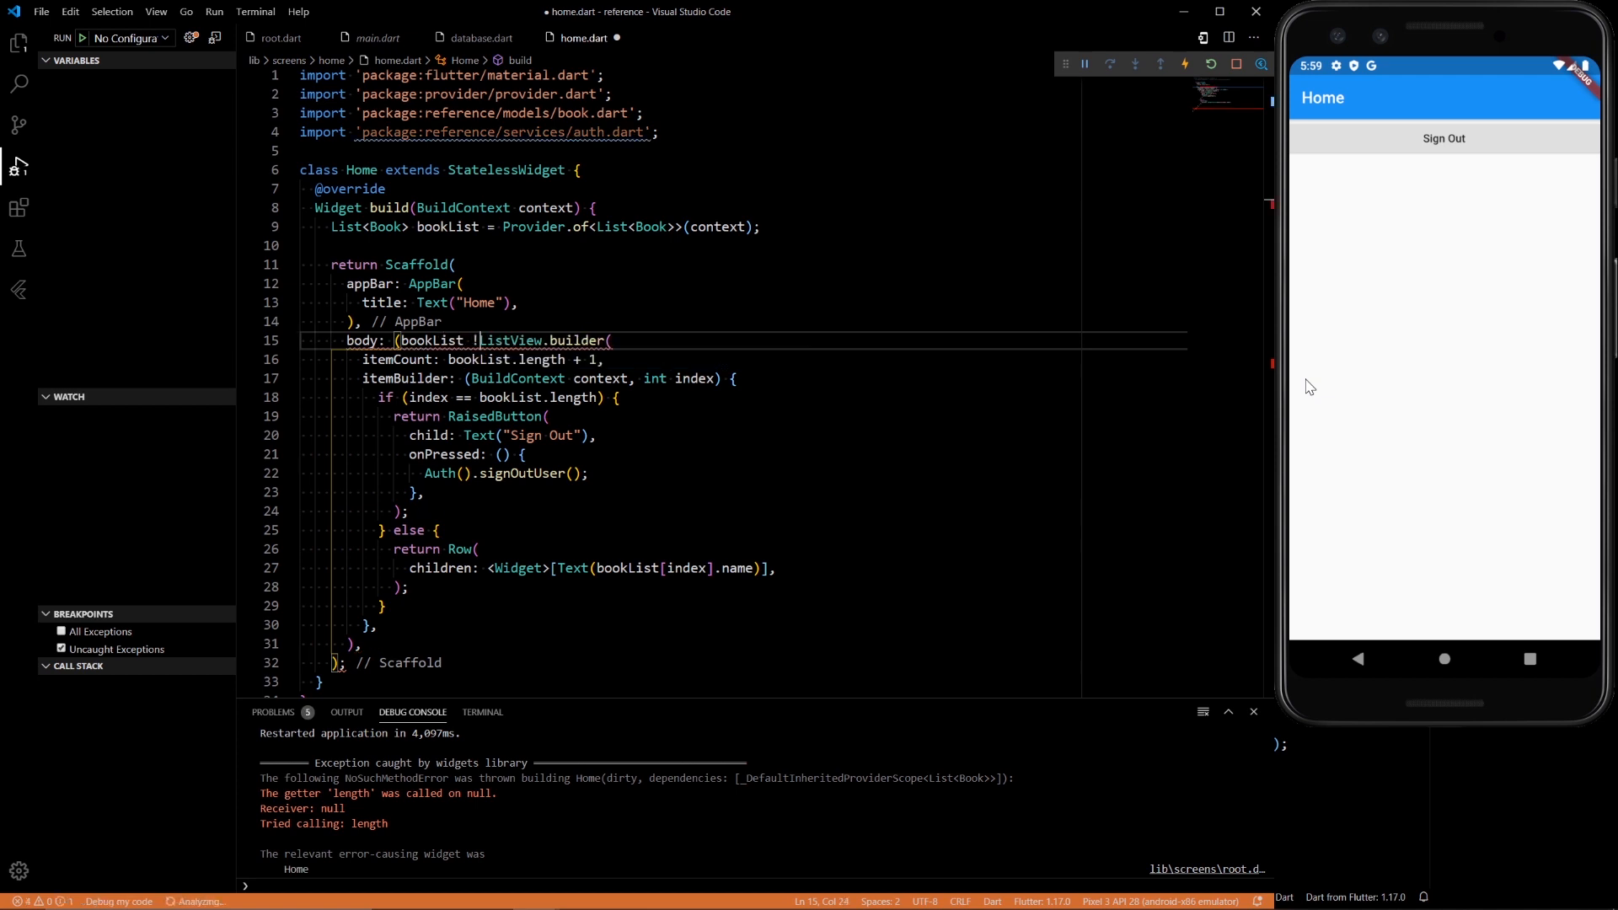
# - Show ListView.builder when bookList != null, else Text("Loading..."), and hot restart the app
pyautogui.write('= null')
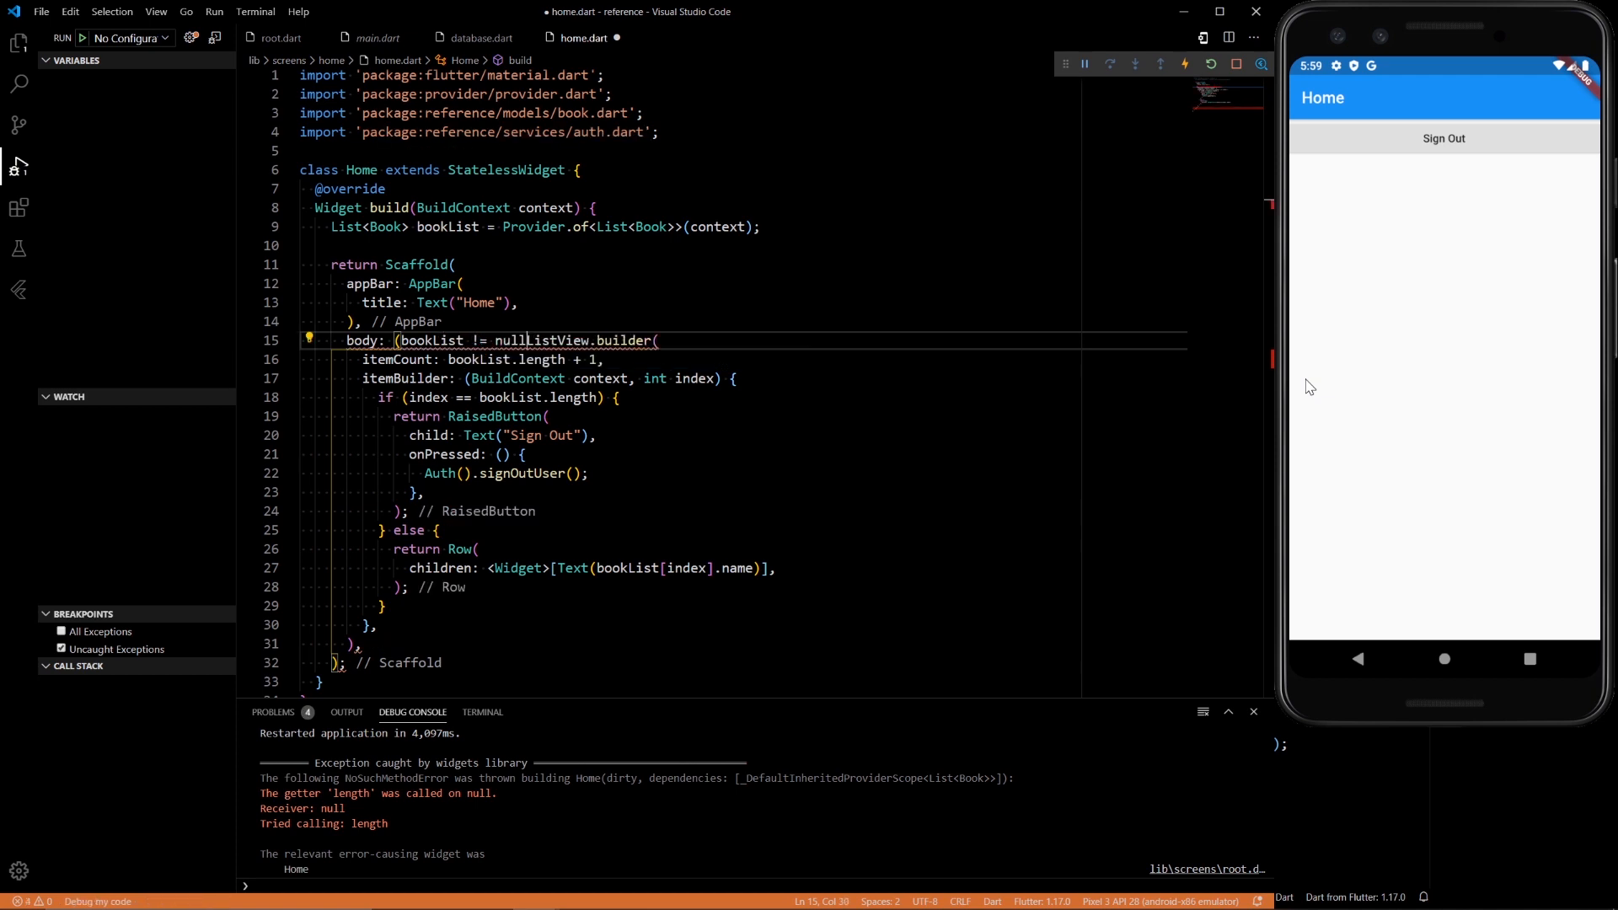
pyautogui.write('?')
pyautogui.click(744, 644)
pyautogui.write(': Text("Loading...")')
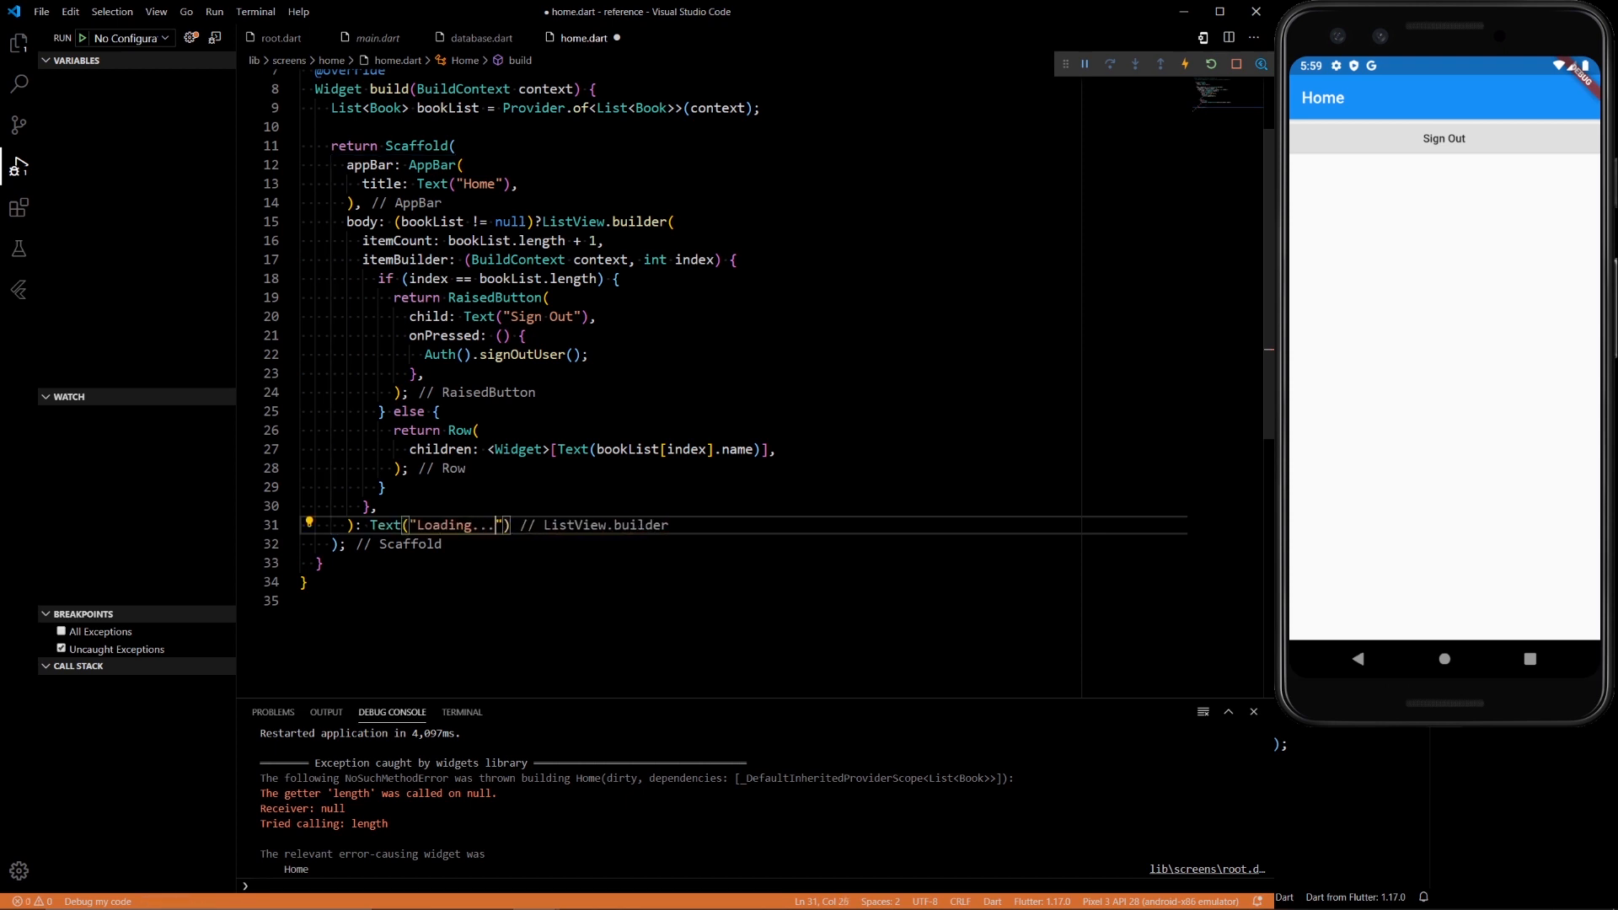
pyautogui.write(',')
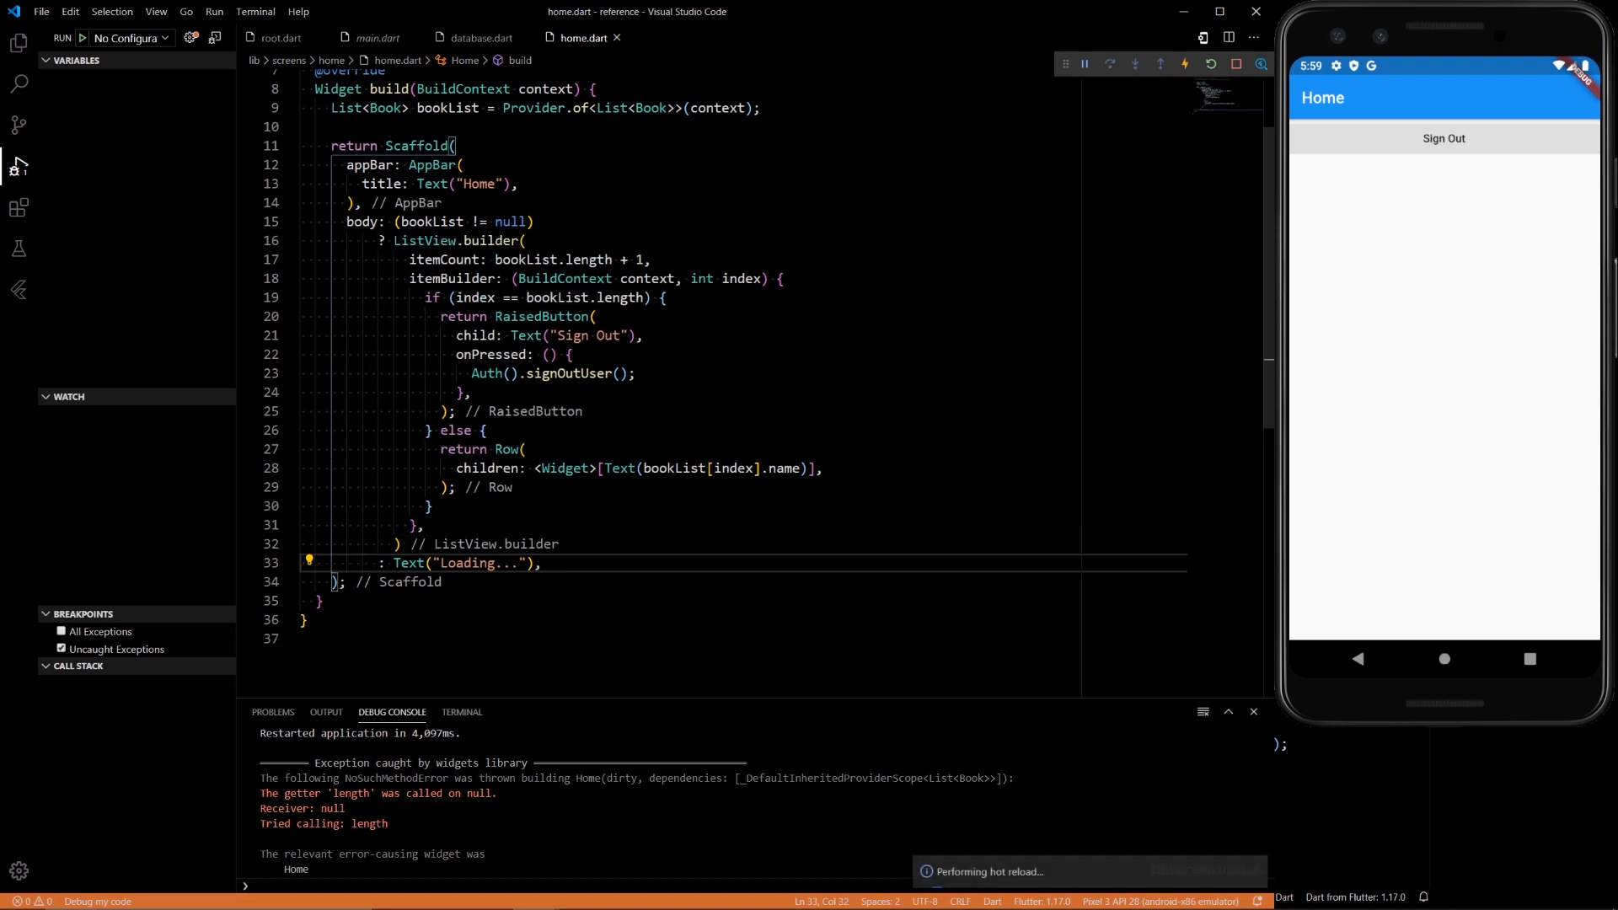
pyautogui.click(1211, 62)
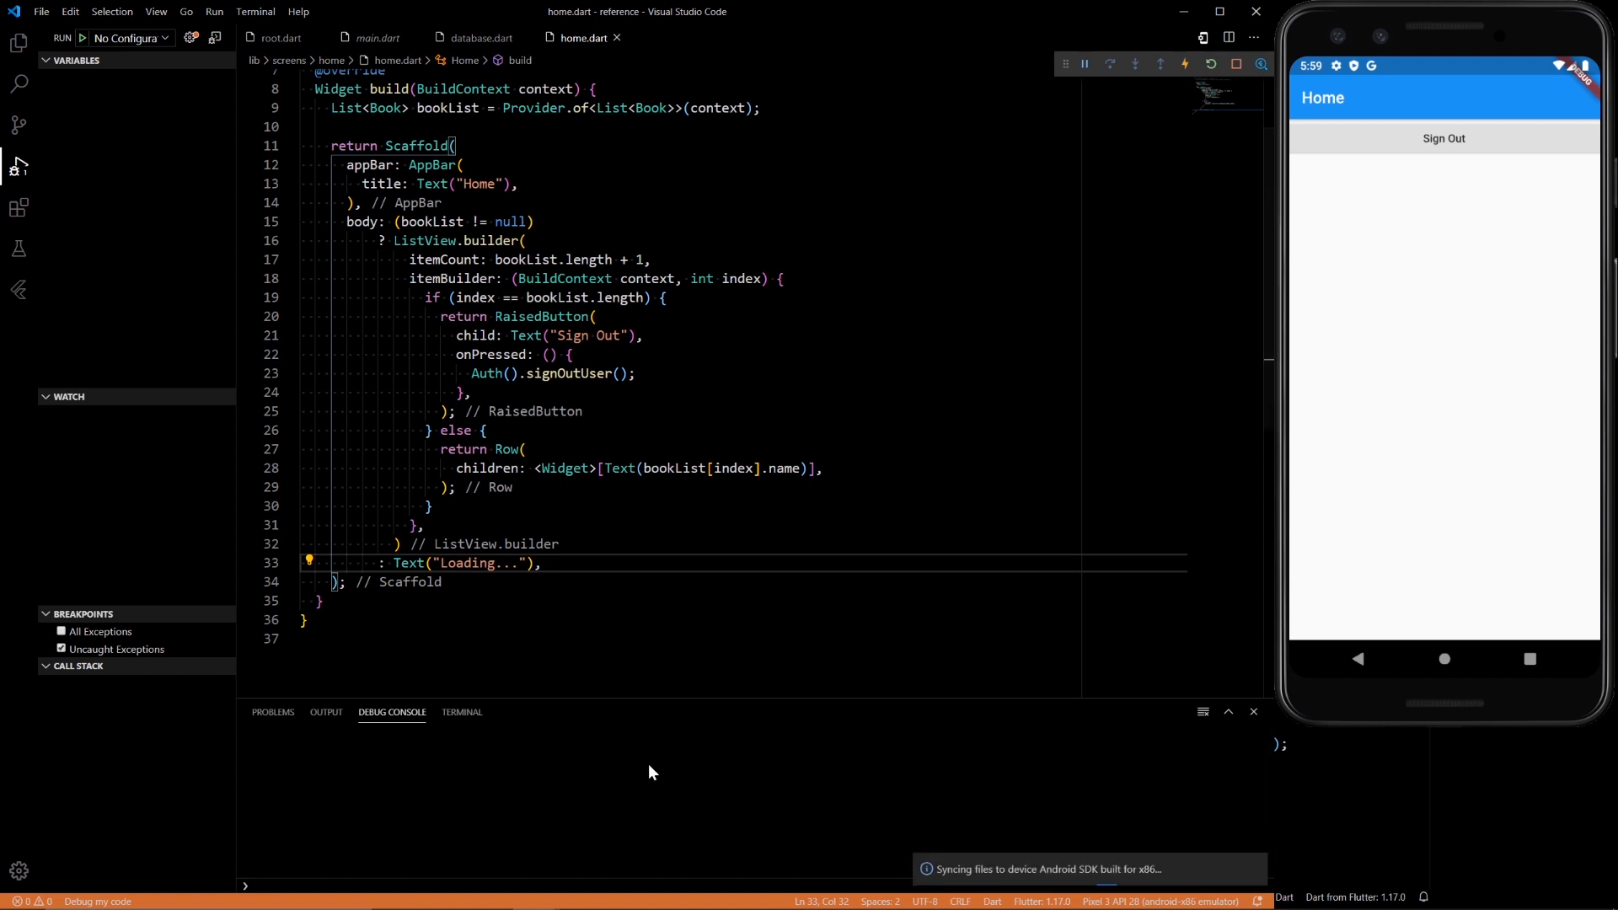
pyautogui.moveTo(514, 769)
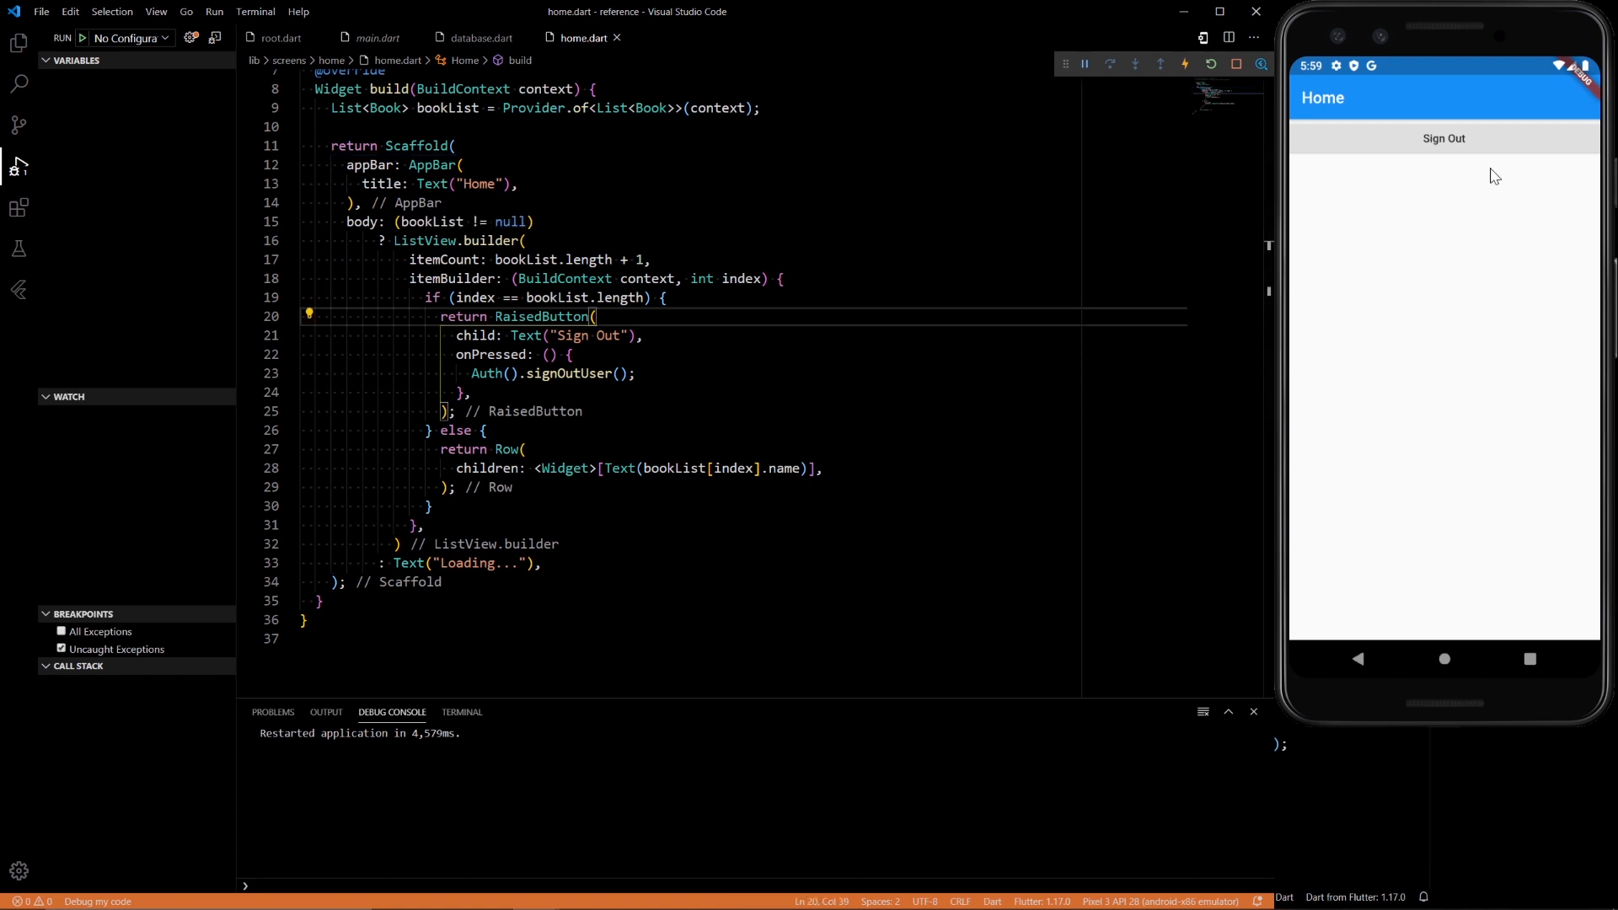
pyautogui.moveTo(1425, 160)
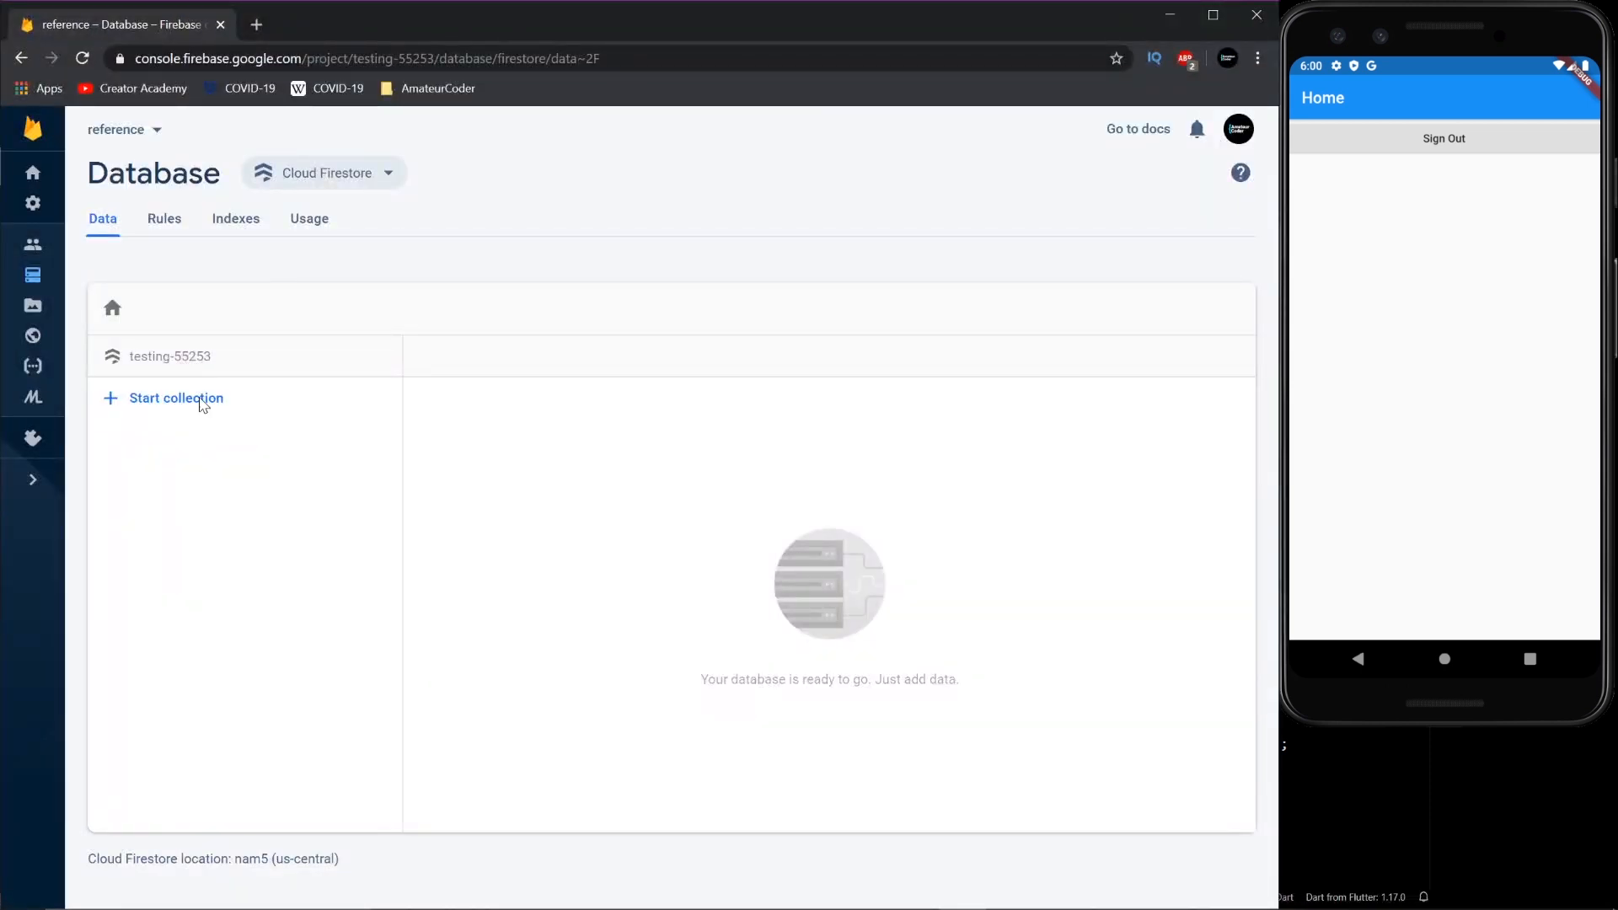
# - Create a books collection with an auto-ID document named 'Brave New World', save it, and return to the editor
pyautogui.click(175, 398)
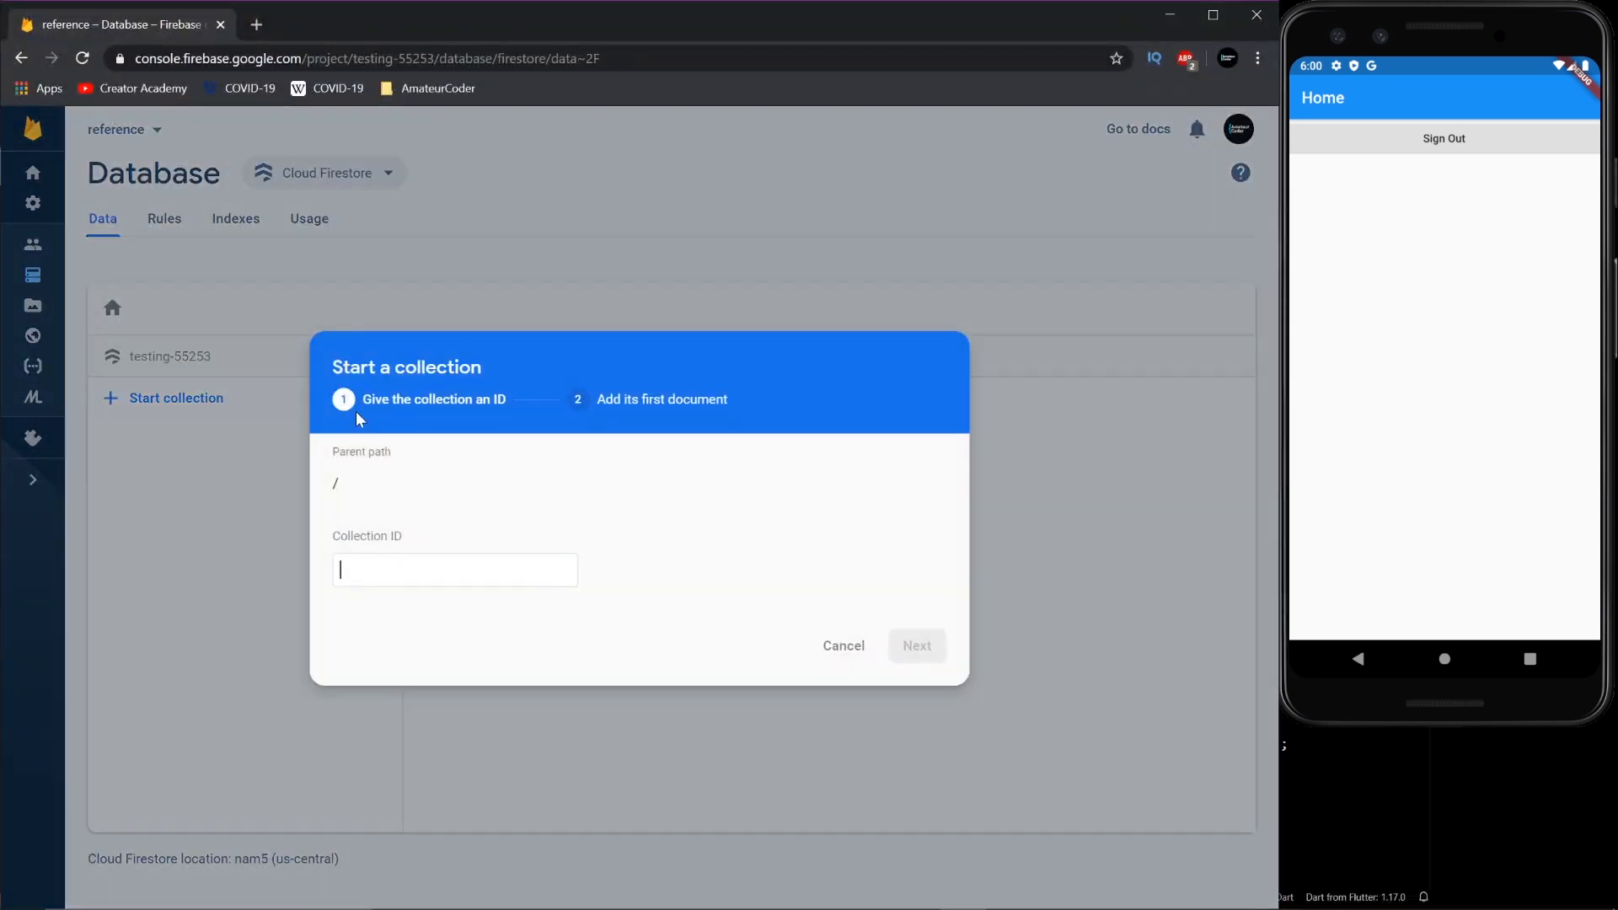
pyautogui.write('books')
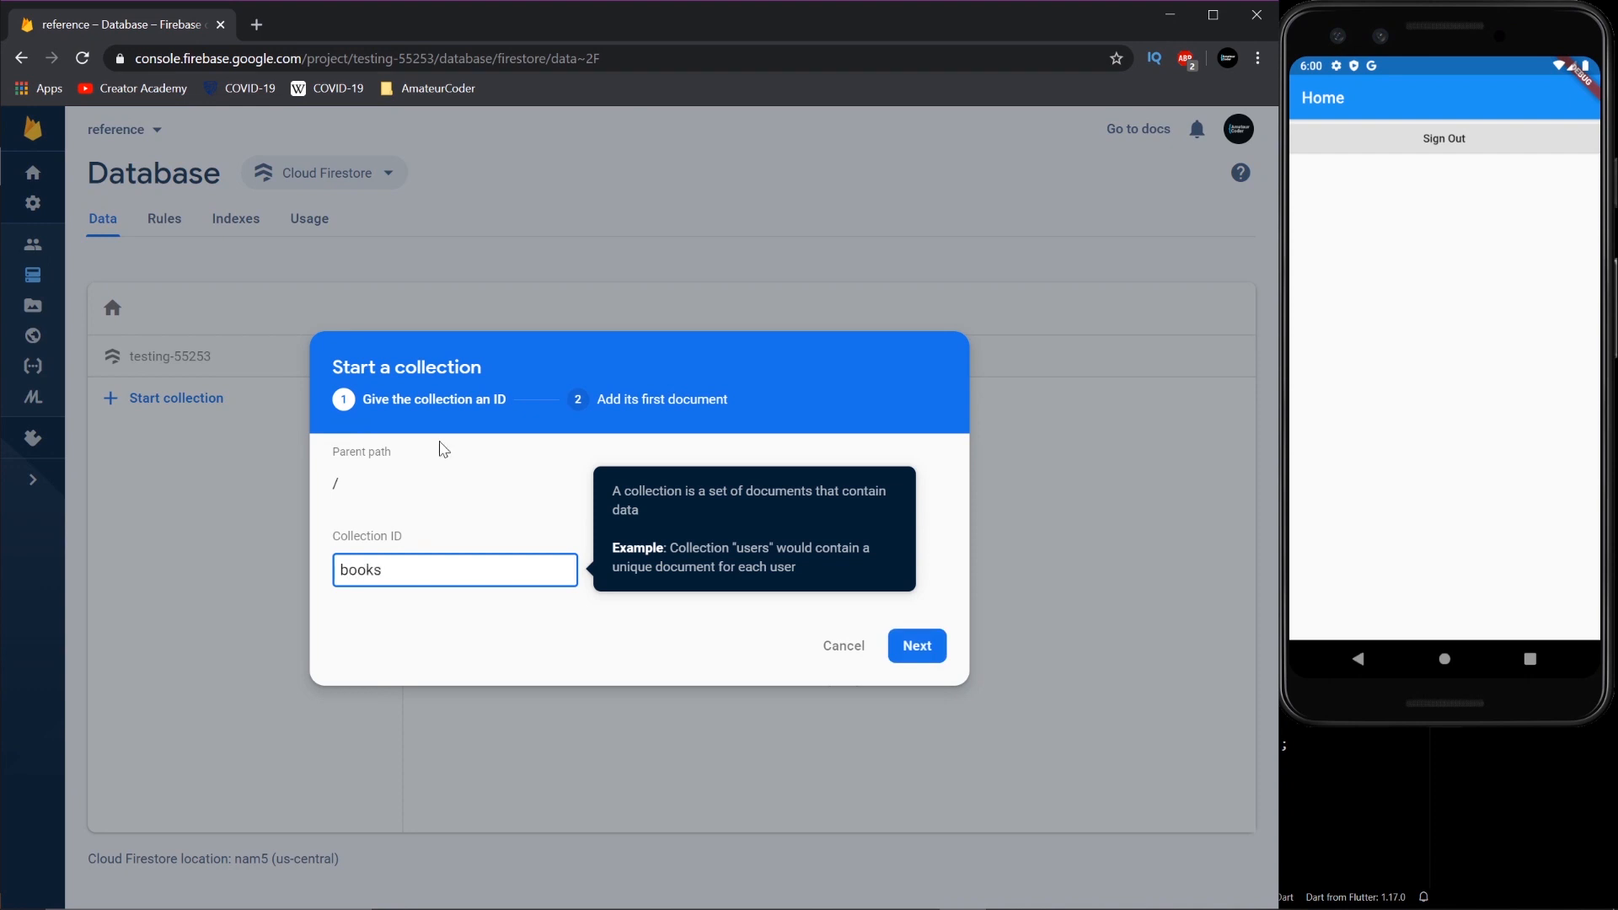
pyautogui.click(914, 646)
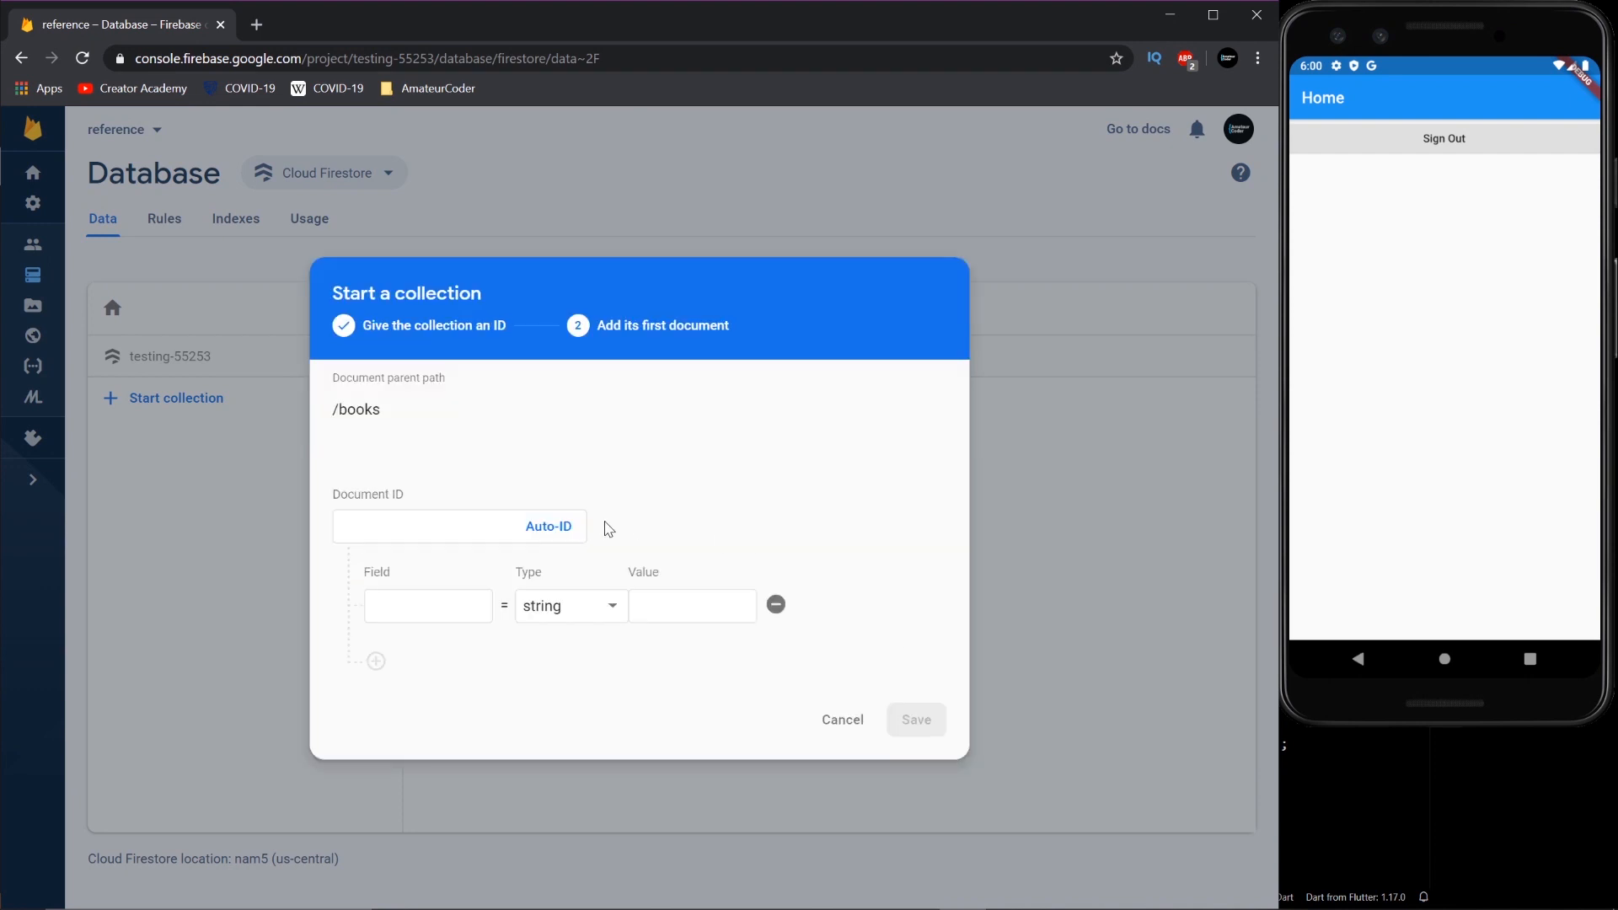
pyautogui.click(548, 526)
pyautogui.write('name')
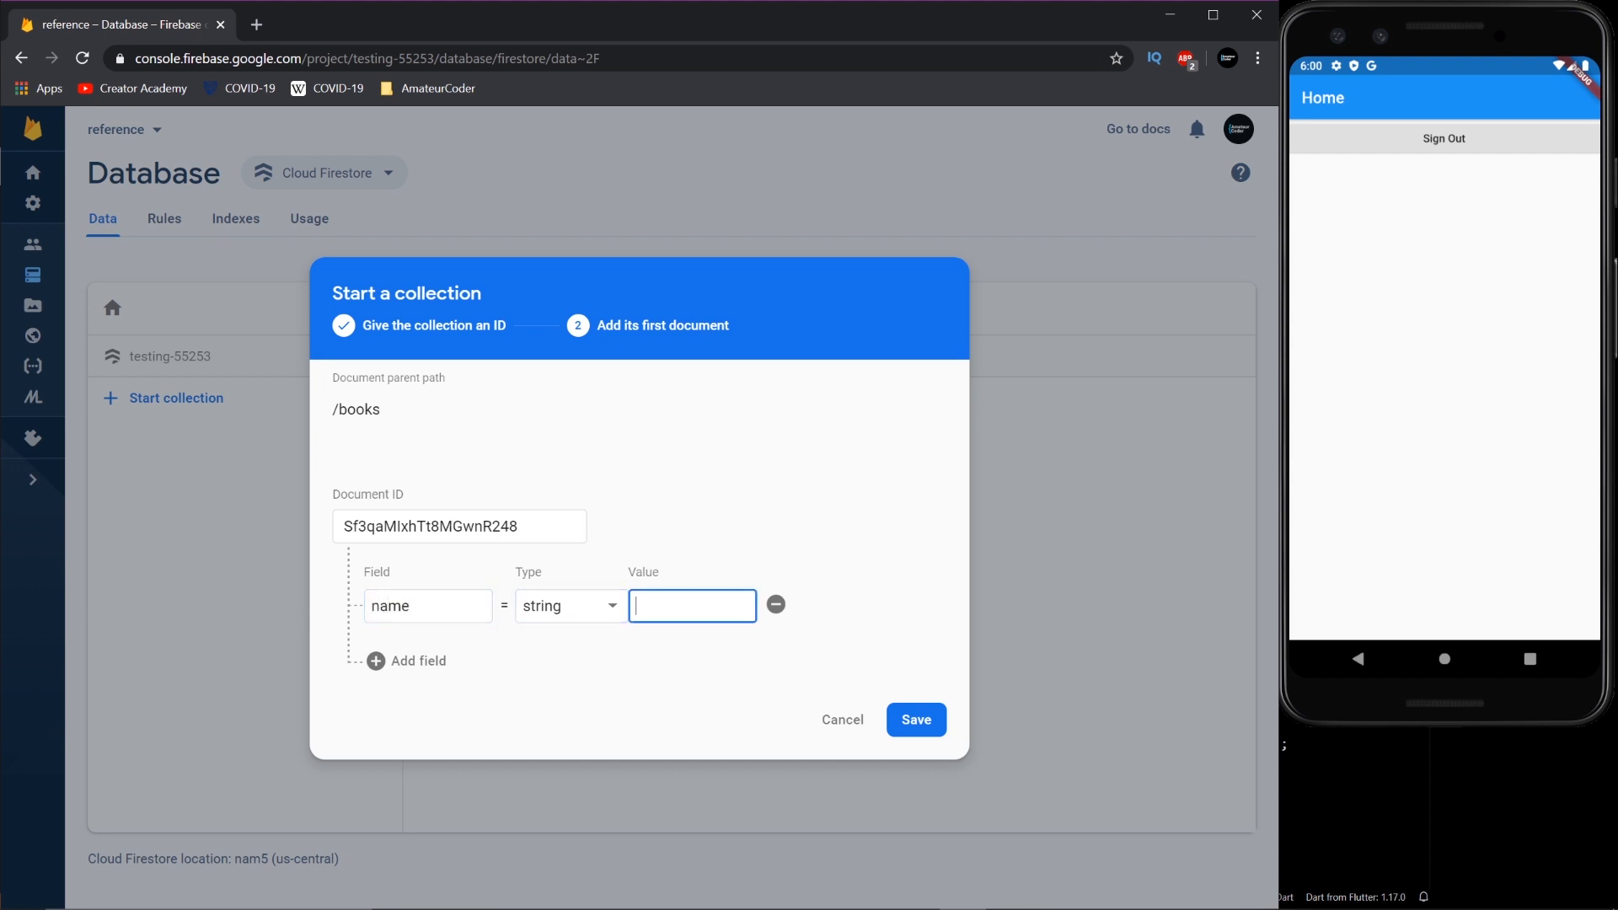
pyautogui.write('BraveNew')
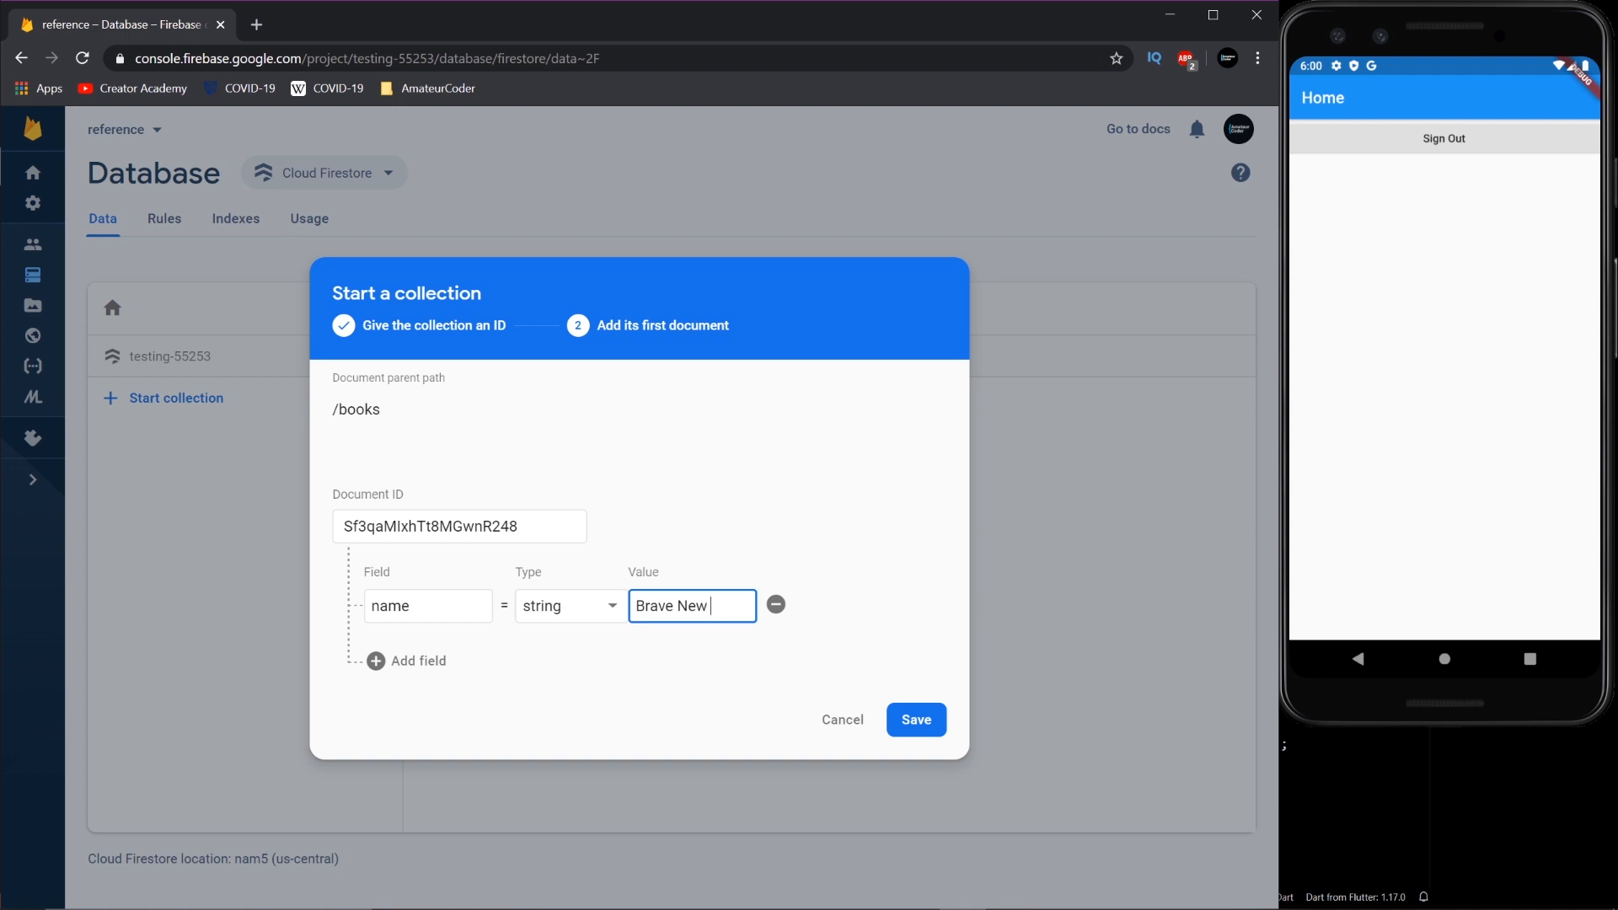
pyautogui.write('World')
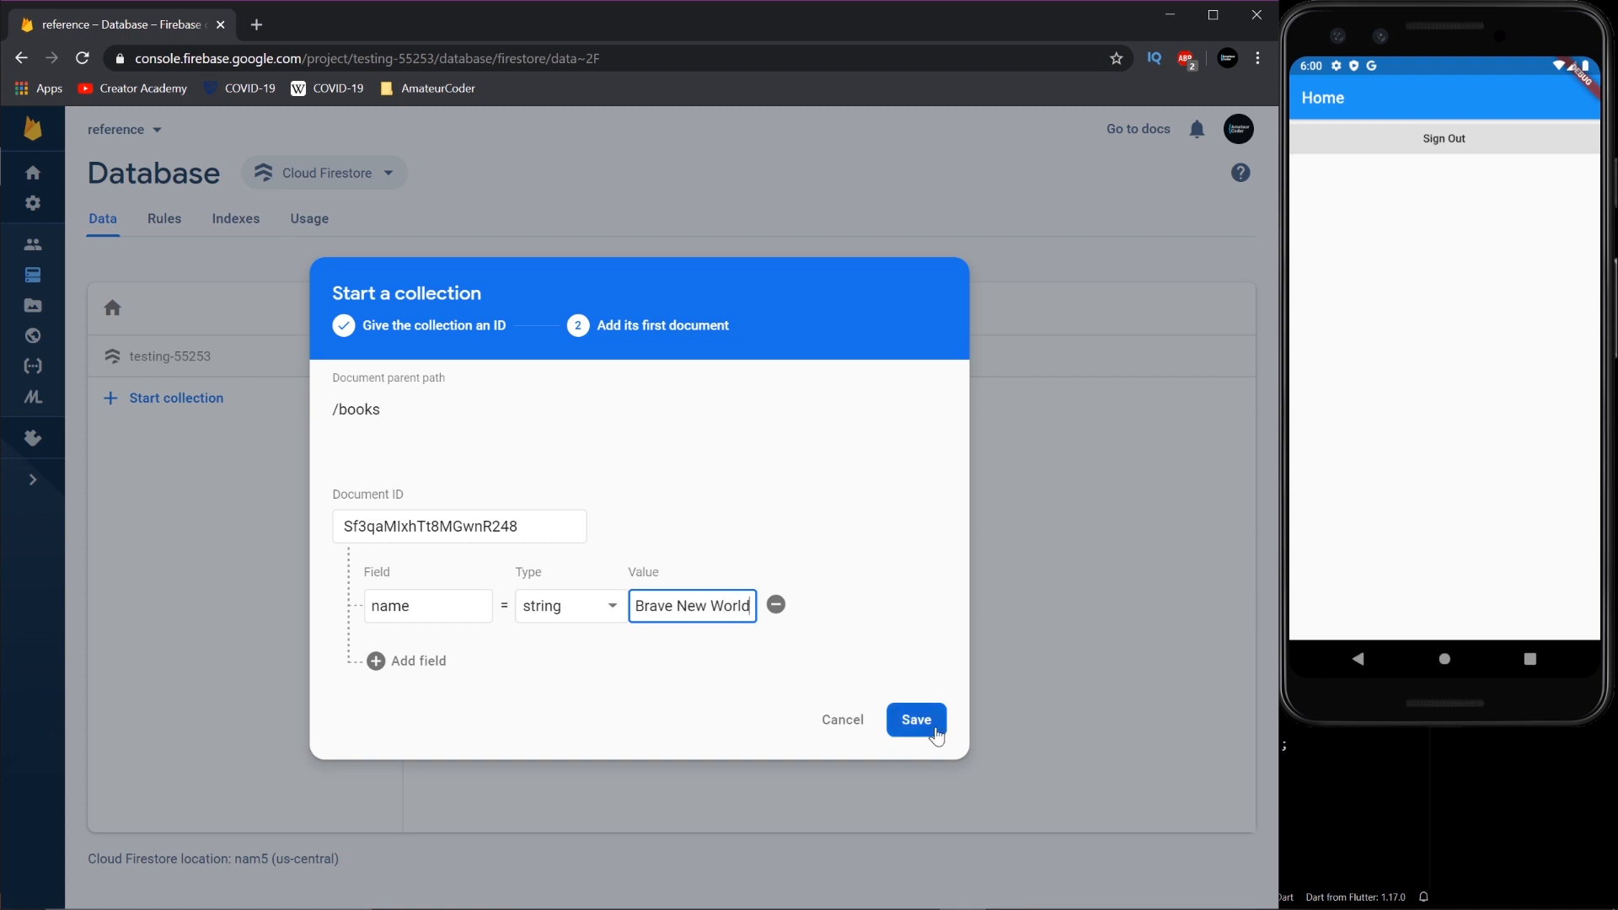
pyautogui.click(914, 720)
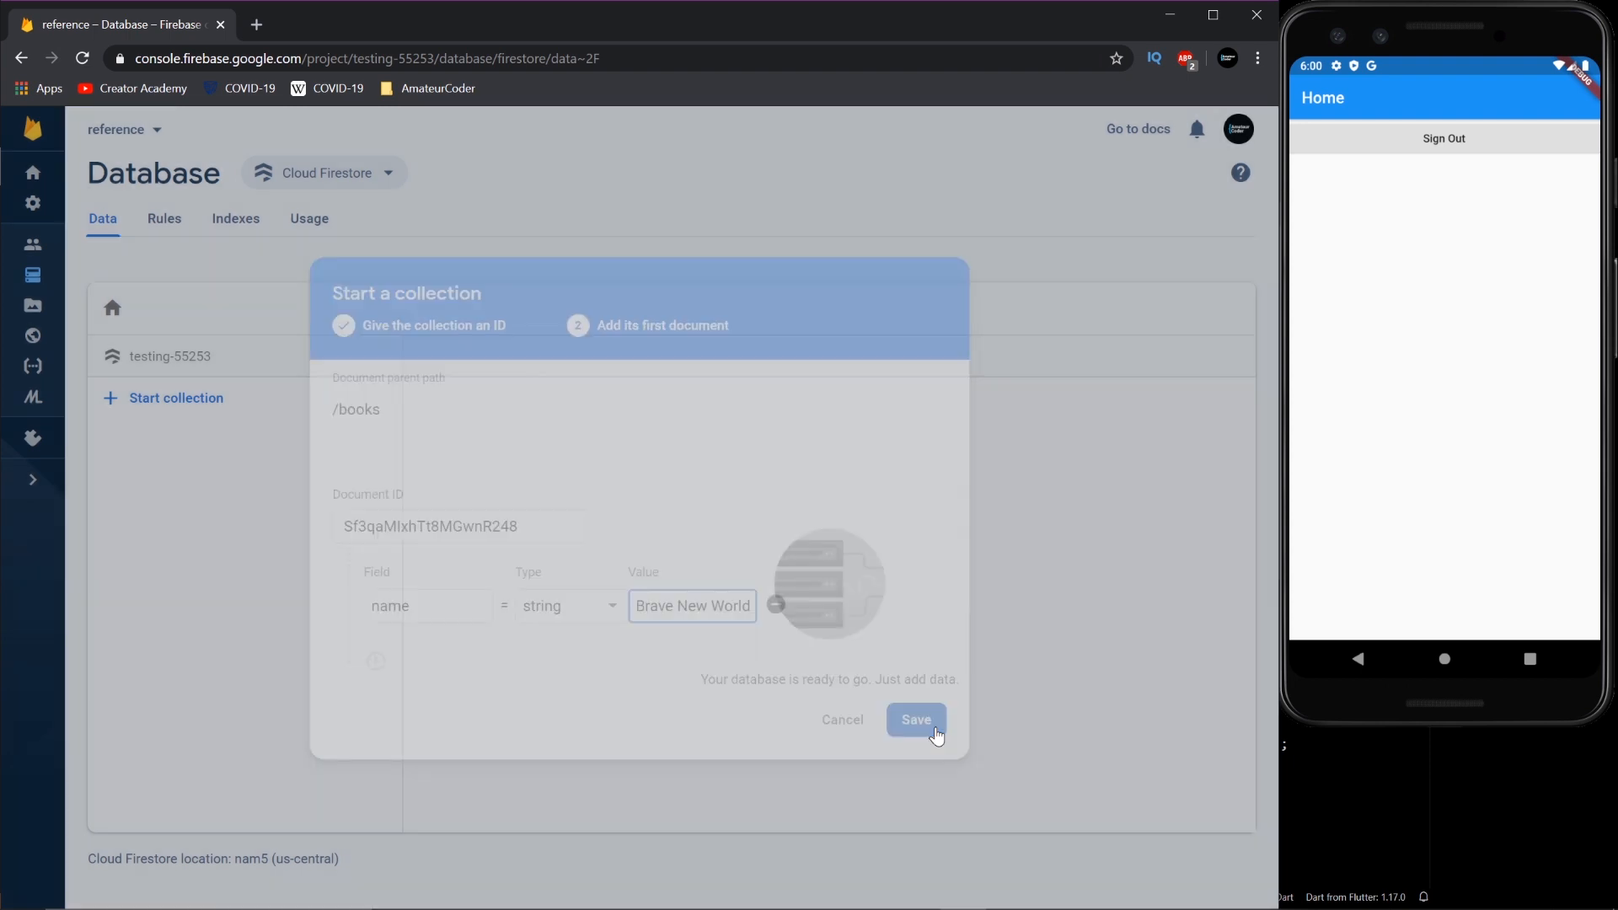
pyautogui.click(914, 719)
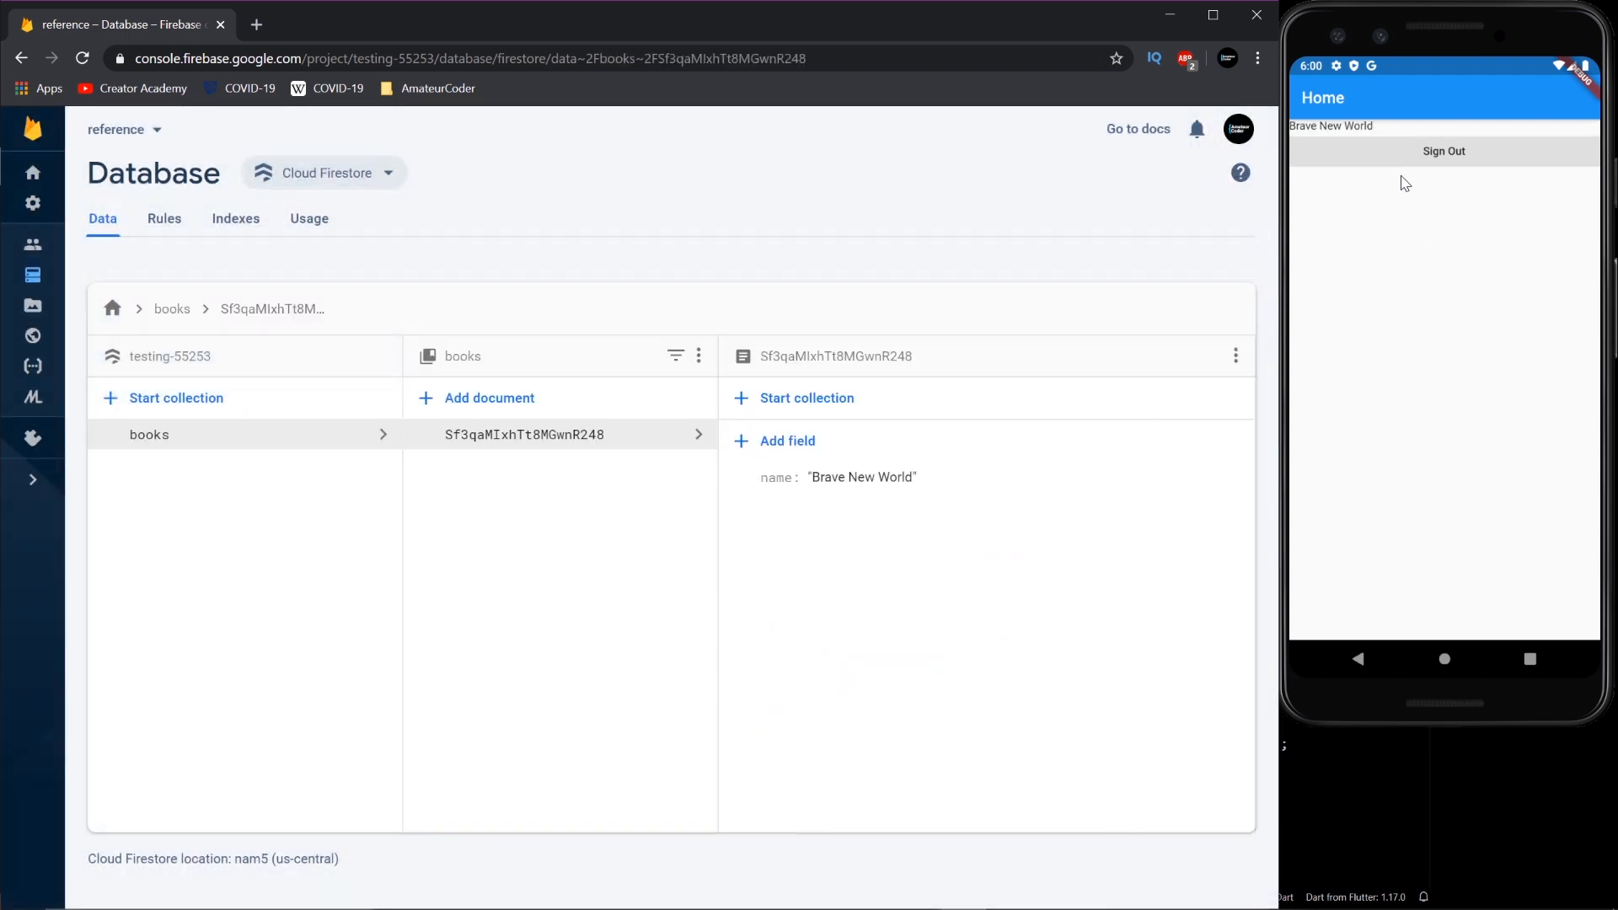
pyautogui.moveTo(478, 241)
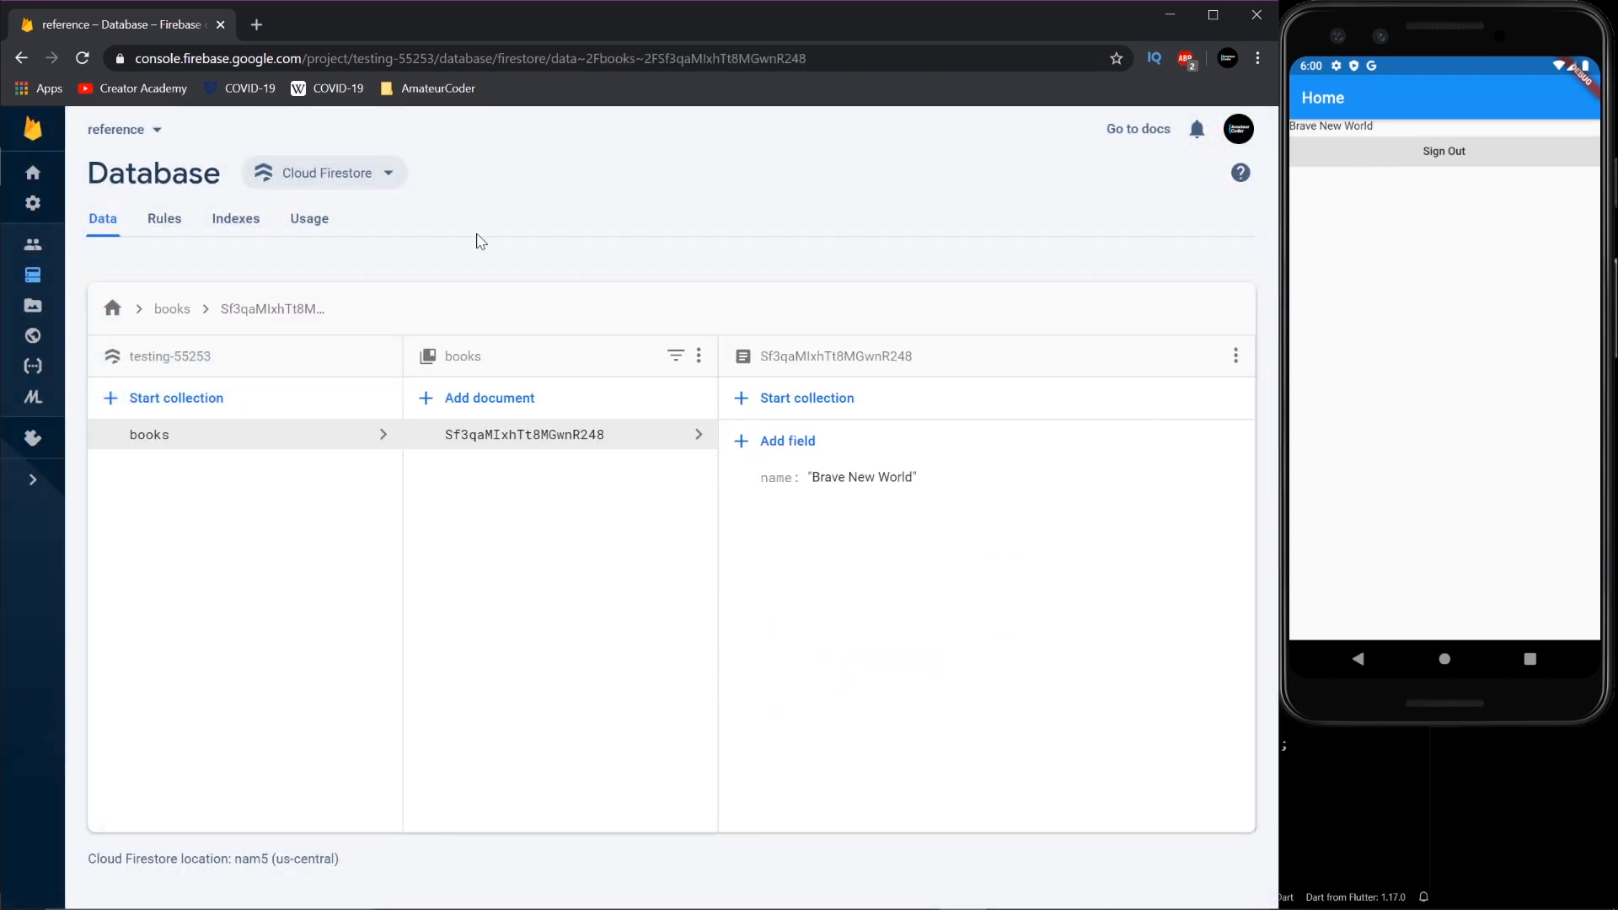
pyautogui.press('alt+tab')
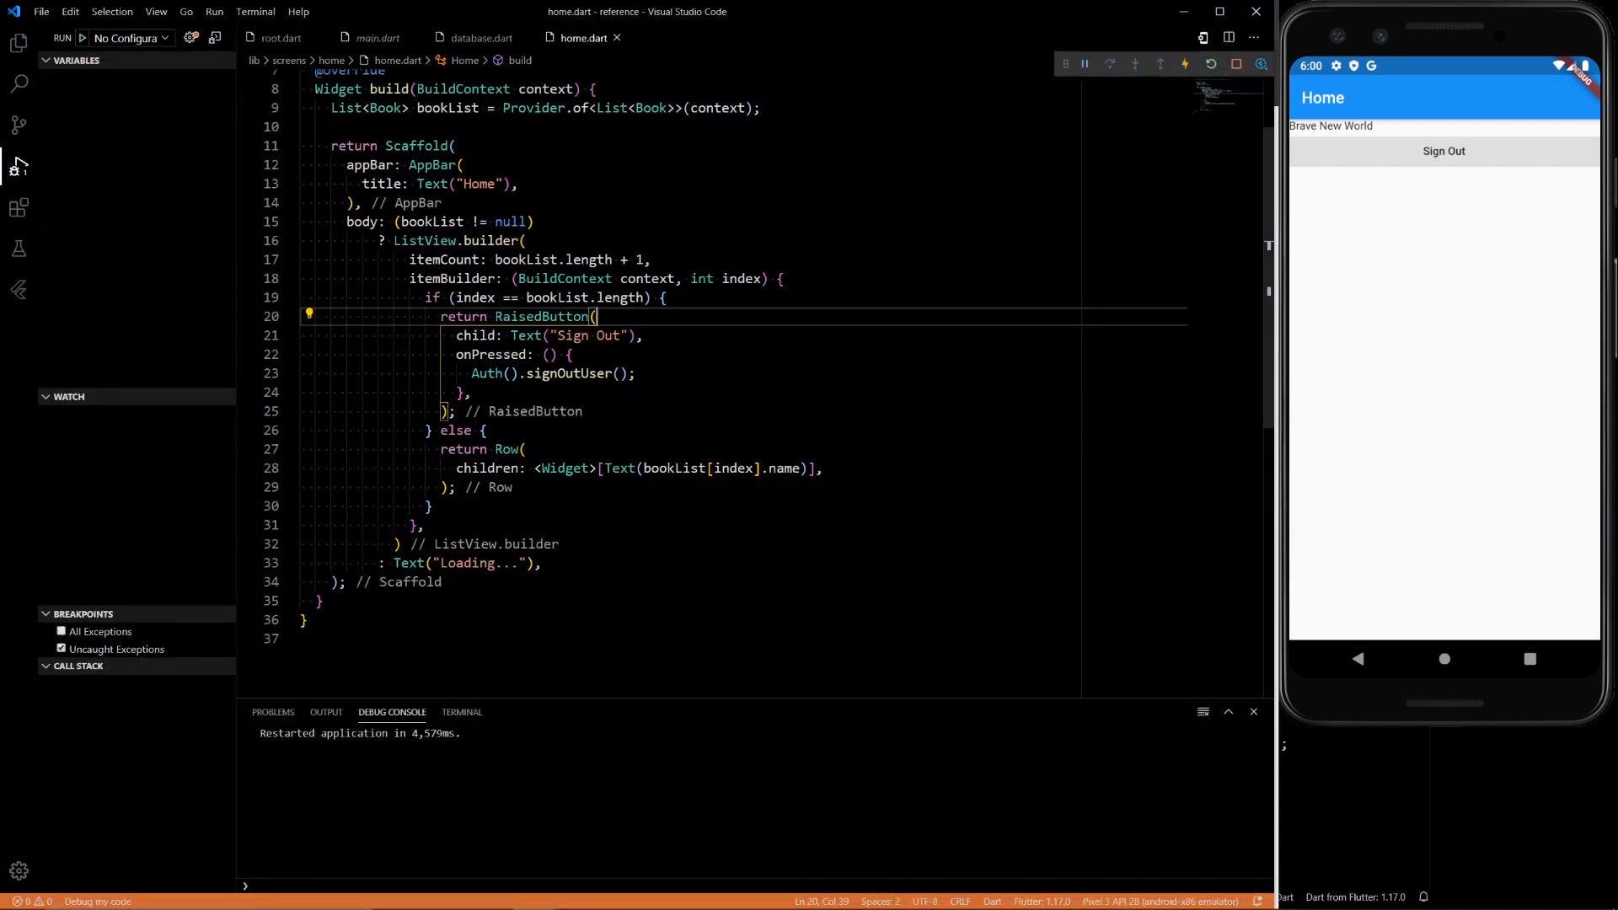
# - Add mainAxisAlignment: MainAxisAlignment.center to the book Row
pyautogui.write('main')
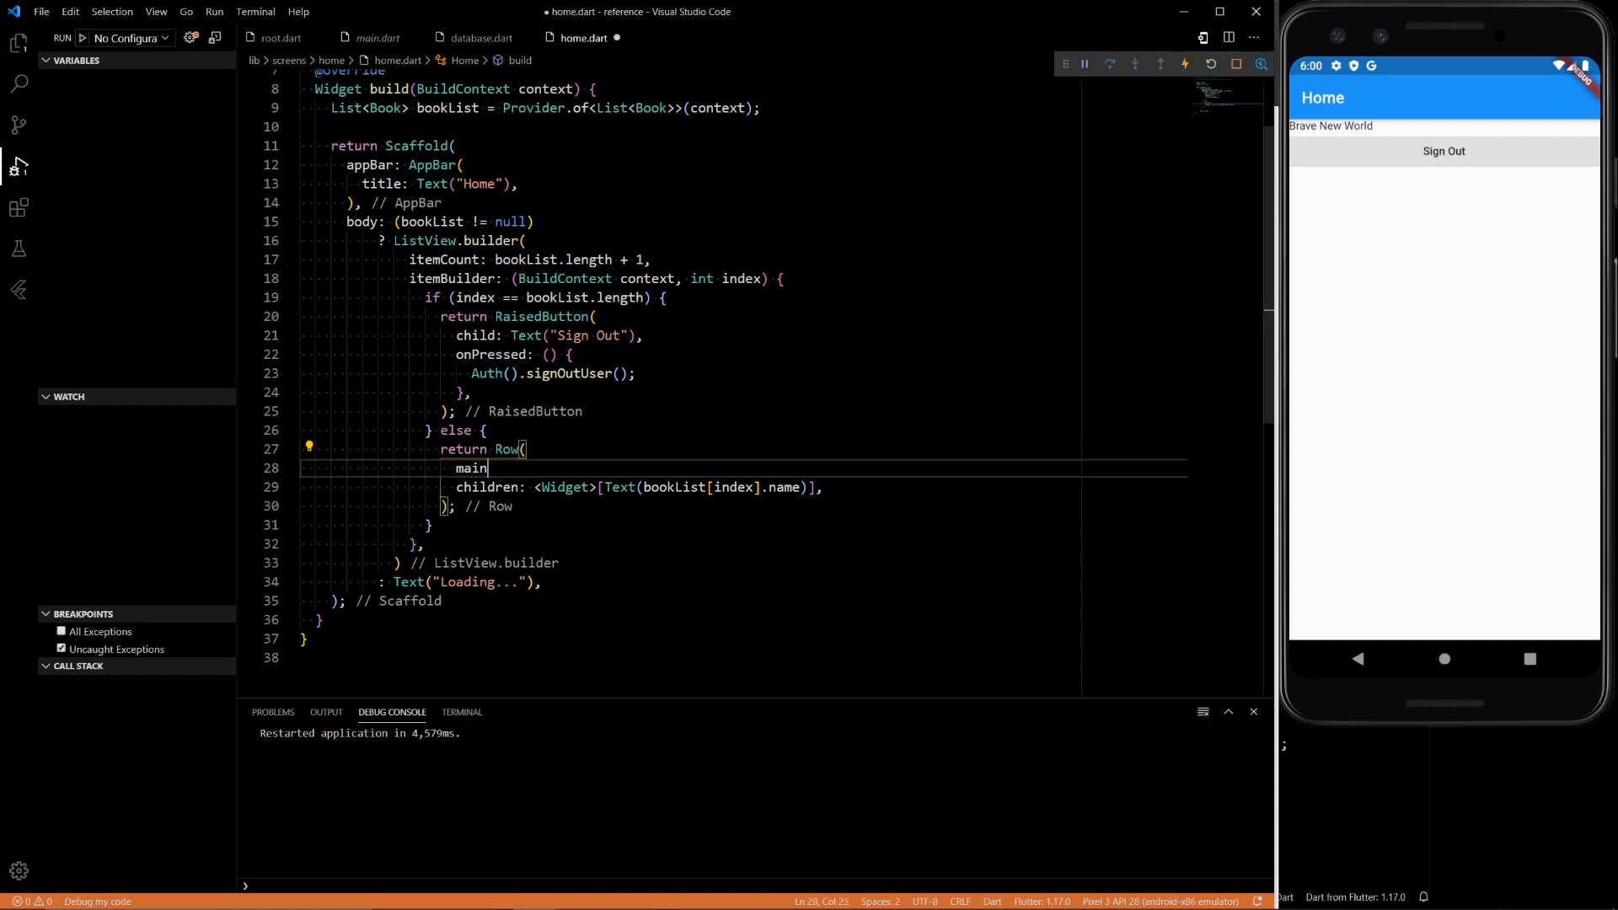
pyautogui.write('main')
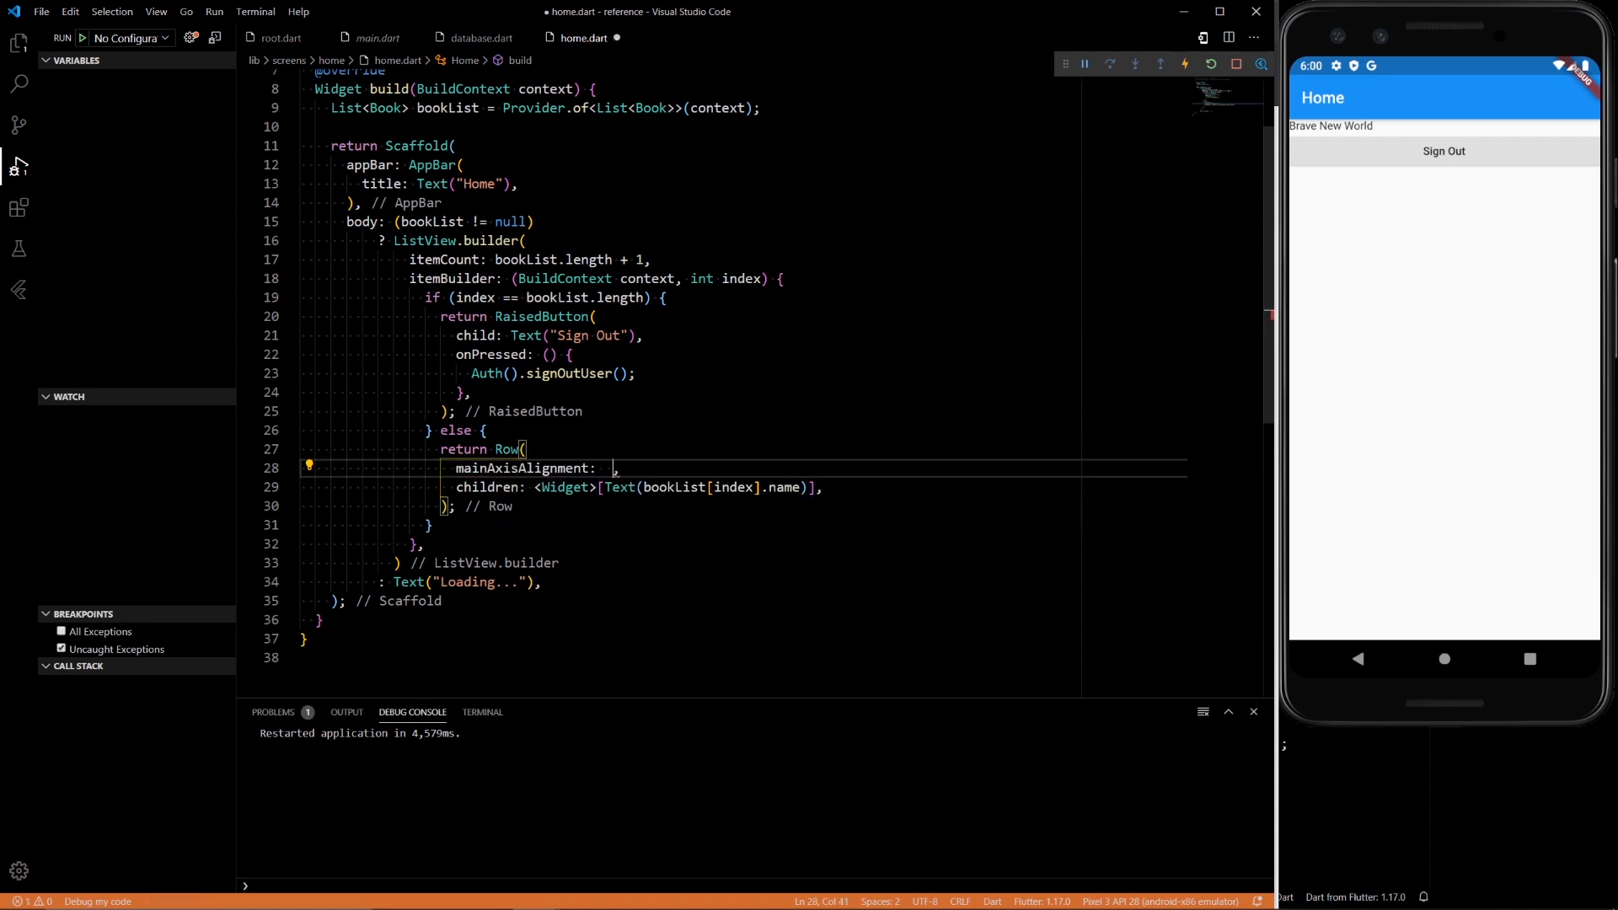
pyautogui.write('Main')
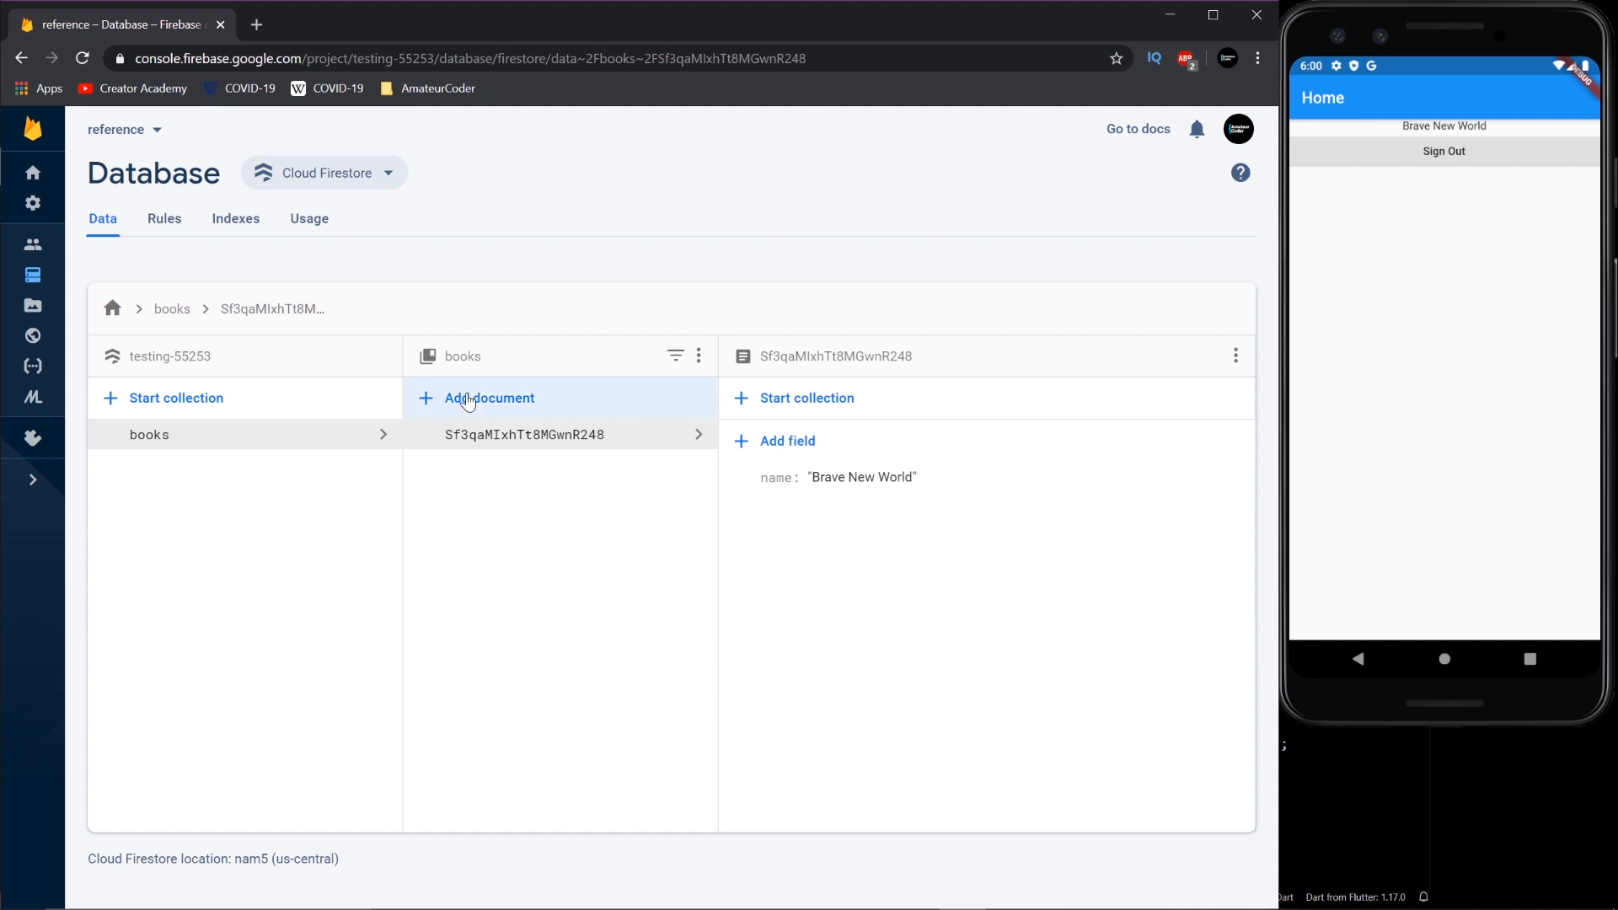
# - Add a books document with auto ID and name 'Homo Sapiens', saving it
pyautogui.click(488, 397)
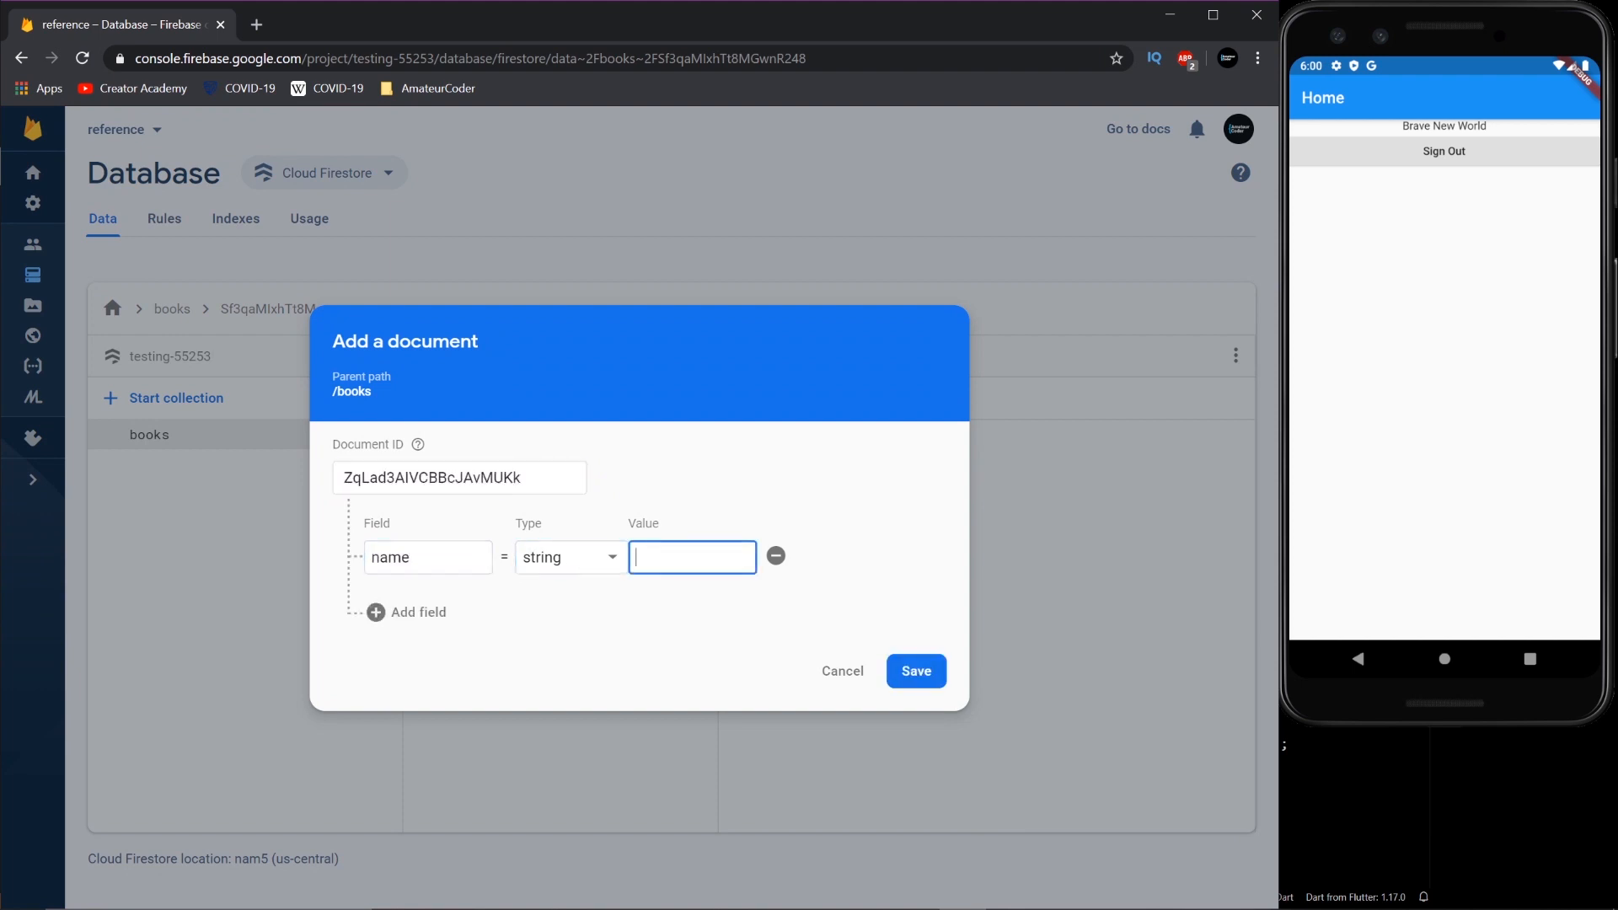
pyautogui.write('Homo Sapie')
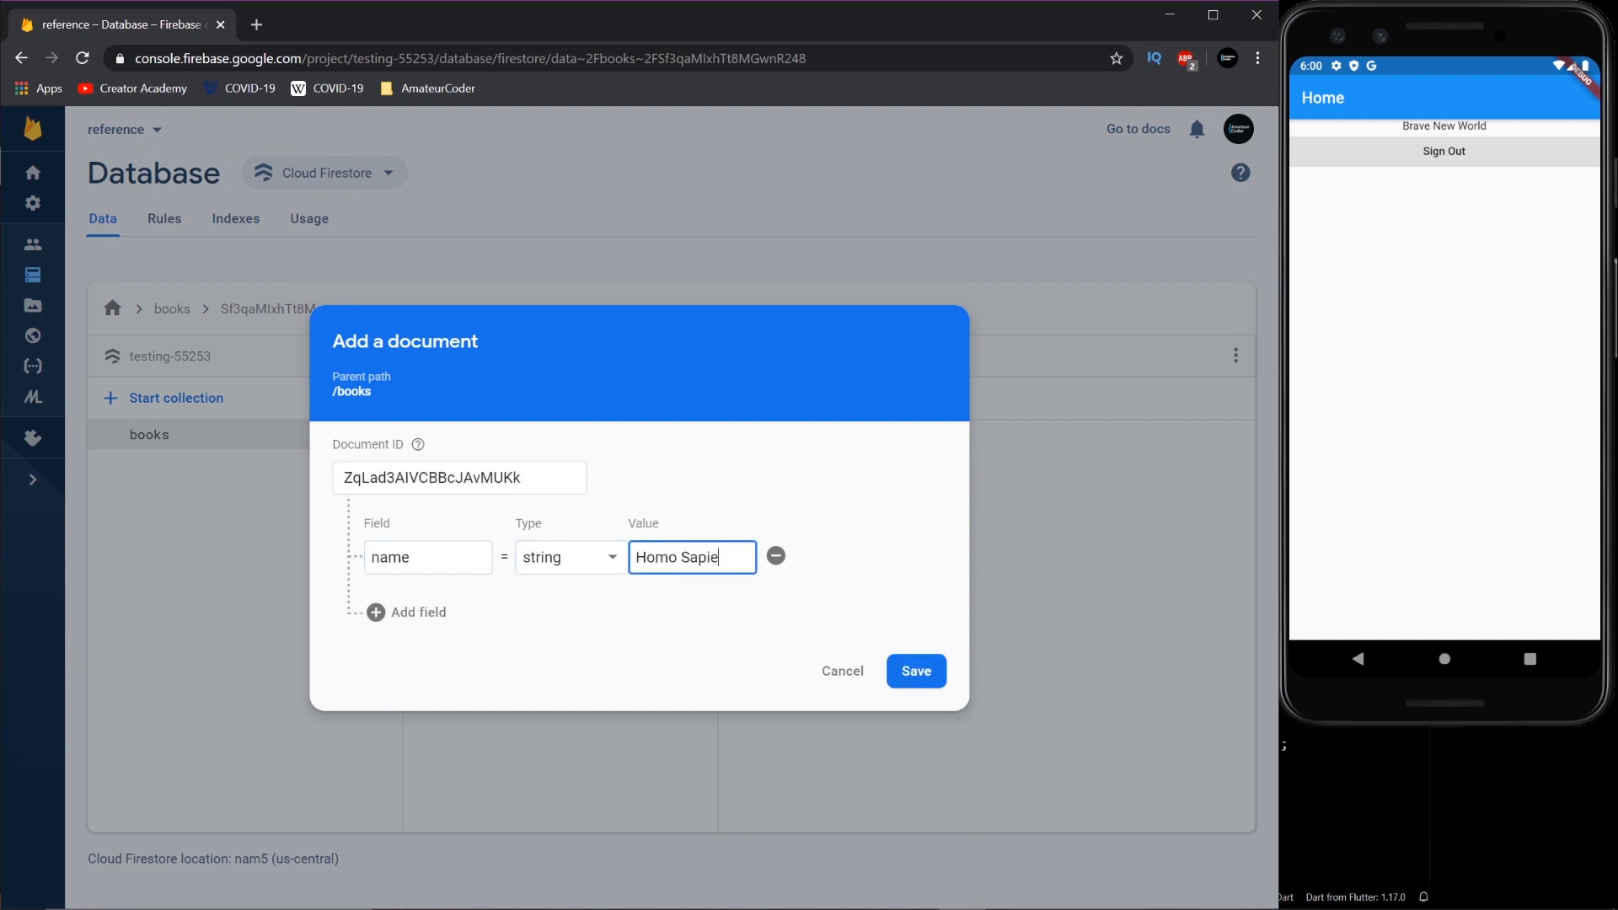
pyautogui.write('ns')
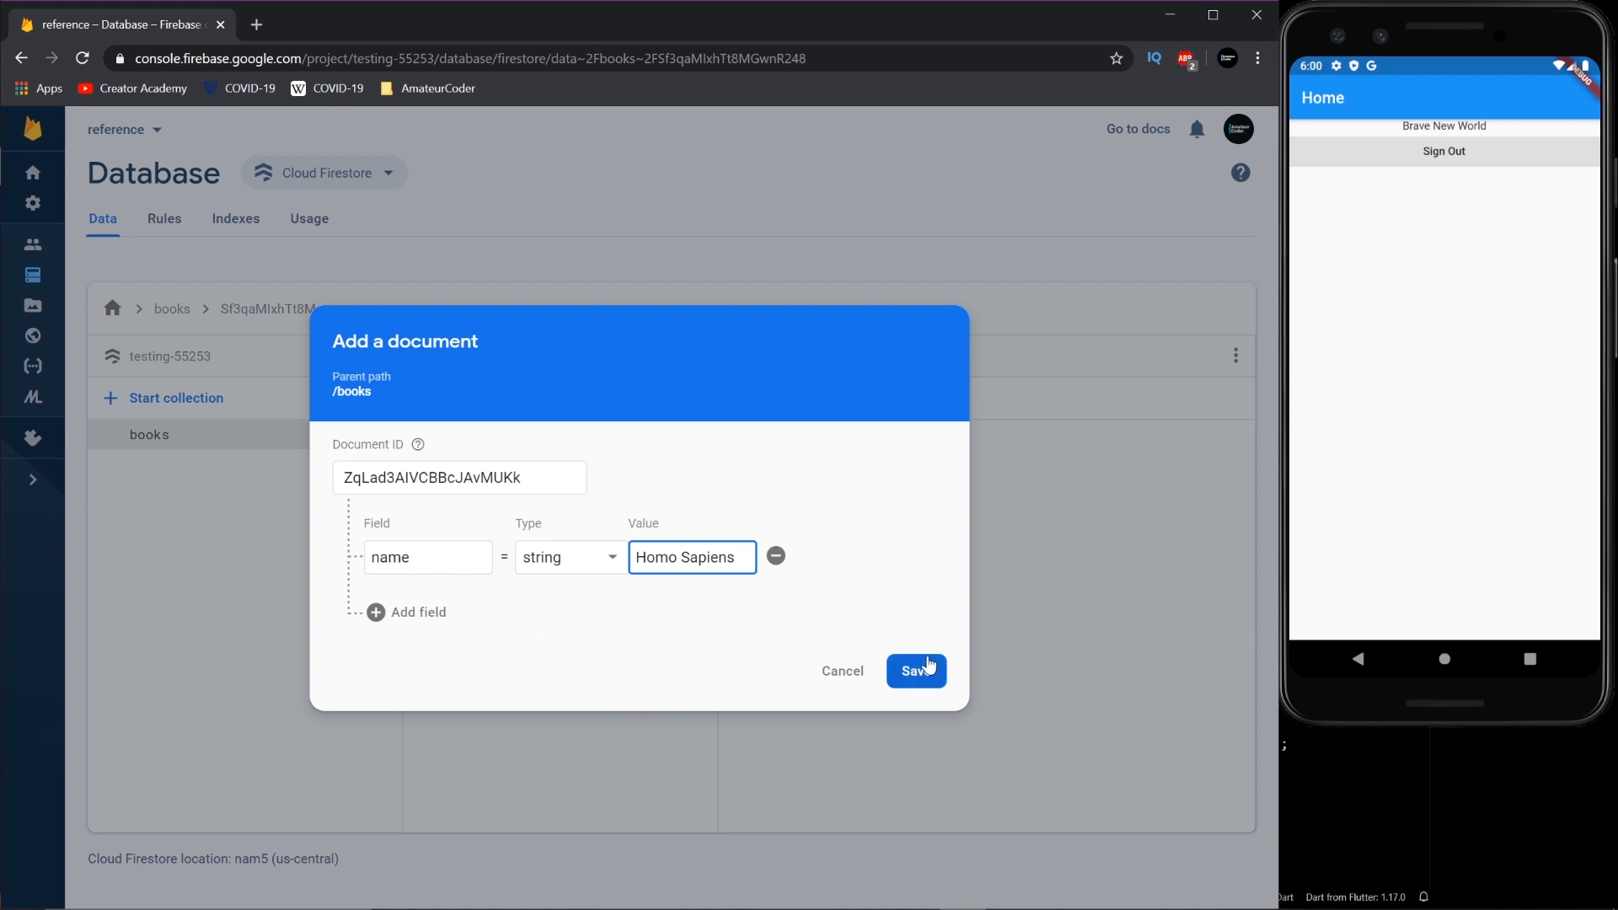
pyautogui.click(914, 670)
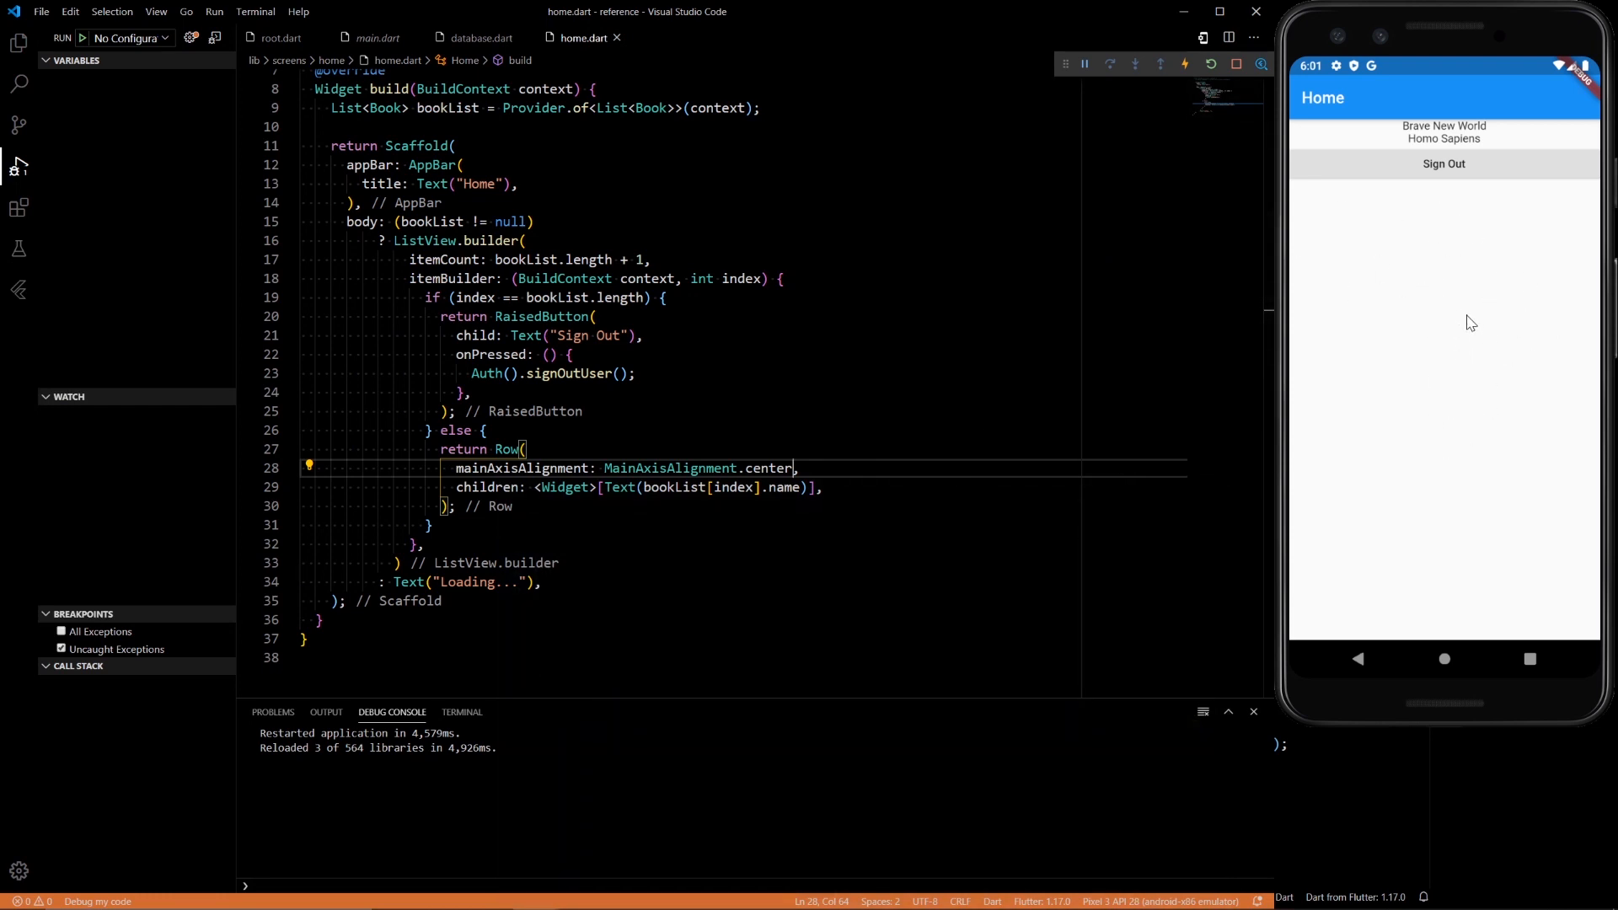
pyautogui.moveTo(641, 467)
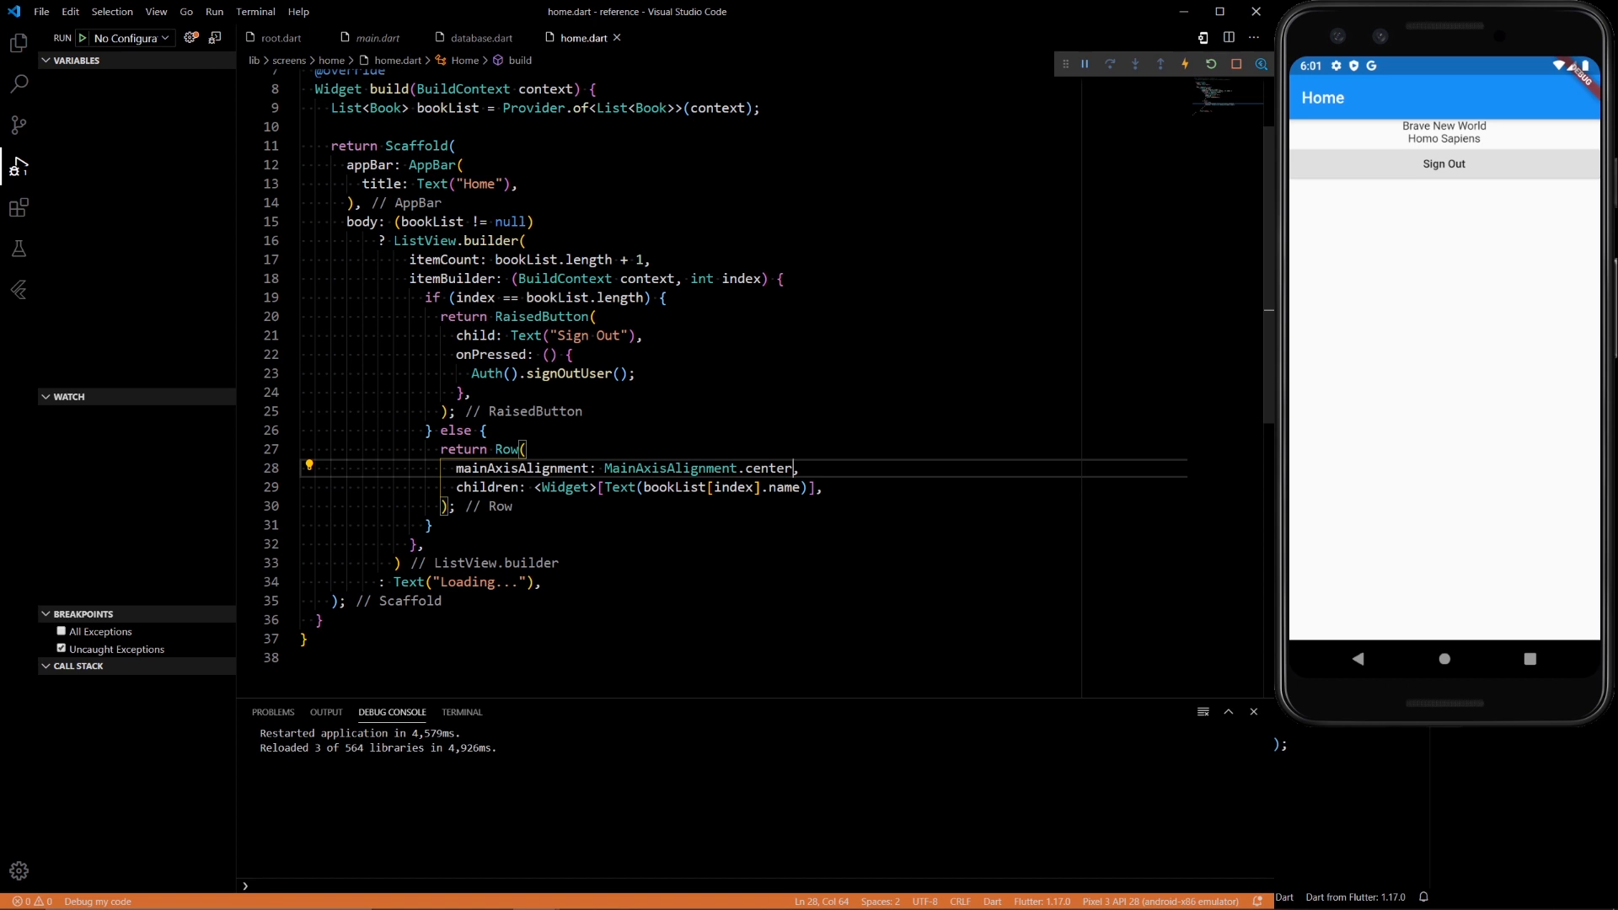
pyautogui.moveTo(1380, 182)
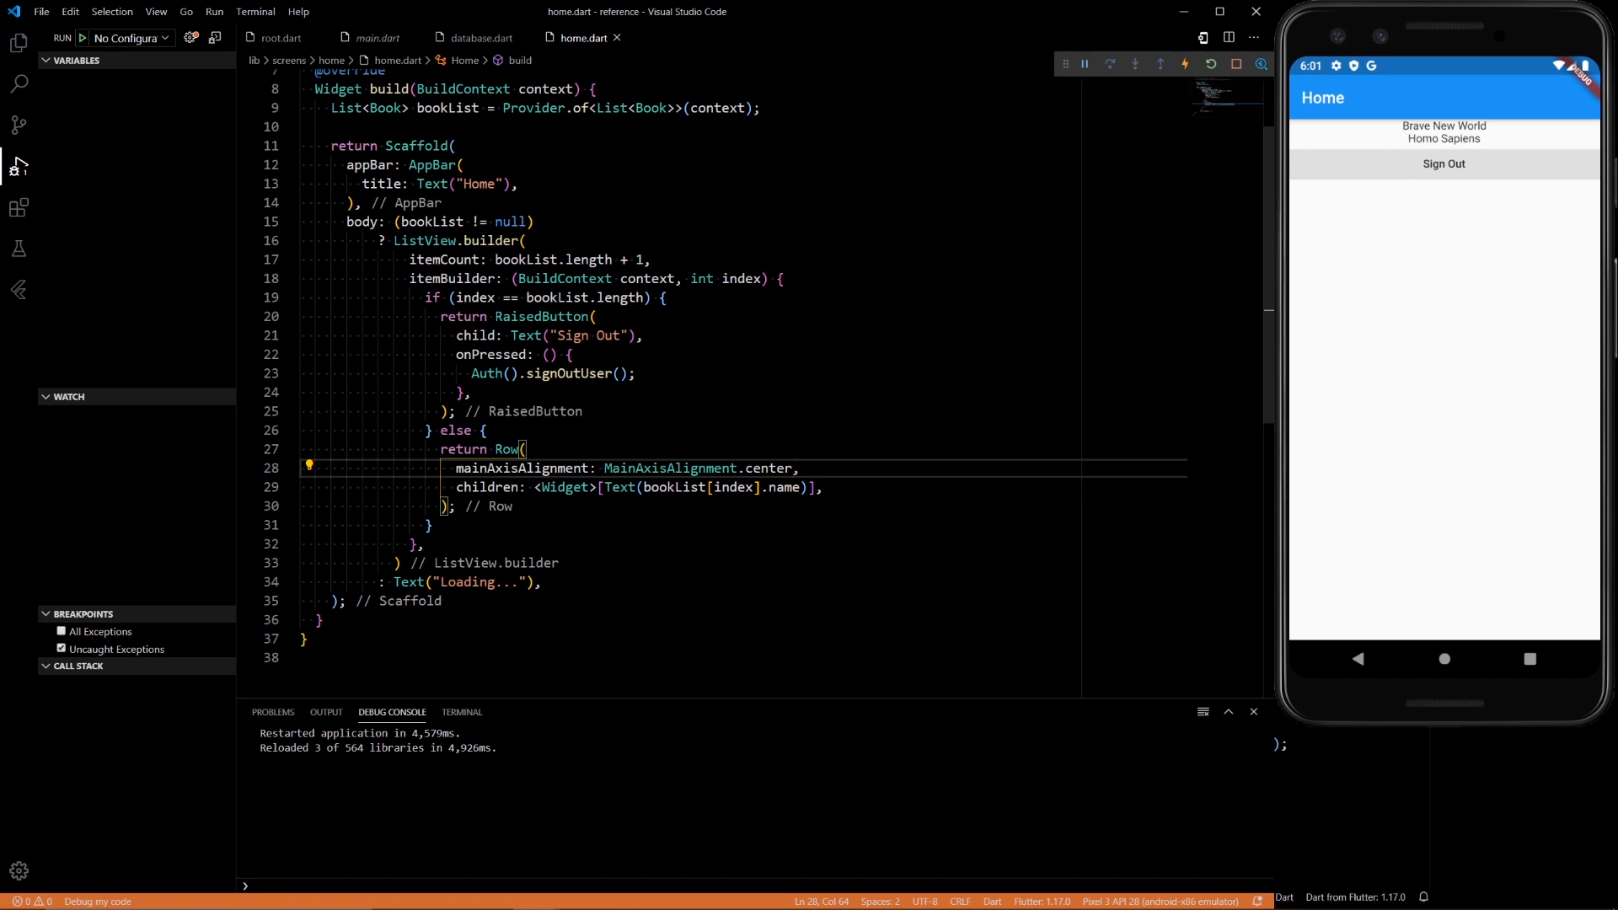
pyautogui.doubleClick(445, 108)
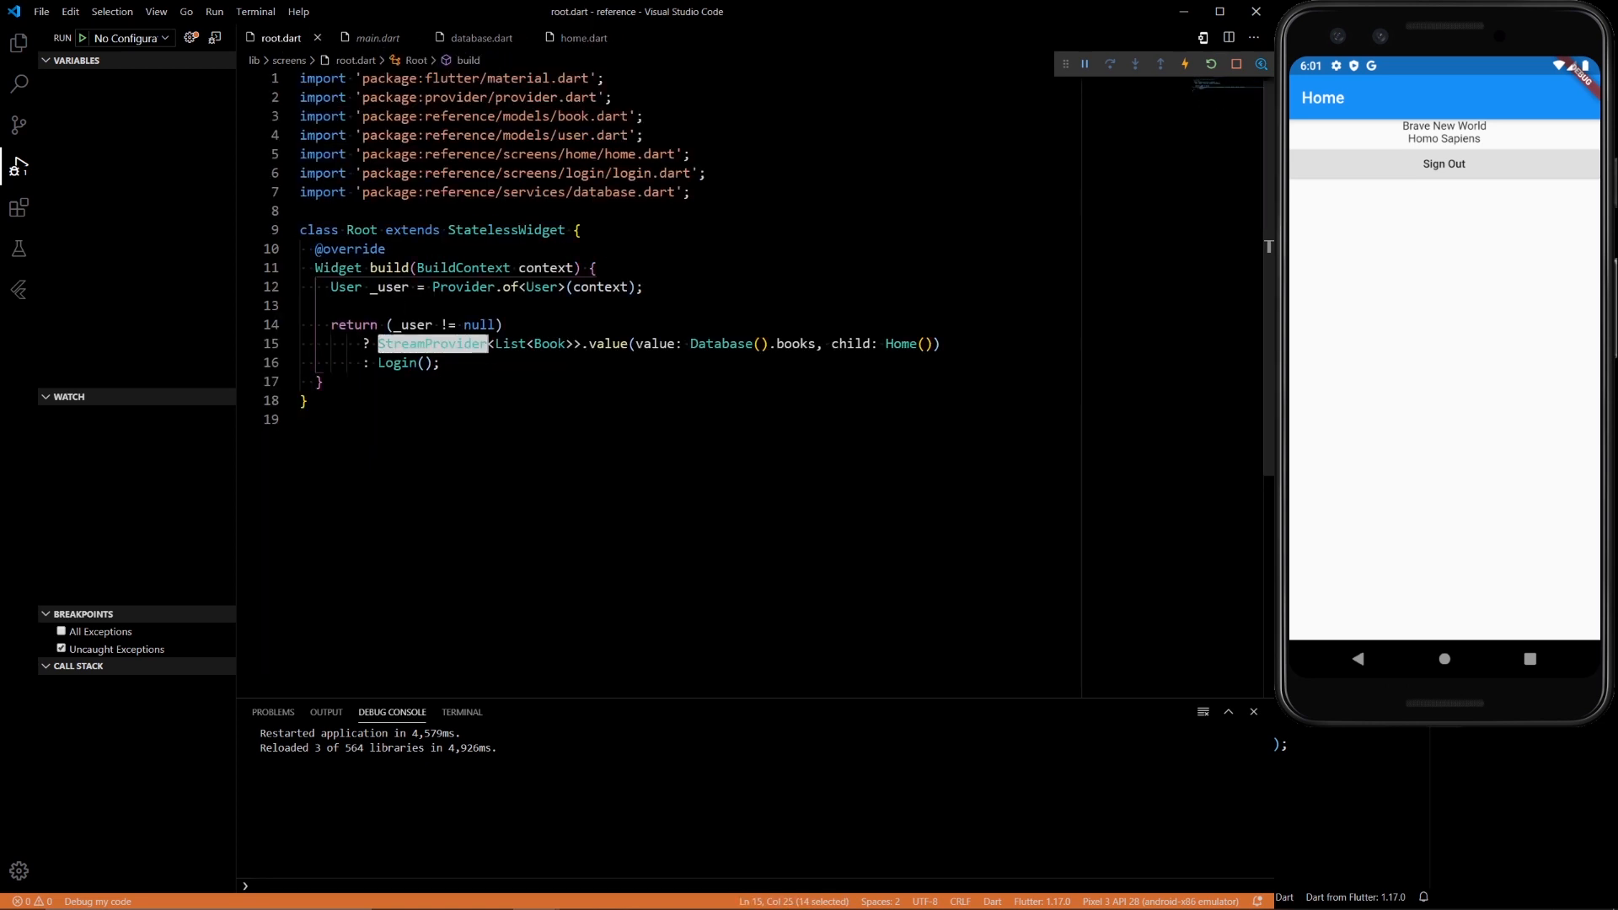
pyautogui.moveTo(431, 344)
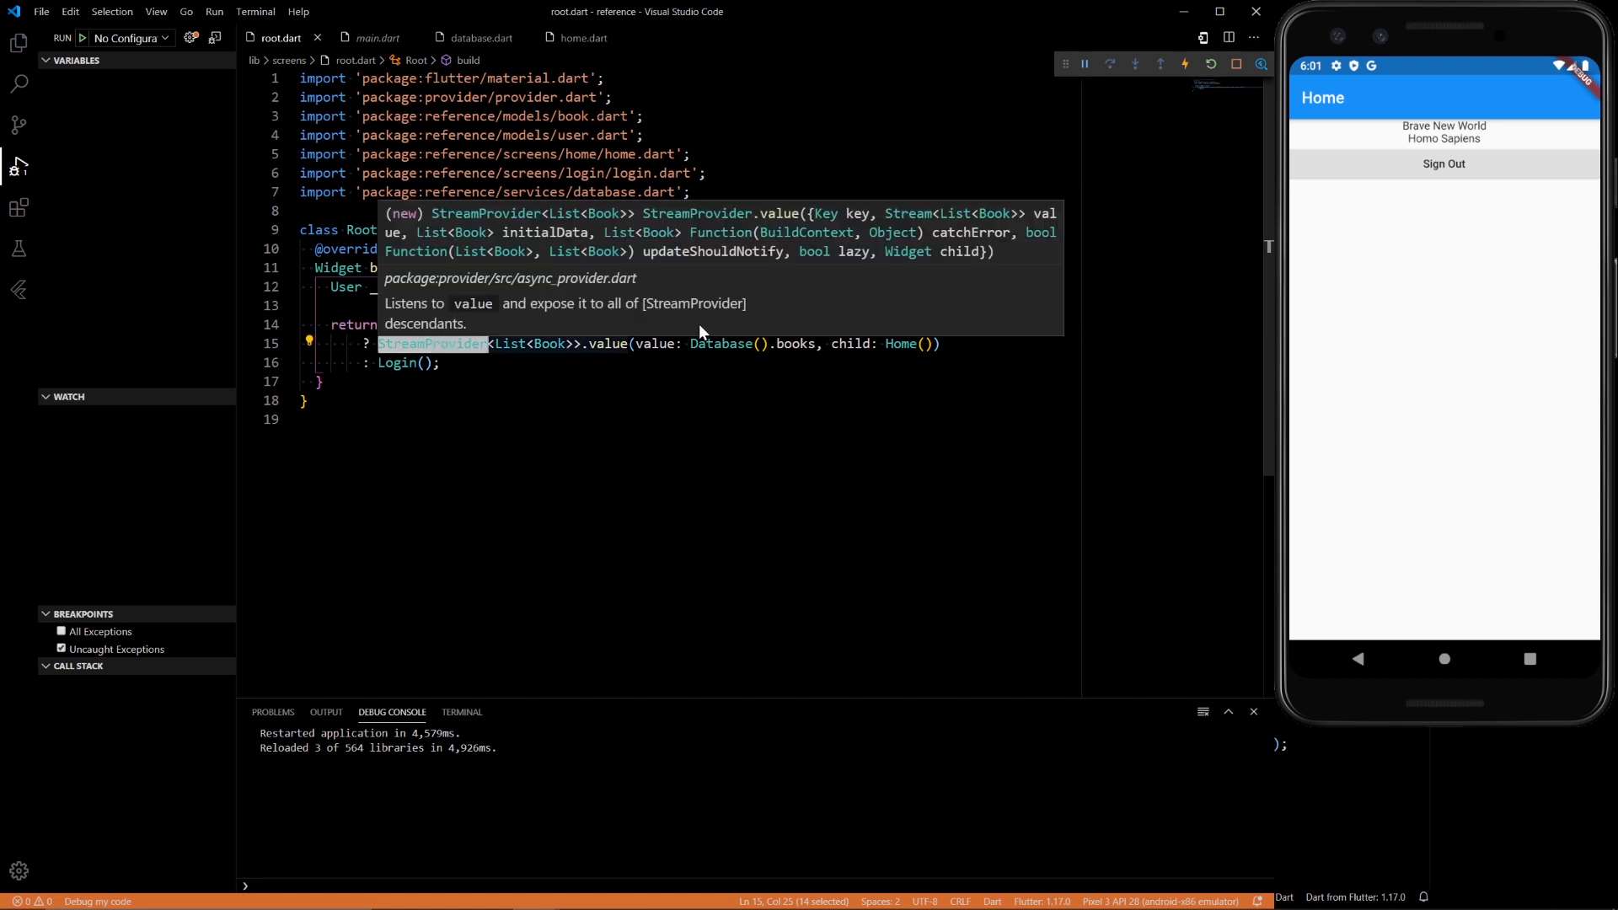
pyautogui.moveTo(1421, 242)
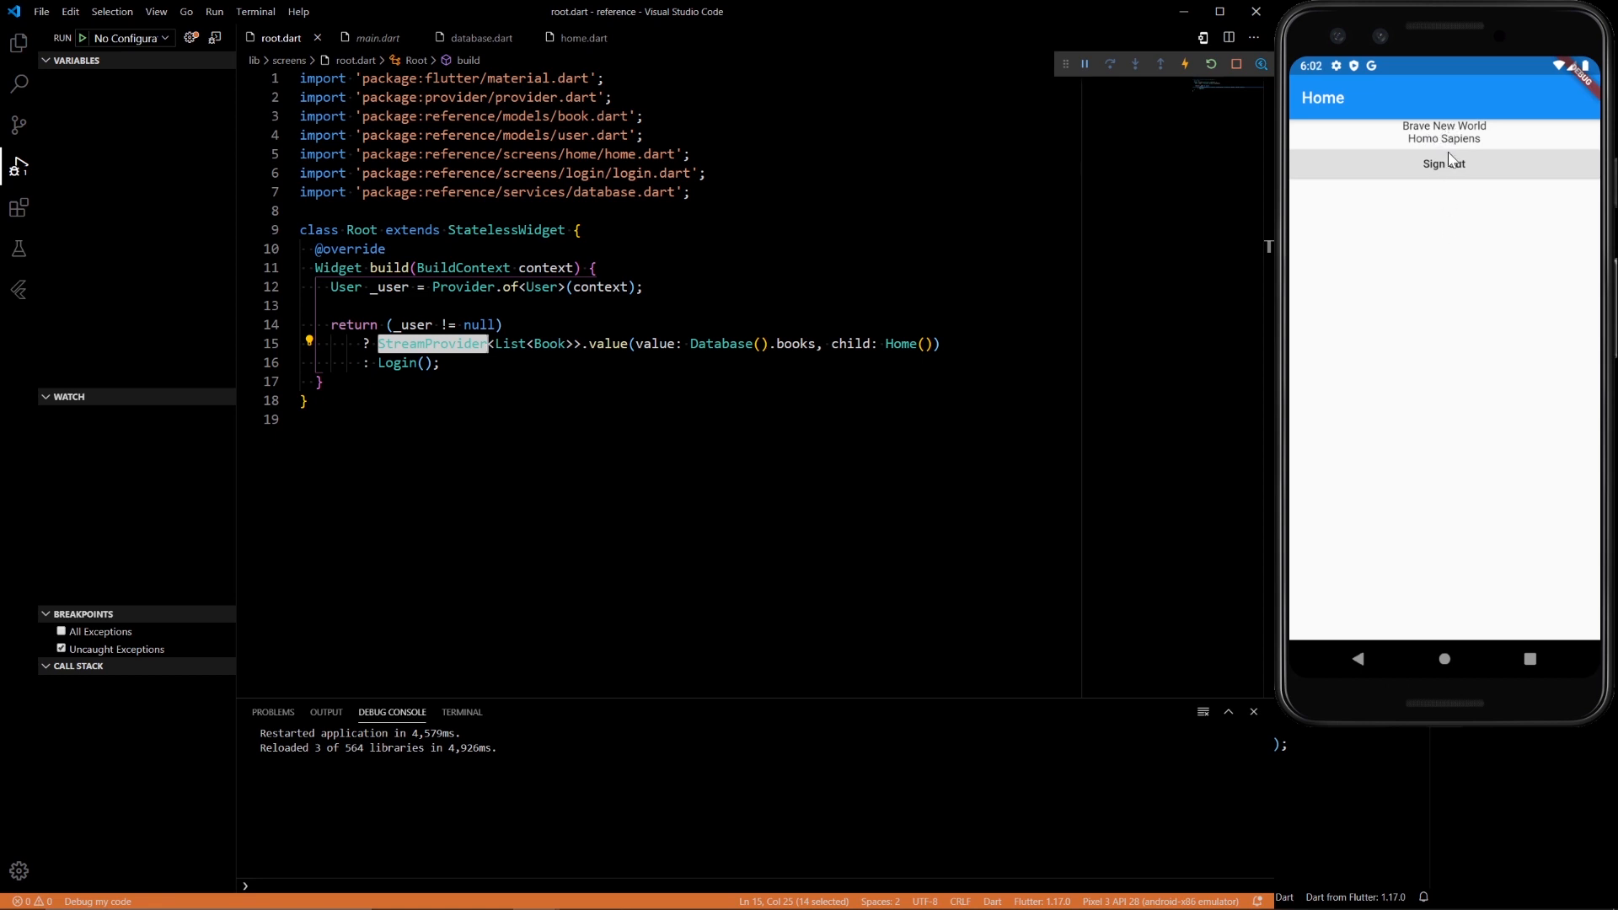
pyautogui.moveTo(1462, 187)
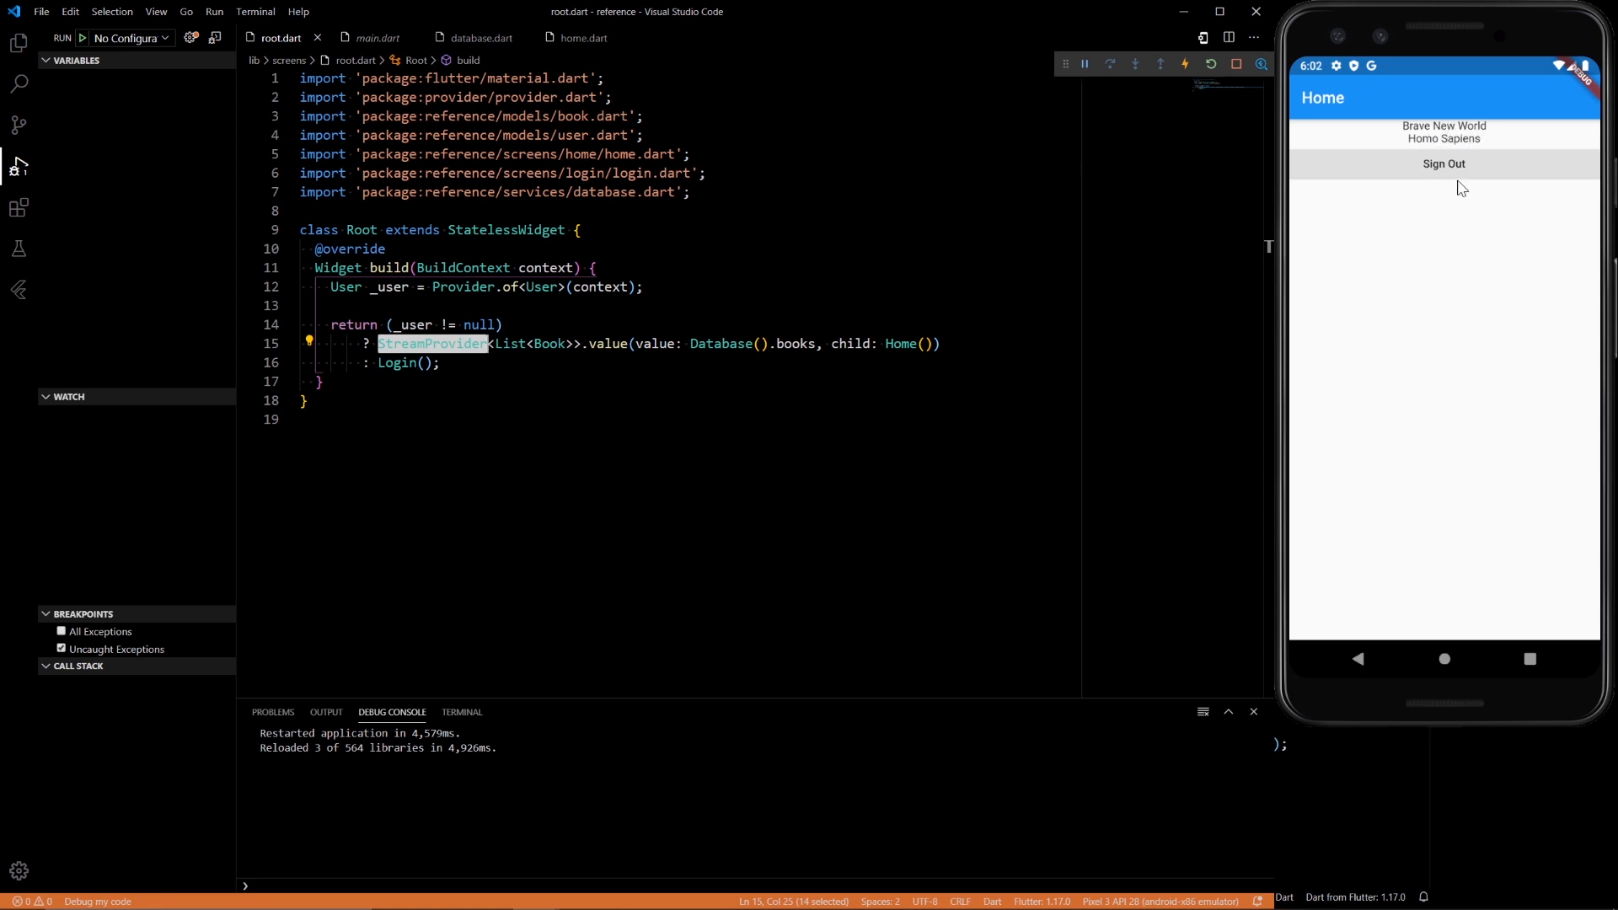